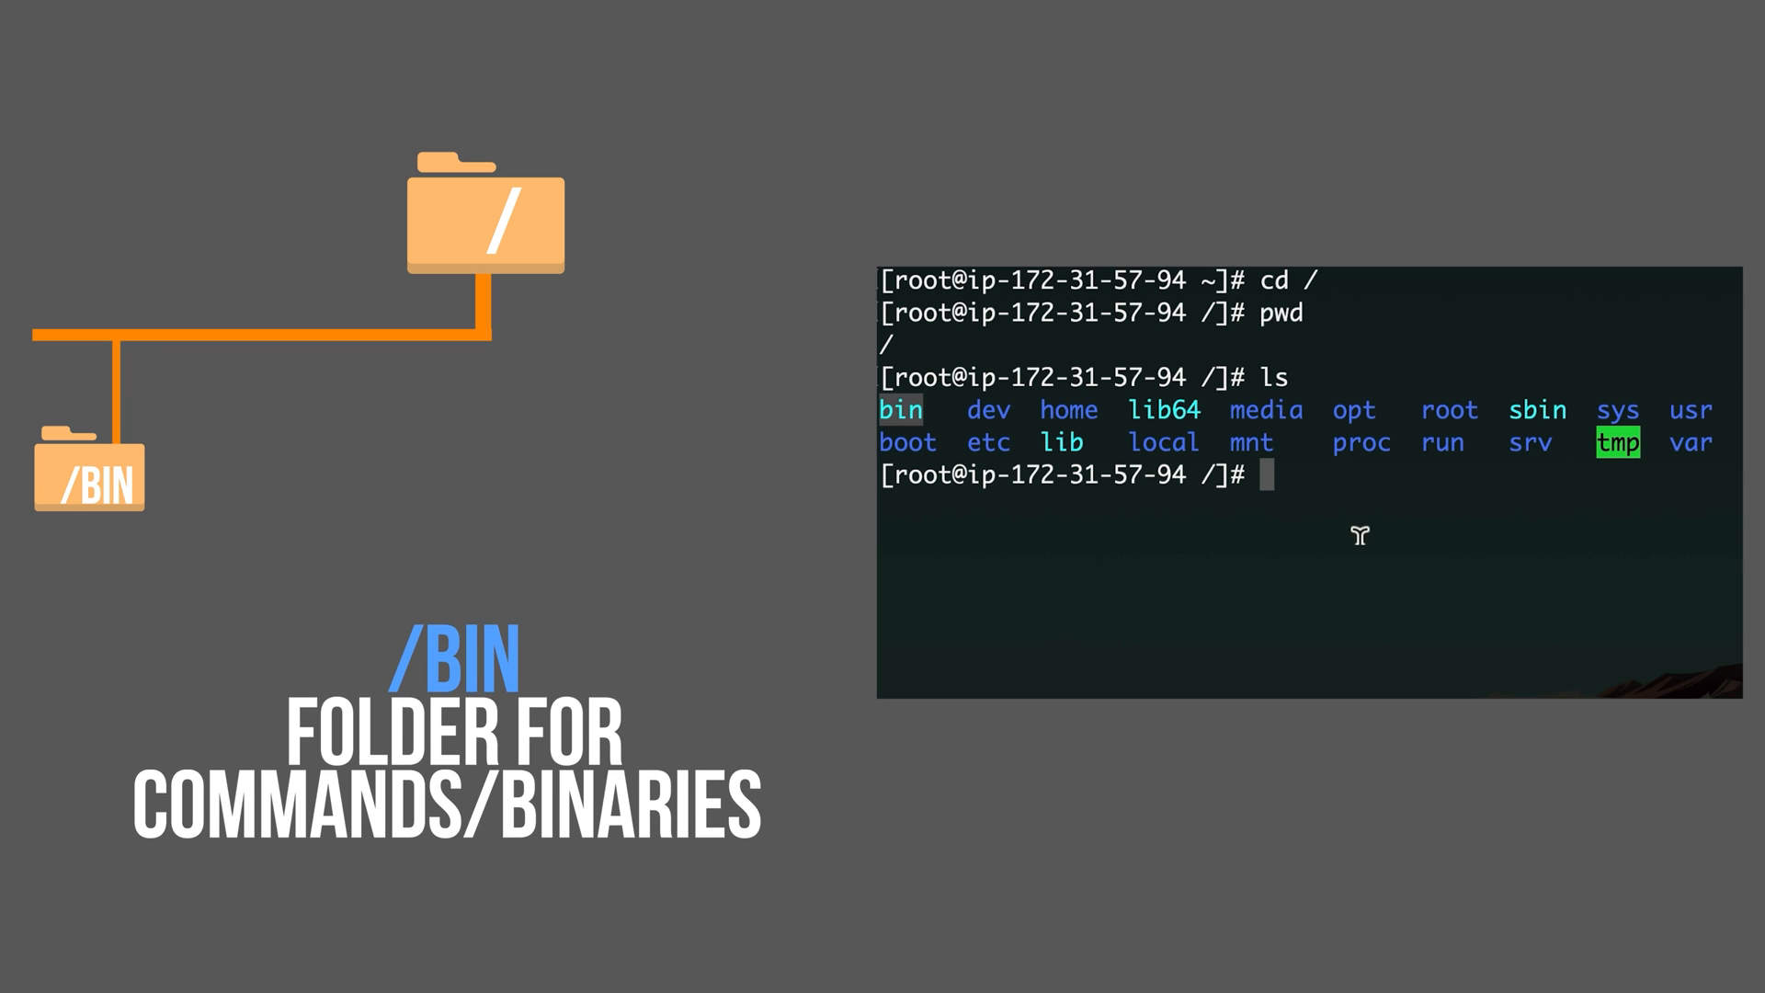
- Run ls /bin/ls /bin/touch /bin/pwd to confirm the three command files exist
{"action": "type", "text": "/bin/"}
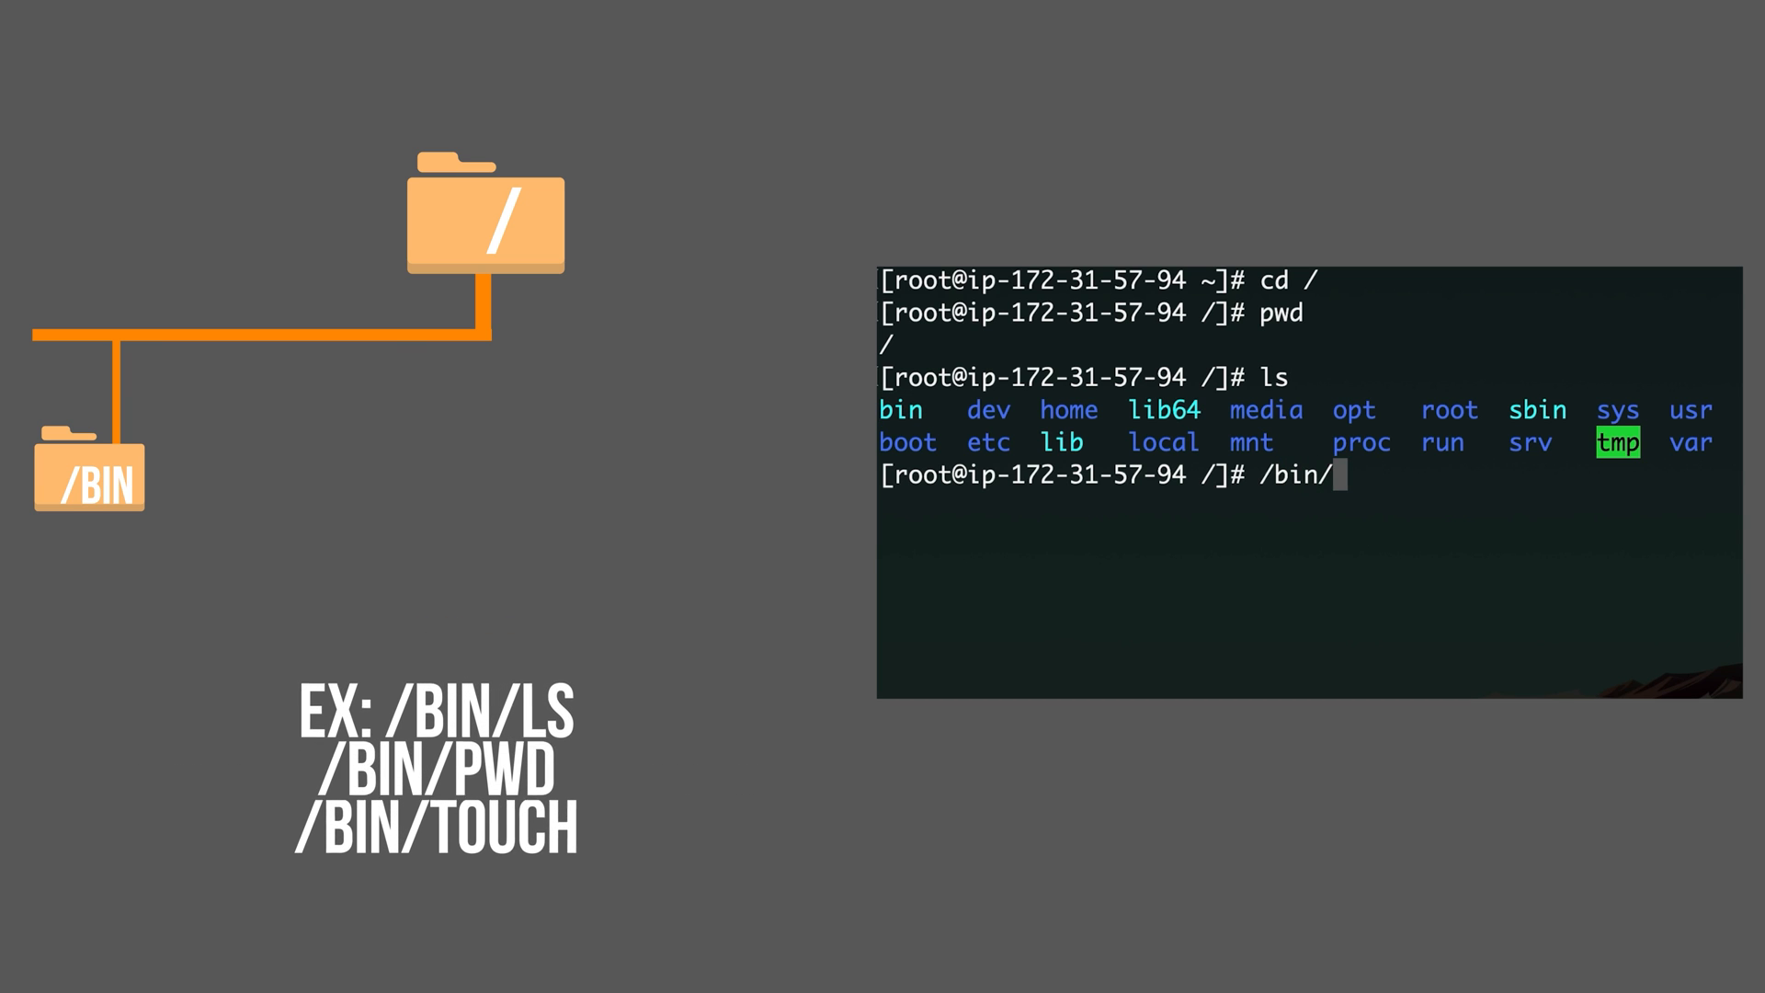
{"action": "type", "text": "ls"}
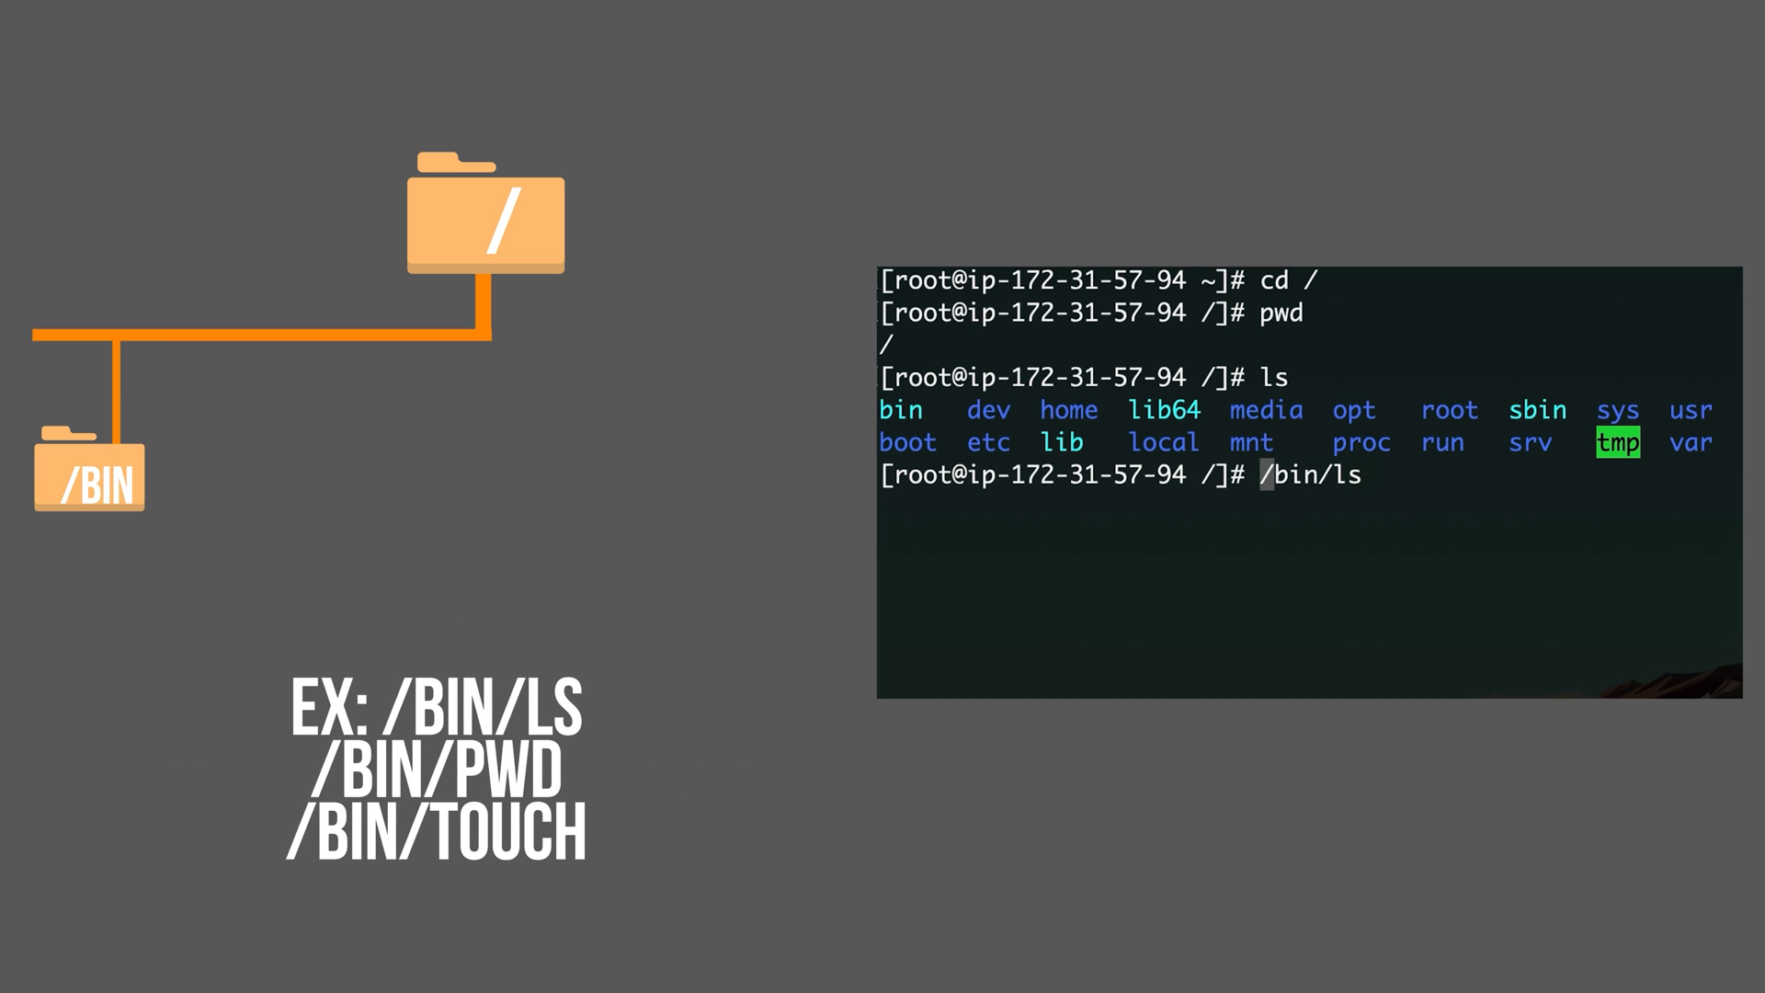
{"action": "type", "text": "ls /bin/ls"}
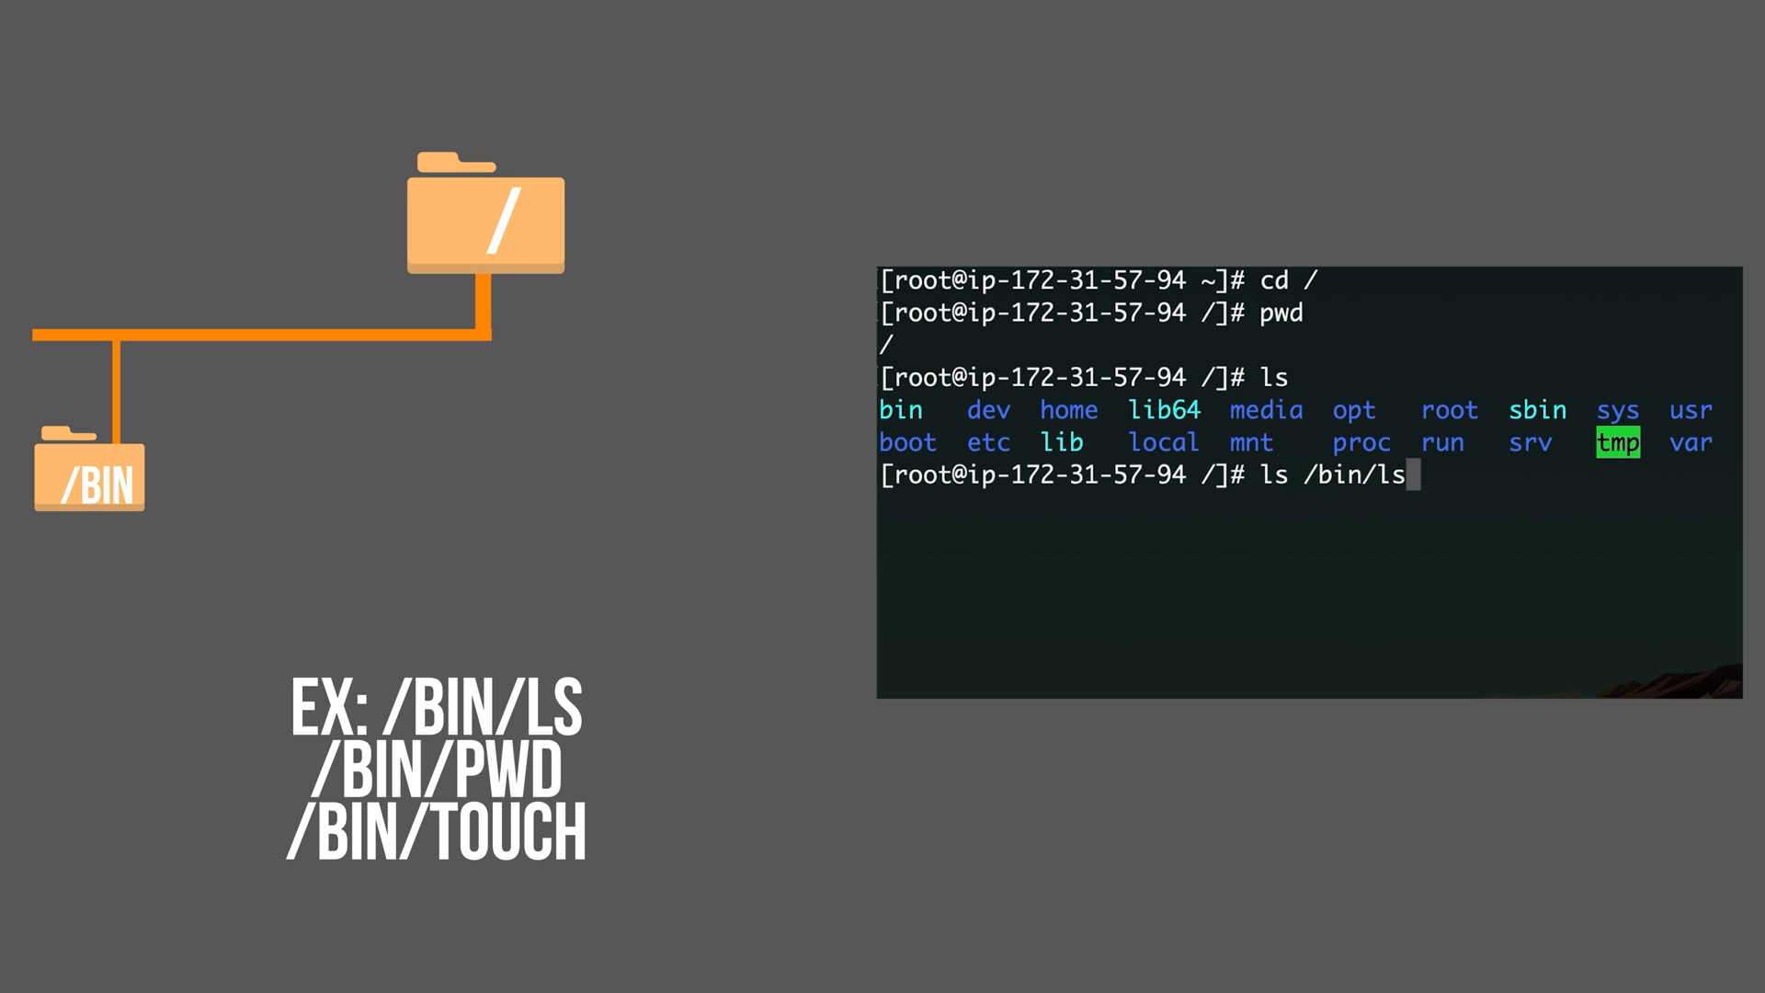
{"action": "type", "text": "/"}
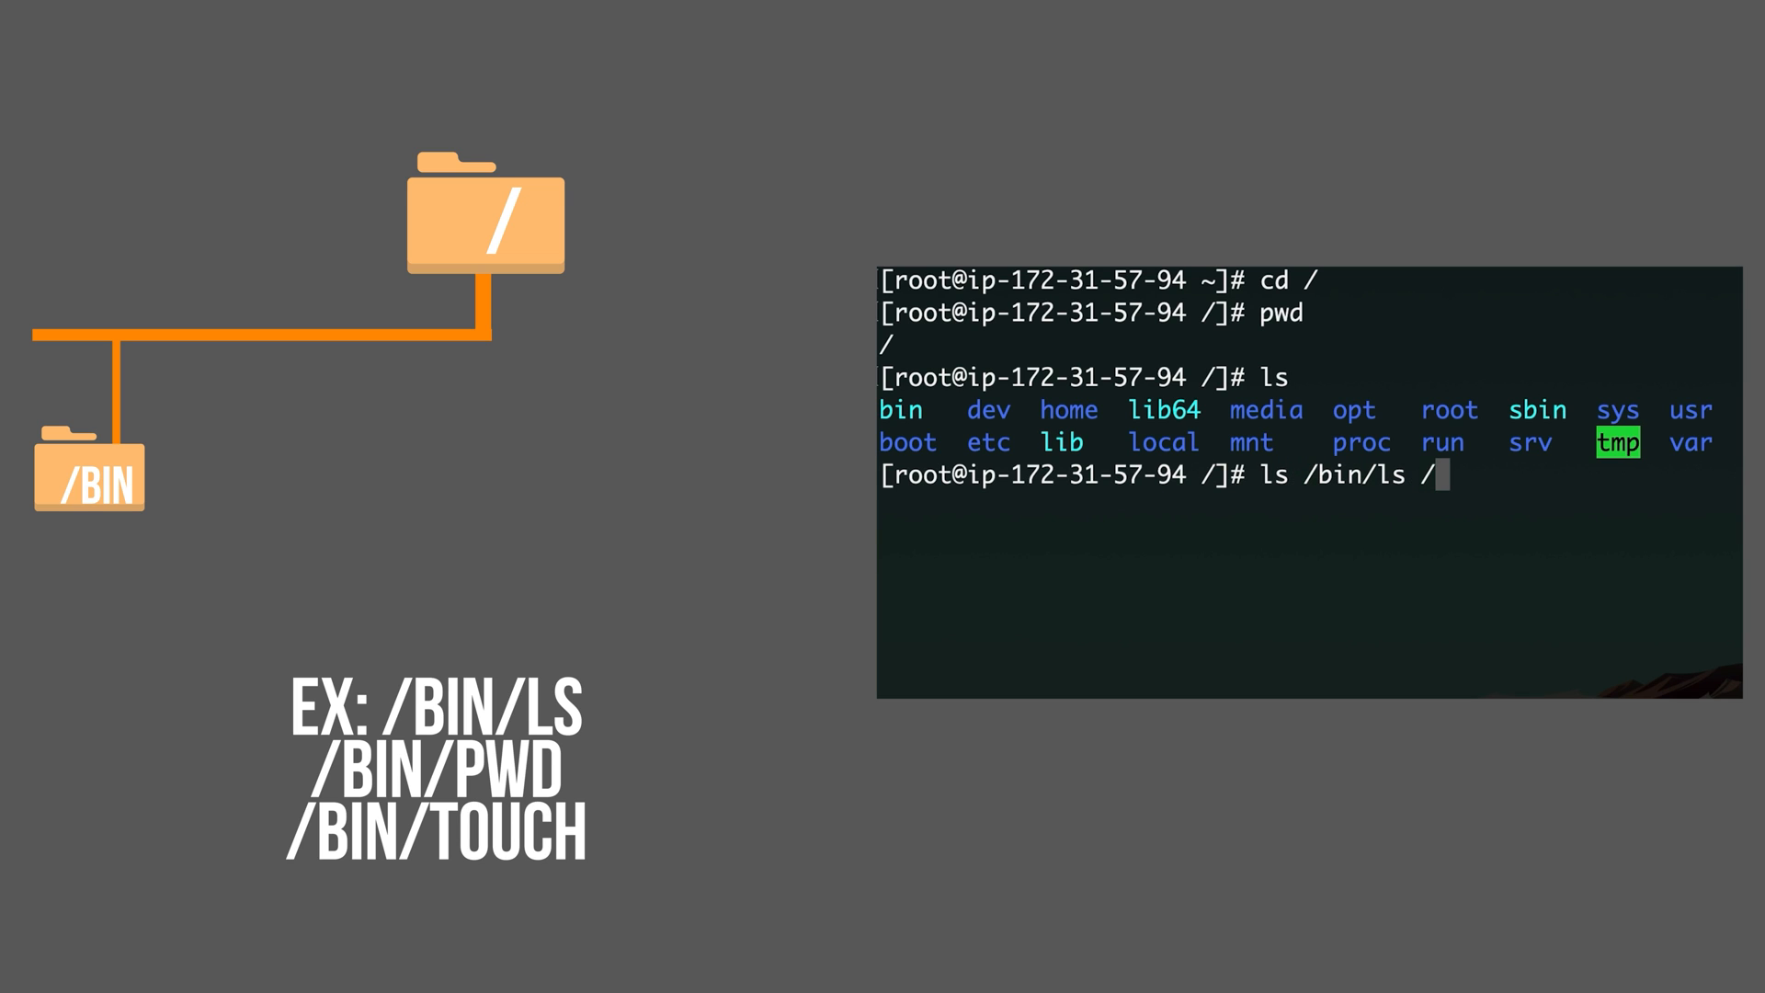
{"action": "type", "text": "bin/touch"}
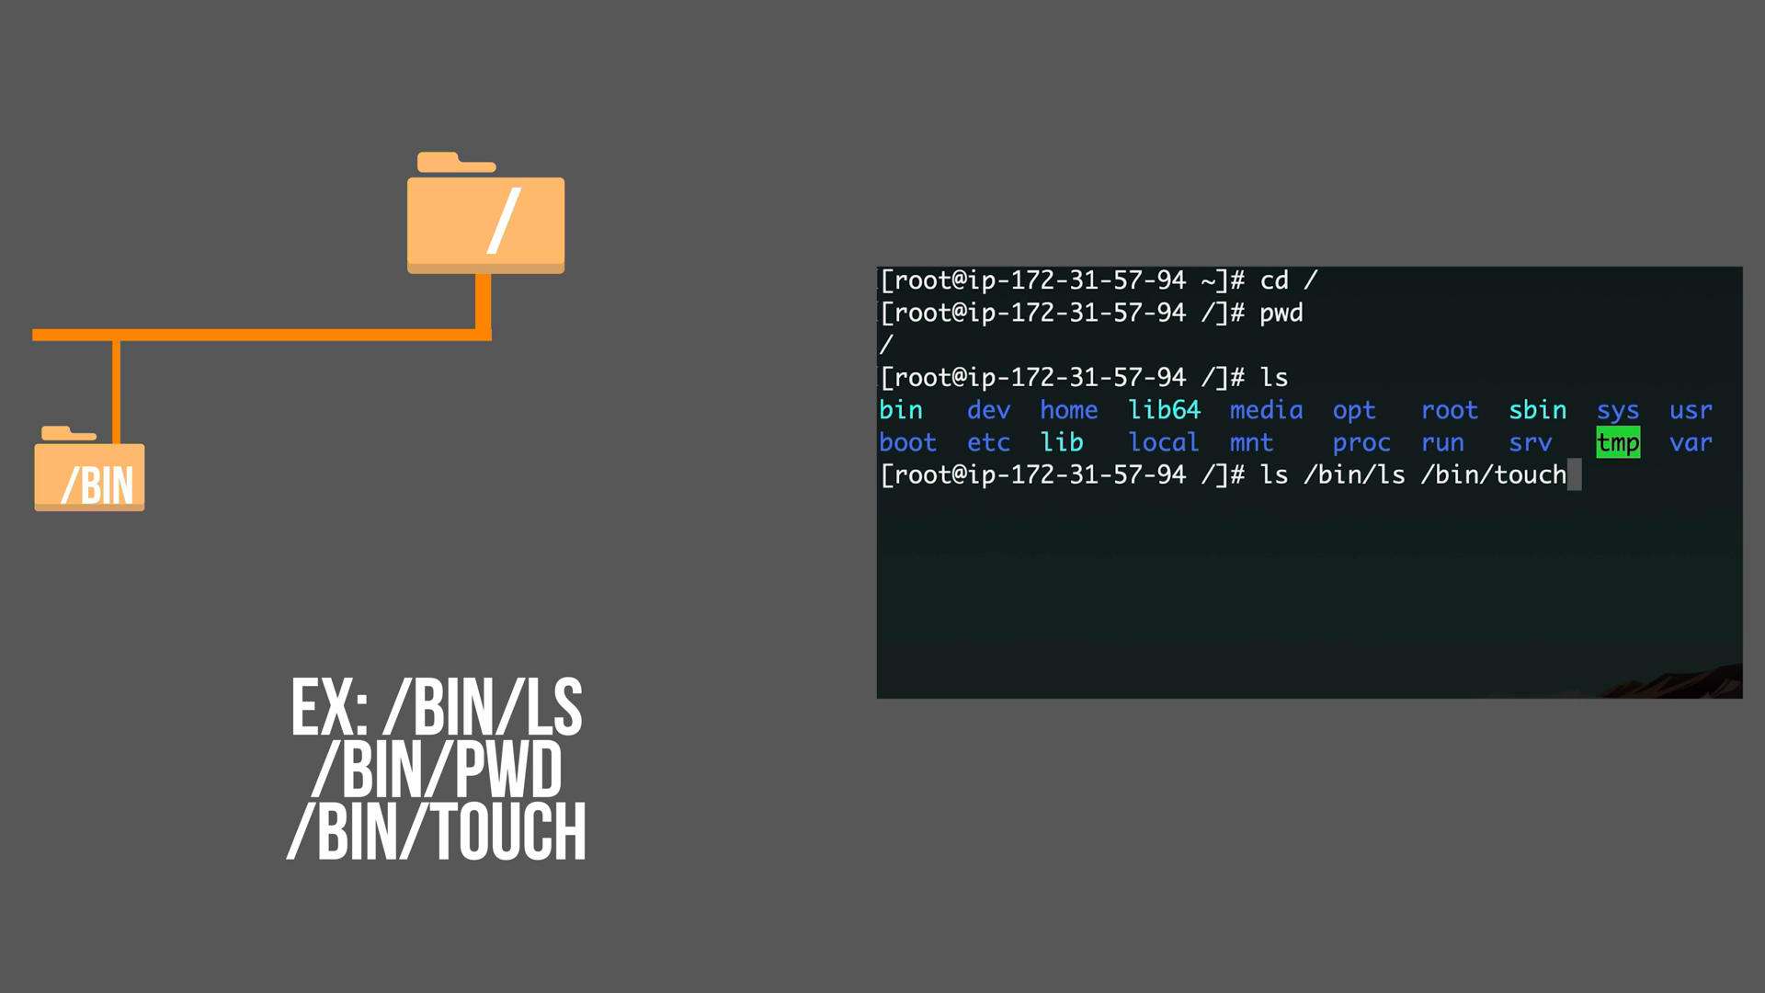
{"action": "type", "text": "/bin"}
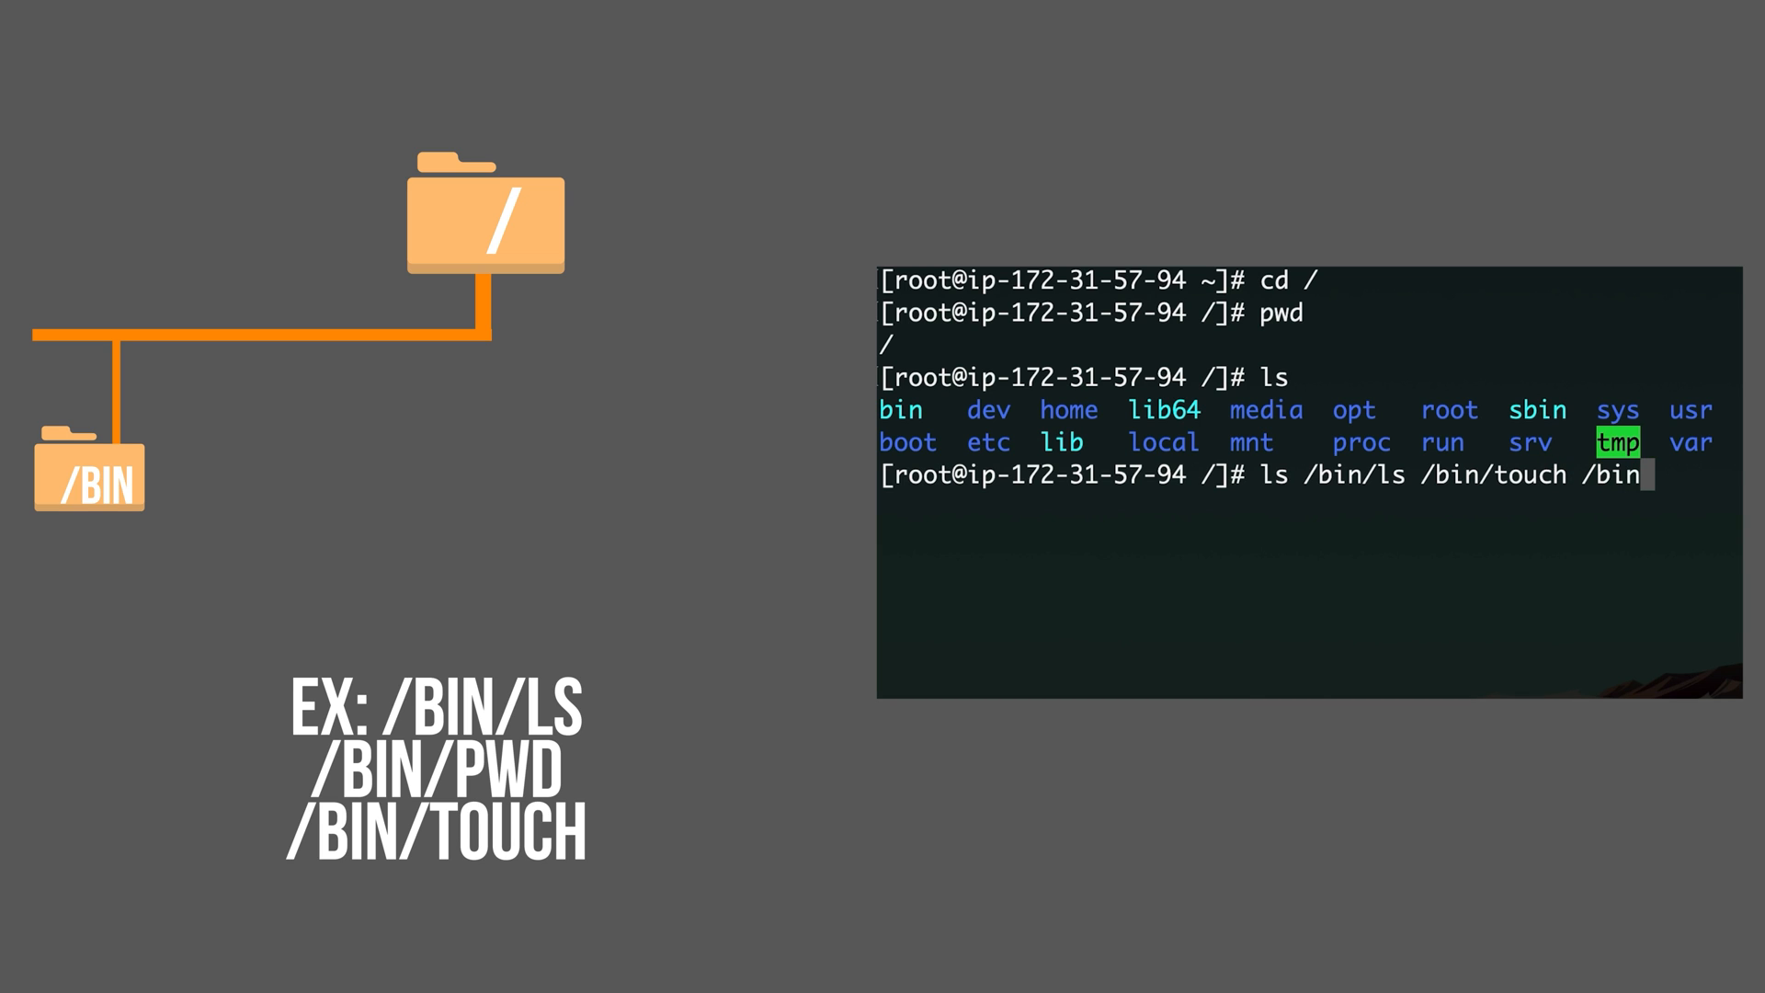
{"action": "type", "text": "/pwd"}
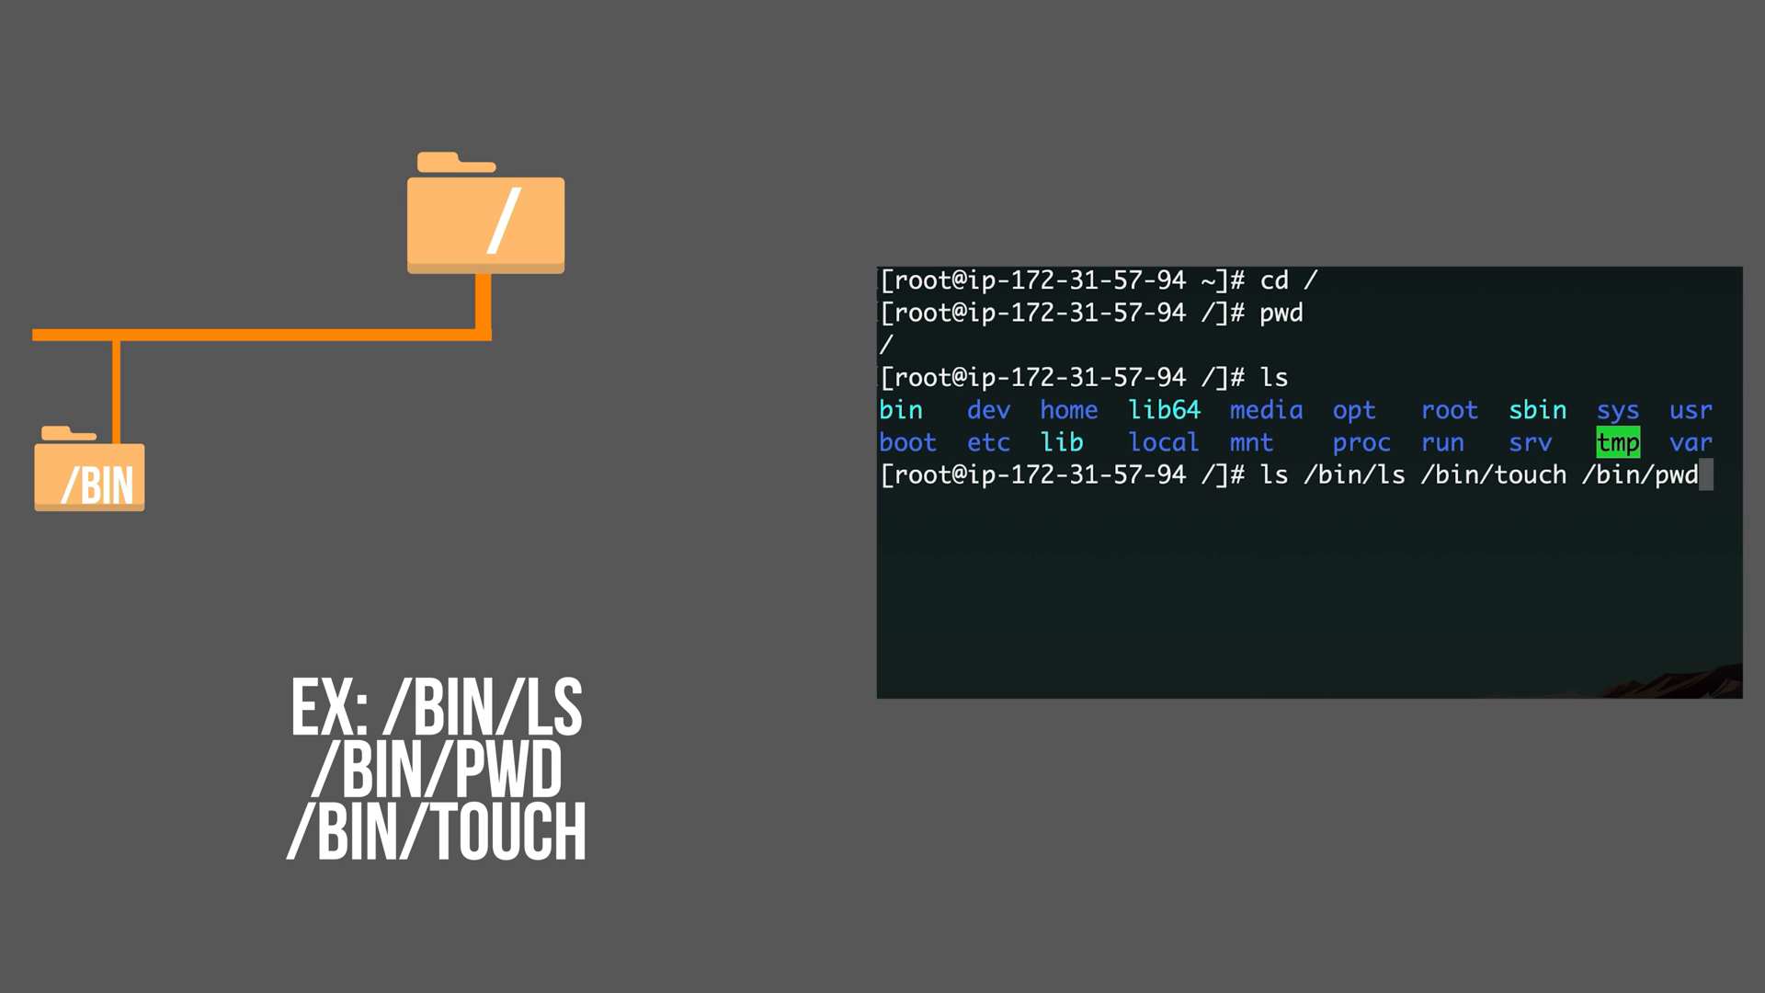
{"action": "key", "text": "Return"}
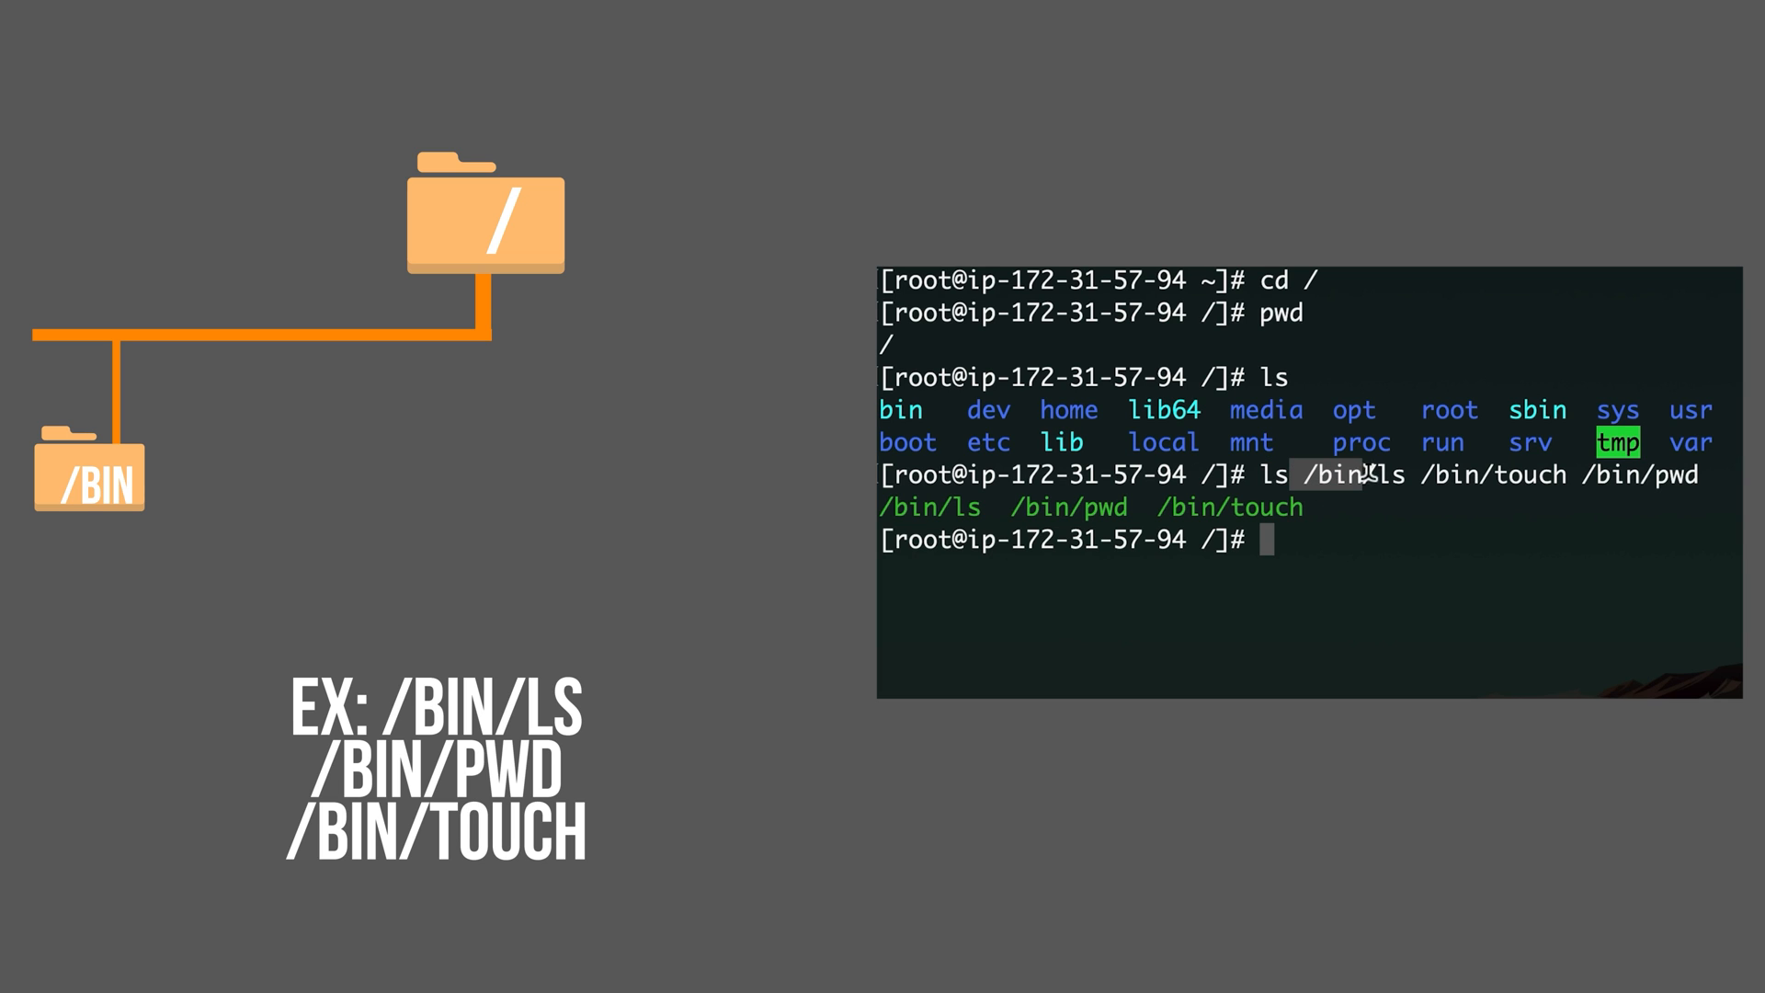
{"action": "mouse_move", "coordinate": [1366, 503]}
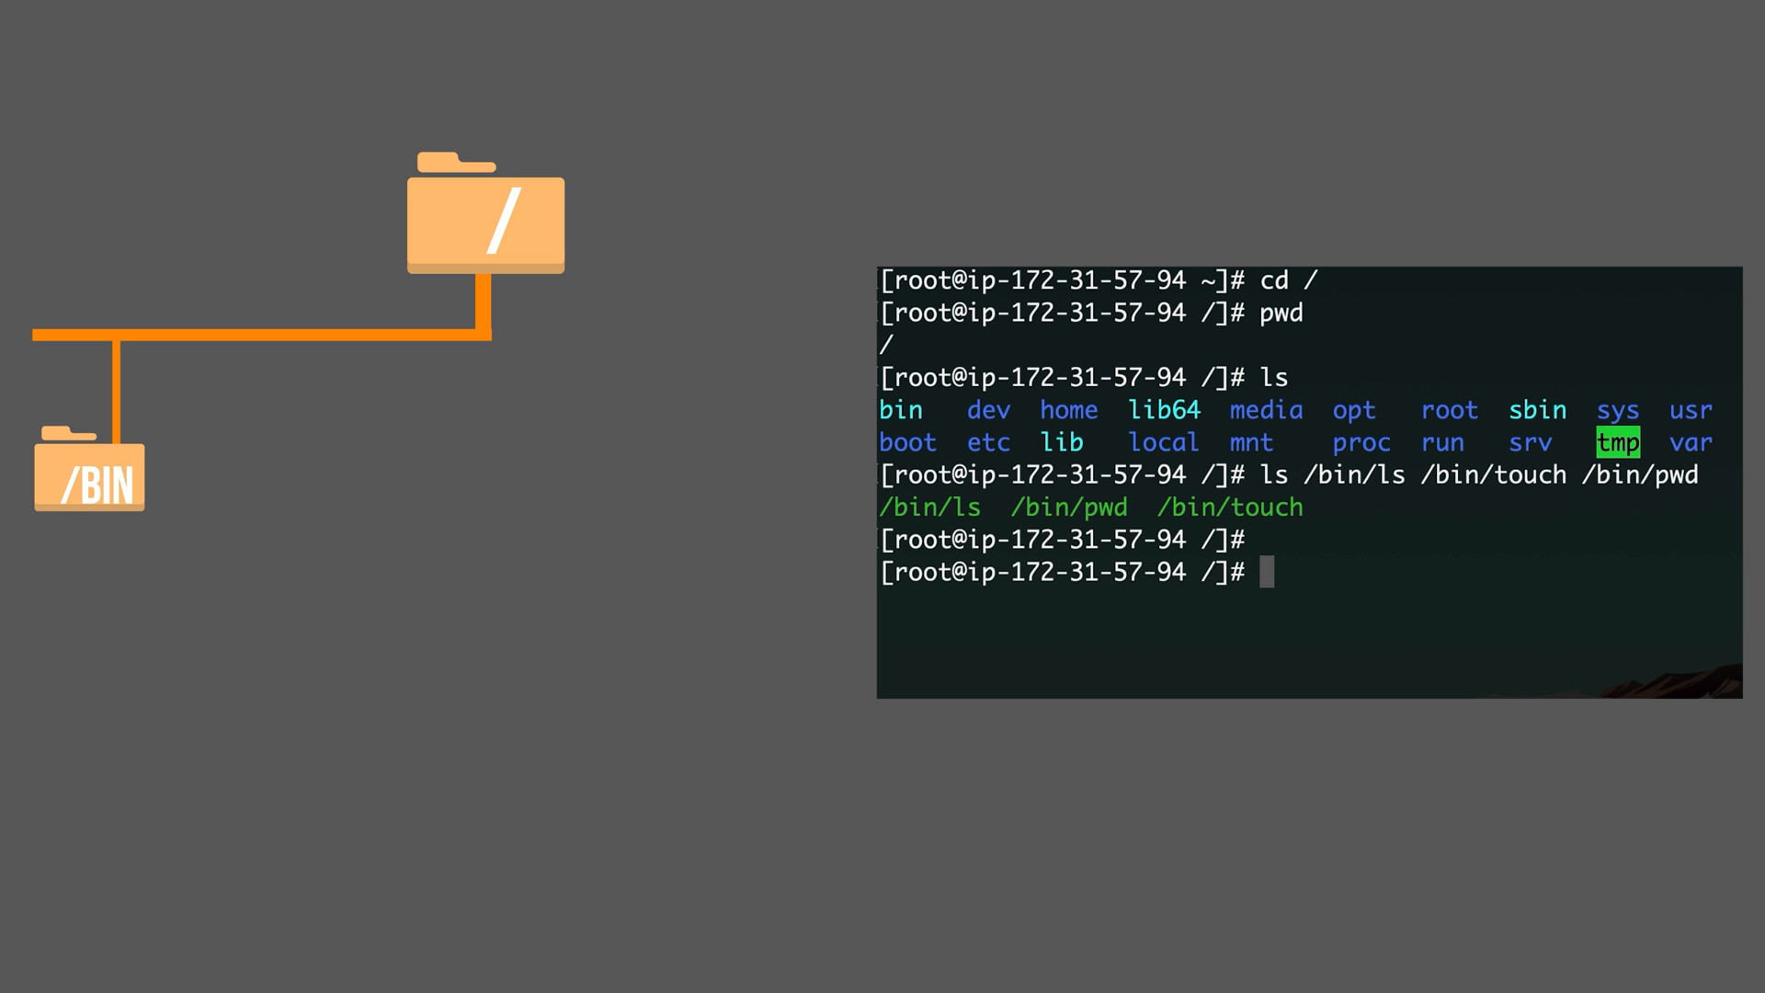
- Change into the /etc directory
{"action": "type", "text": "cd /e"}
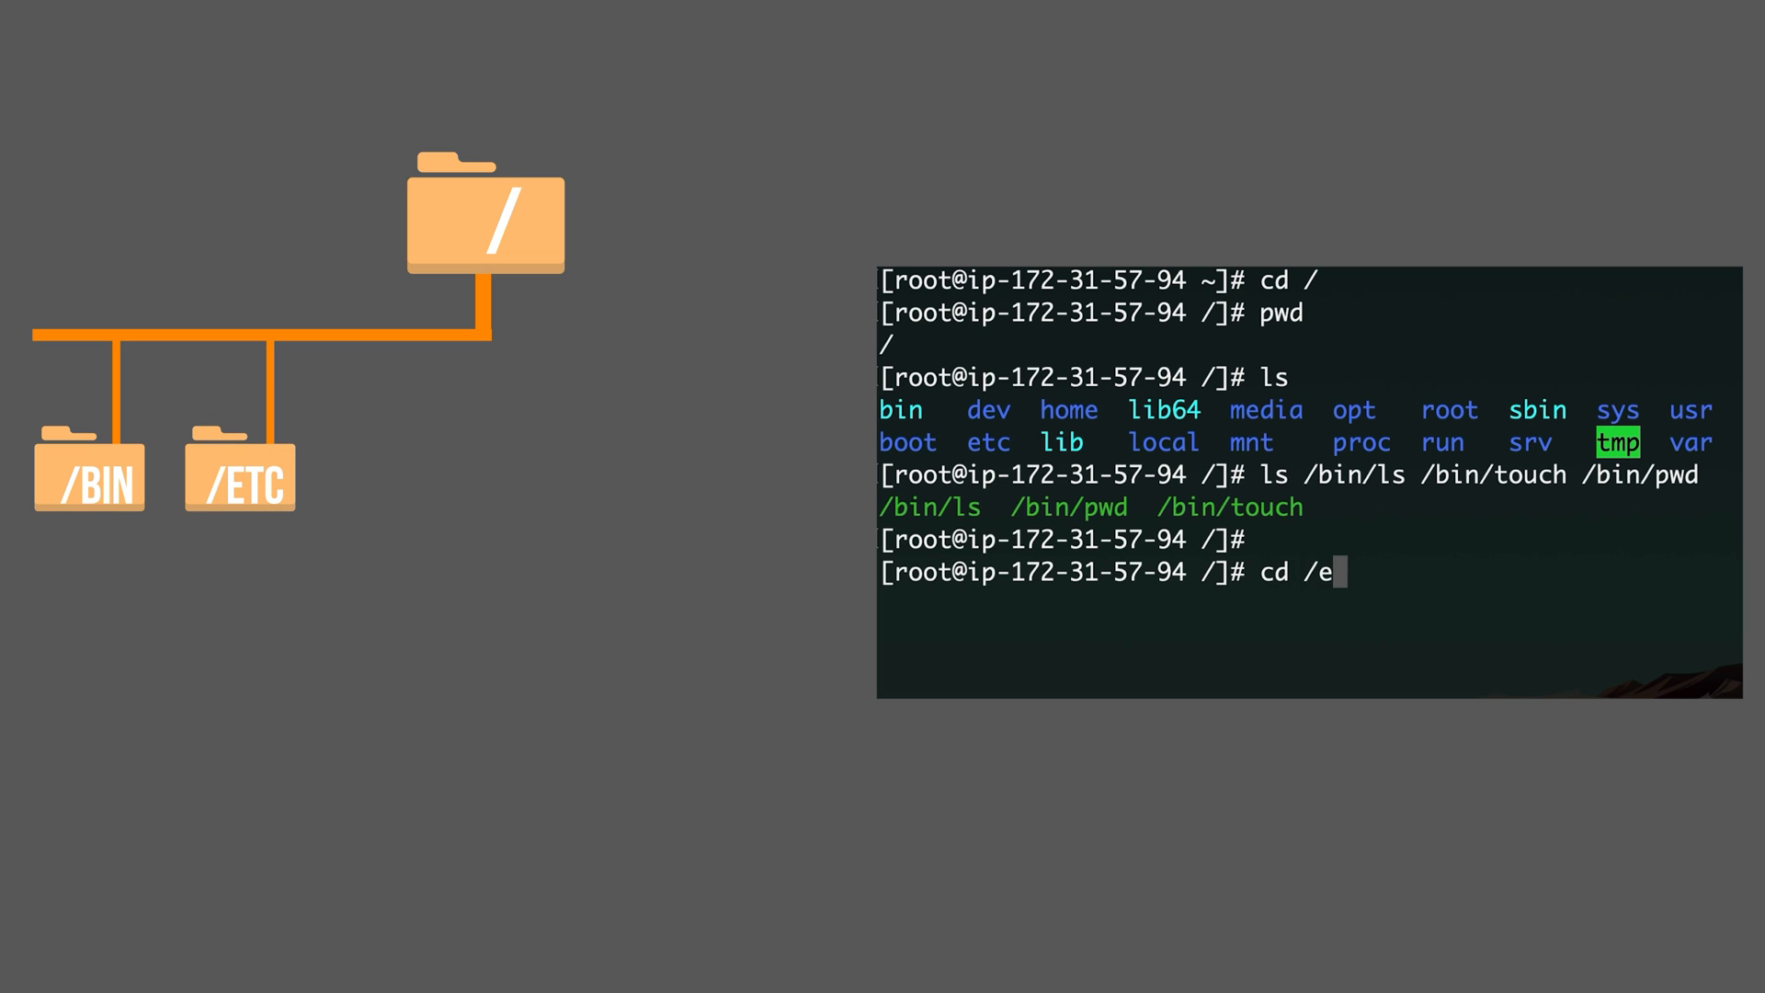
{"action": "key", "text": "Return"}
{"action": "type", "text": "pwd"}
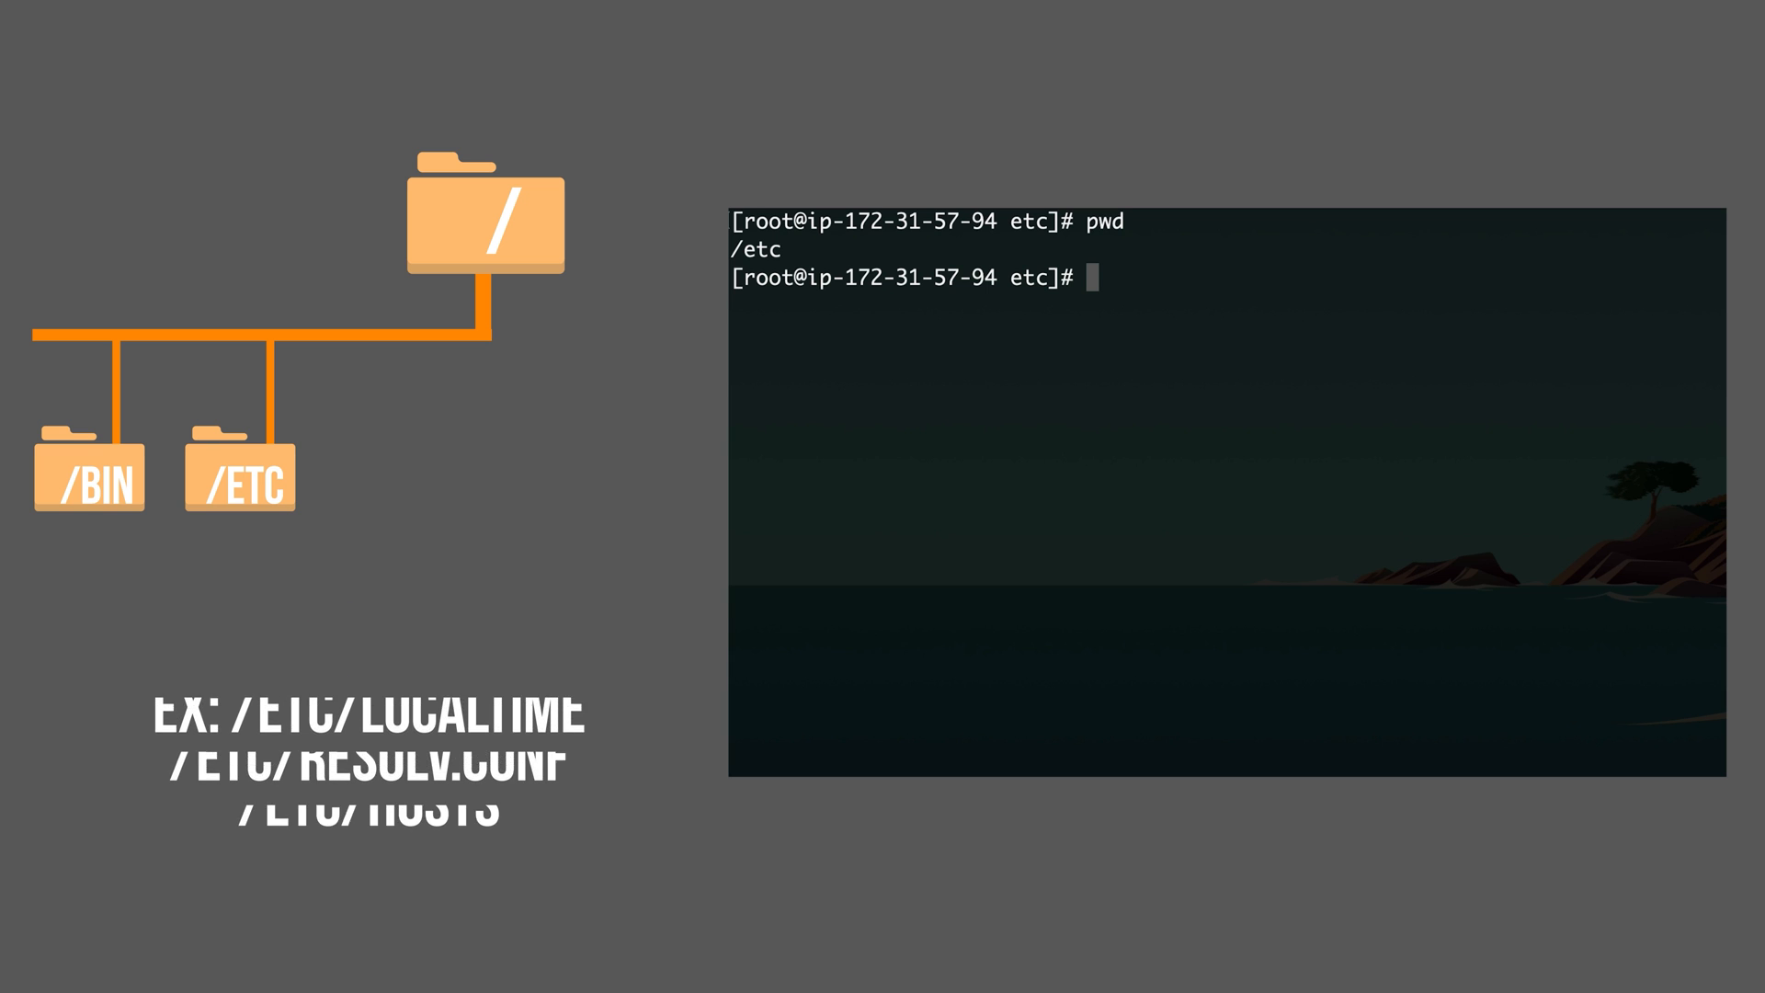
- List /etc/localtime, /etc/hosts and /etc/resolv.conf to confirm they exist
{"action": "type", "text": "ls /etc/local"}
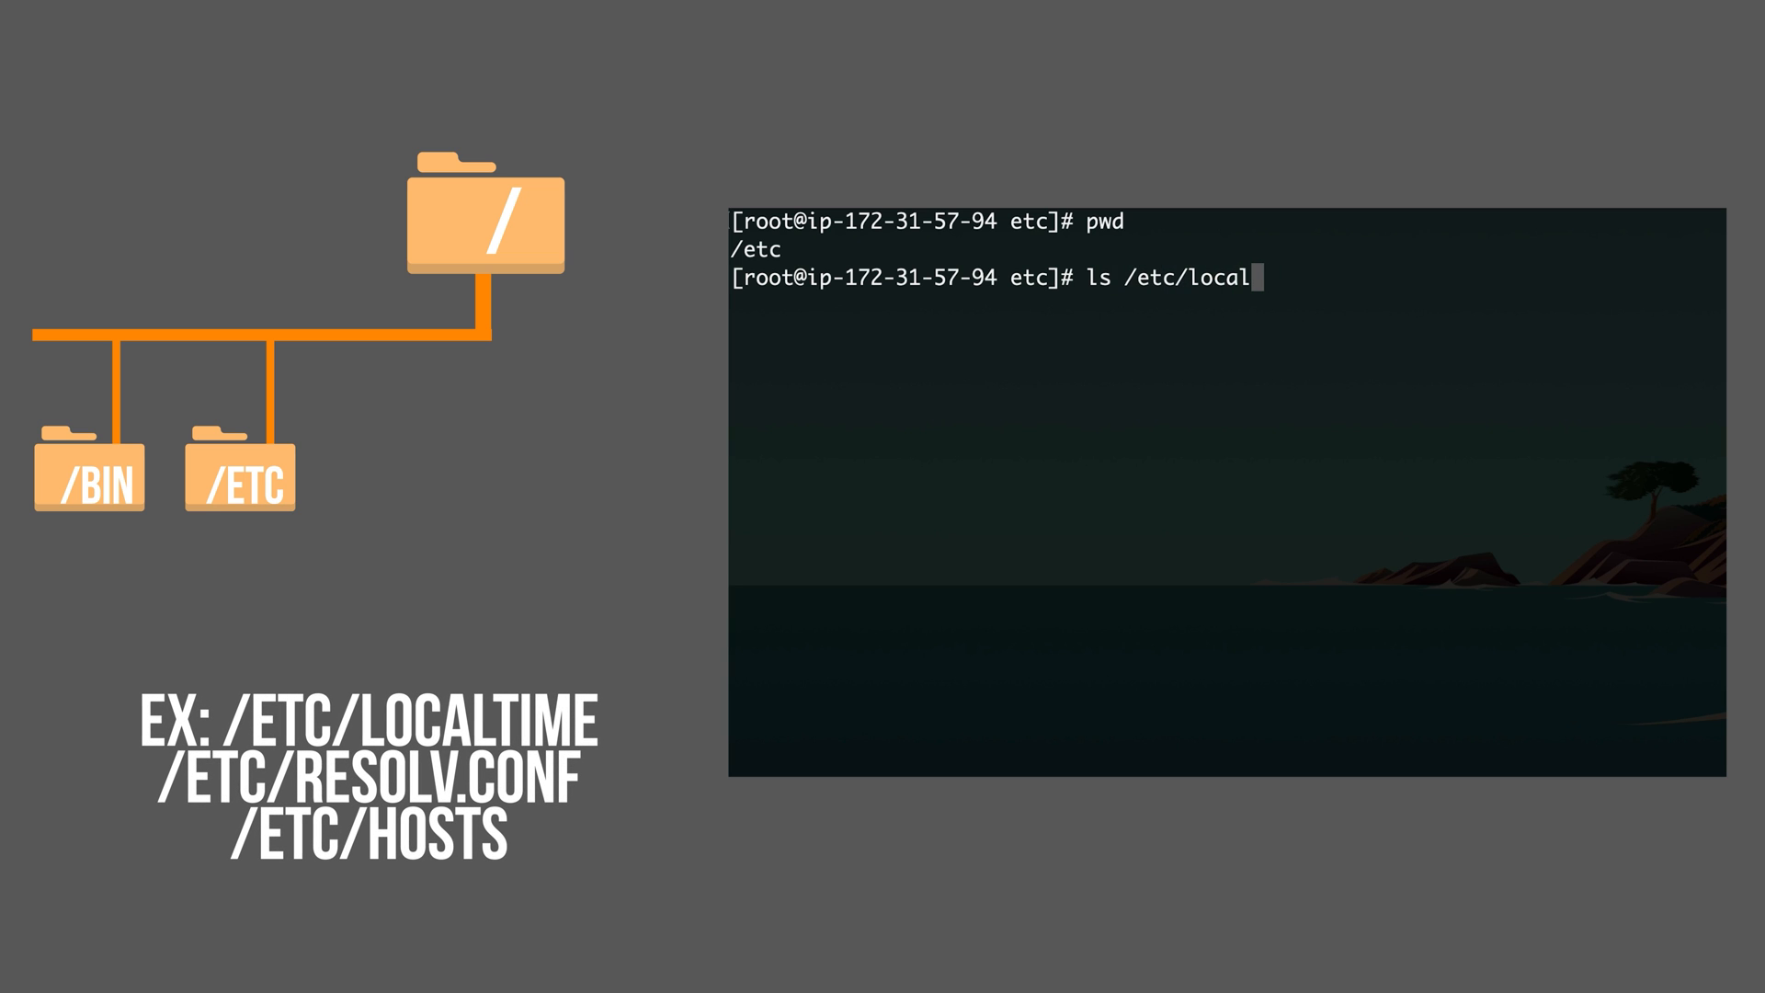
{"action": "type", "text": "time"}
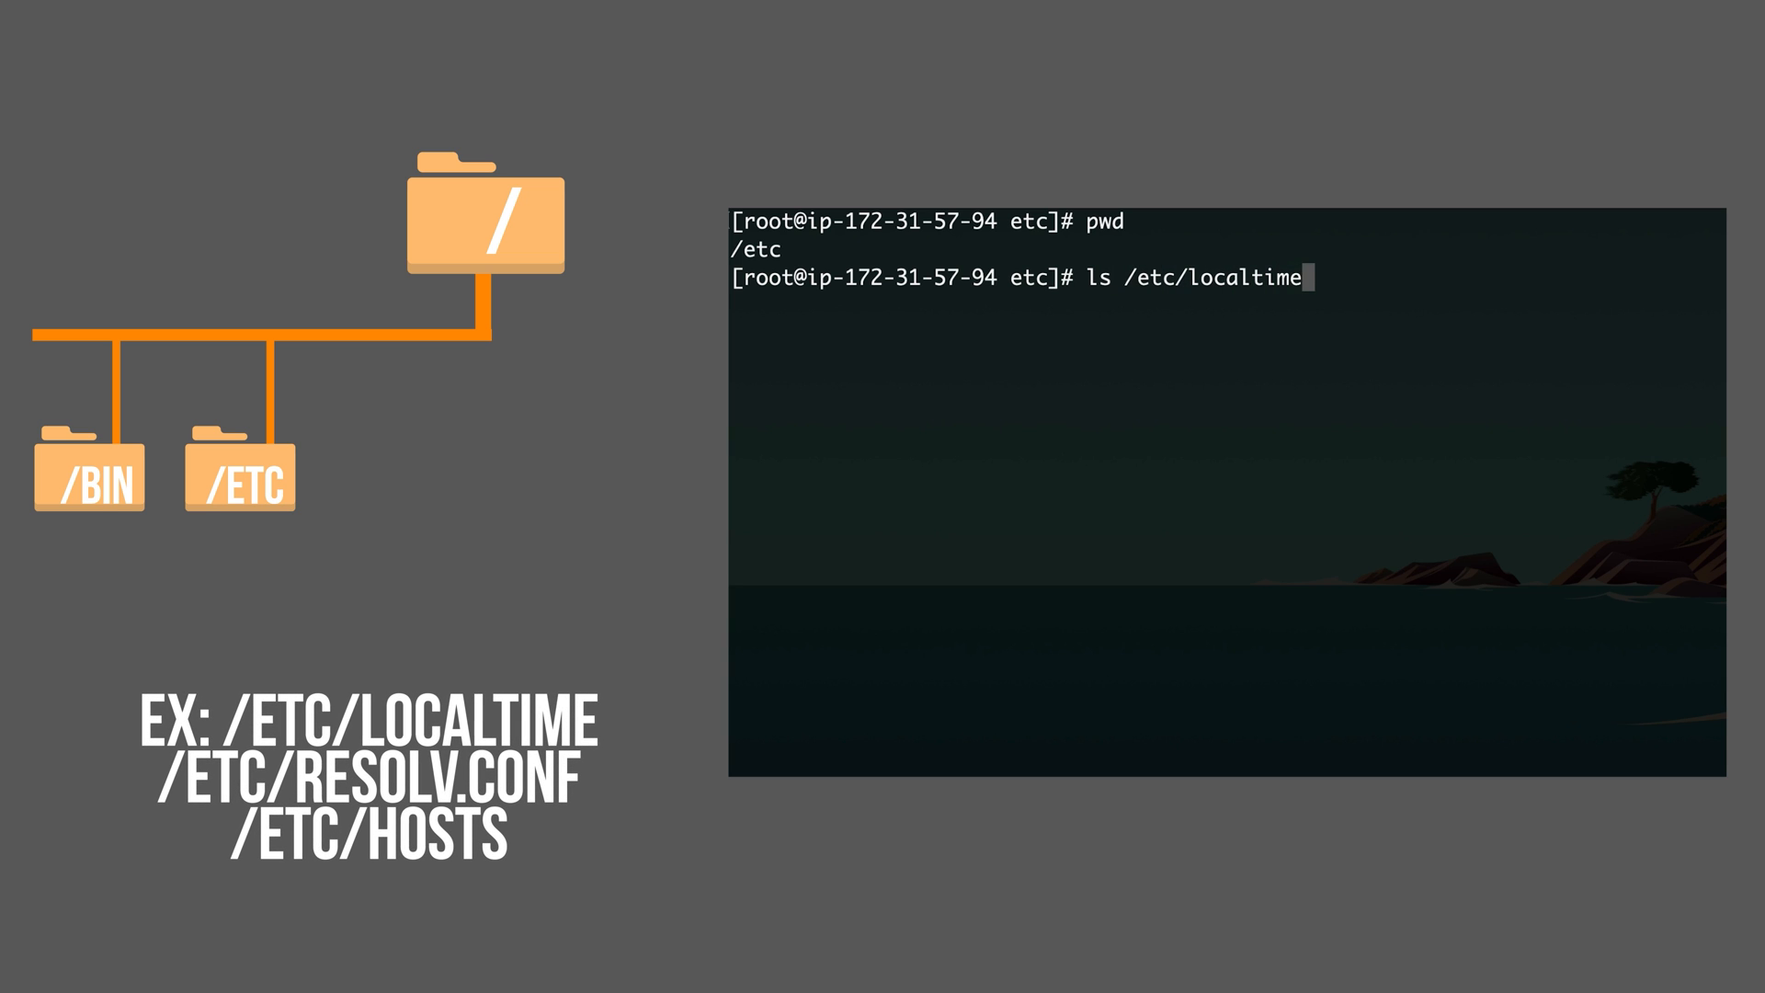
{"action": "type", "text": "/etc/hos"}
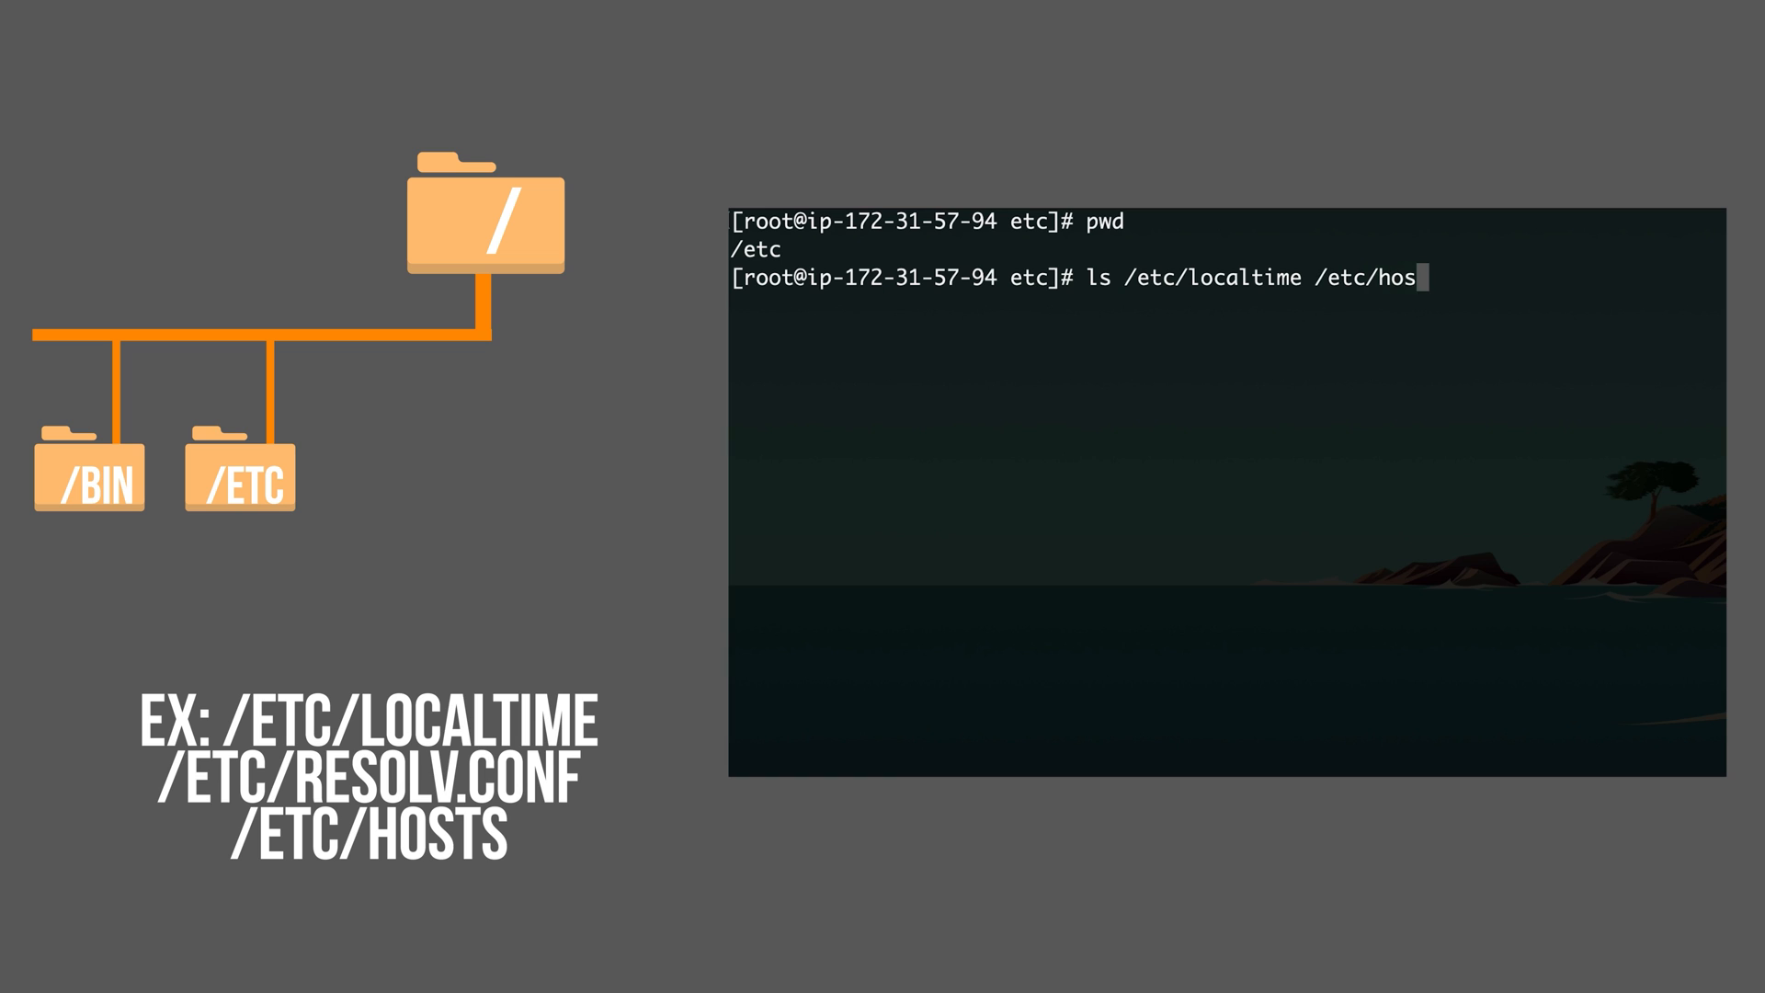
{"action": "type", "text": "ts /etc/r"}
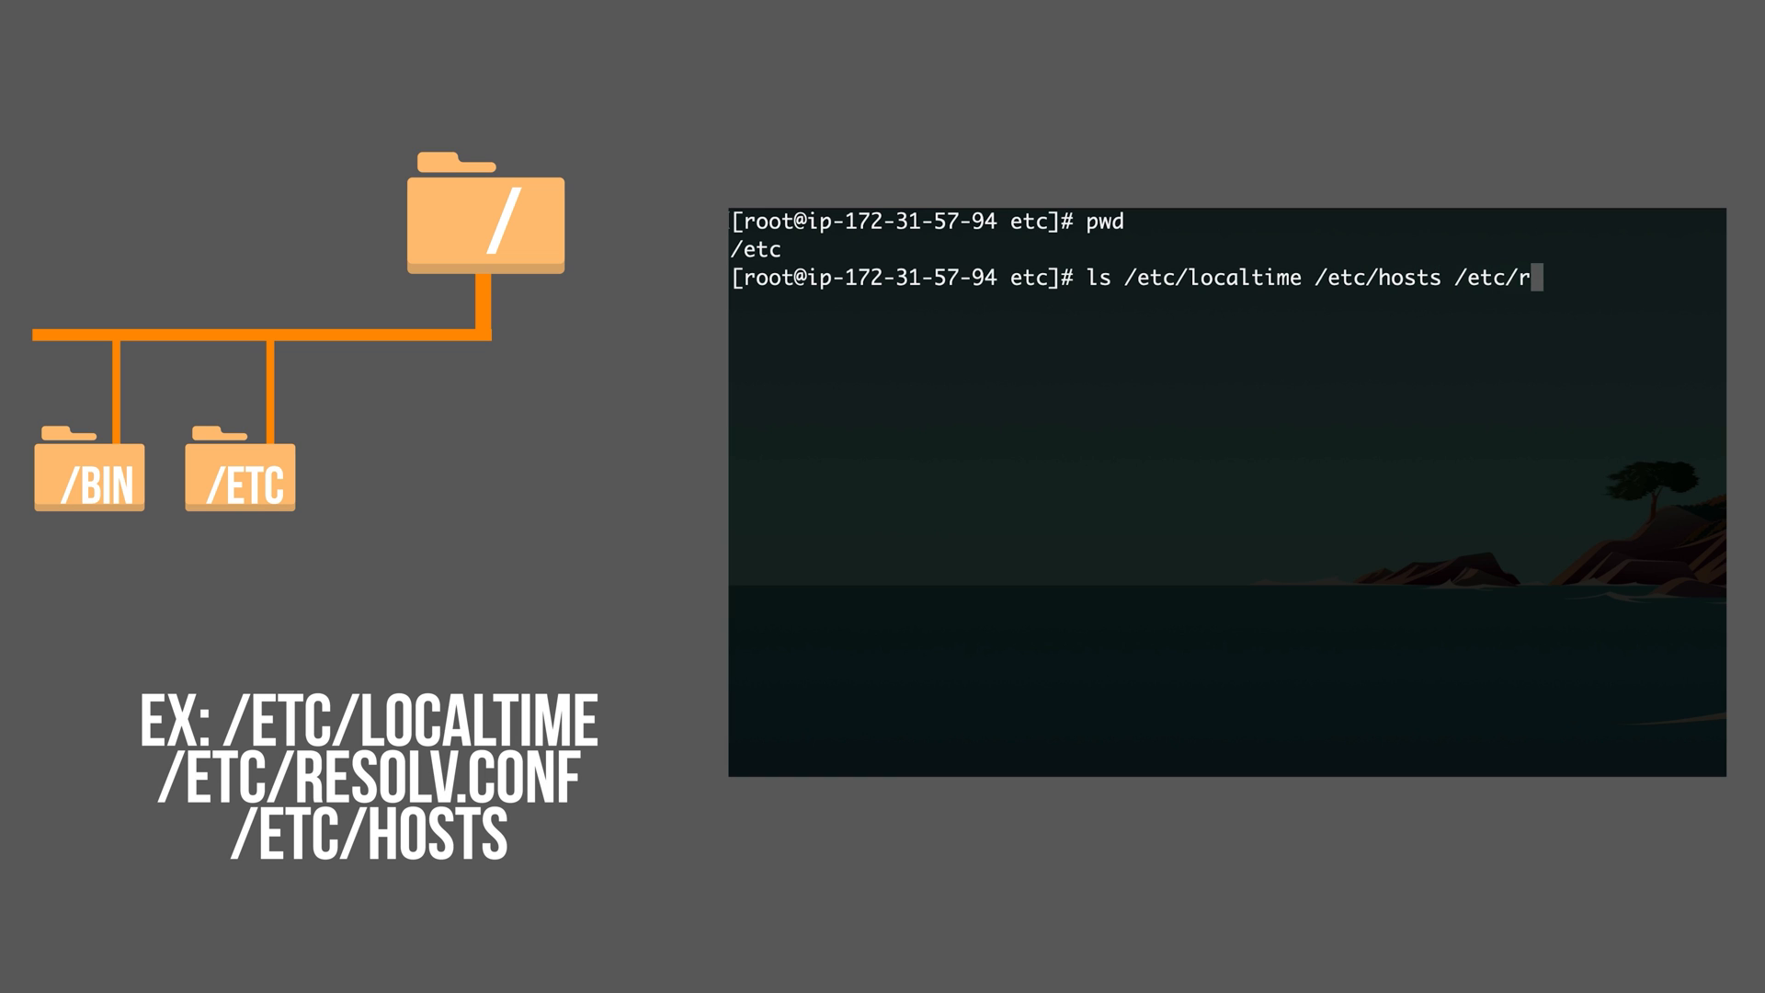
{"action": "type", "text": "esolv.conf"}
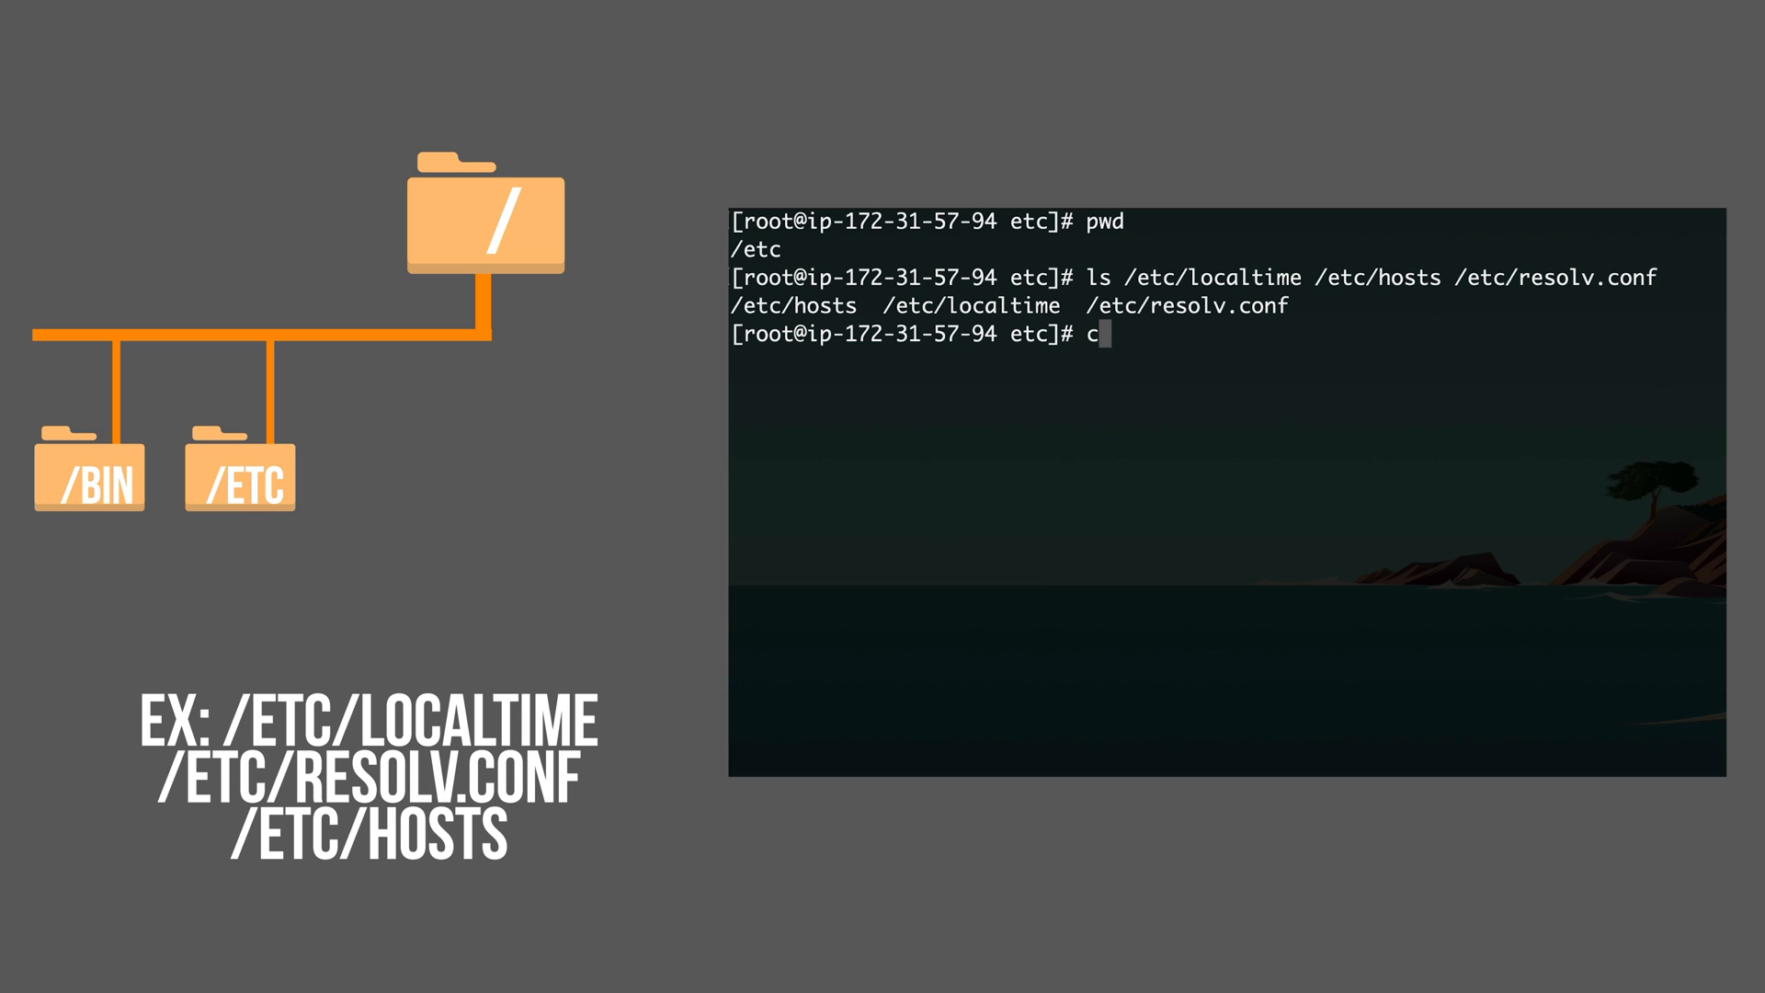
- Print the contents of /etc/localtime with cat, revealing the UTC timezone
{"action": "type", "text": "at /etc/l"}
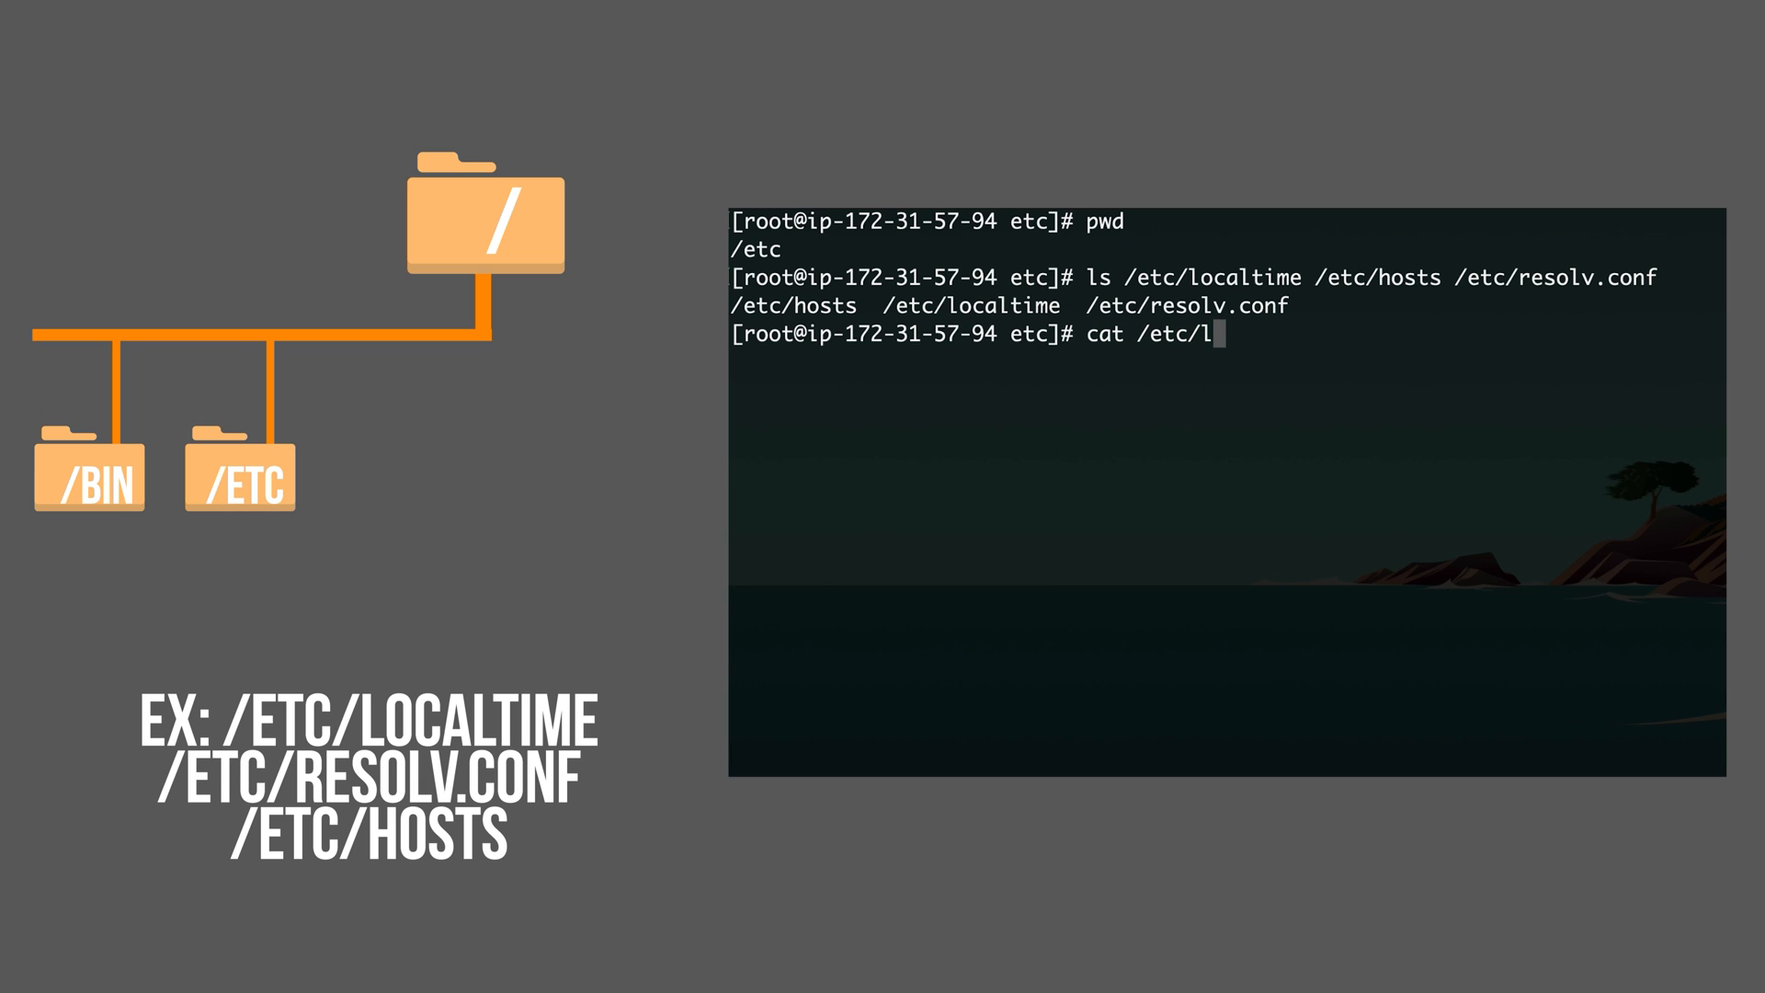
{"action": "type", "text": "ocaltime"}
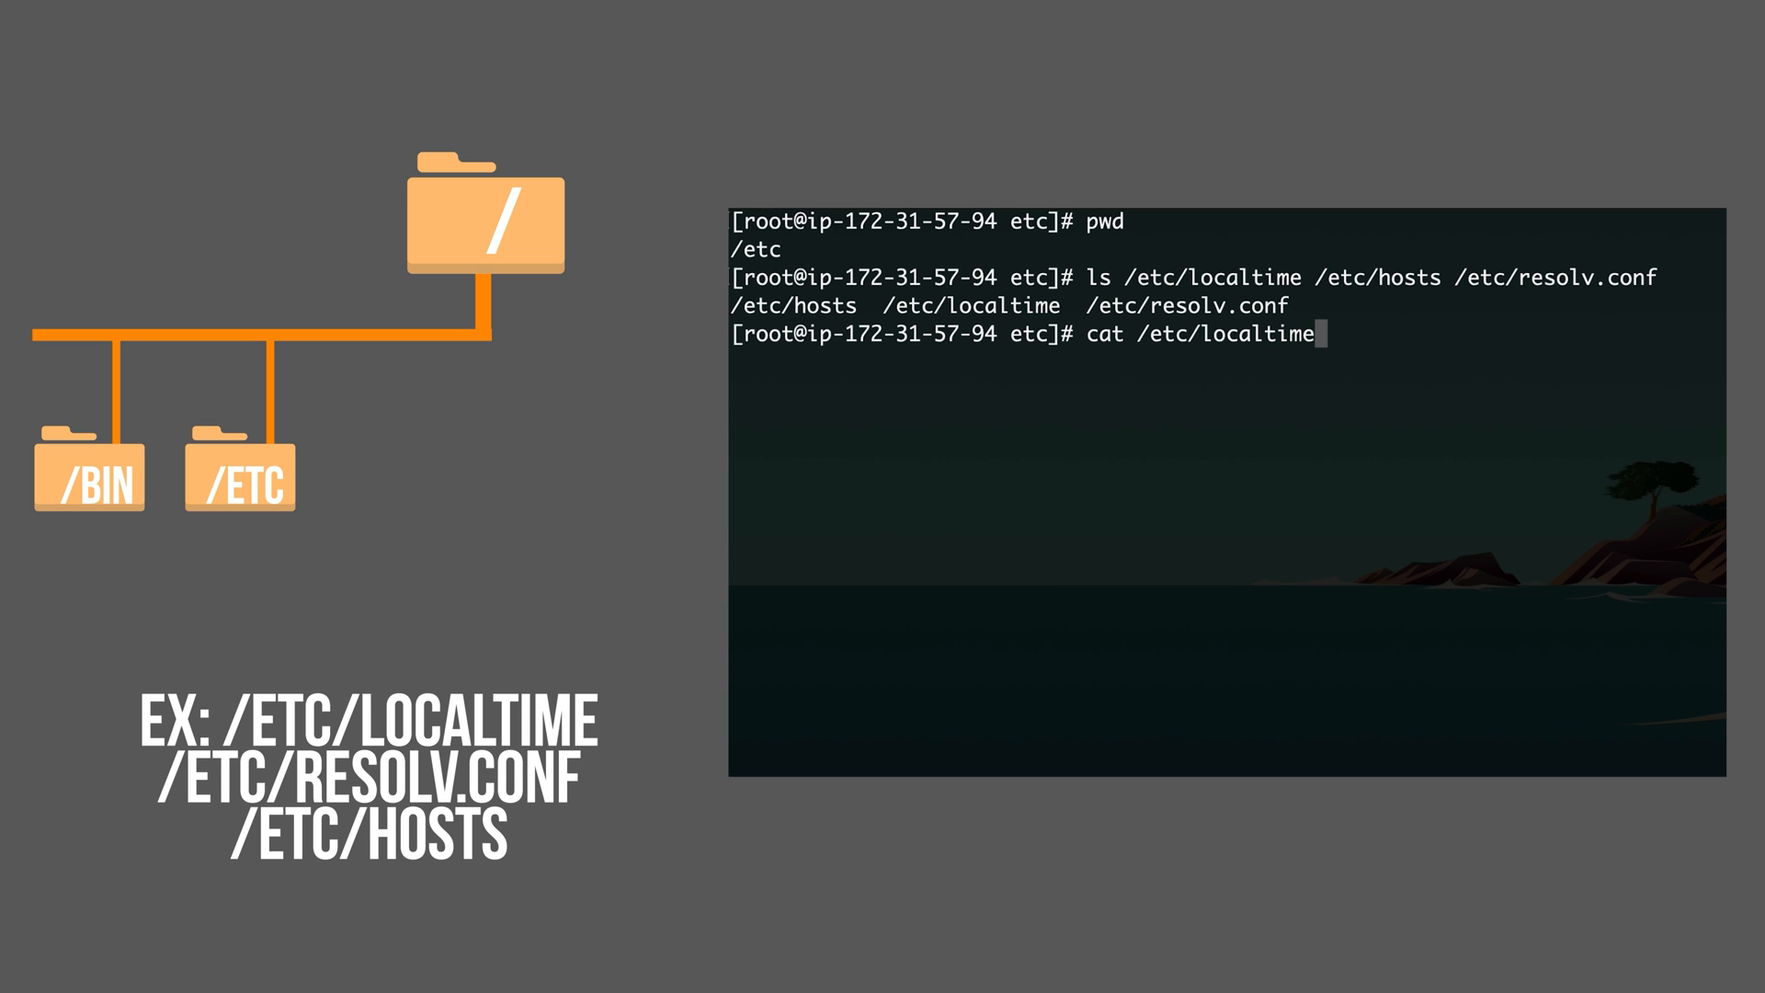
{"action": "key", "text": "Return"}
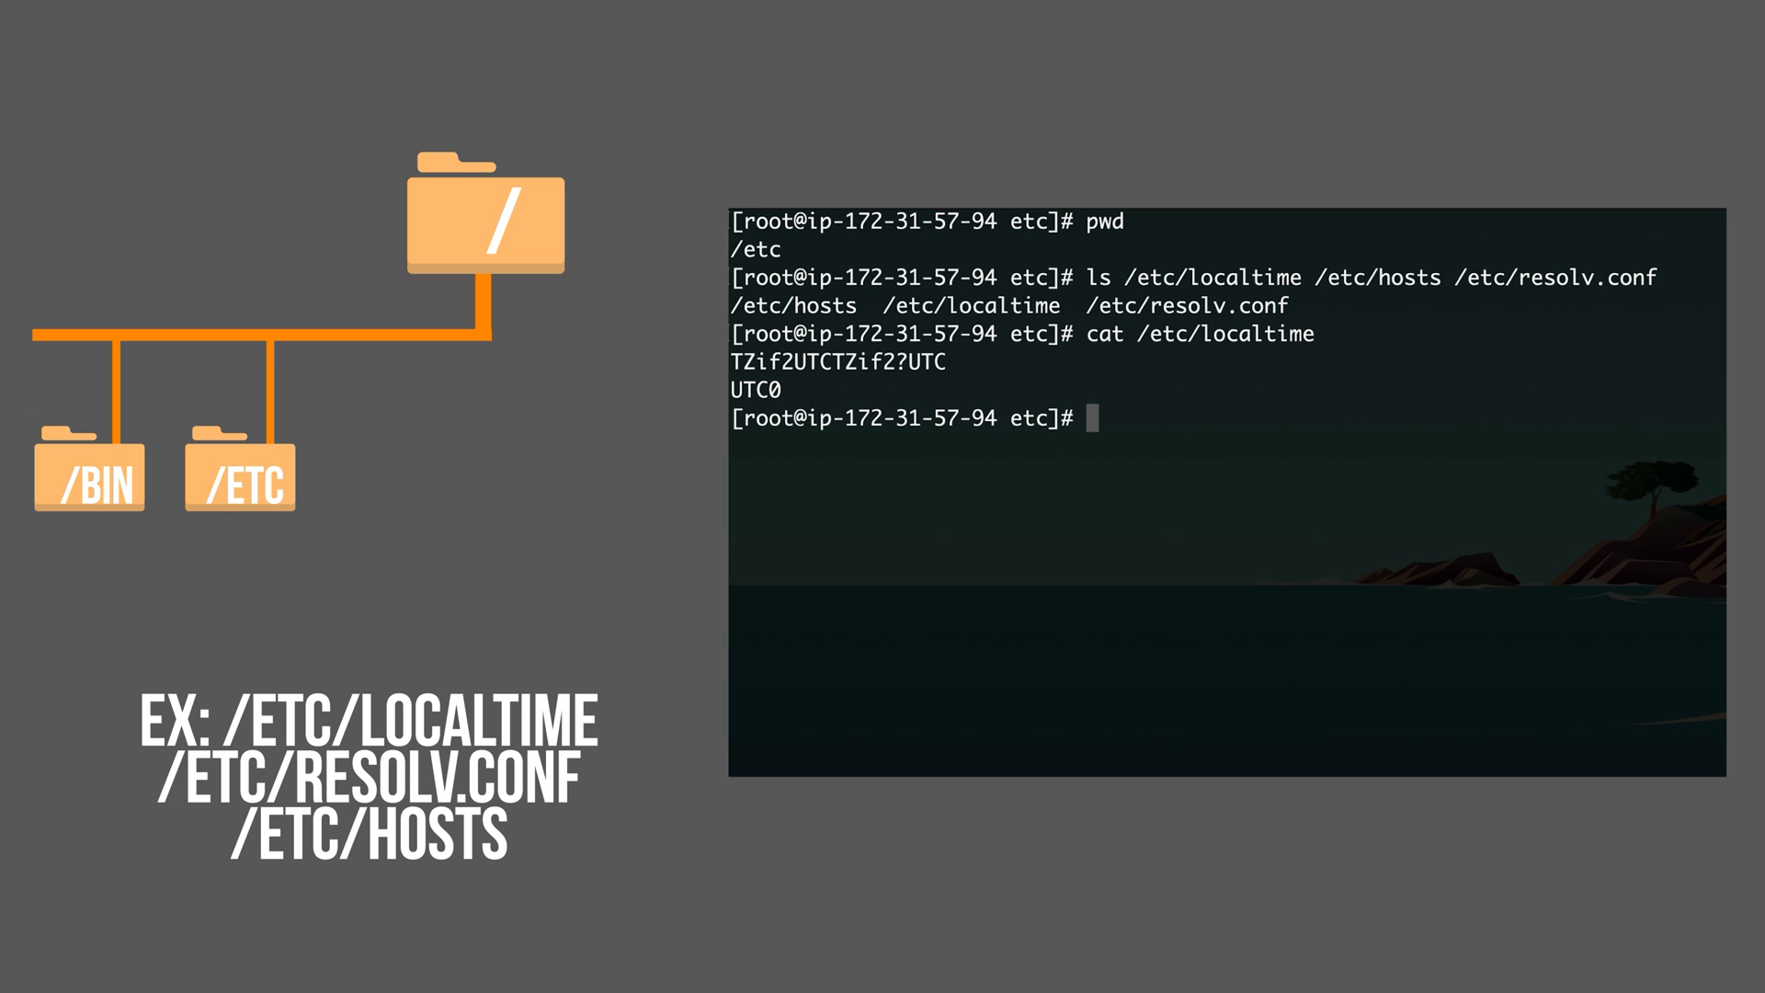
- Show the contents of /etc/hosts with its localhost mappings
{"action": "type", "text": "cat /et"}
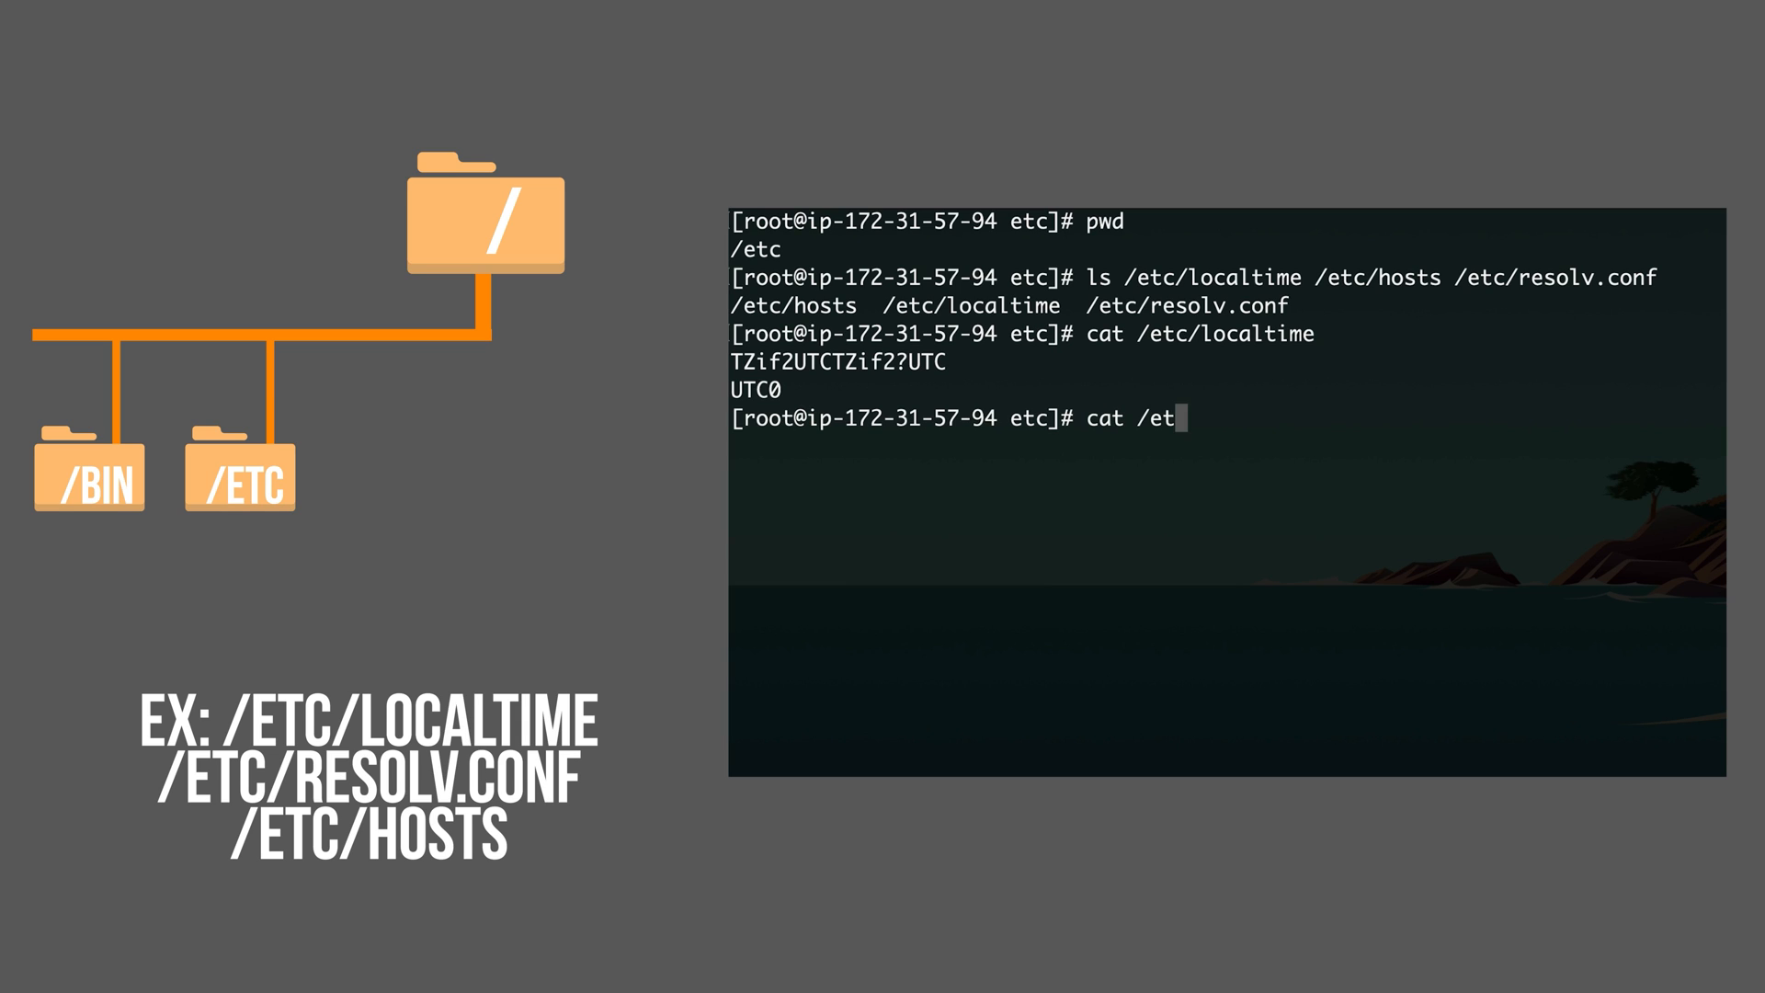
{"action": "type", "text": "c/h"}
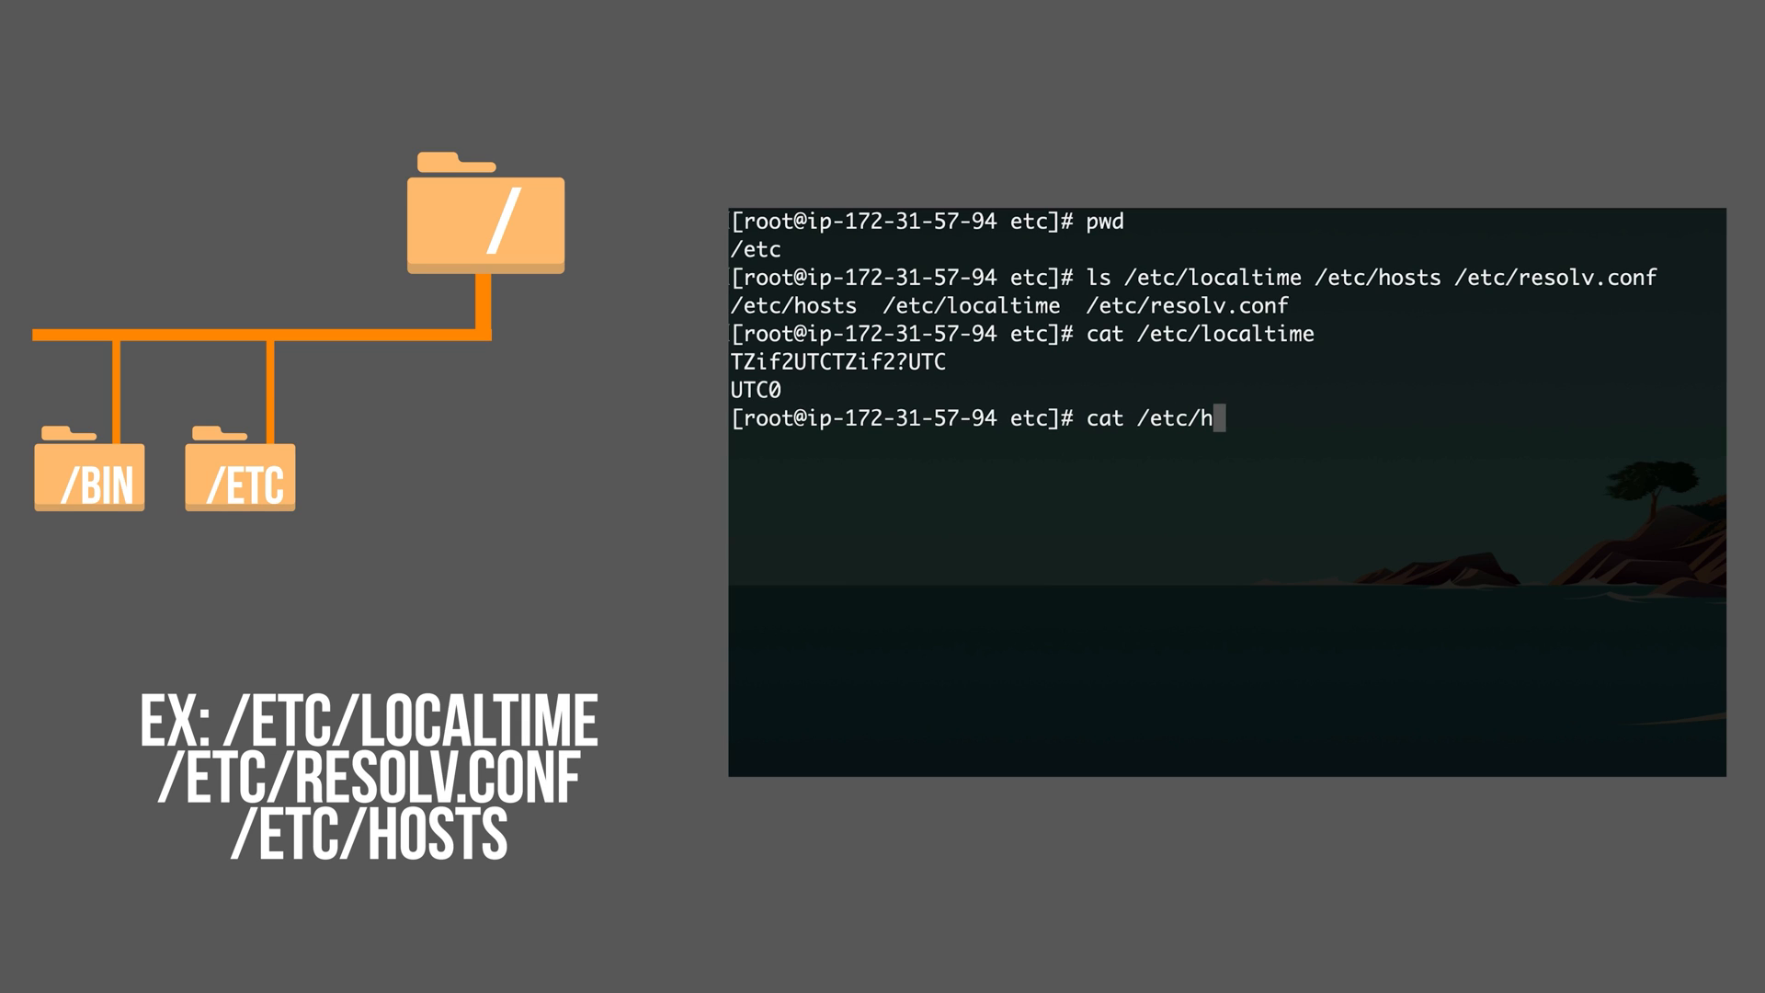
{"action": "type", "text": "osts"}
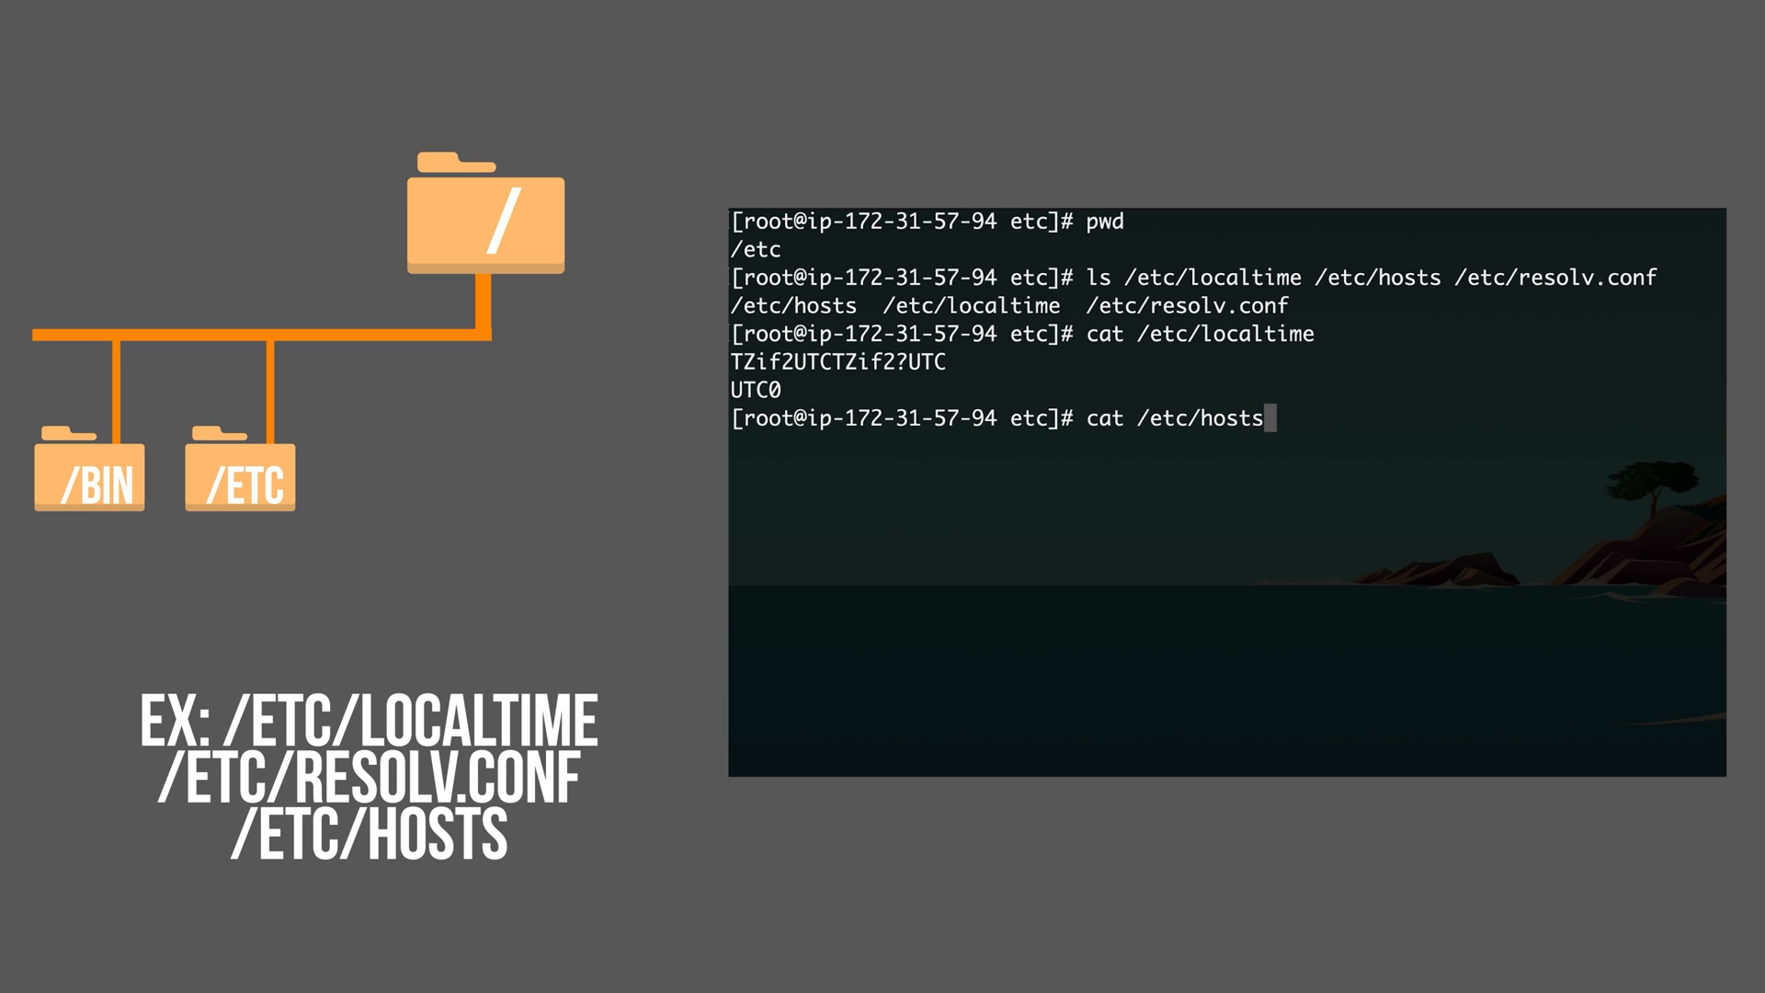
{"action": "key", "text": "Return"}
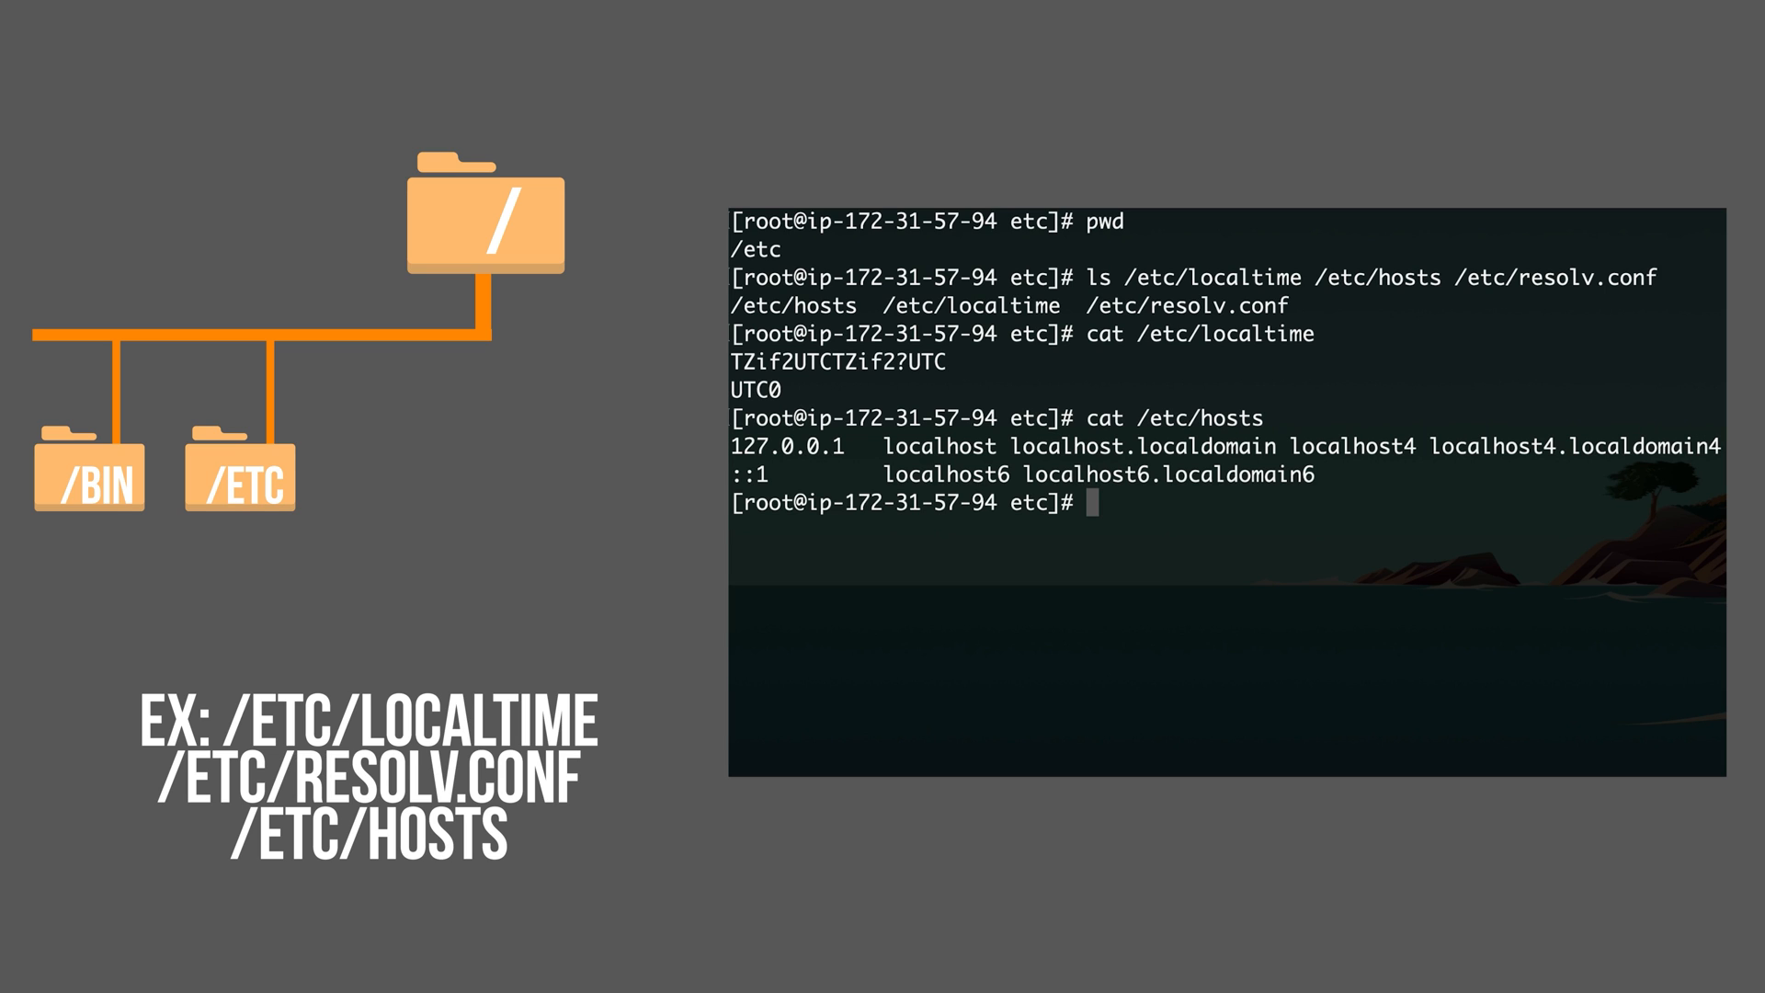
{"action": "key", "text": "Return"}
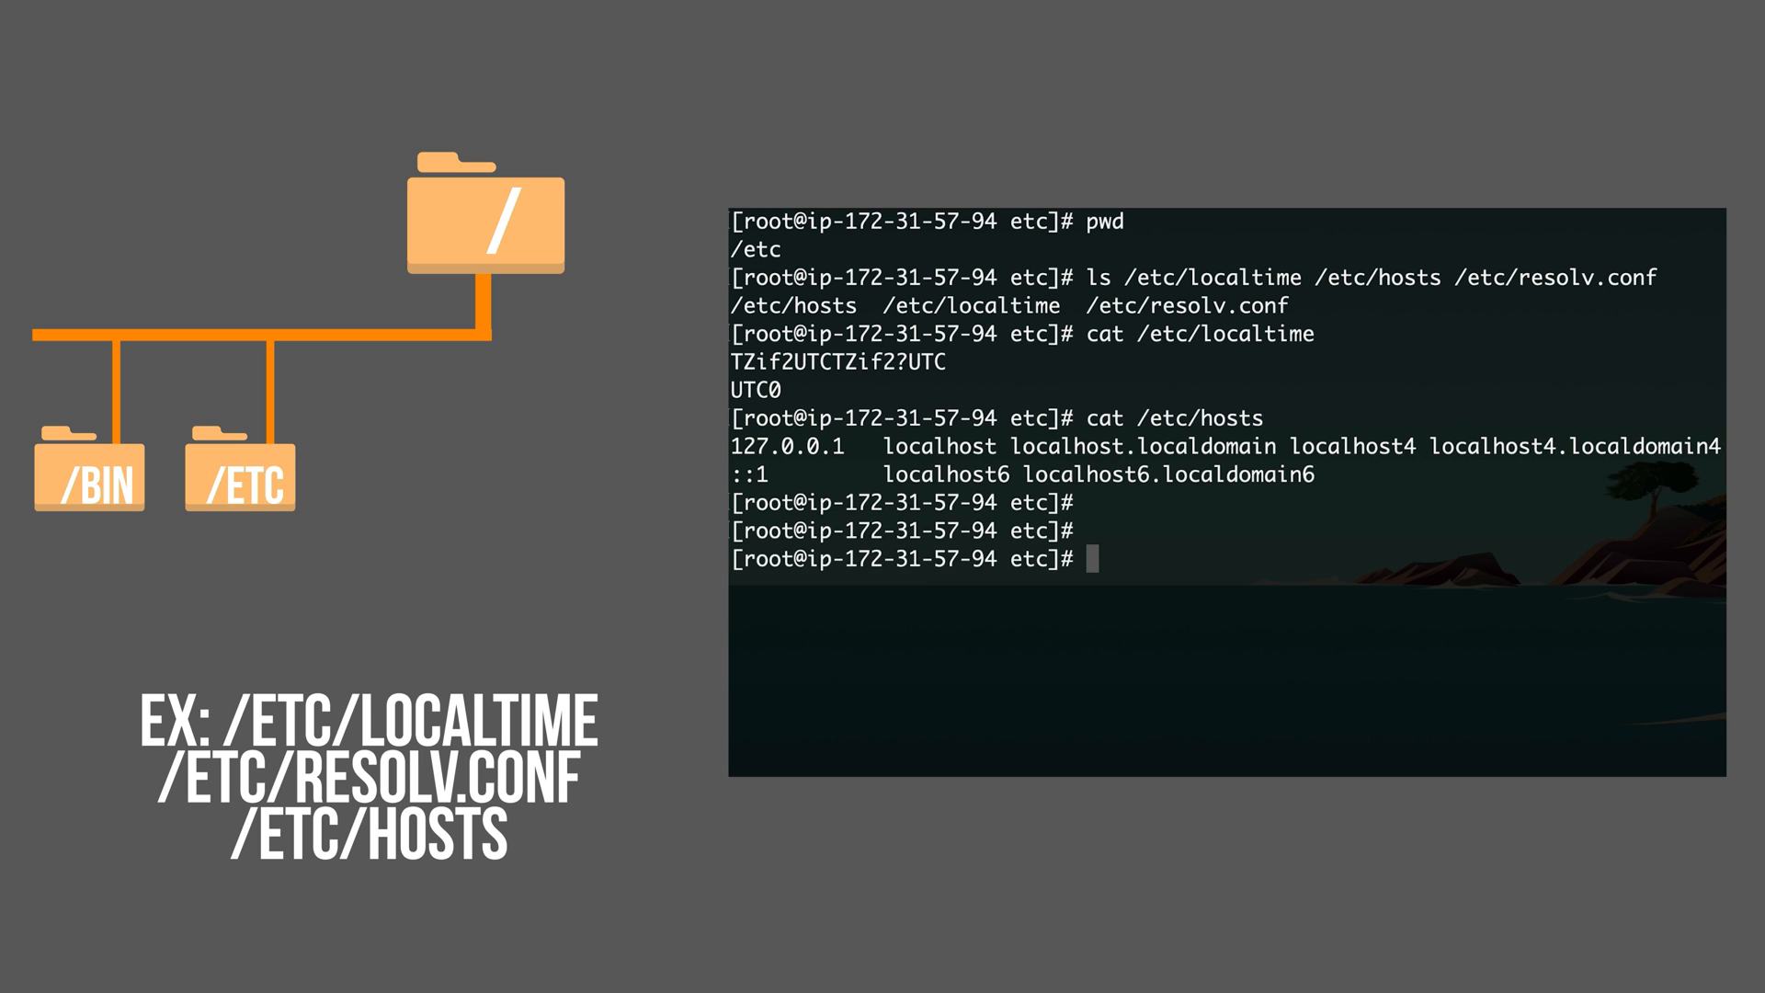
- Show the contents of /etc/resolv.conf with its nameserver and search domain
{"action": "type", "text": "cat /"}
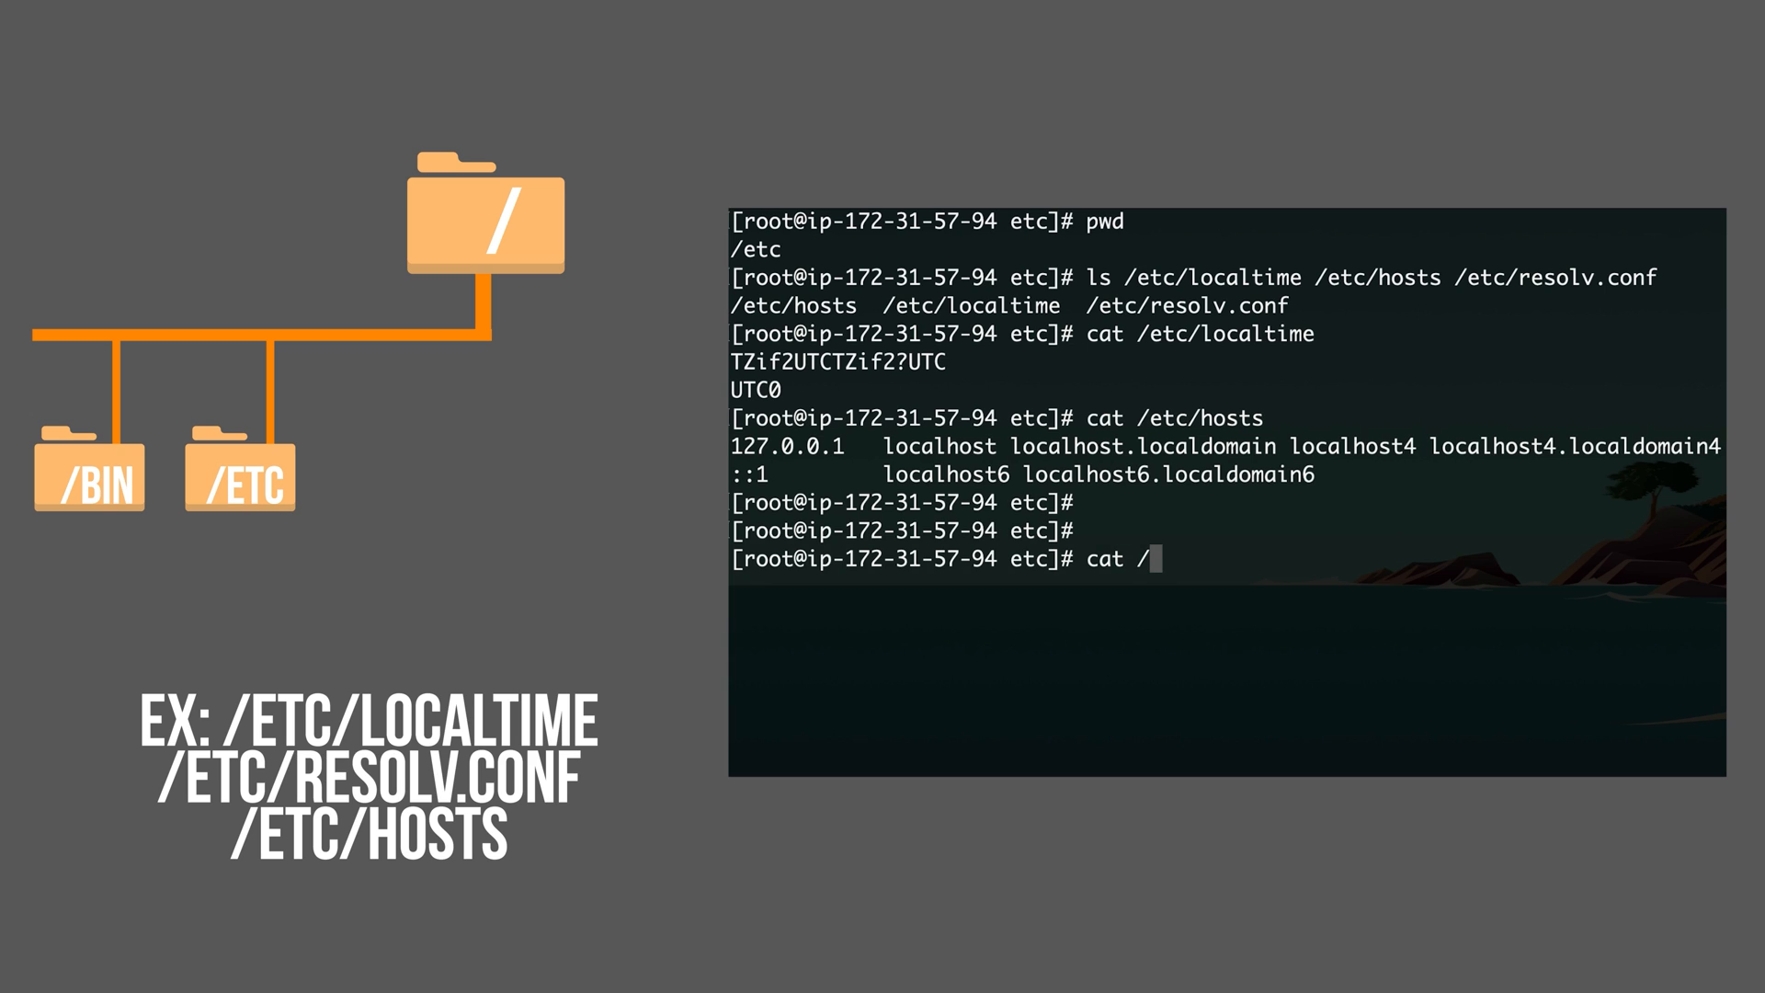
{"action": "type", "text": "etc/resolv"}
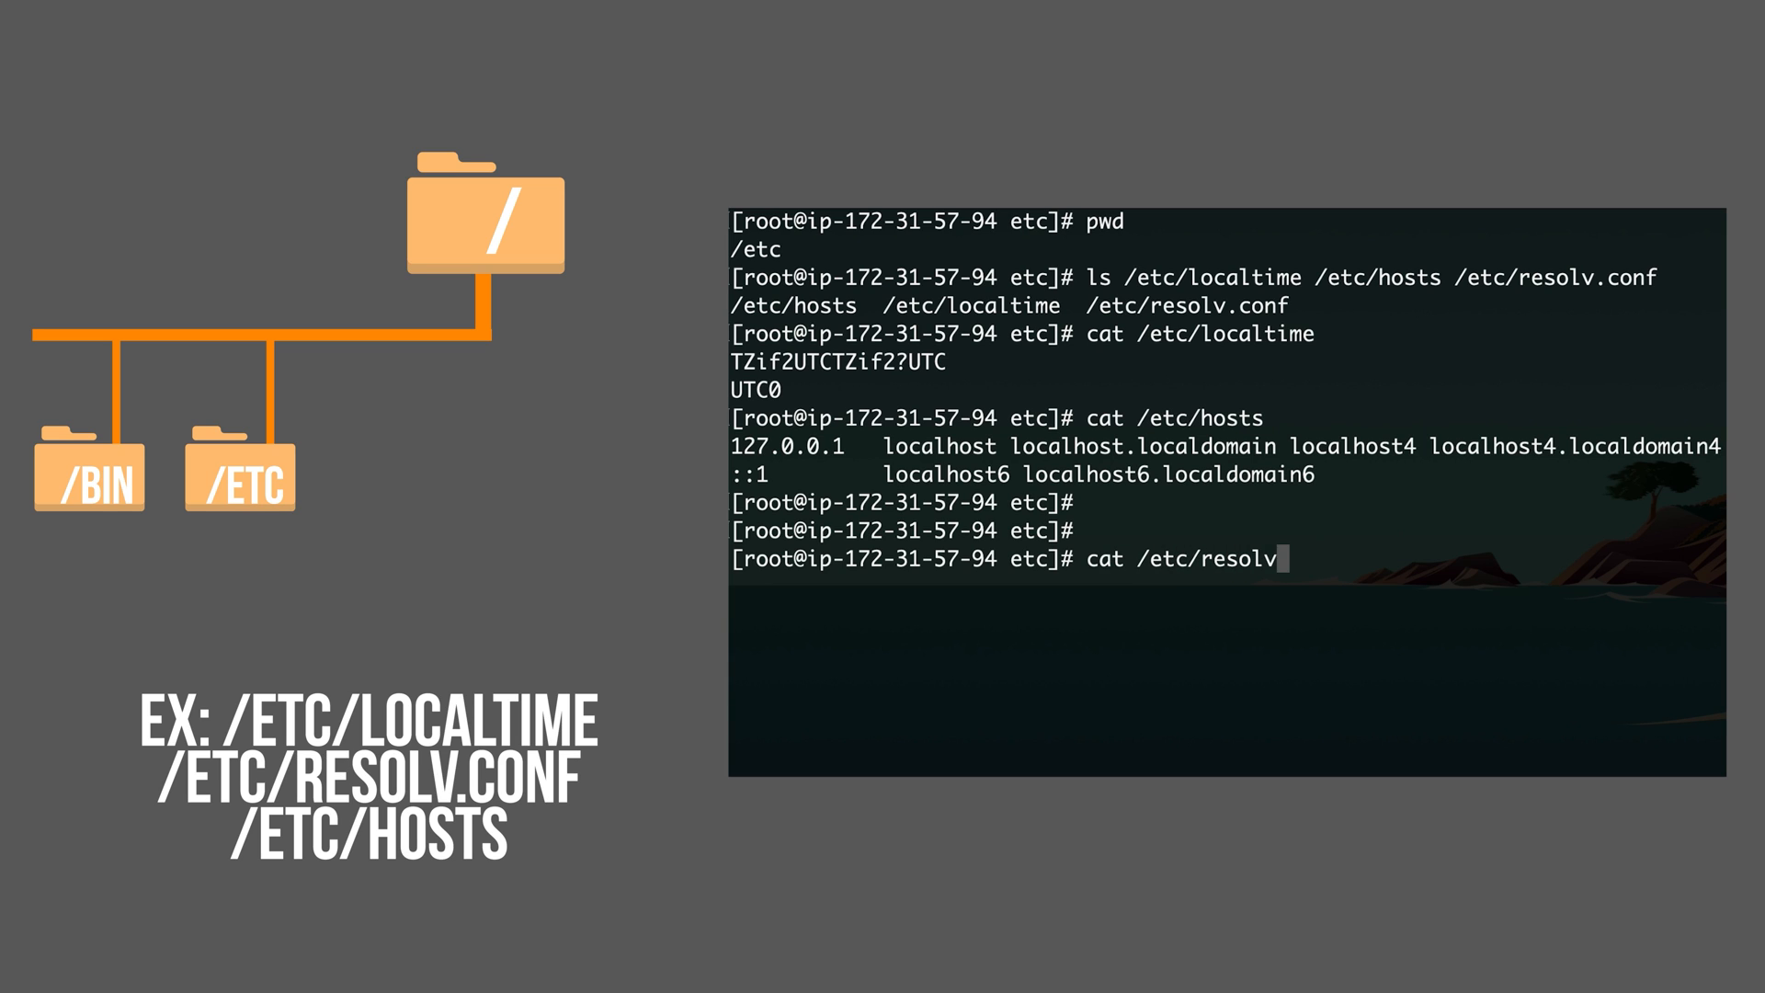
{"action": "key", "text": "Return"}
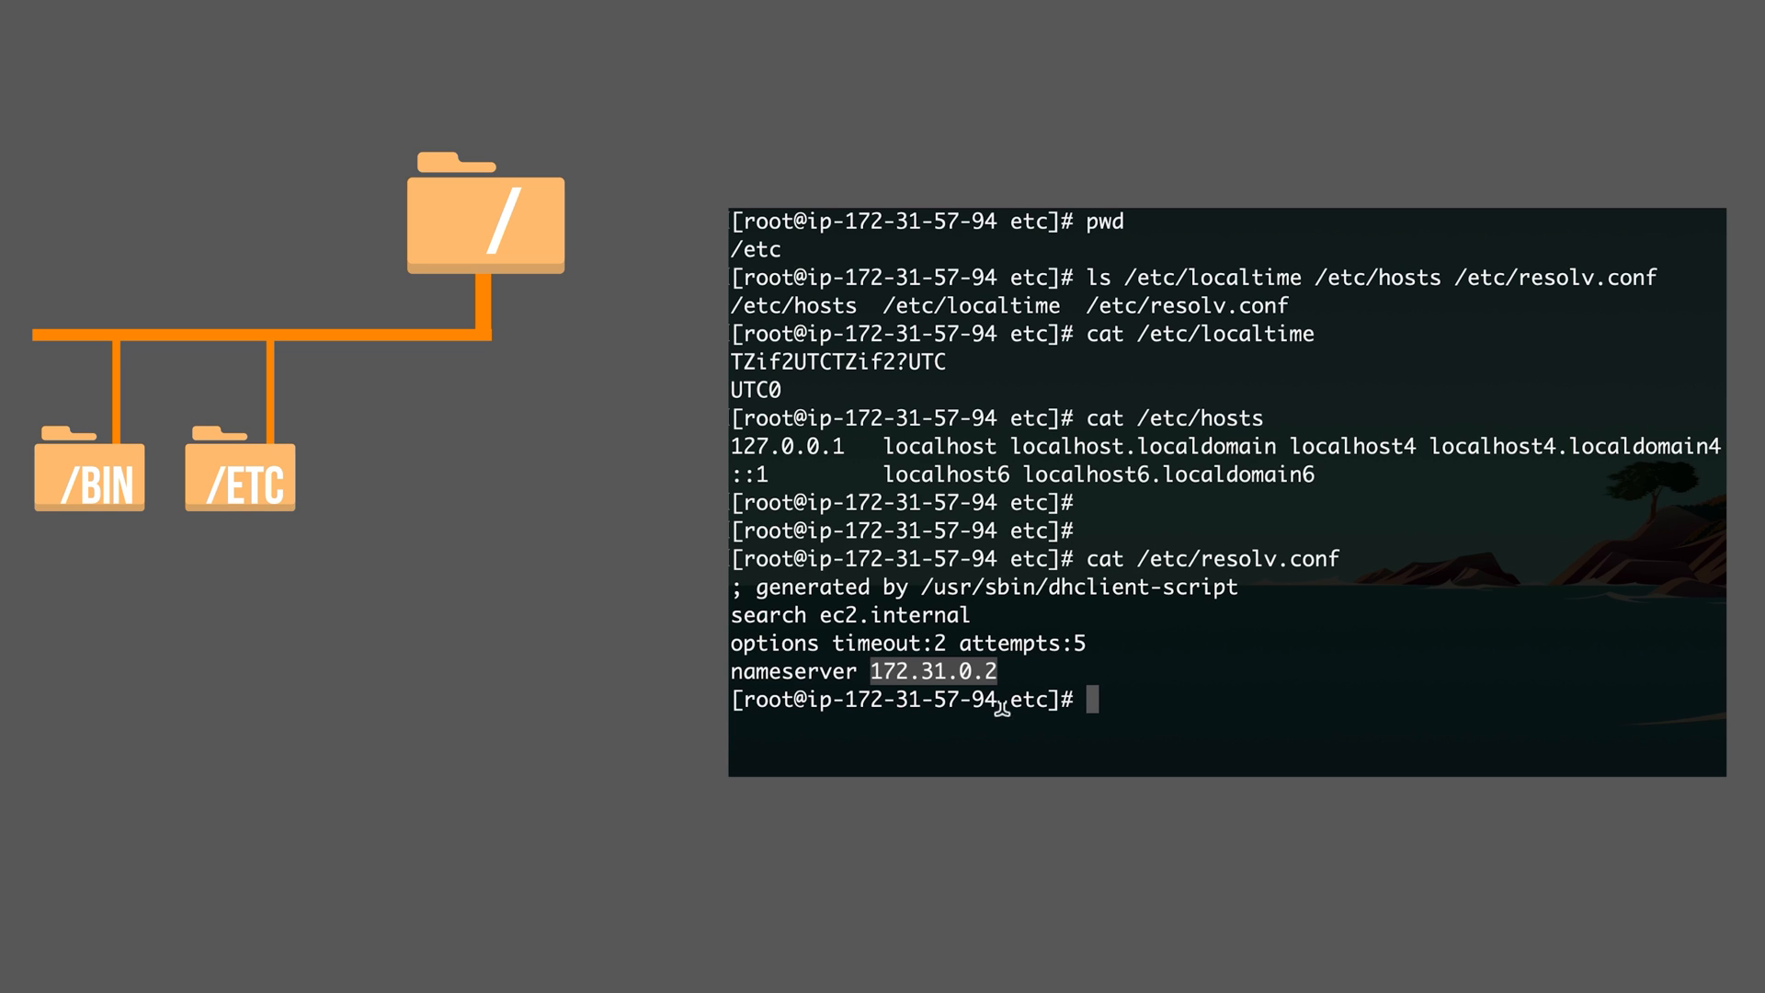
- Change into /tmp and clear the terminal screen
{"action": "type", "text": "l"}
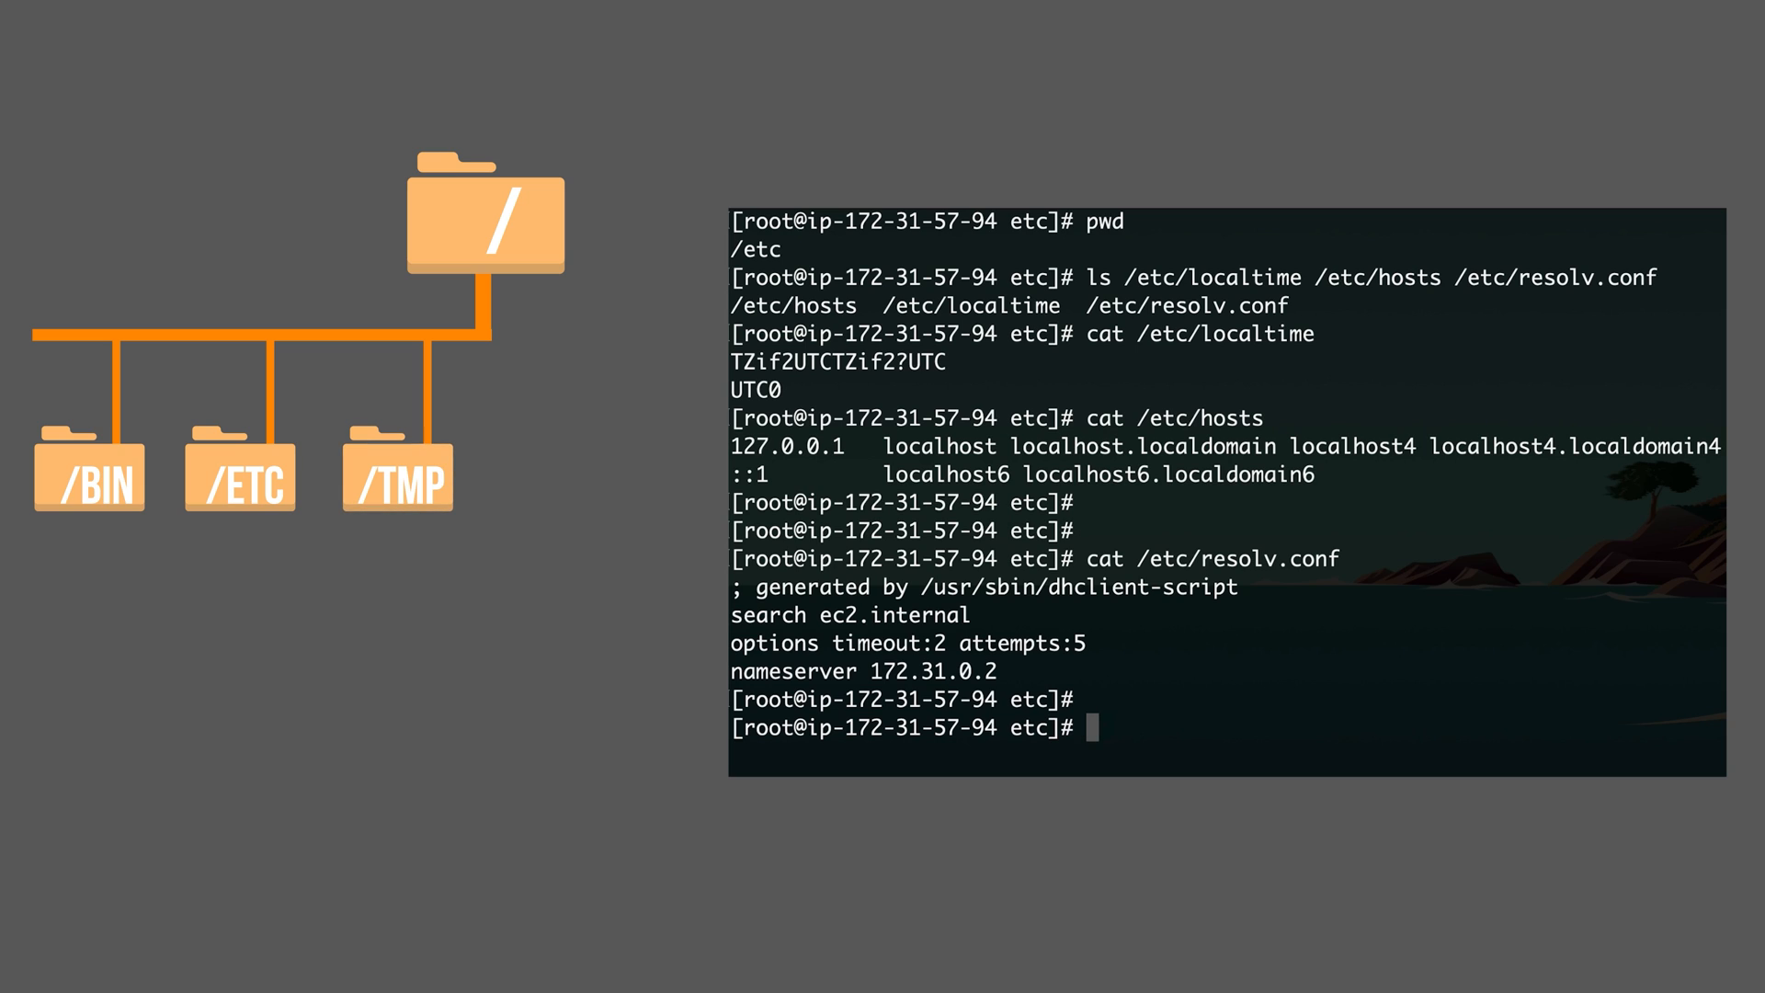
{"action": "type", "text": "cd /t"}
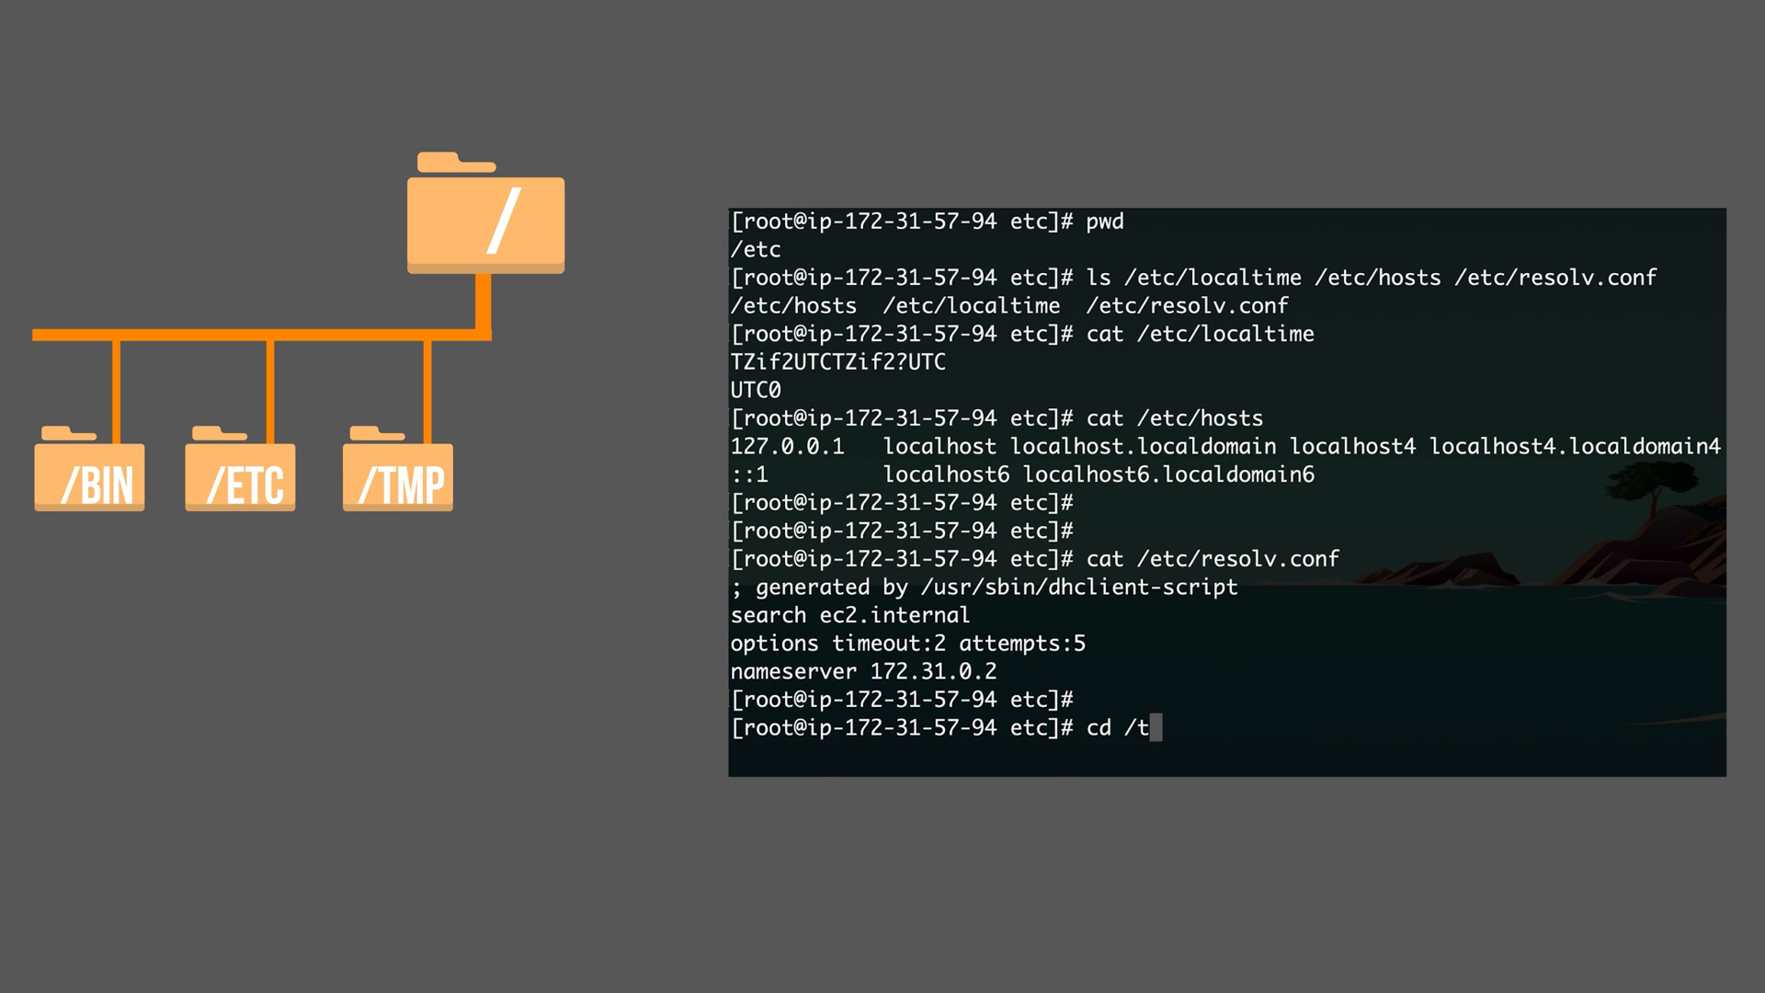
{"action": "key", "text": "Return"}
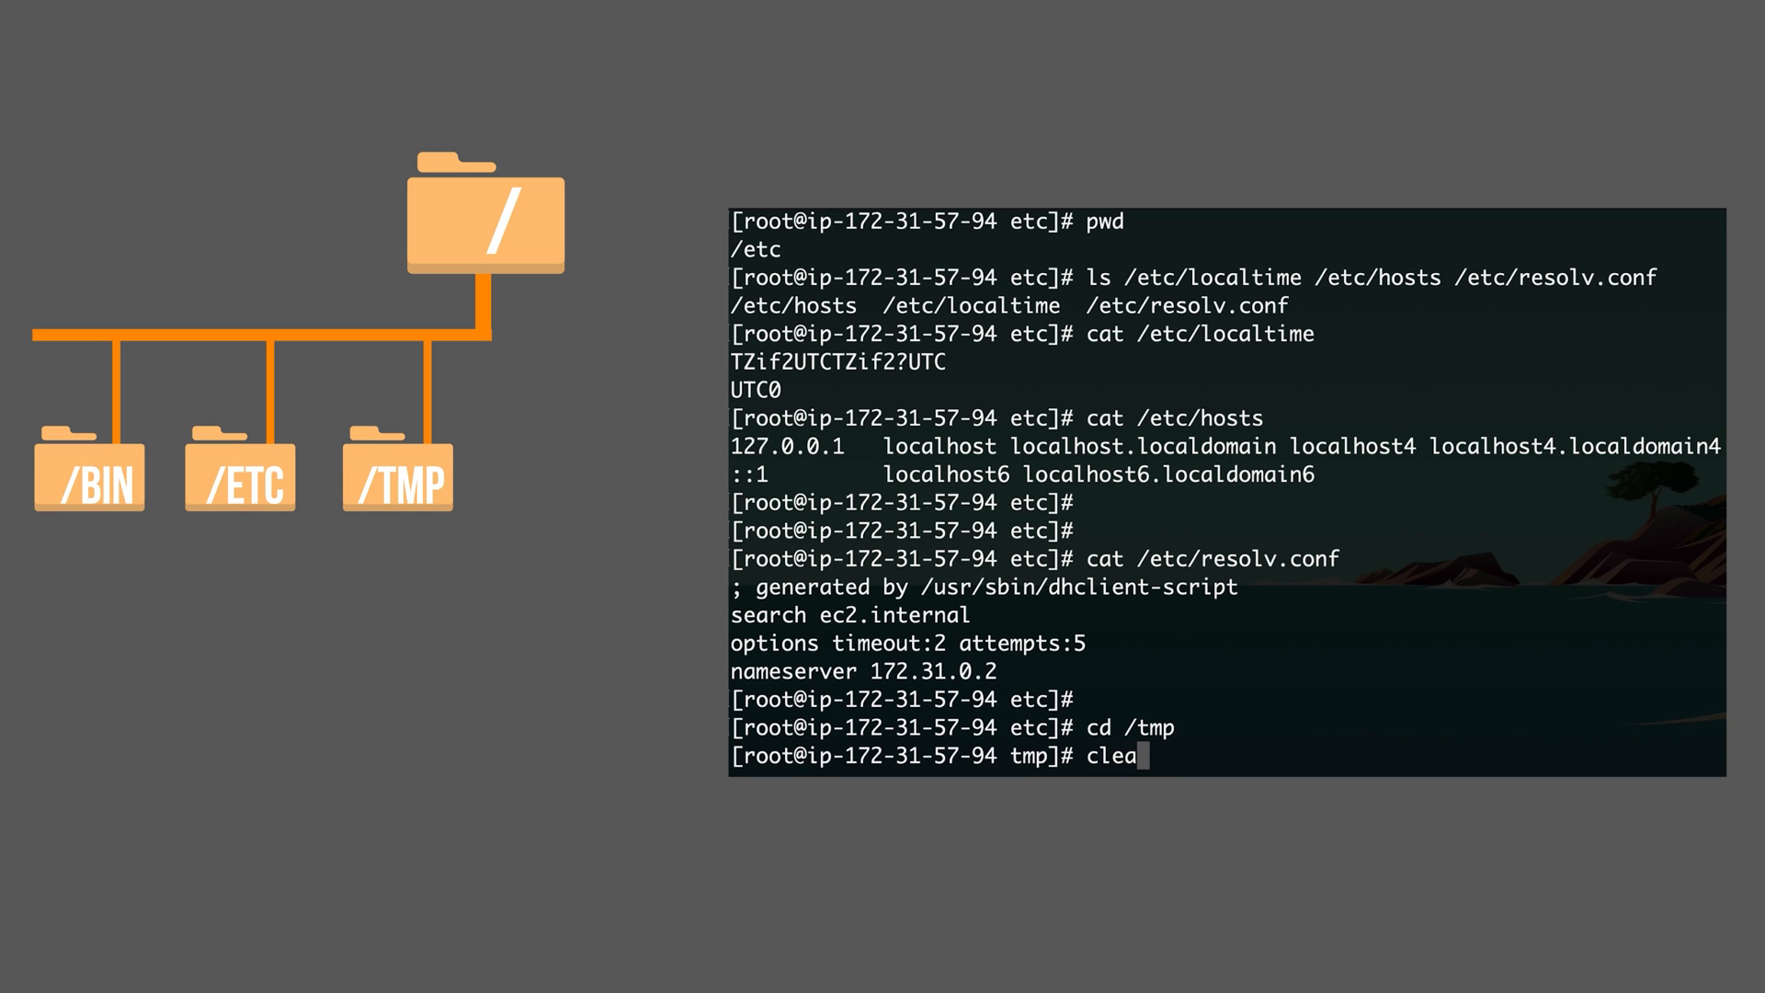
{"action": "key", "text": "Return"}
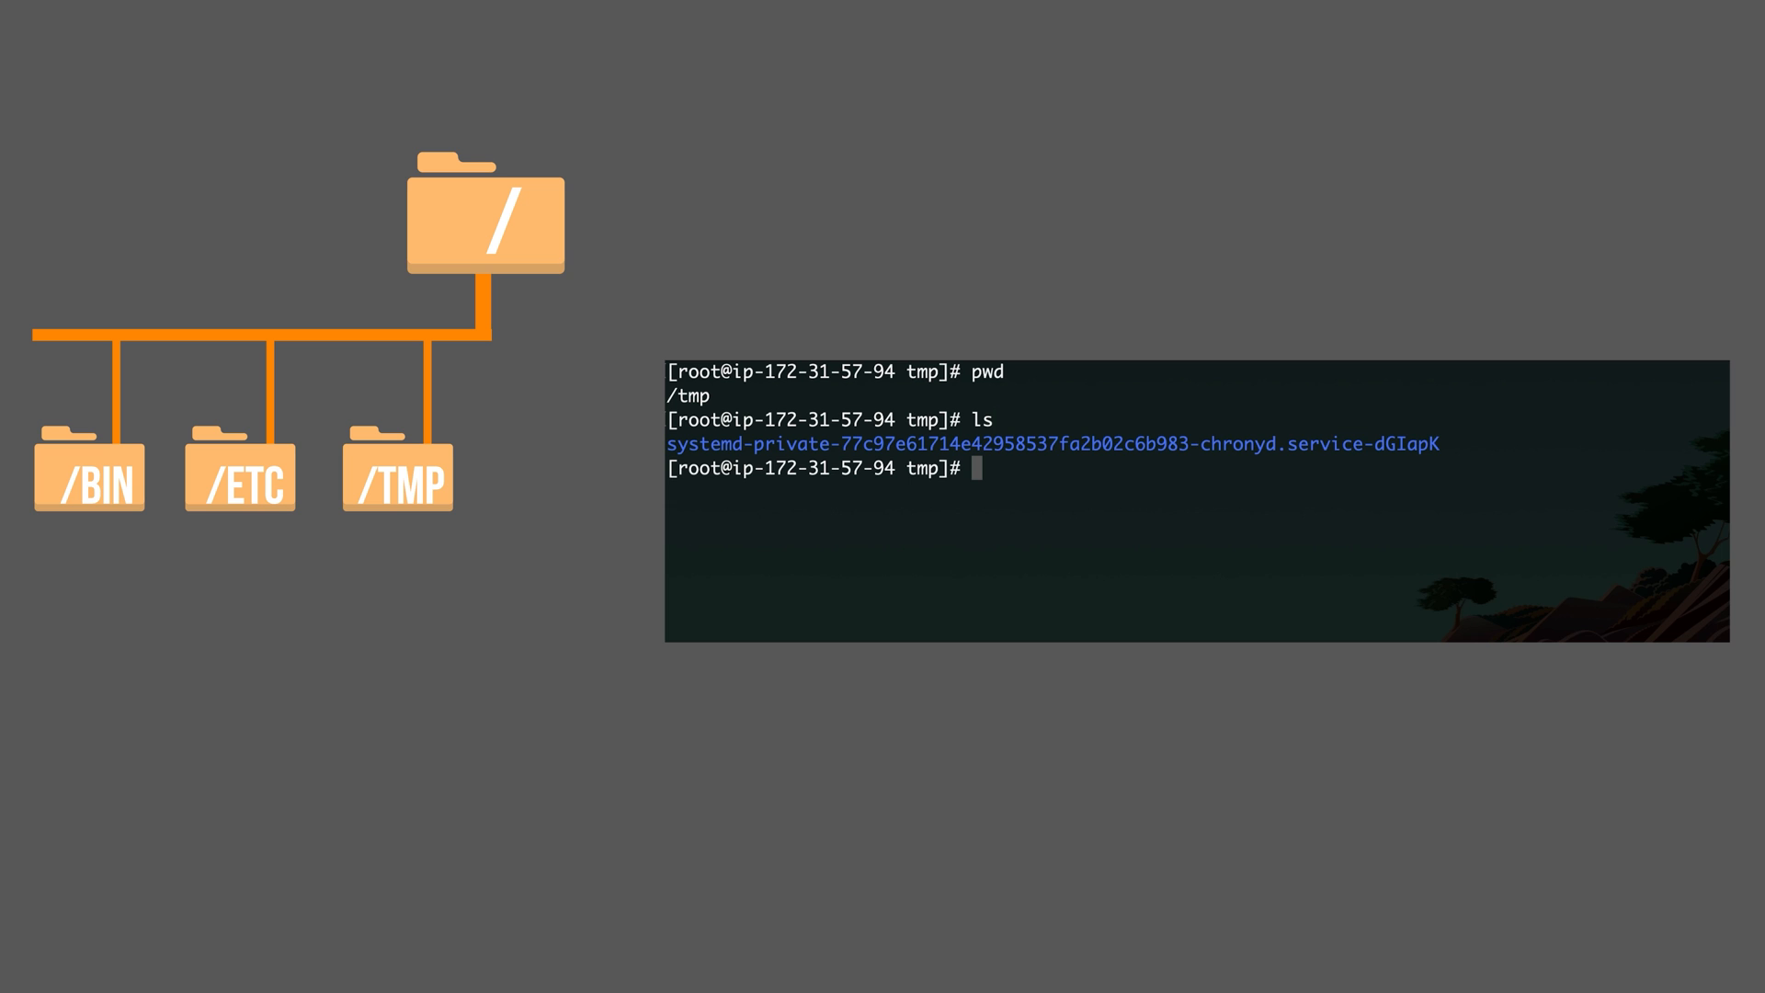
- Create the empty files trash.txt and holiday.png in /tmp with touch
{"action": "type", "text": "t"}
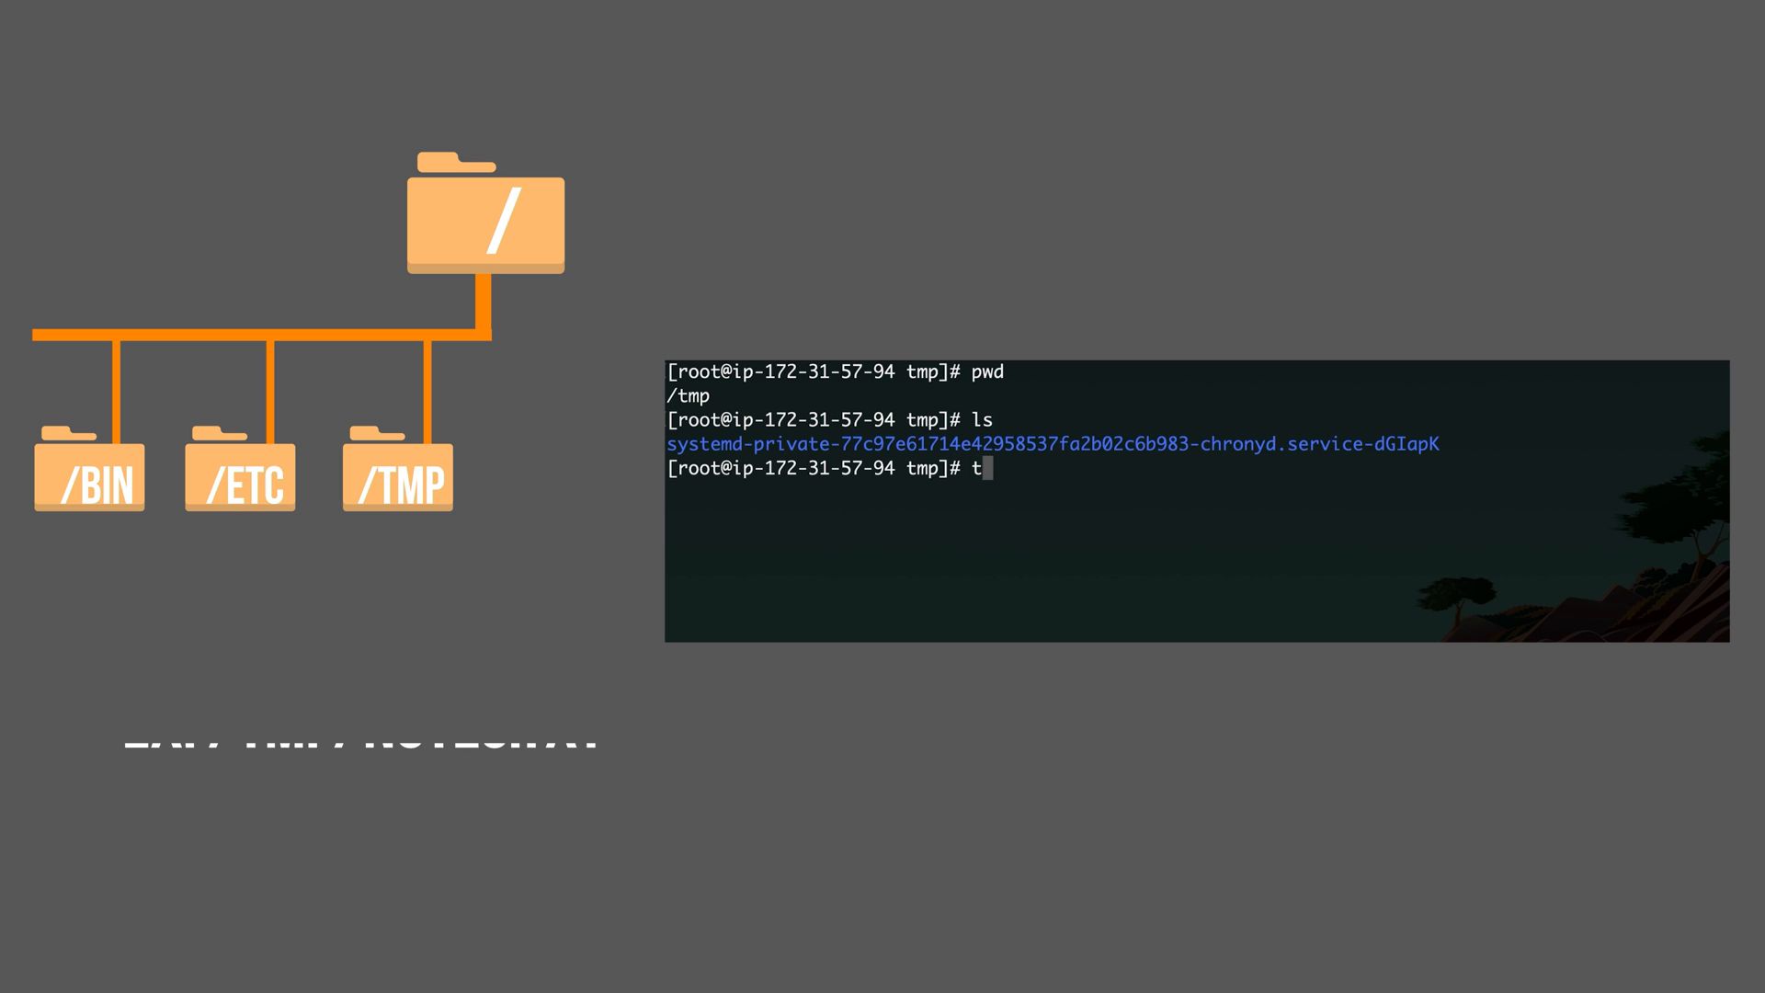
{"action": "type", "text": "ouch"}
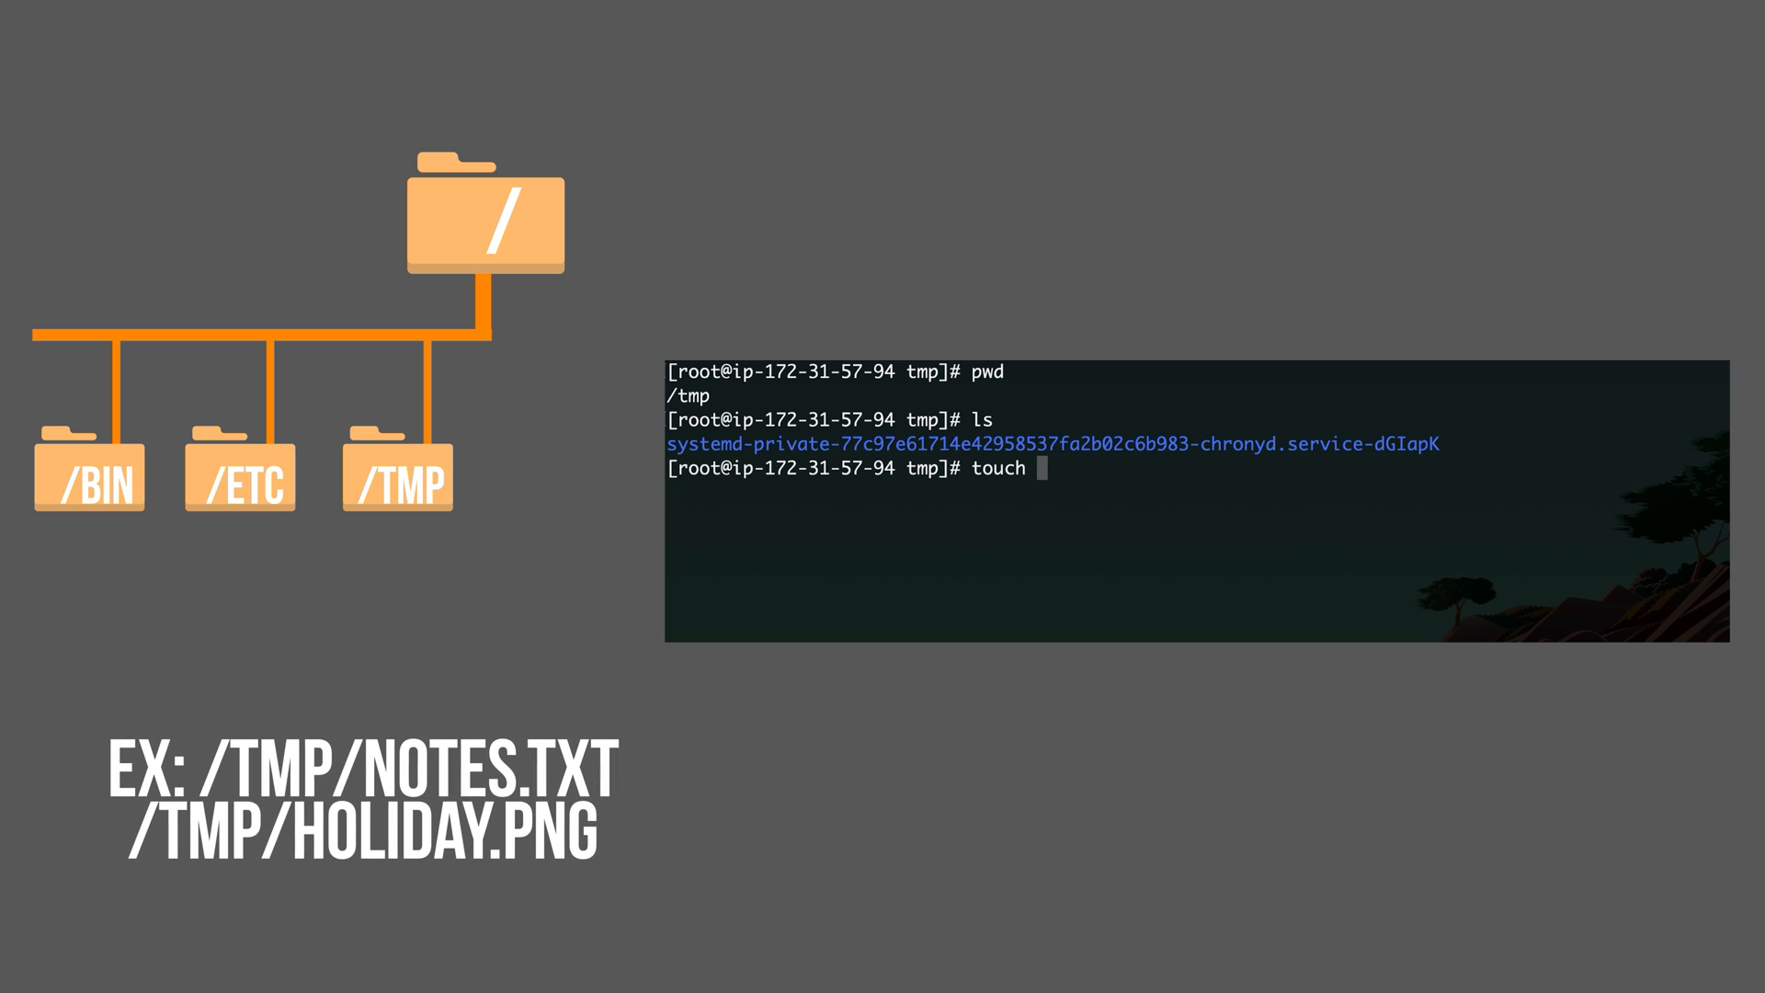
{"action": "type", "text": "trash.txt"}
{"action": "type", "text": "touch "}
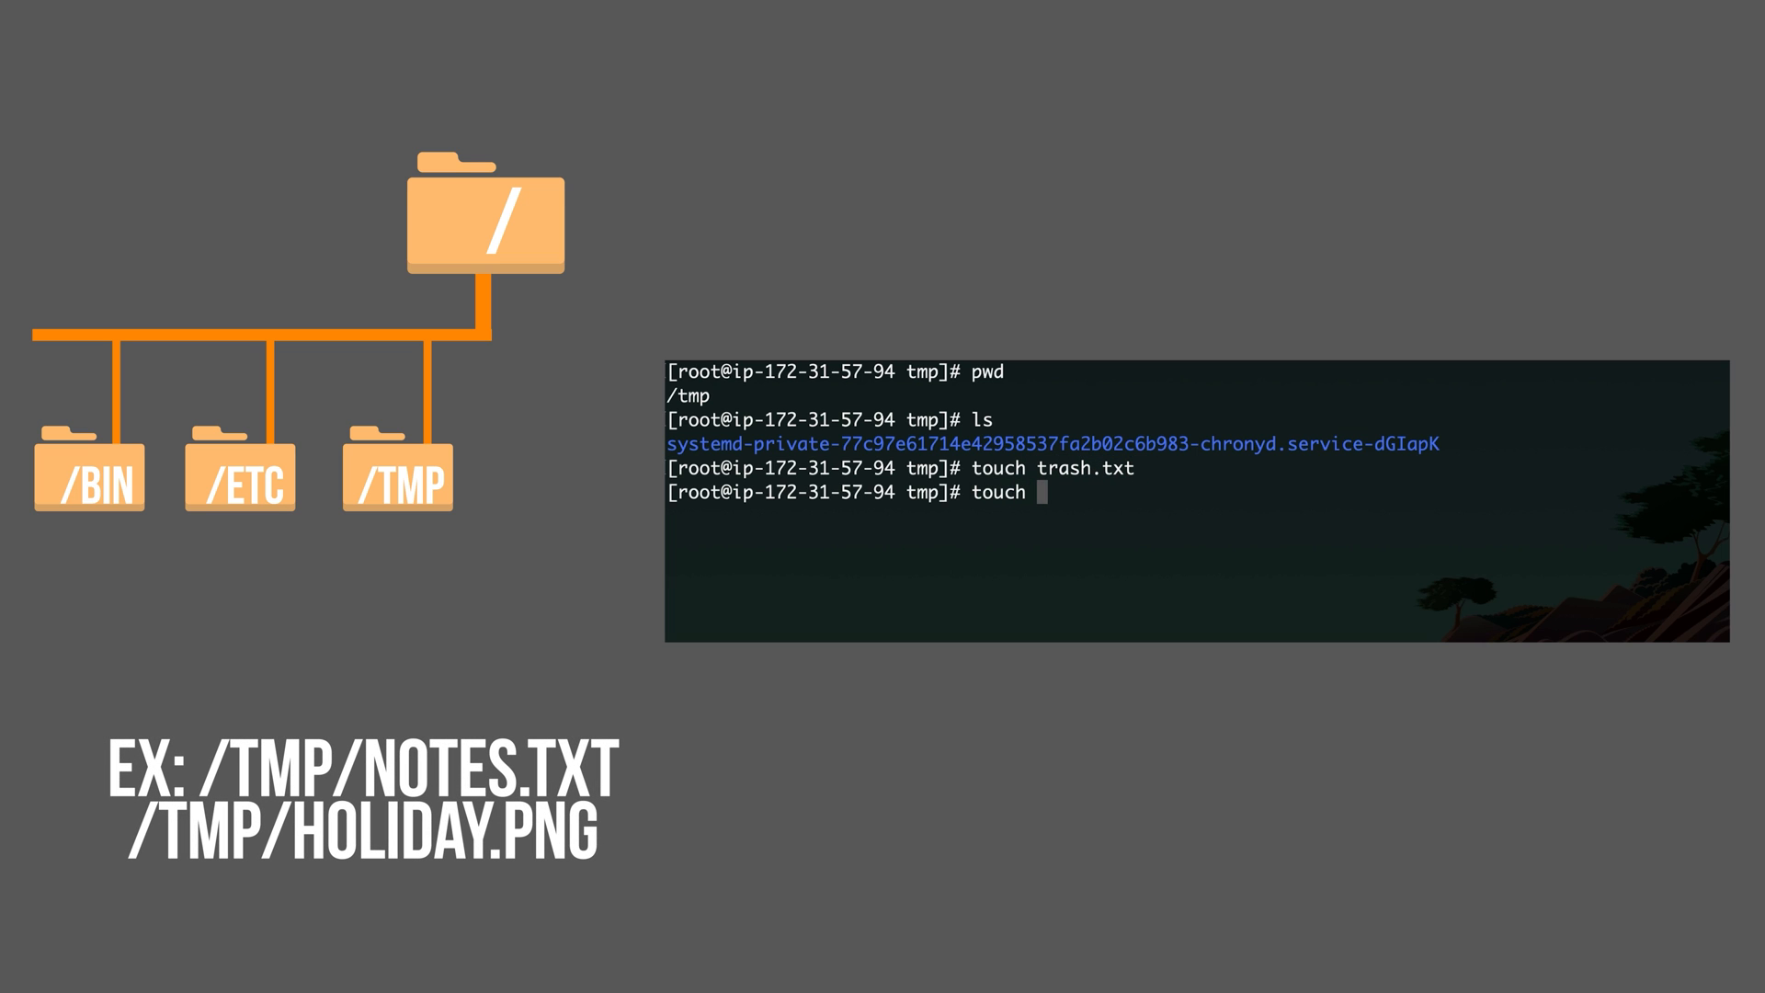
{"action": "type", "text": "hol"}
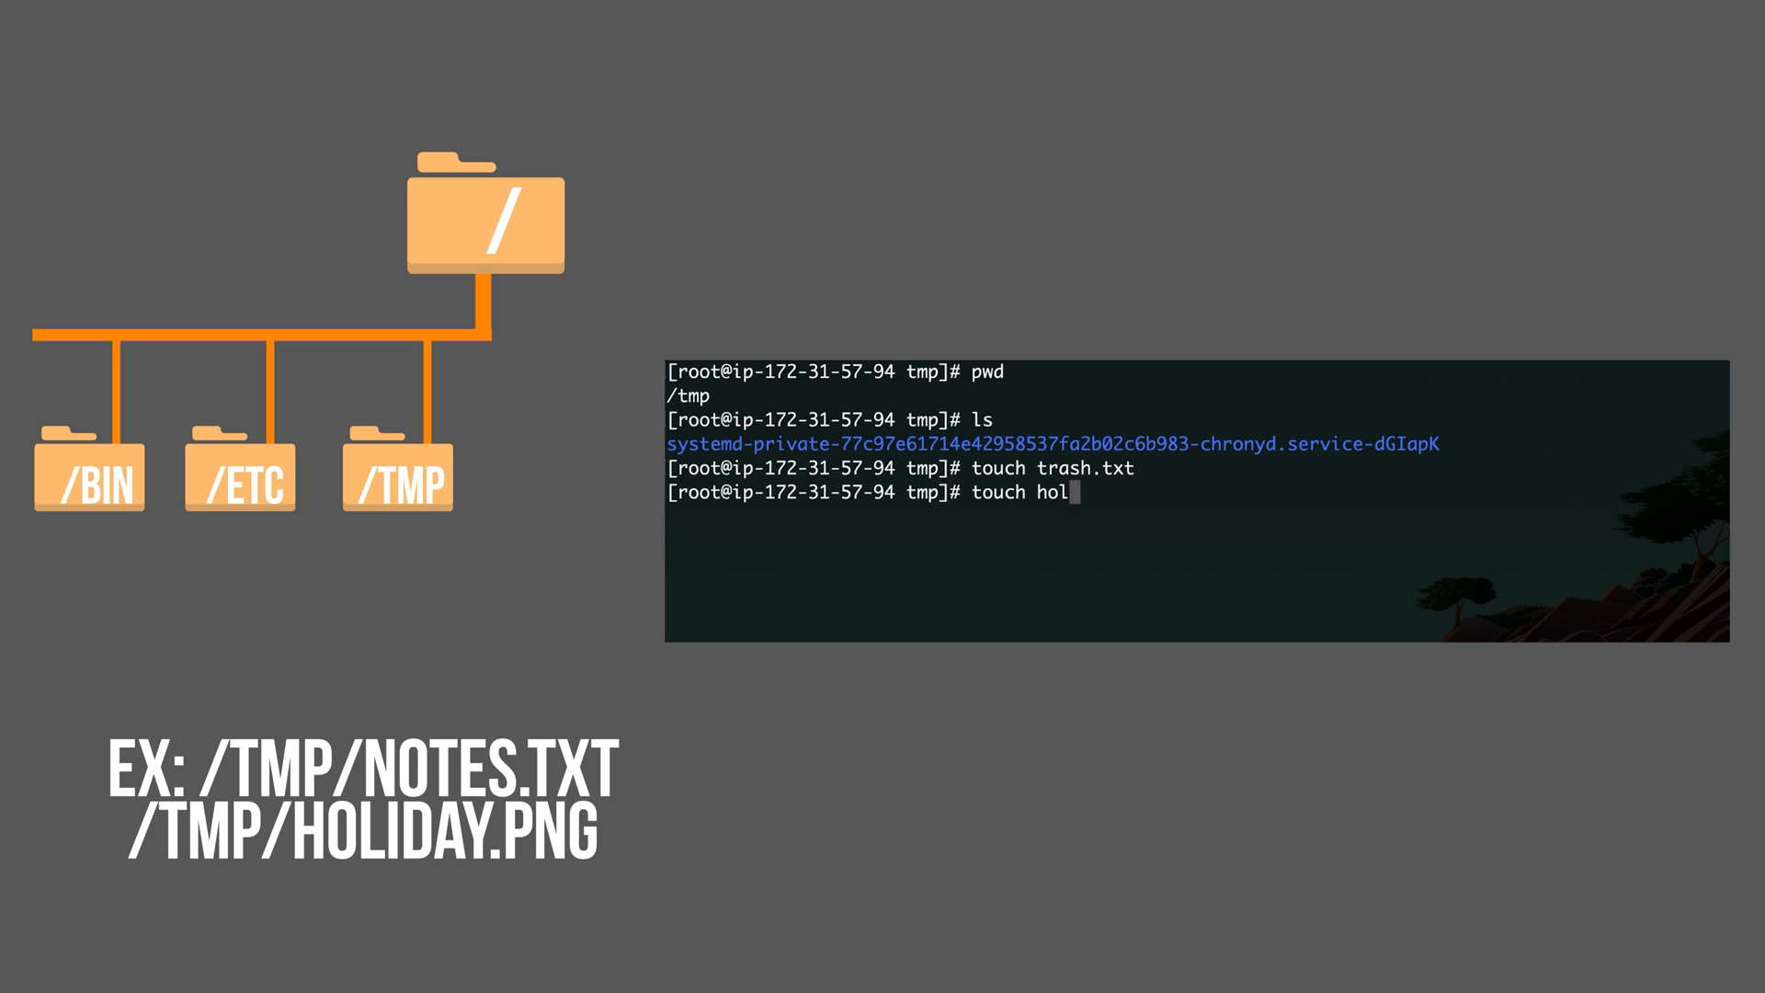
{"action": "type", "text": "iday"}
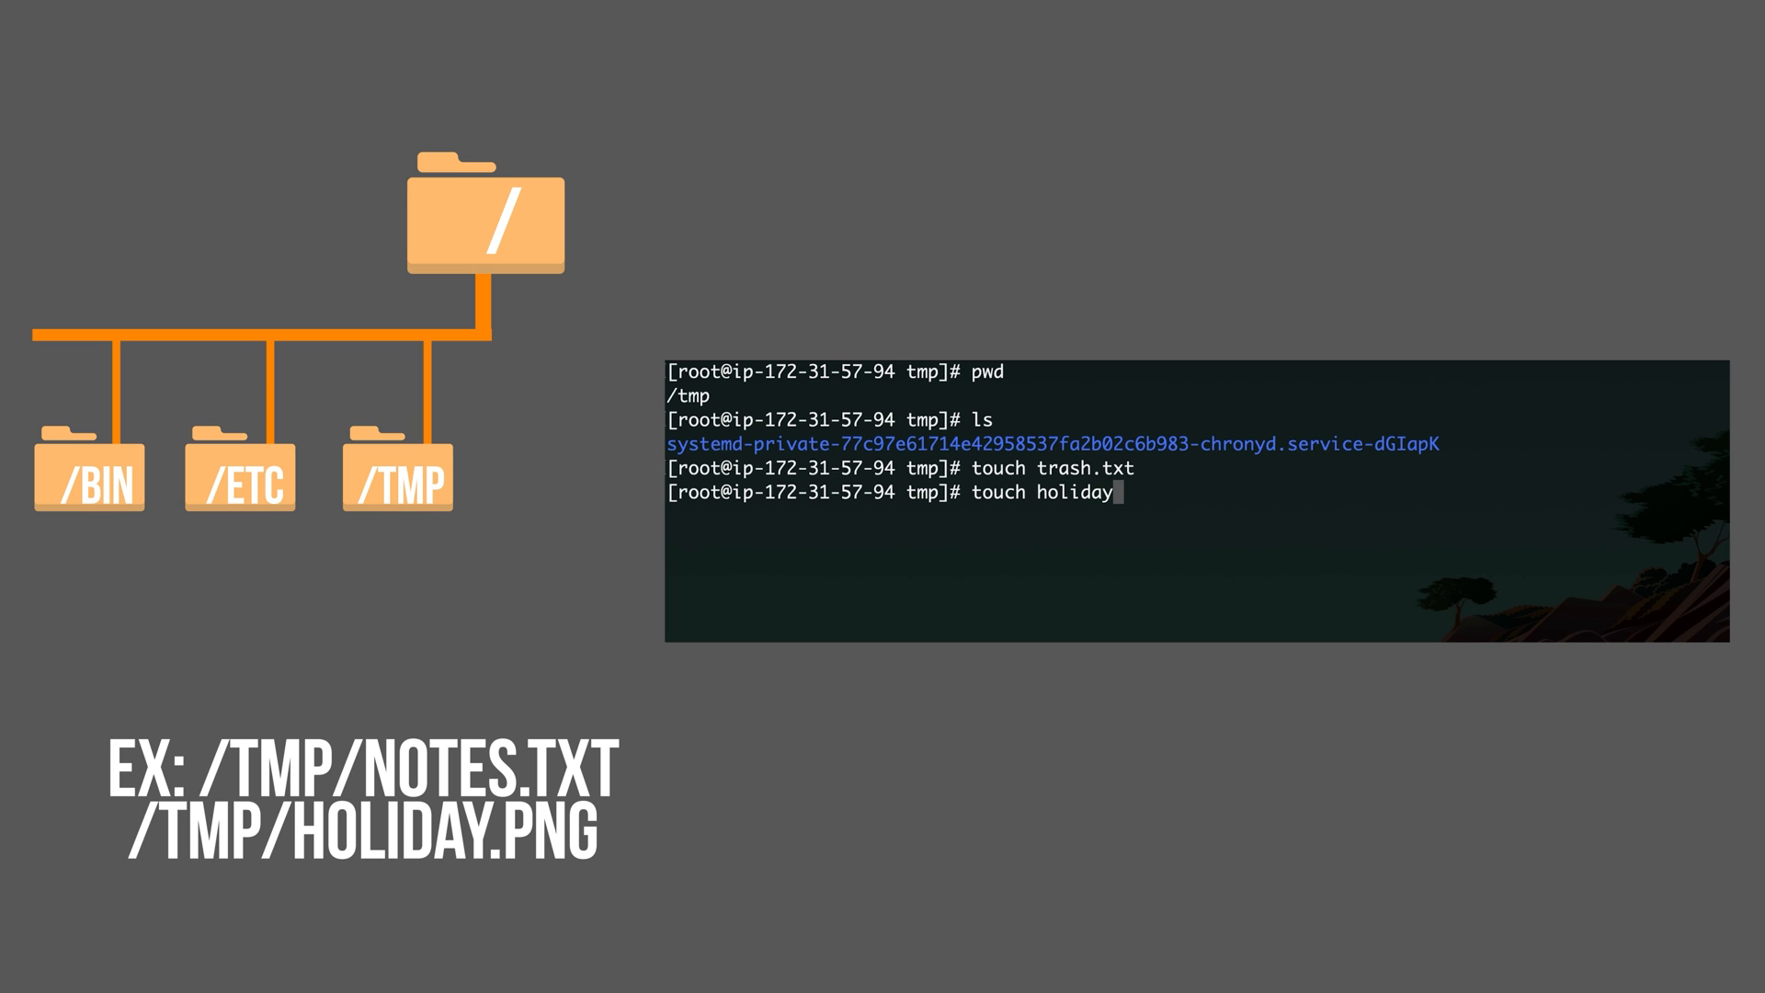
{"action": "type", "text": ".pn"}
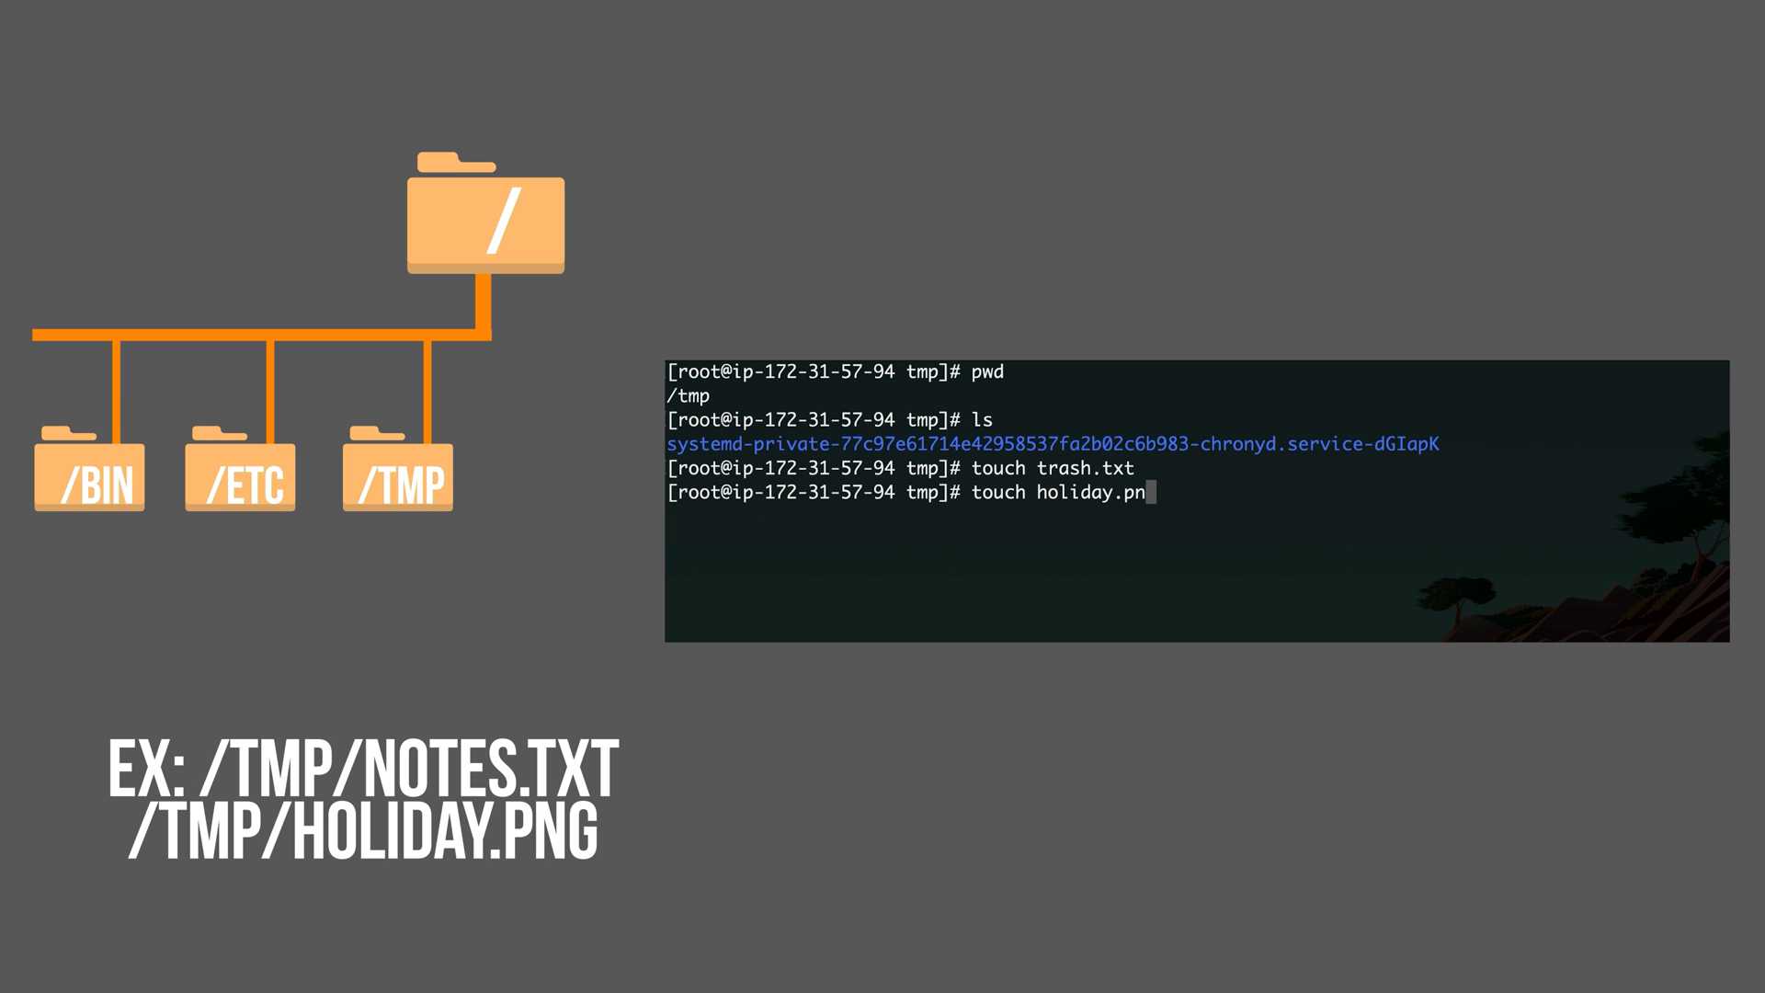
{"action": "key", "text": "Return"}
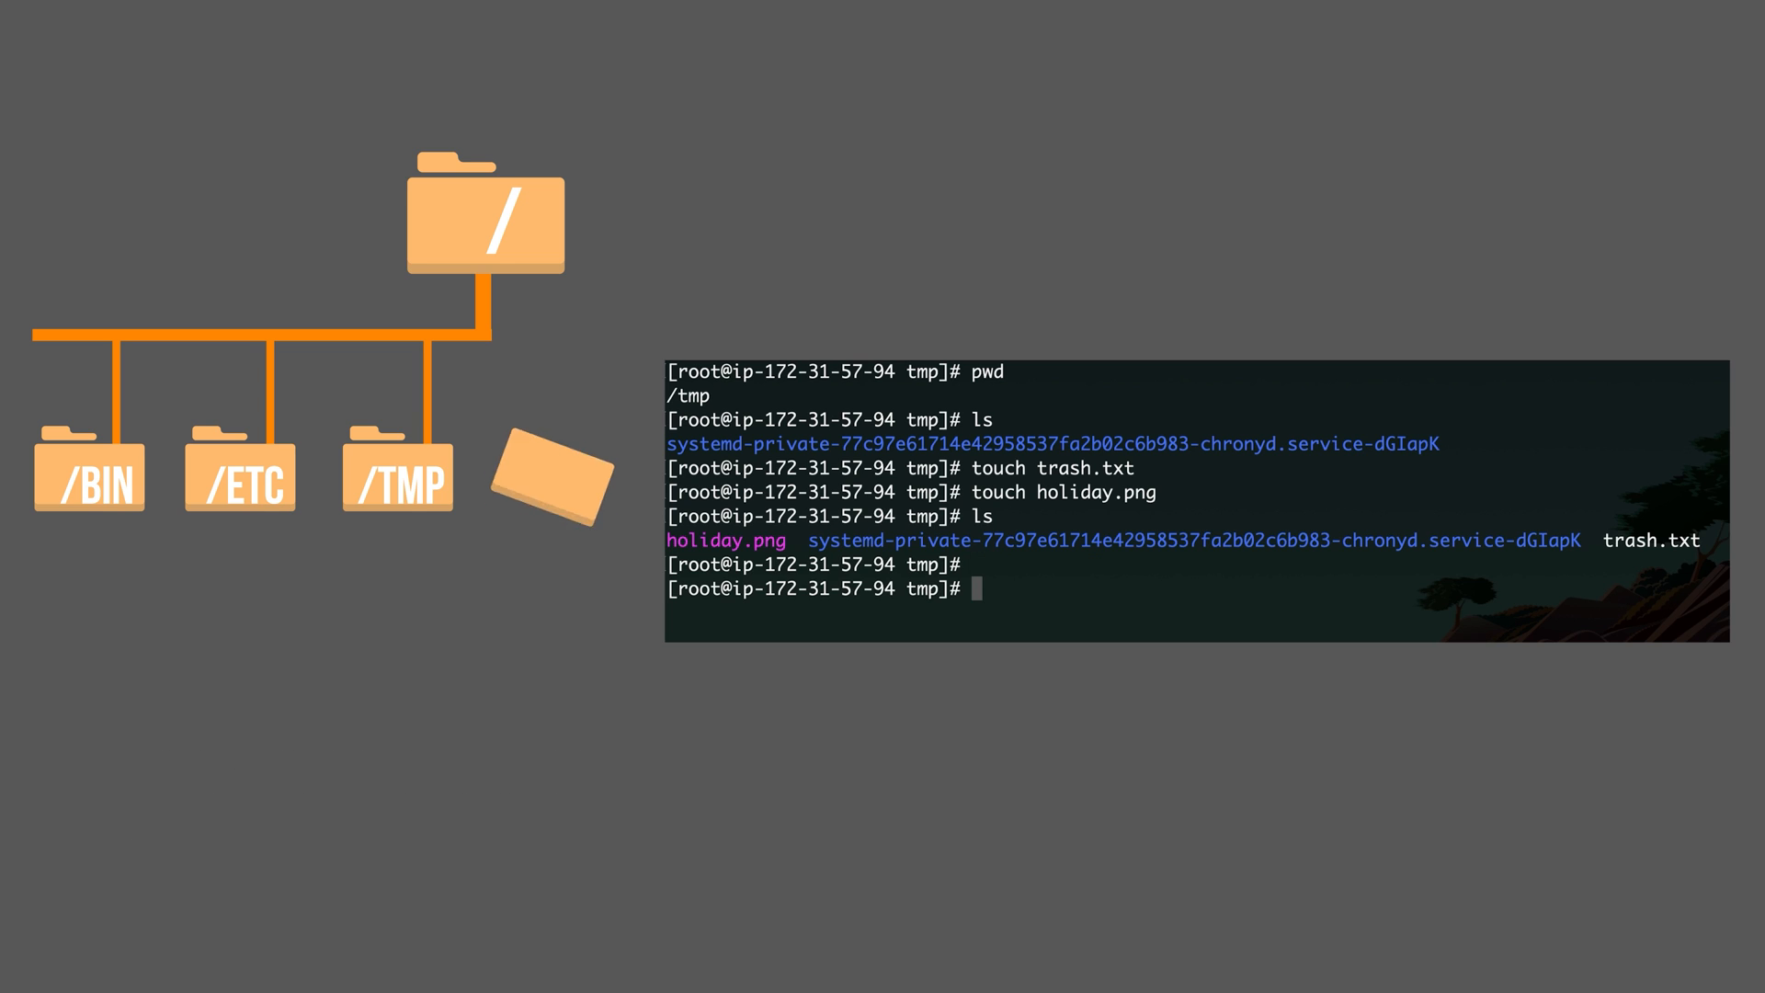
- Change into /var, clear the screen and print the current directory path
{"action": "type", "text": "cd /var"}
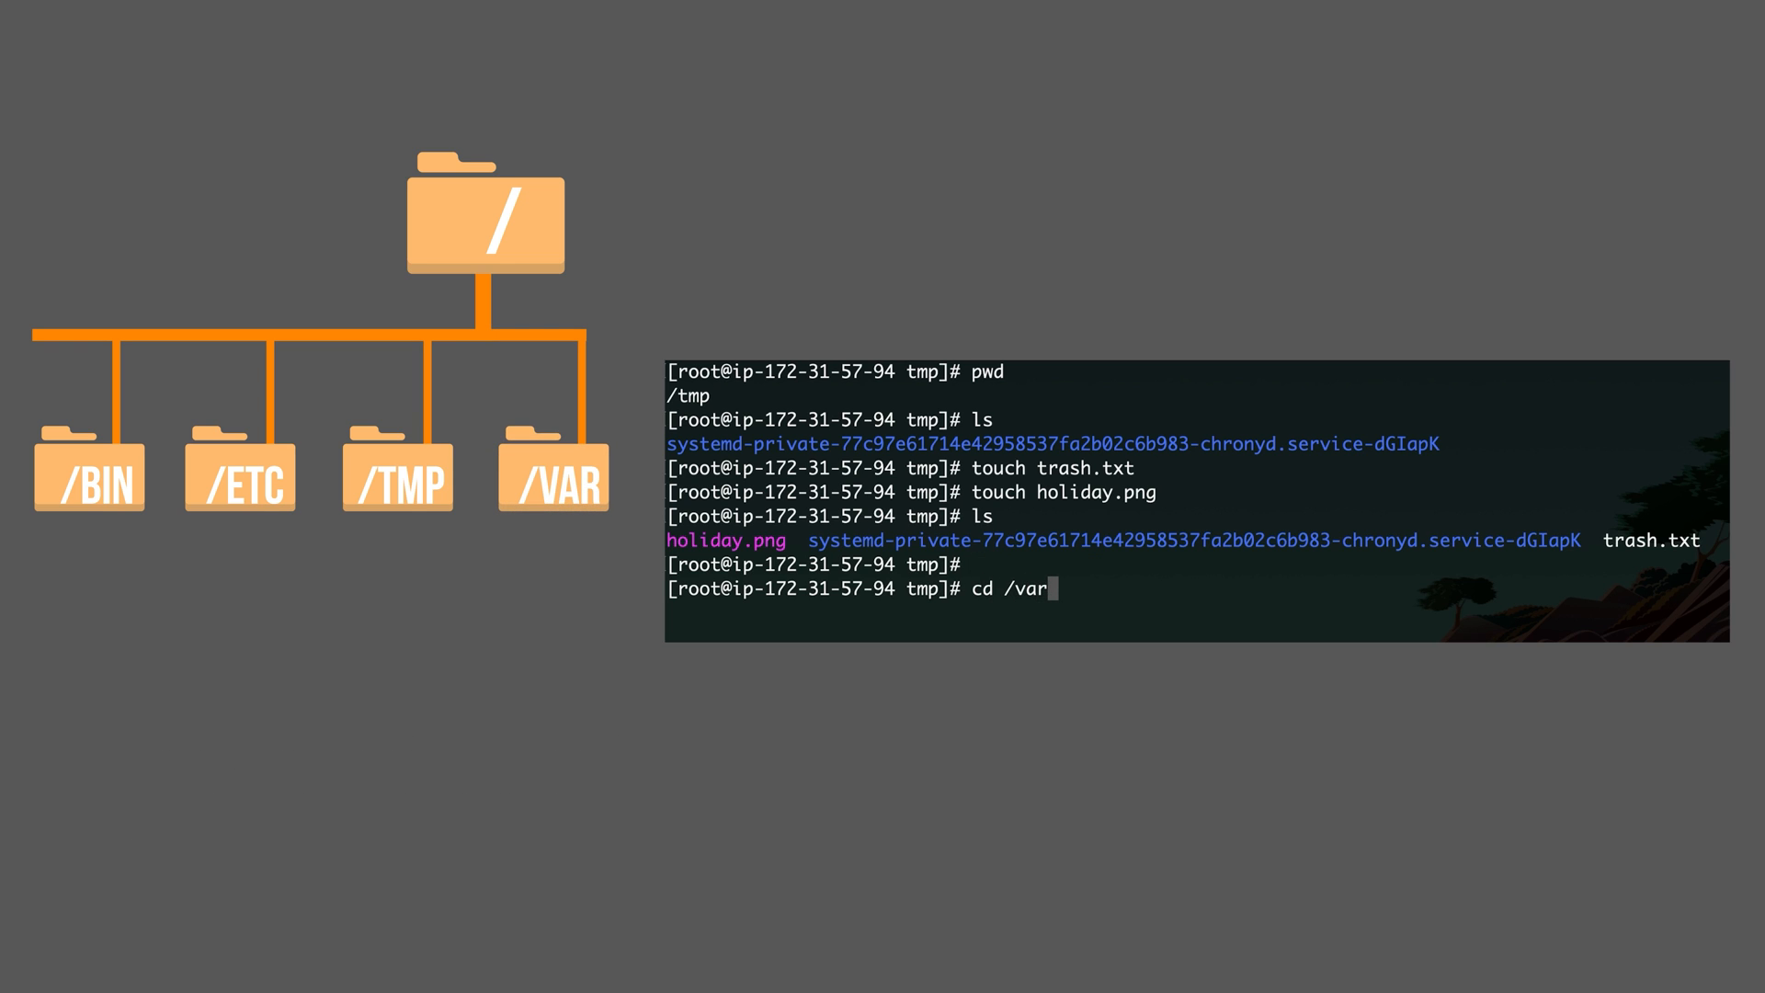
{"action": "key", "text": "Return"}
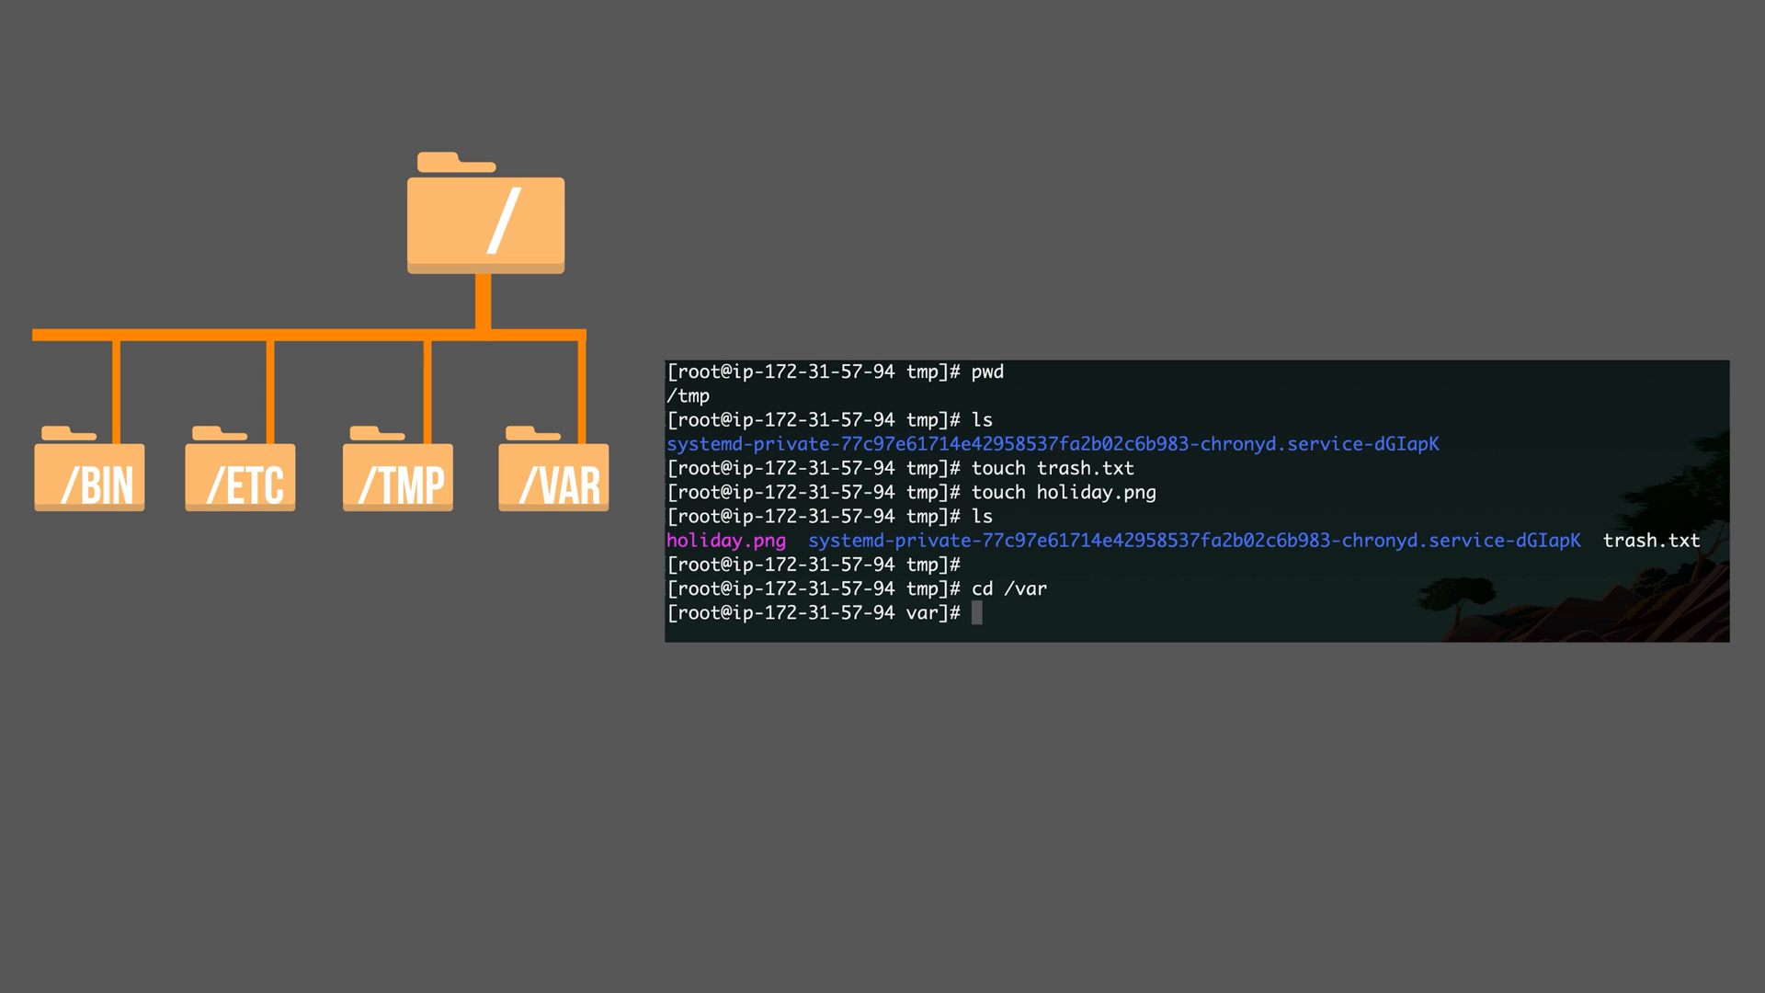
{"action": "type", "text": "clear"}
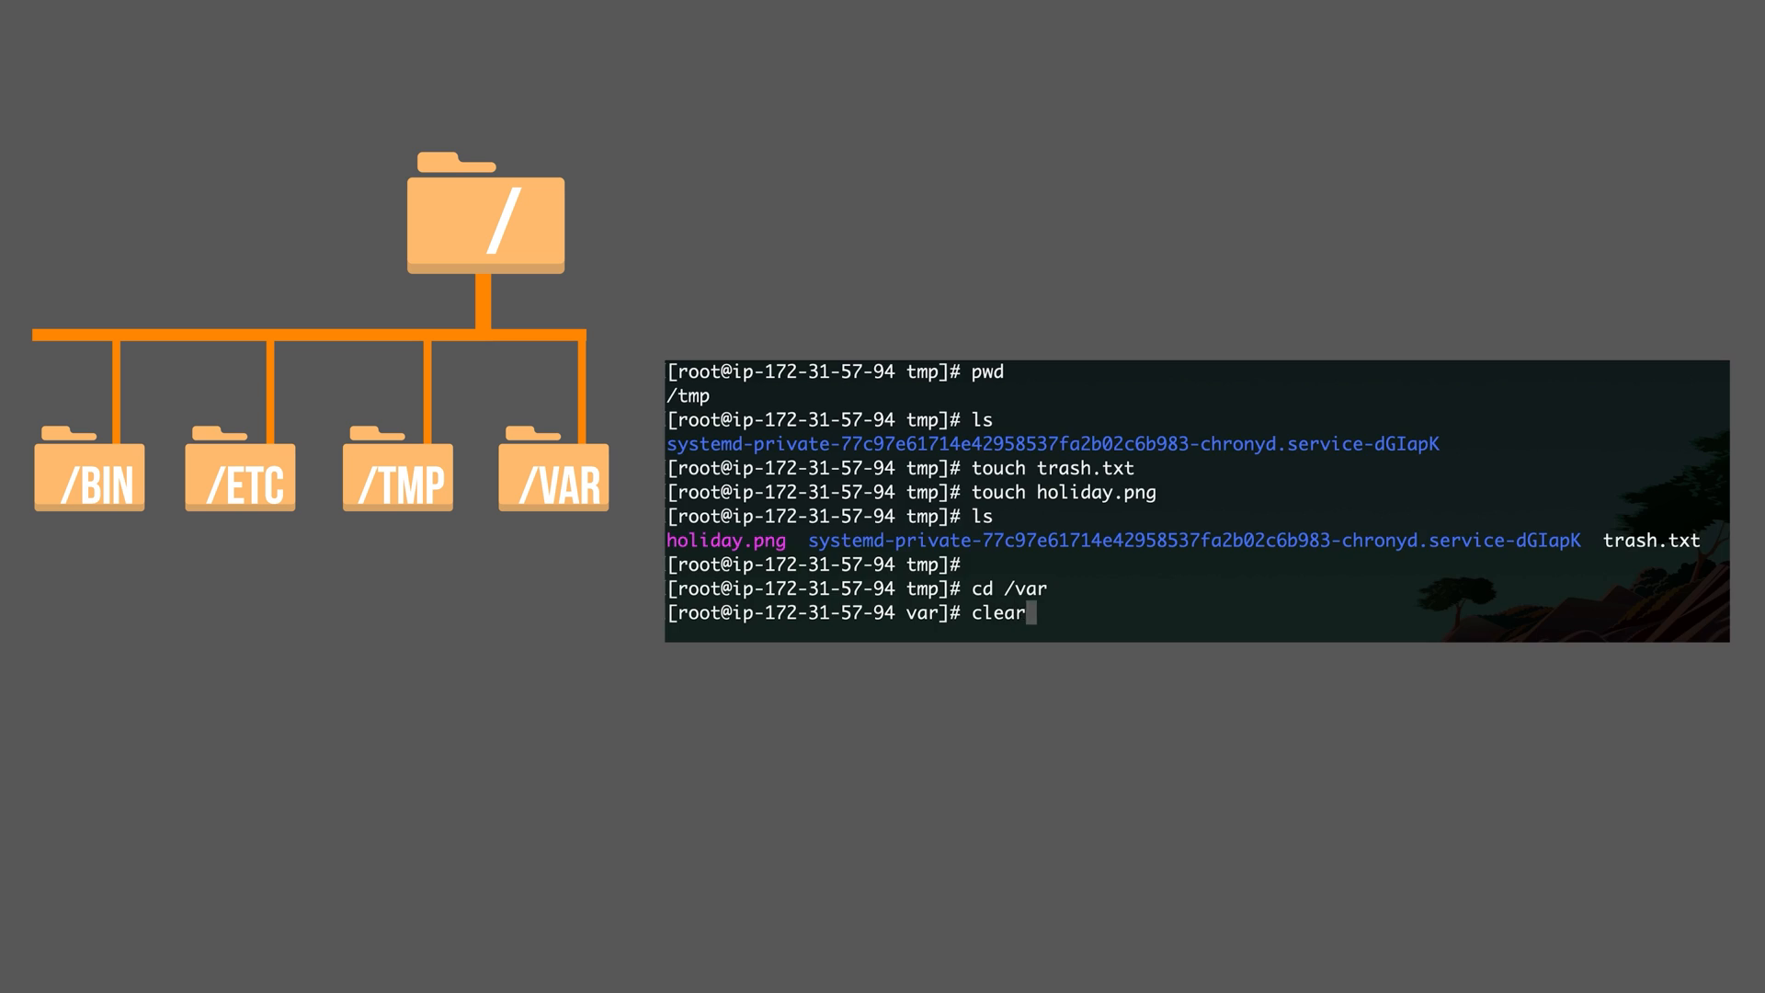
{"action": "key", "text": "Return"}
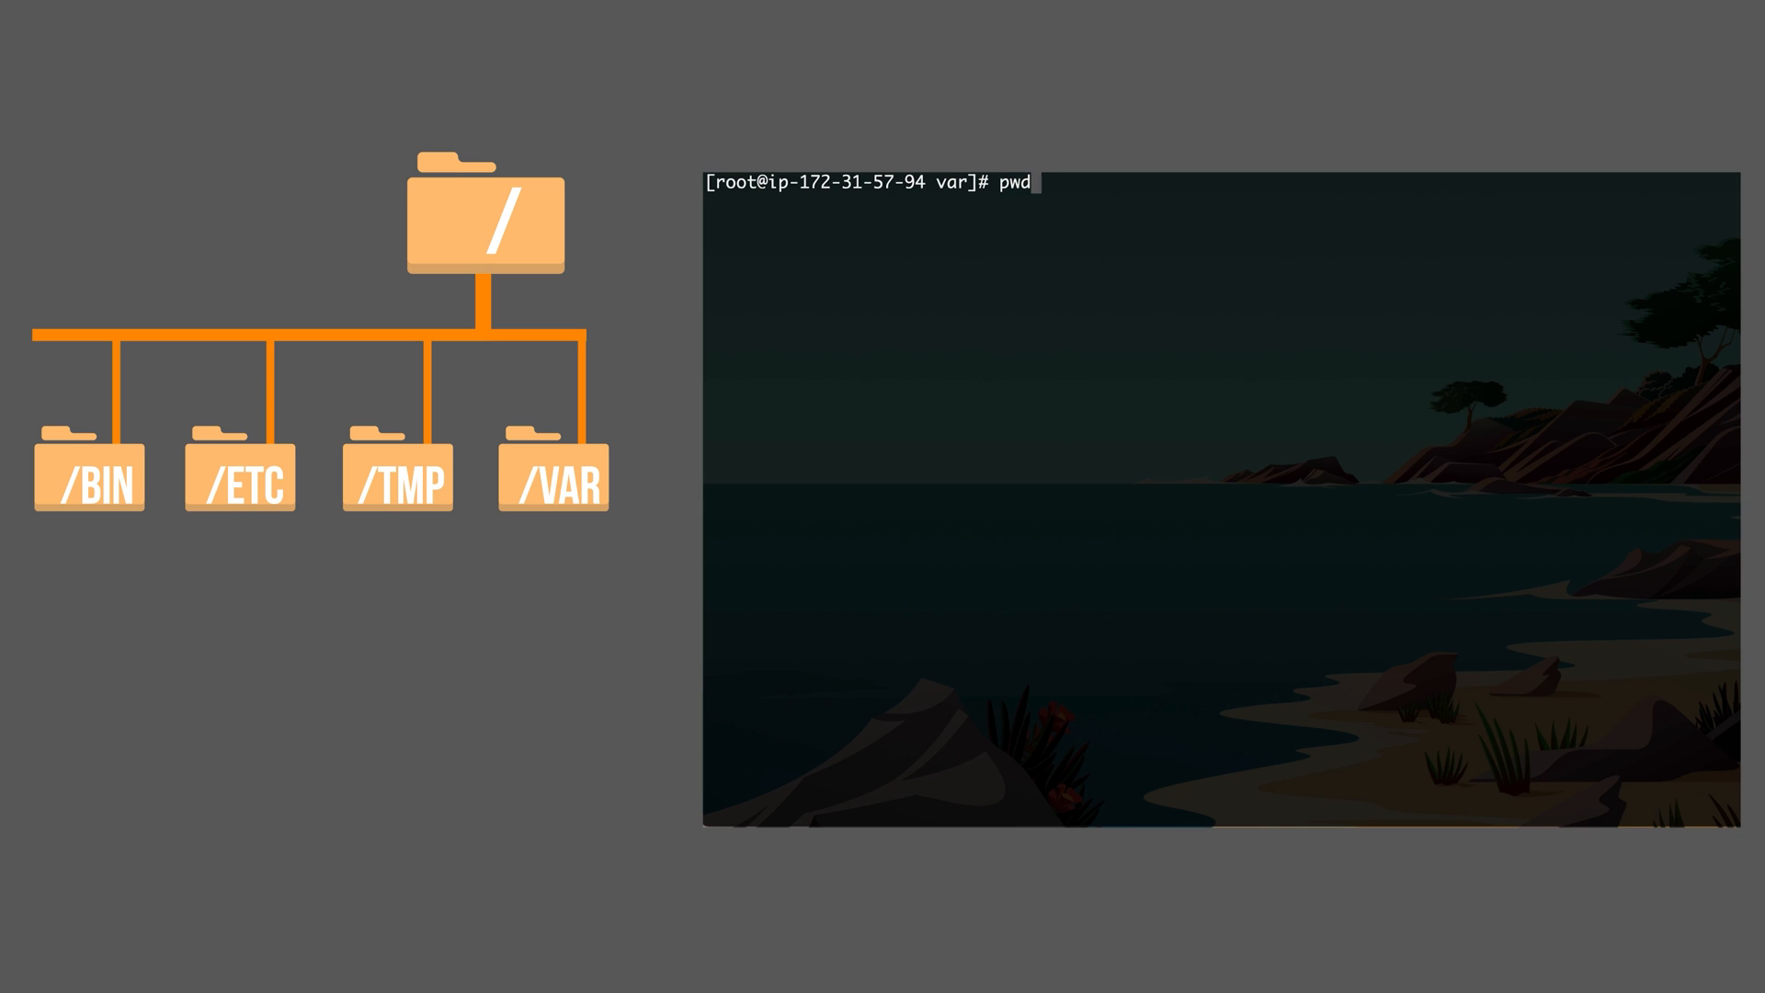
{"action": "key", "text": "Return"}
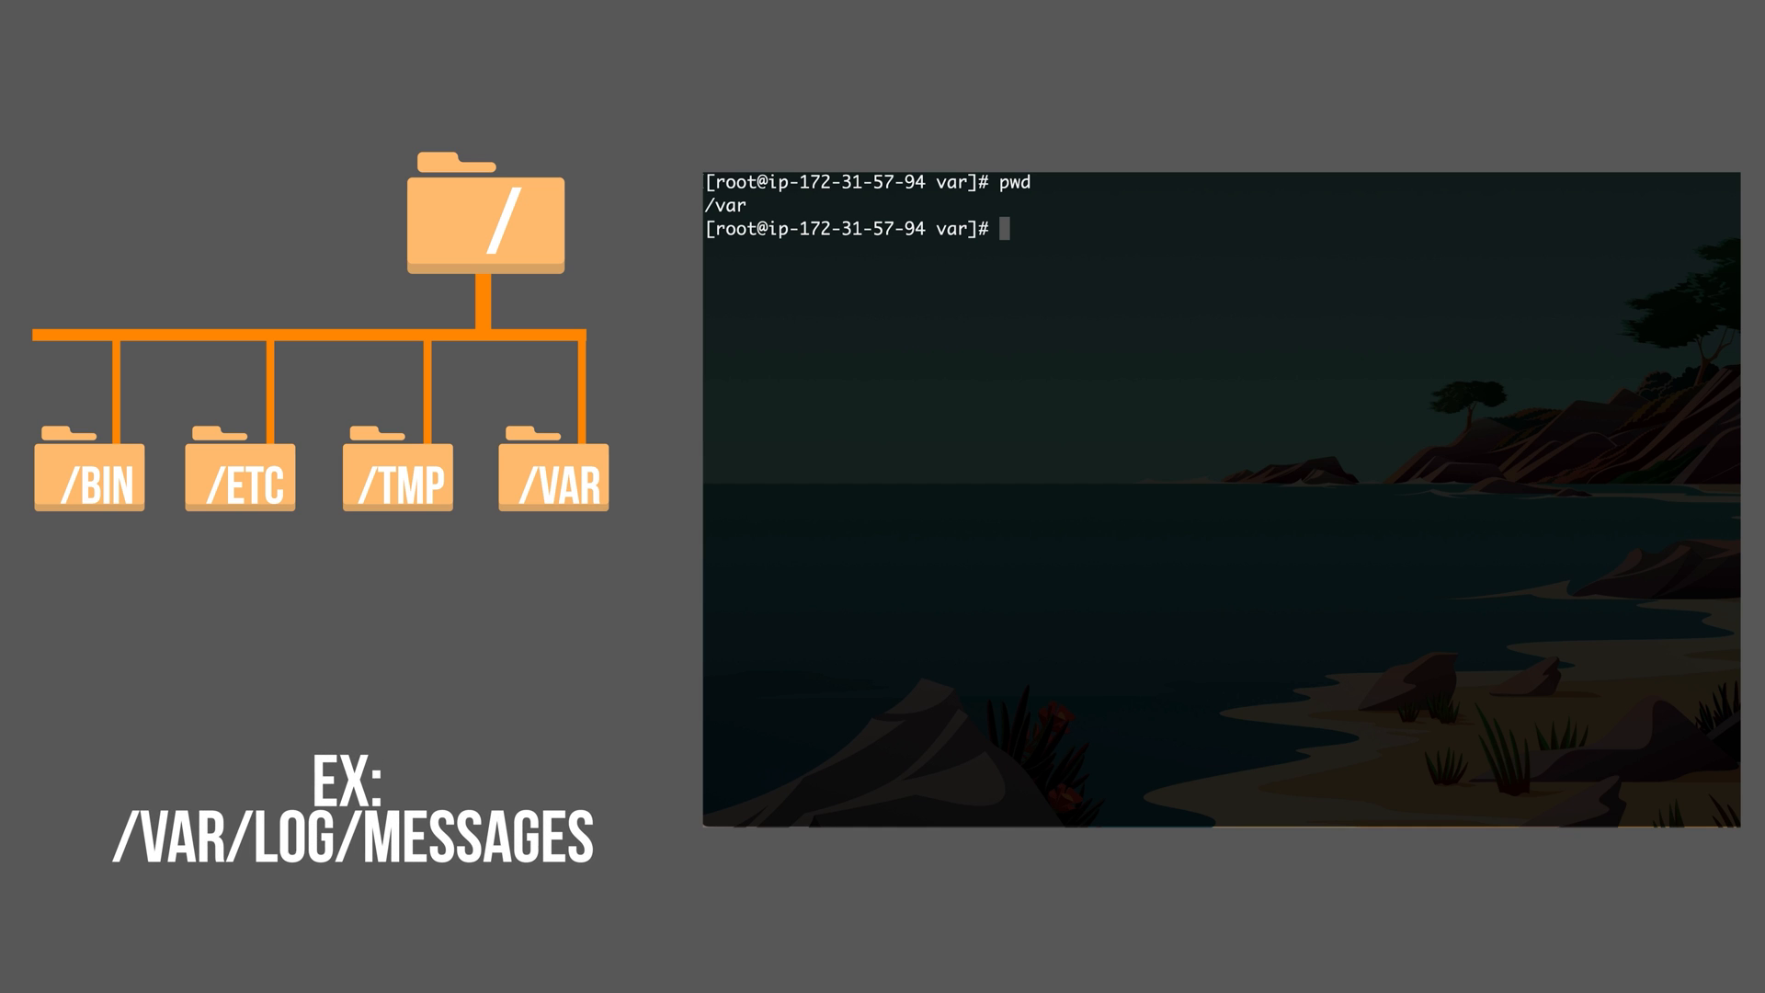
- List the files under /var/log
{"action": "type", "text": "ls /var/lo"}
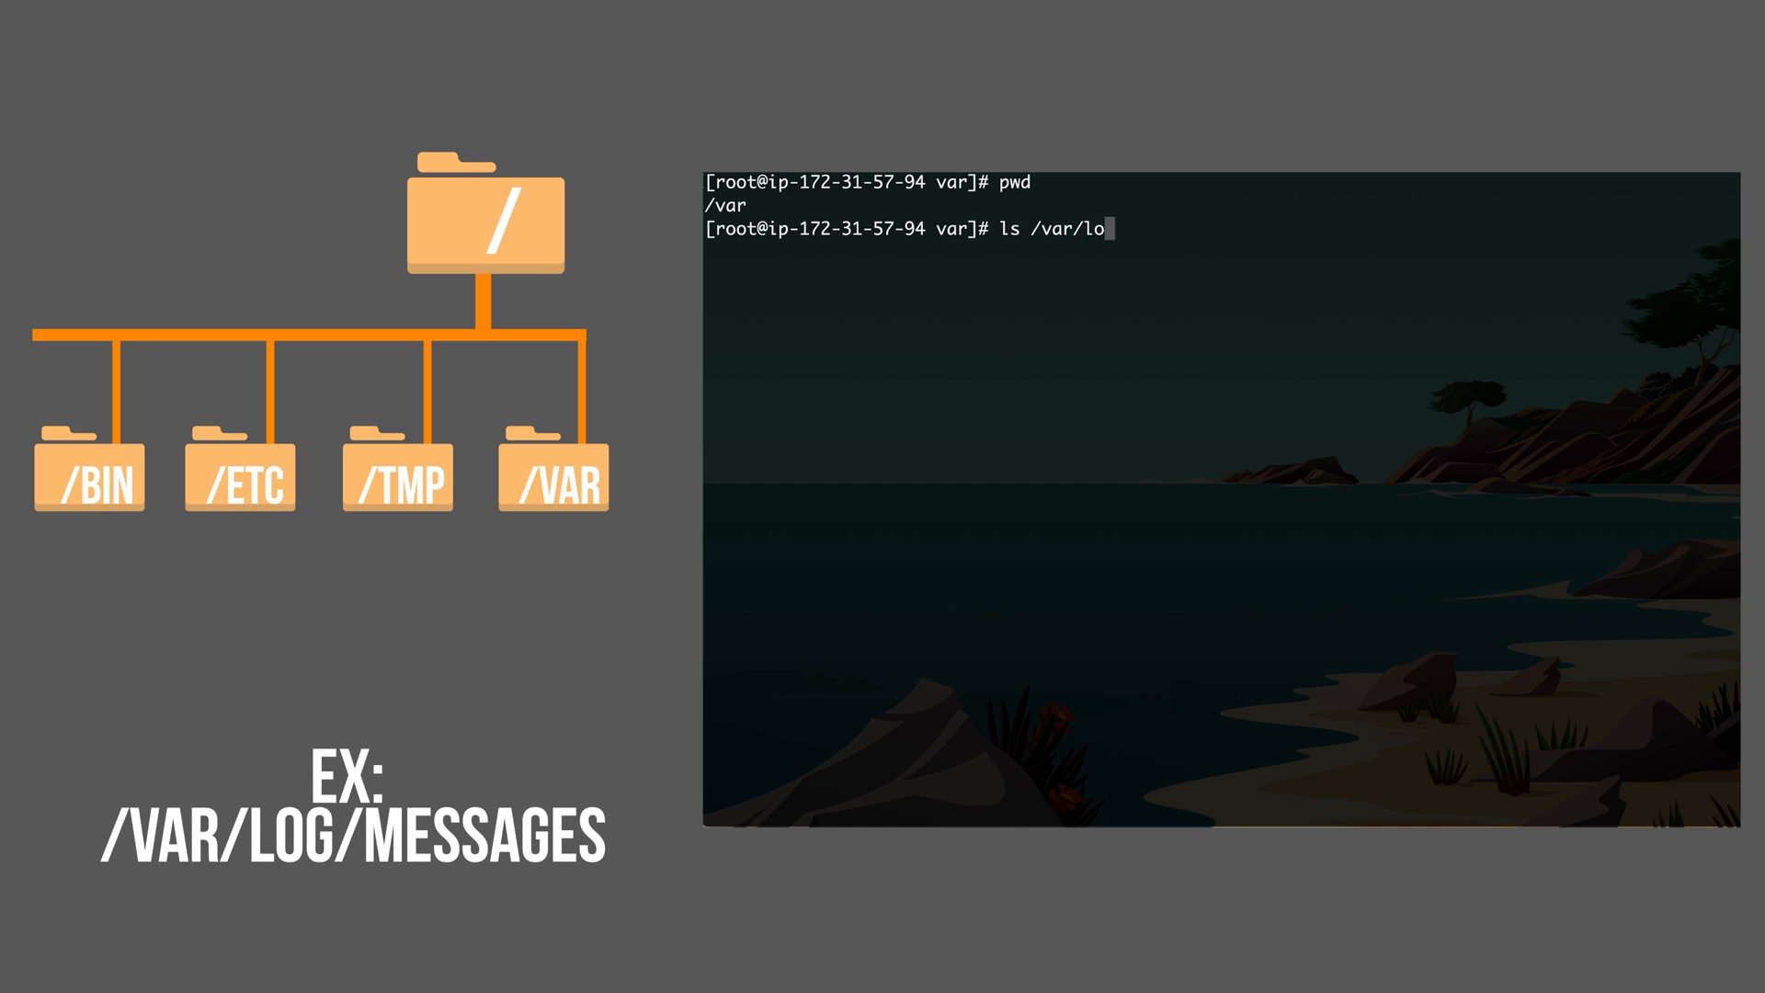
{"action": "key", "text": "Return"}
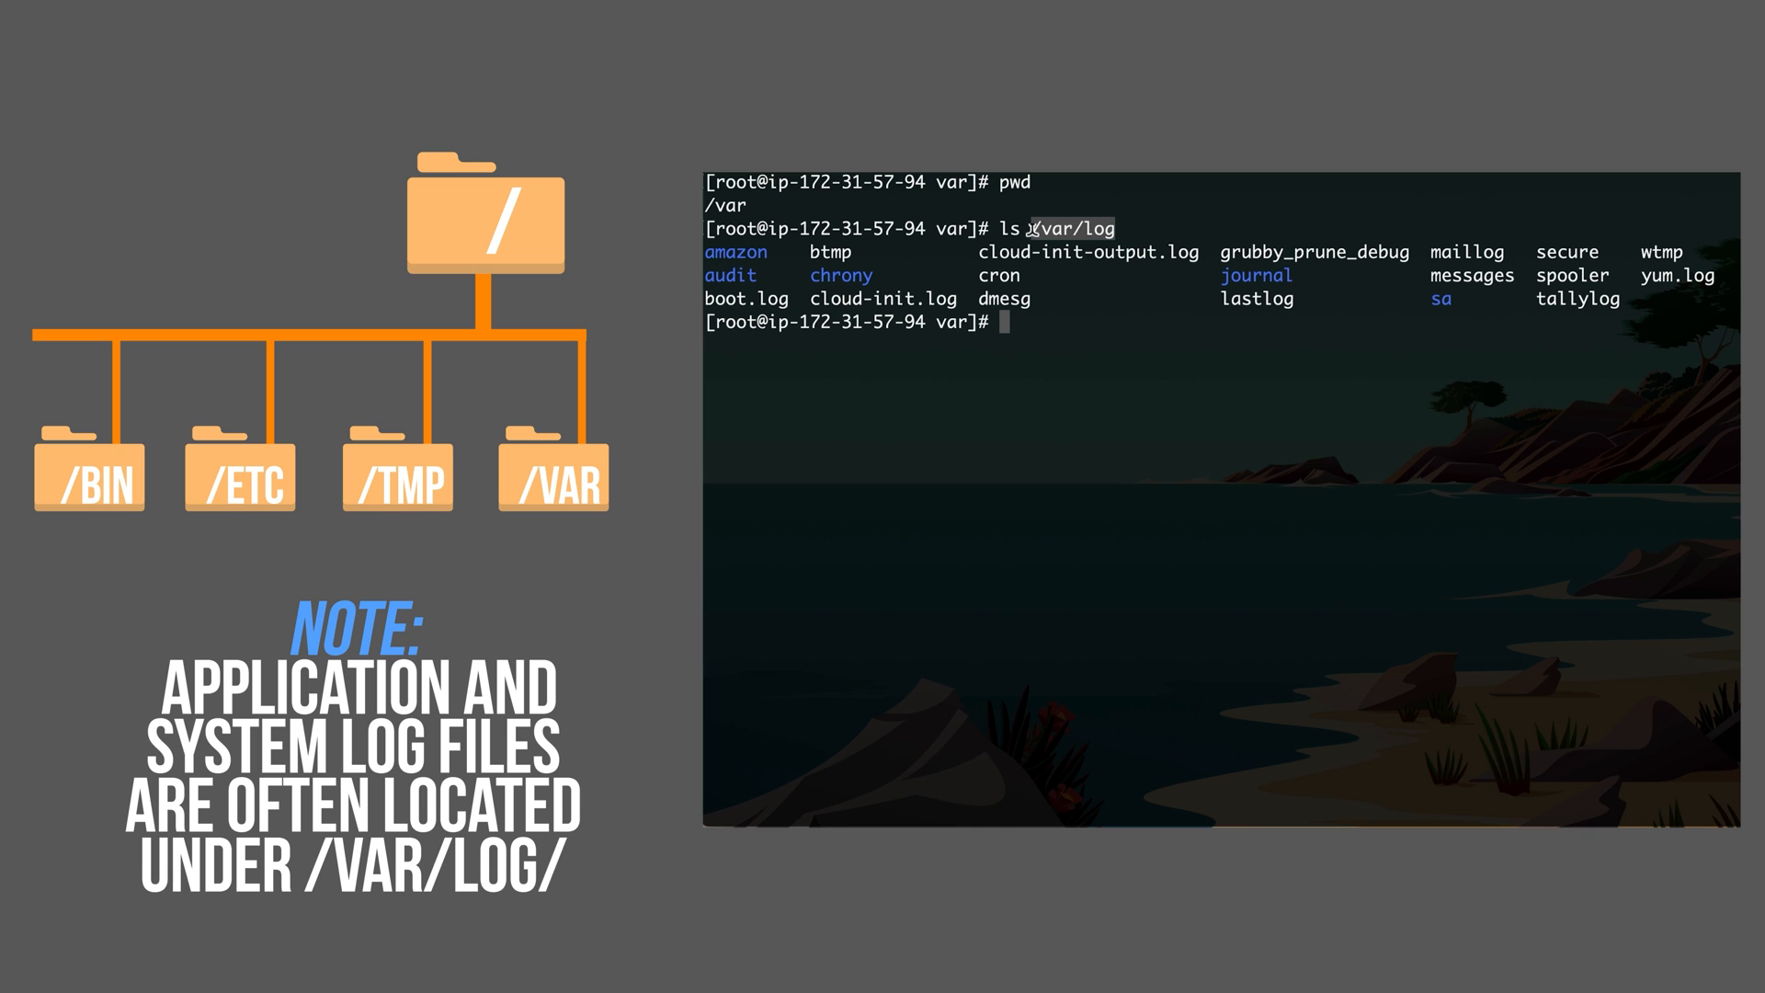
- Show the last lines of /var/log/messages with tail
{"action": "type", "text": "tail"}
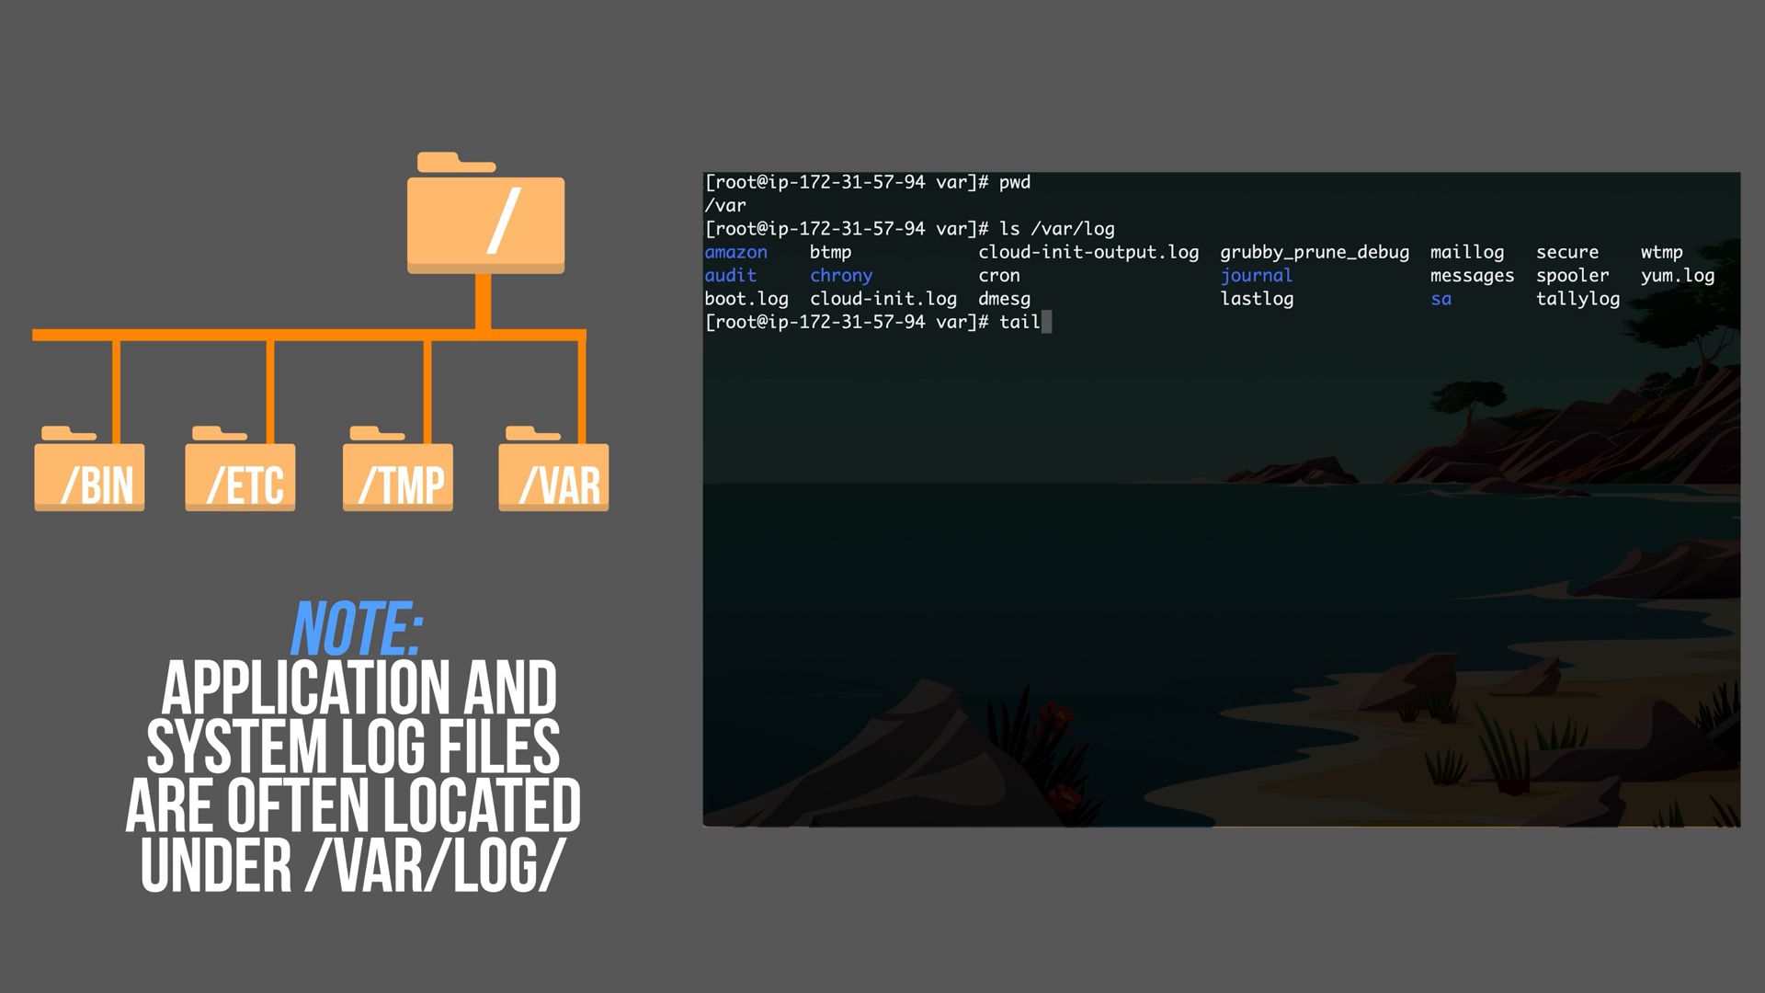
{"action": "type", "text": "/va"}
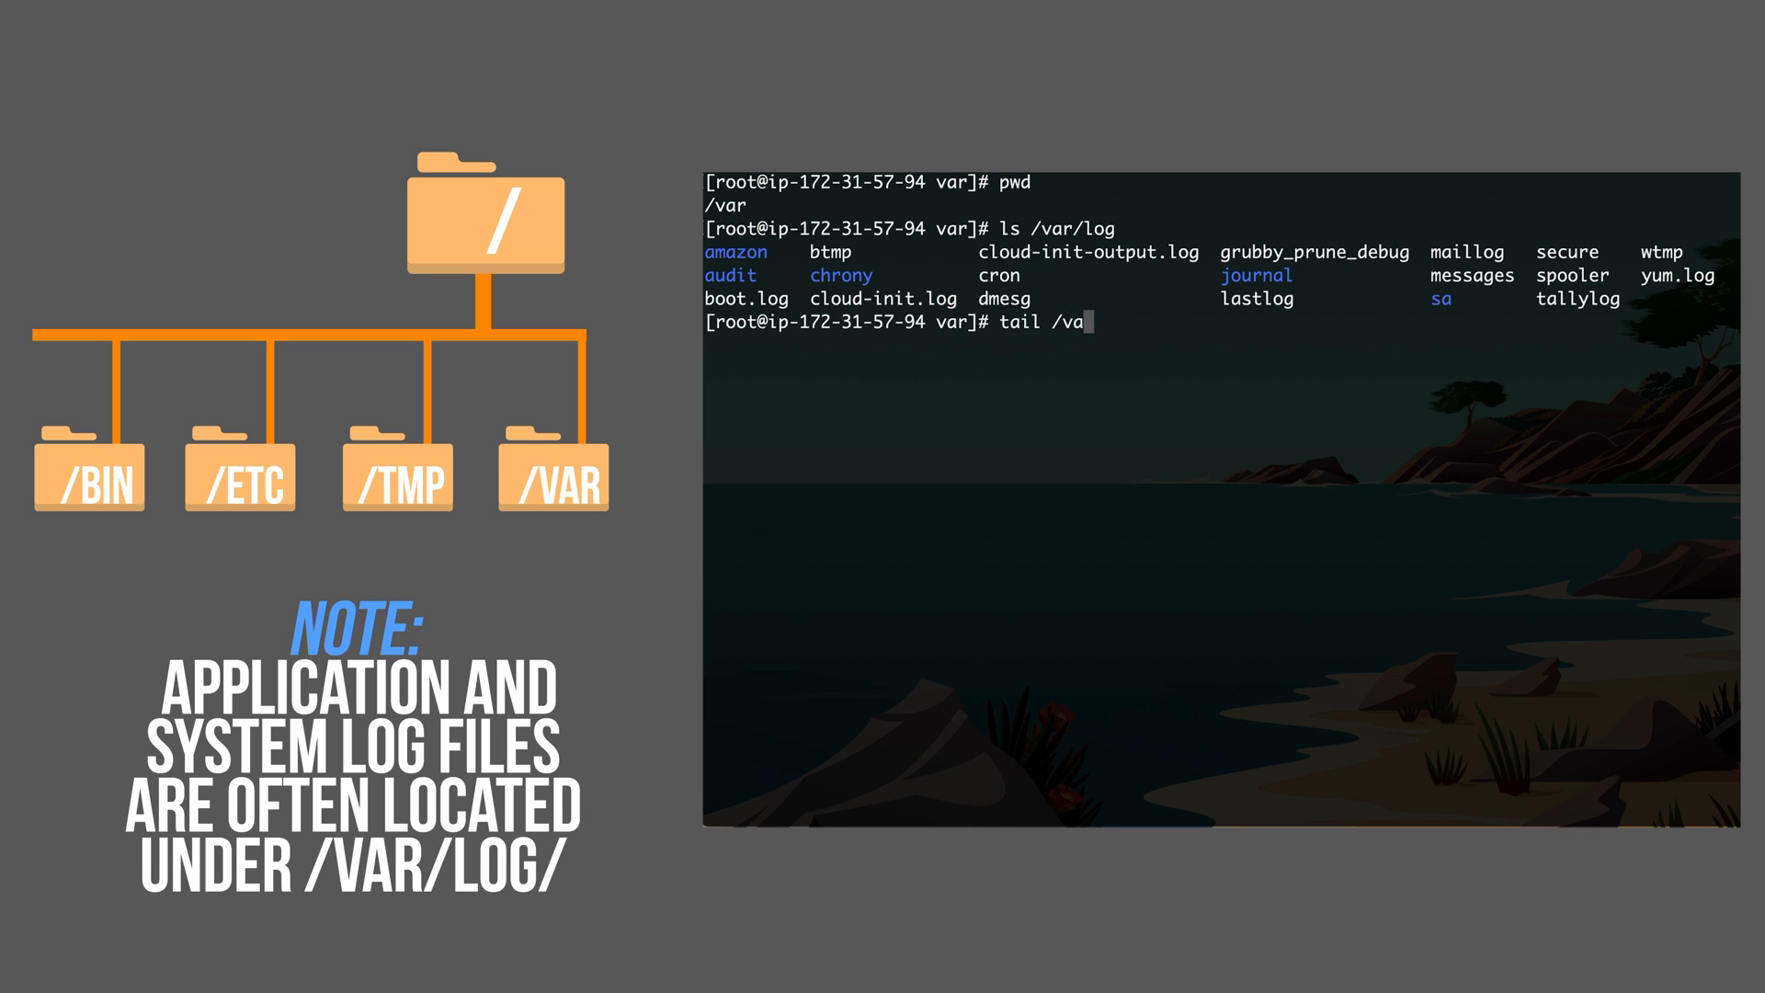
{"action": "type", "text": "r/log/message"}
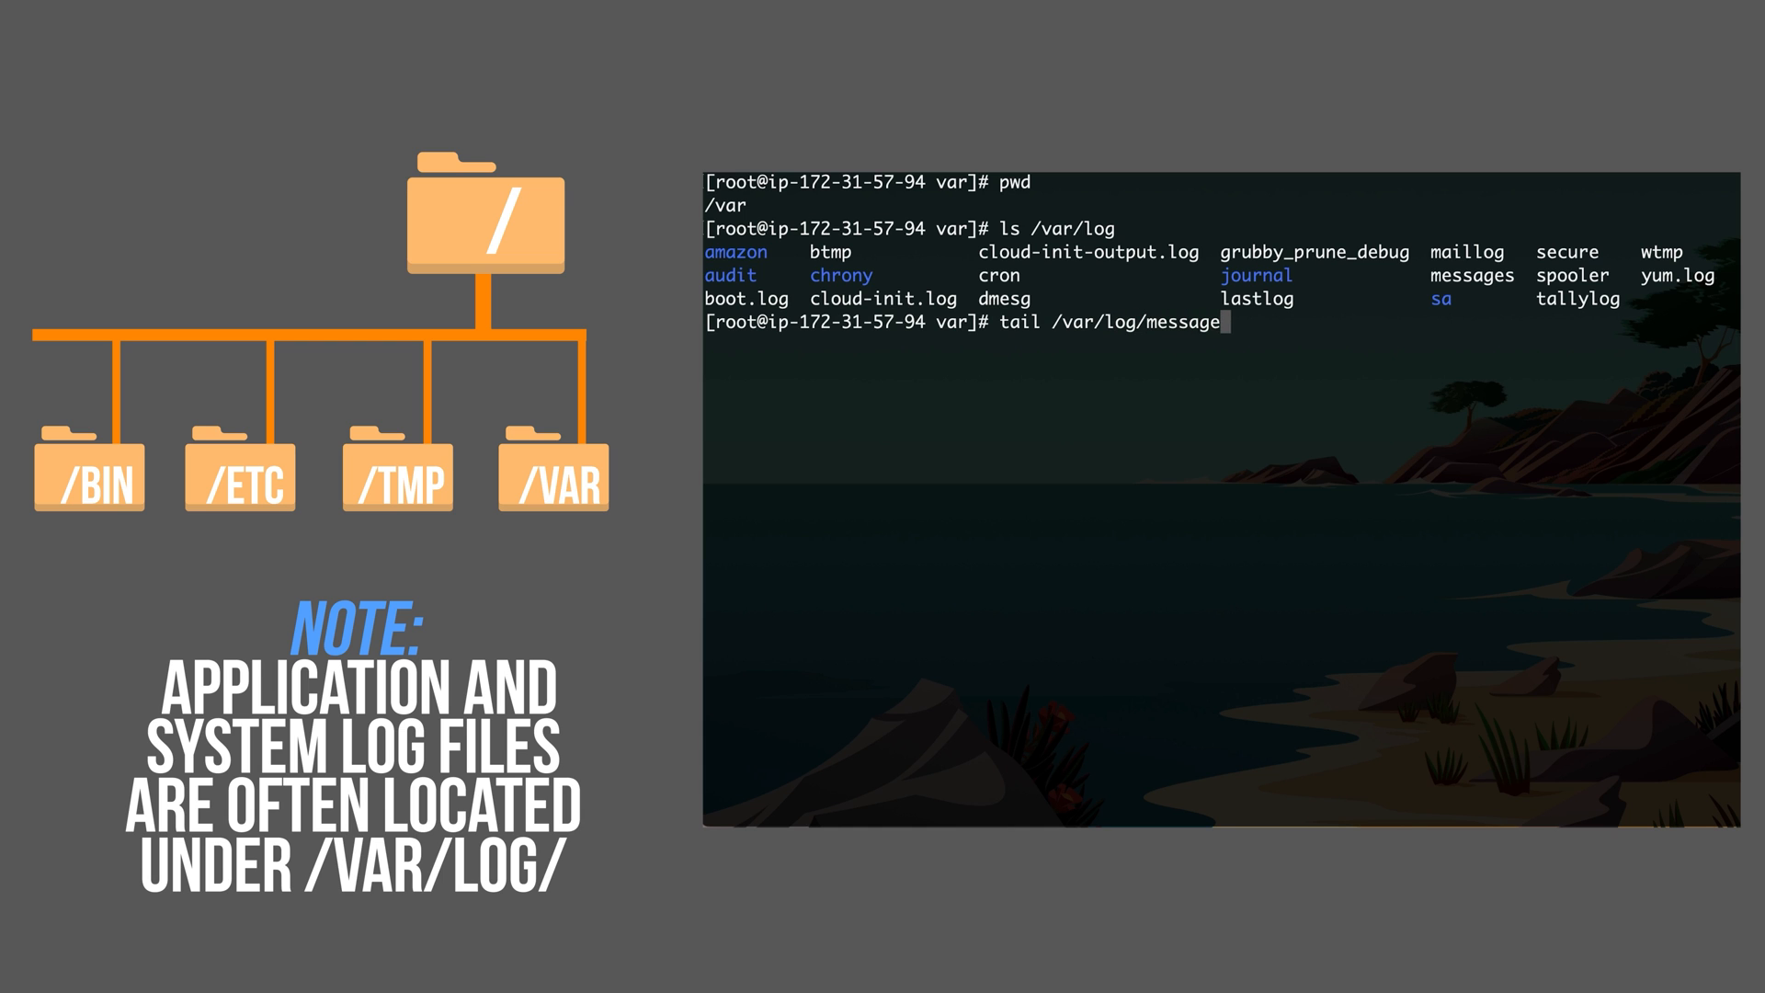
{"action": "key", "text": "Return"}
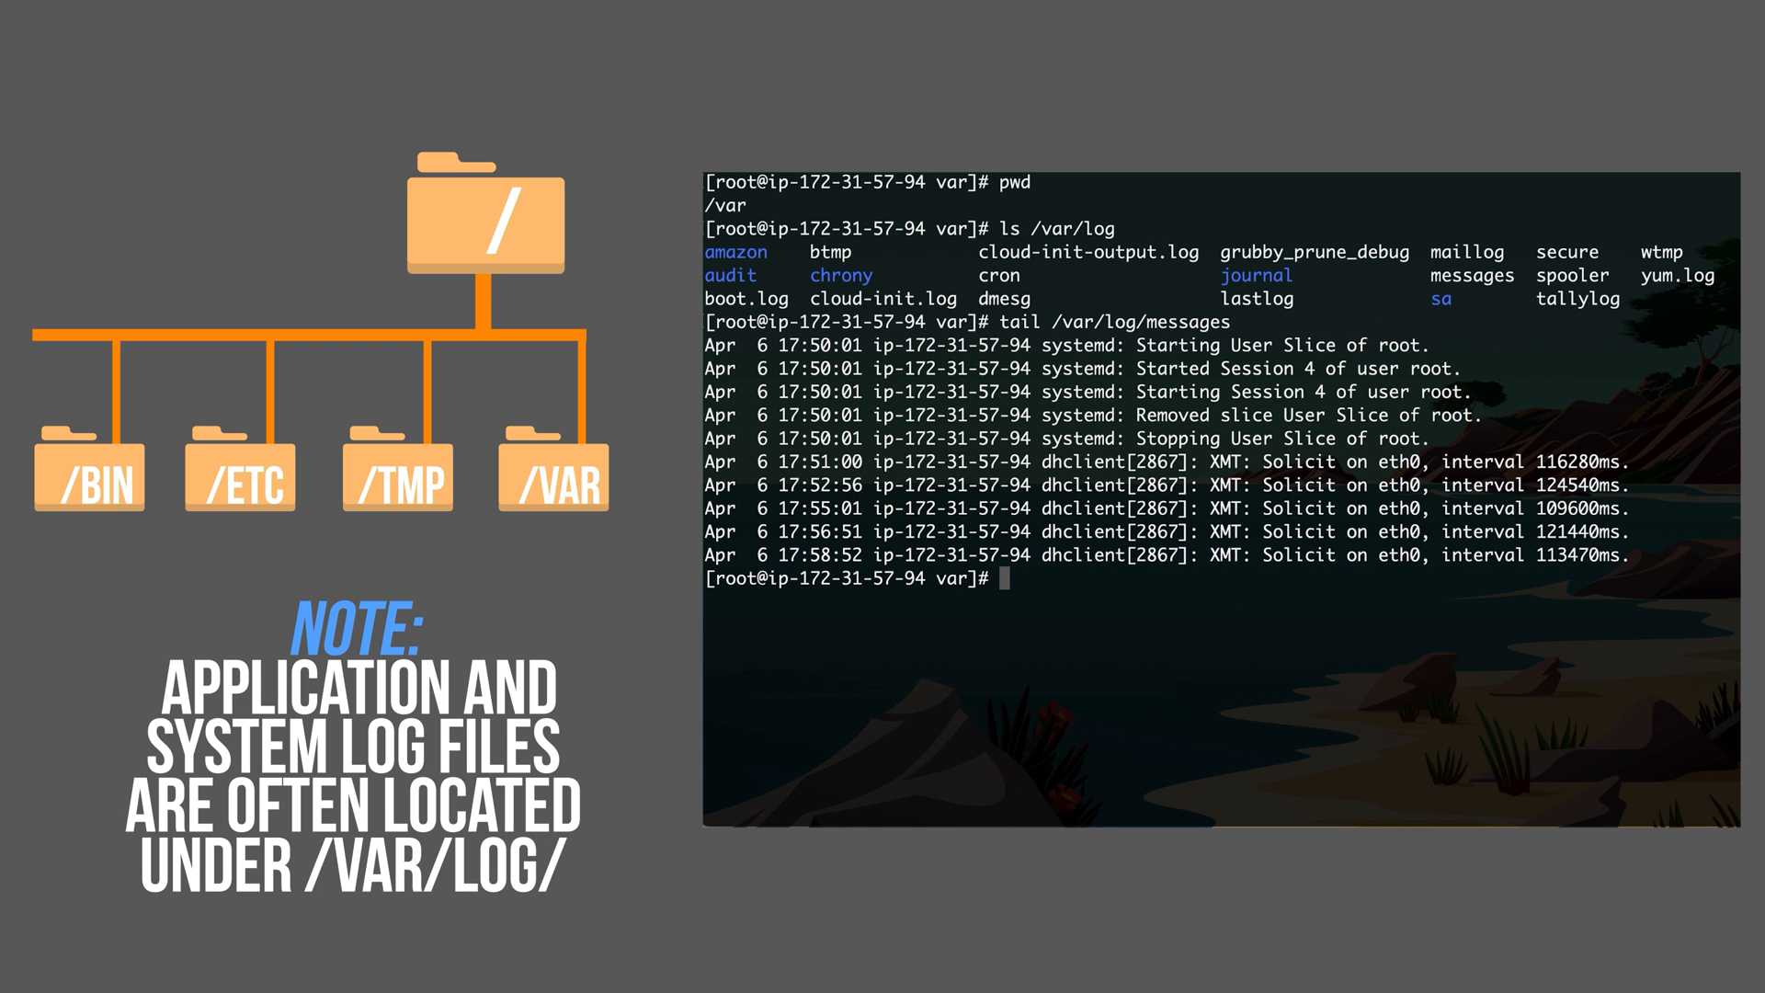
{"action": "key", "text": "Return"}
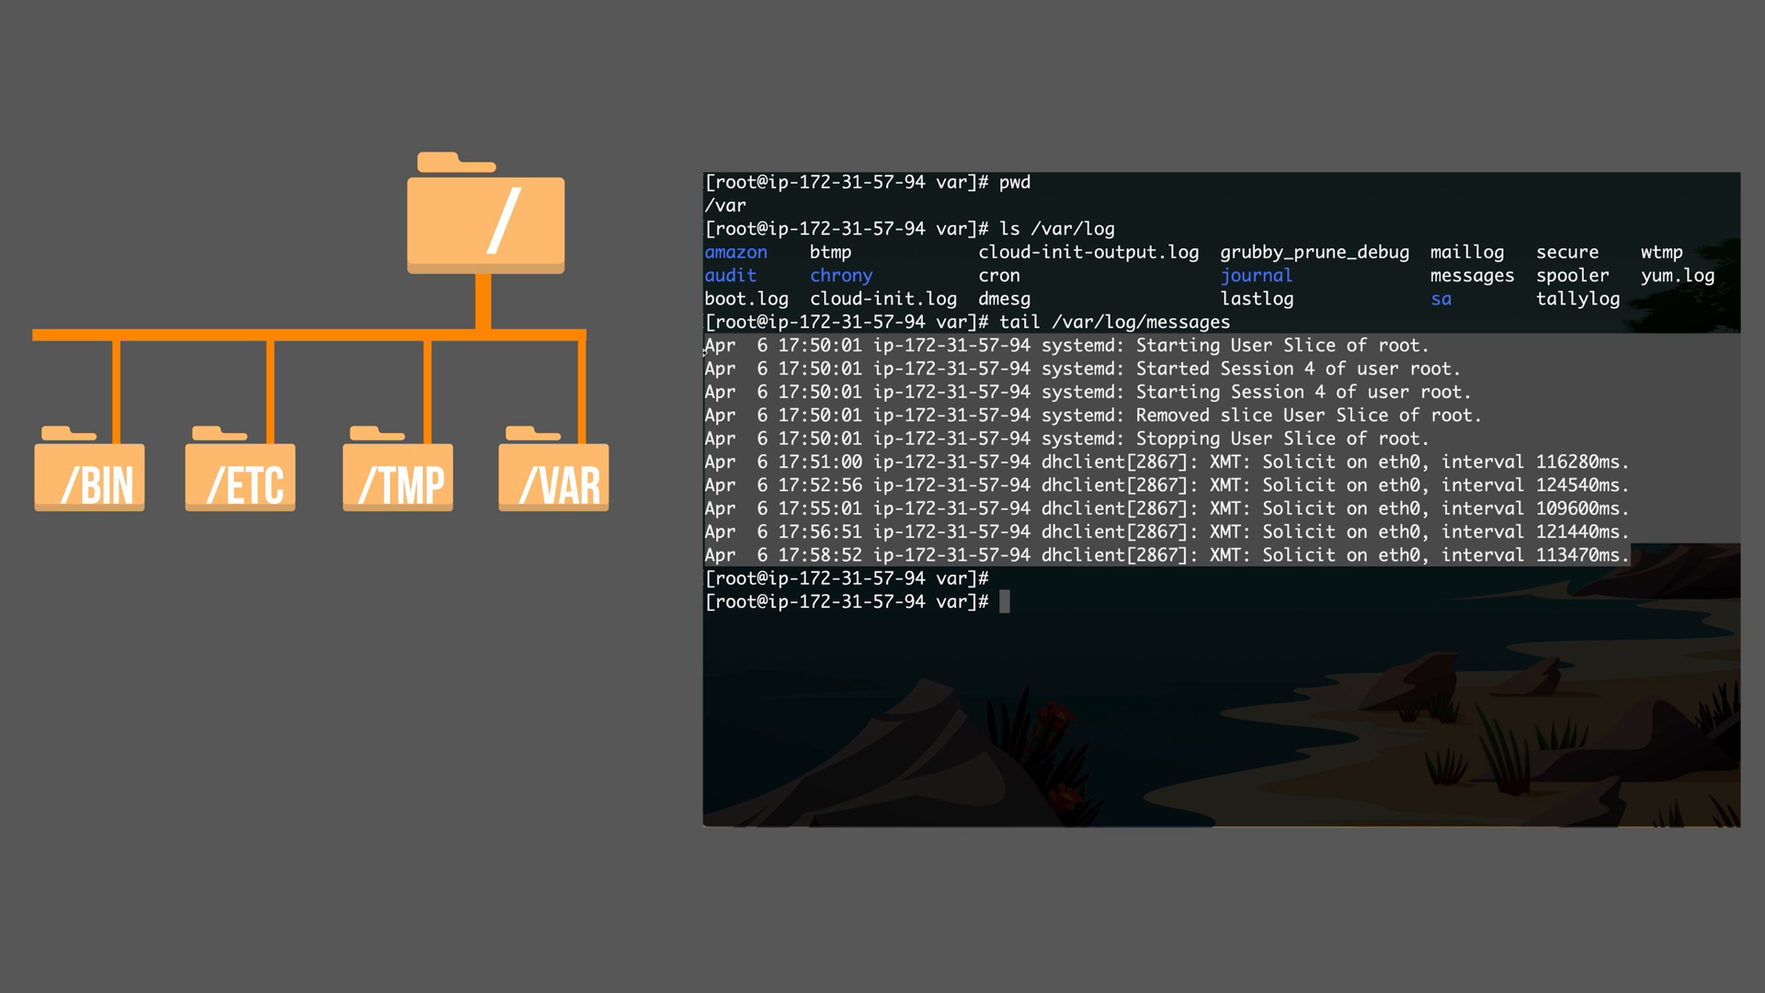
- Correct a mistyped hostname command and run hostnamectl to show the machine's status
{"action": "type", "text": "hos"}
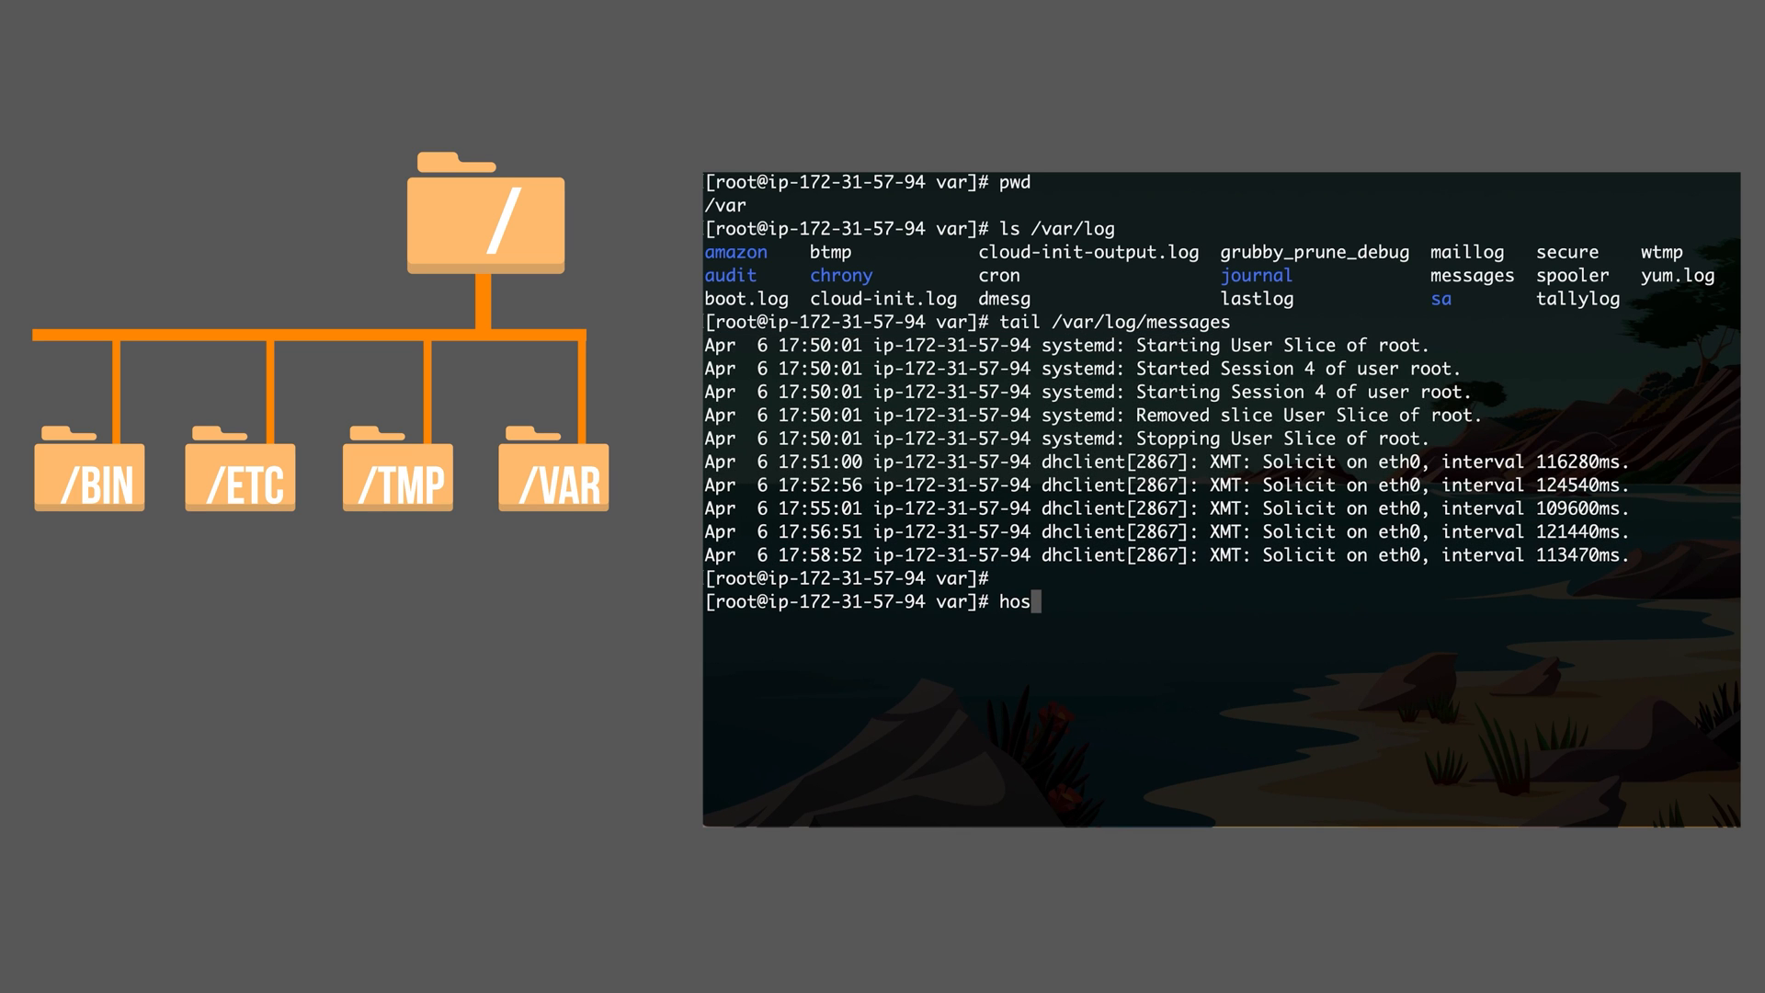
{"action": "type", "text": "thame"}
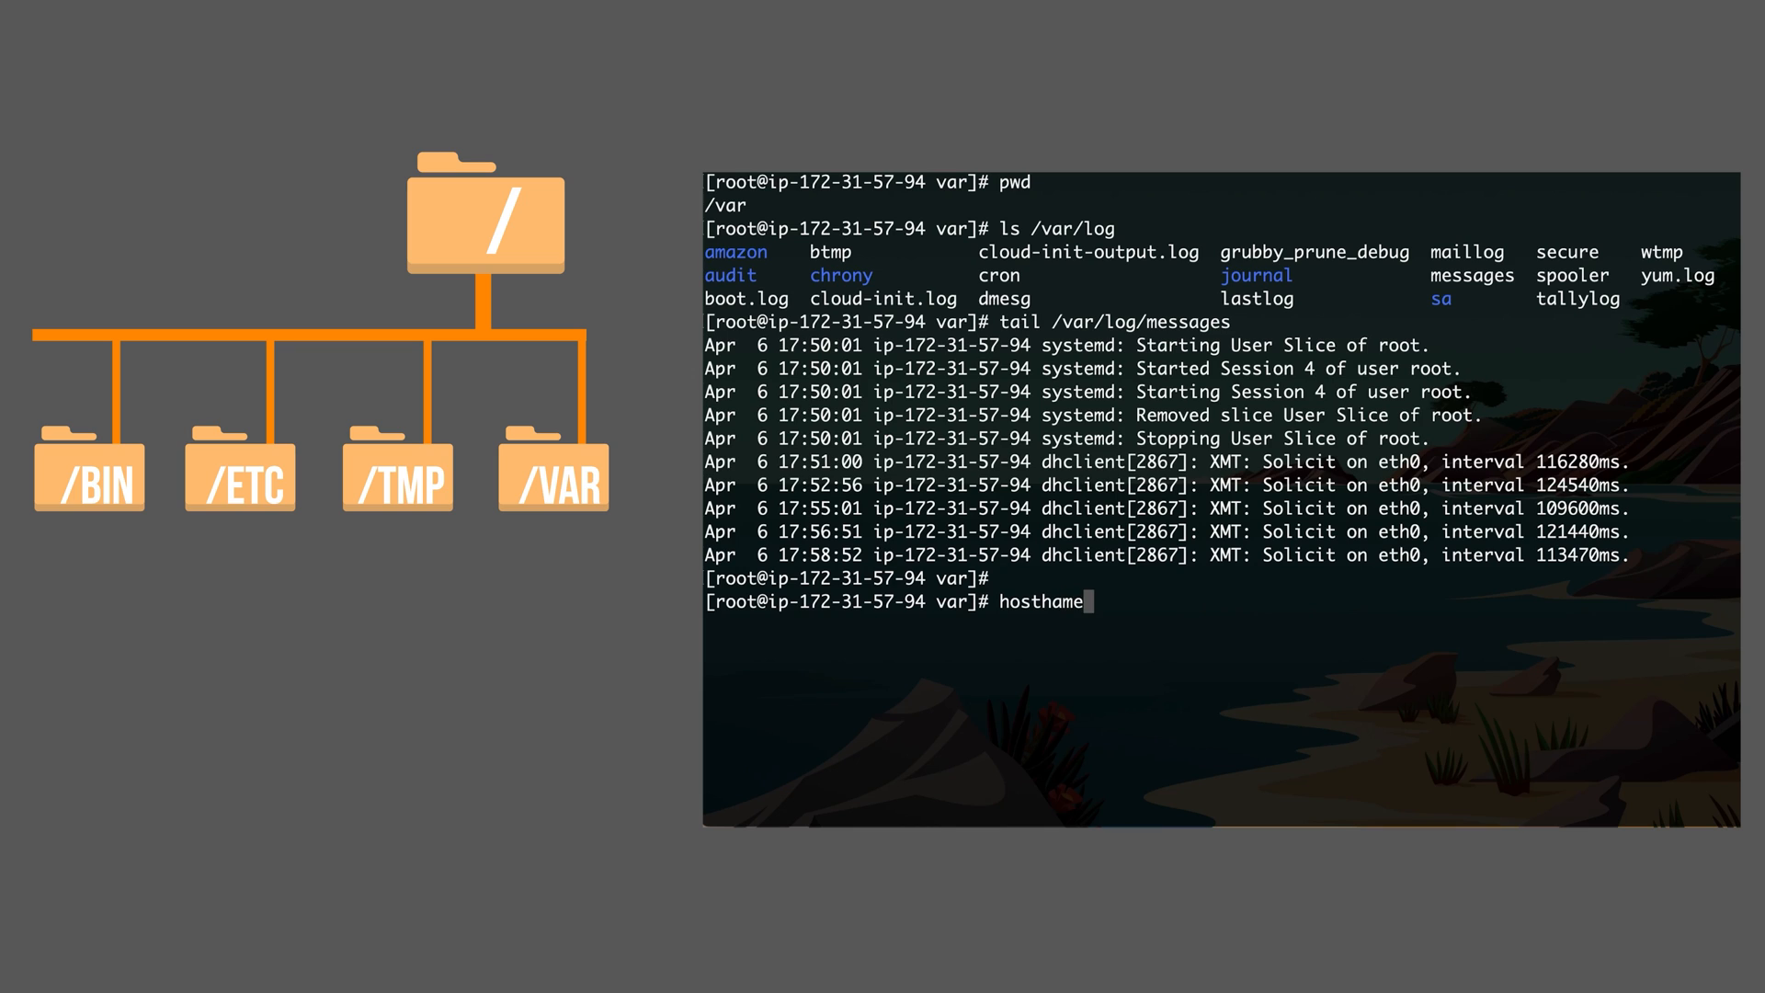
{"action": "key", "text": "BackSpace"}
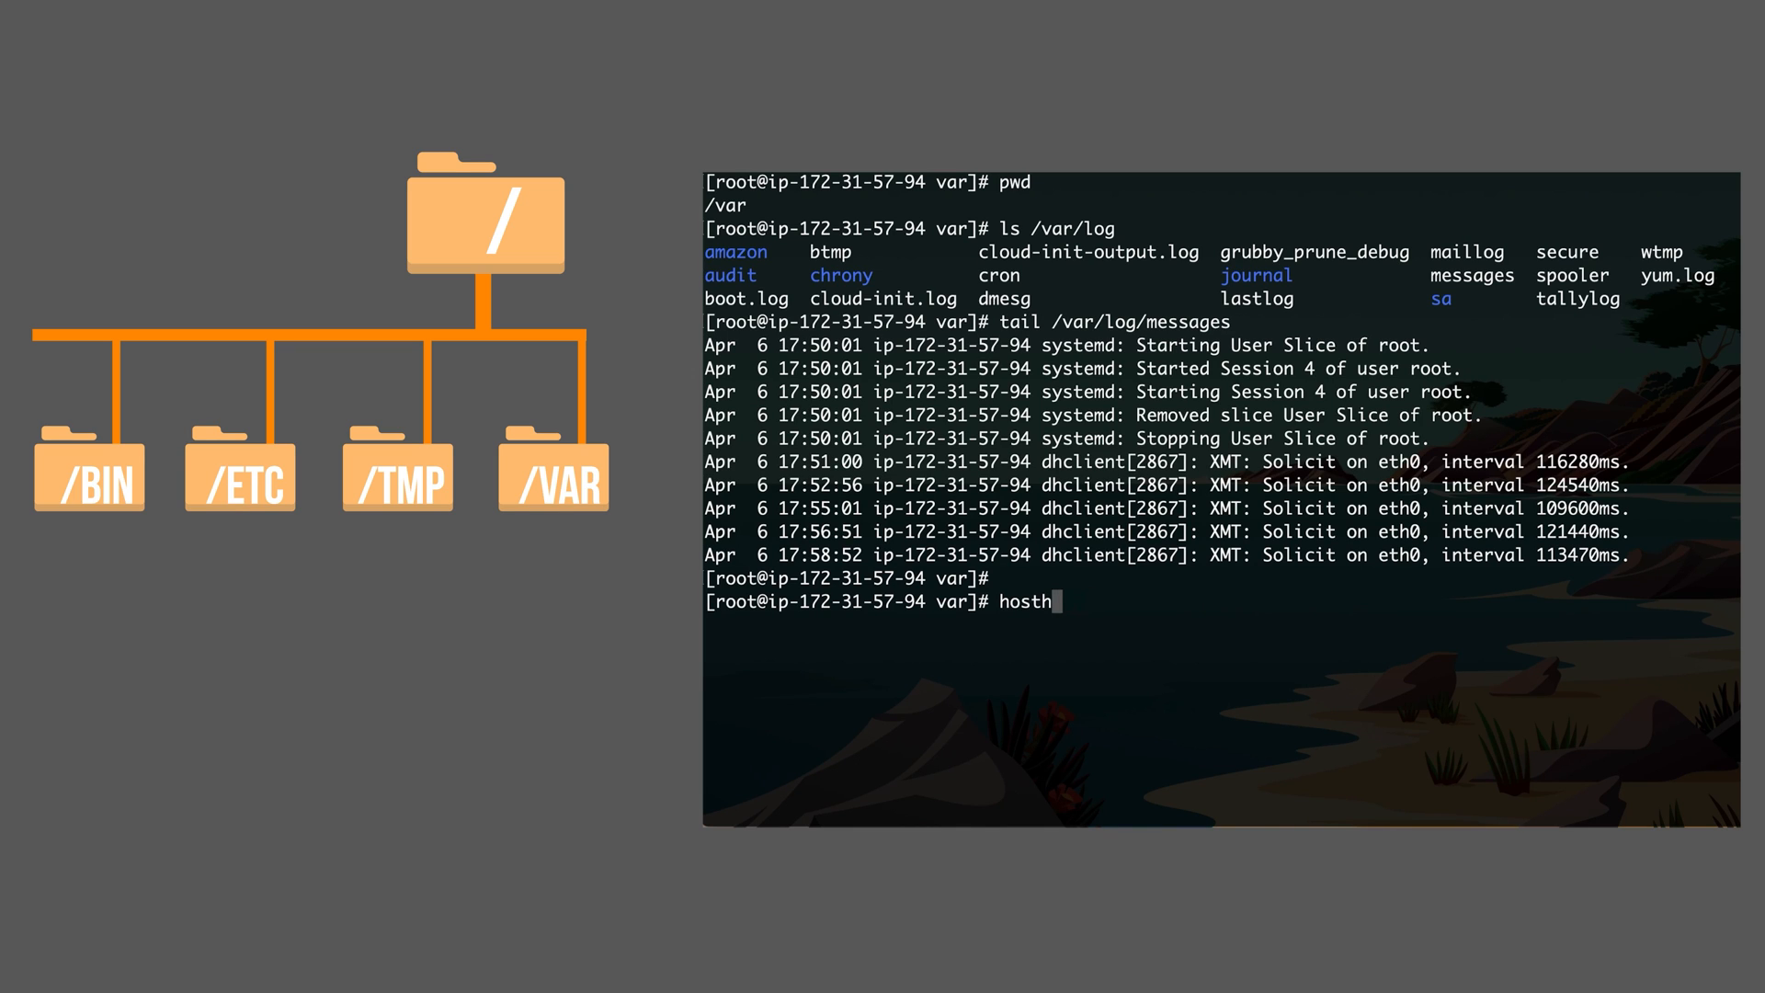
{"action": "type", "text": "name"}
{"action": "key", "text": "Return"}
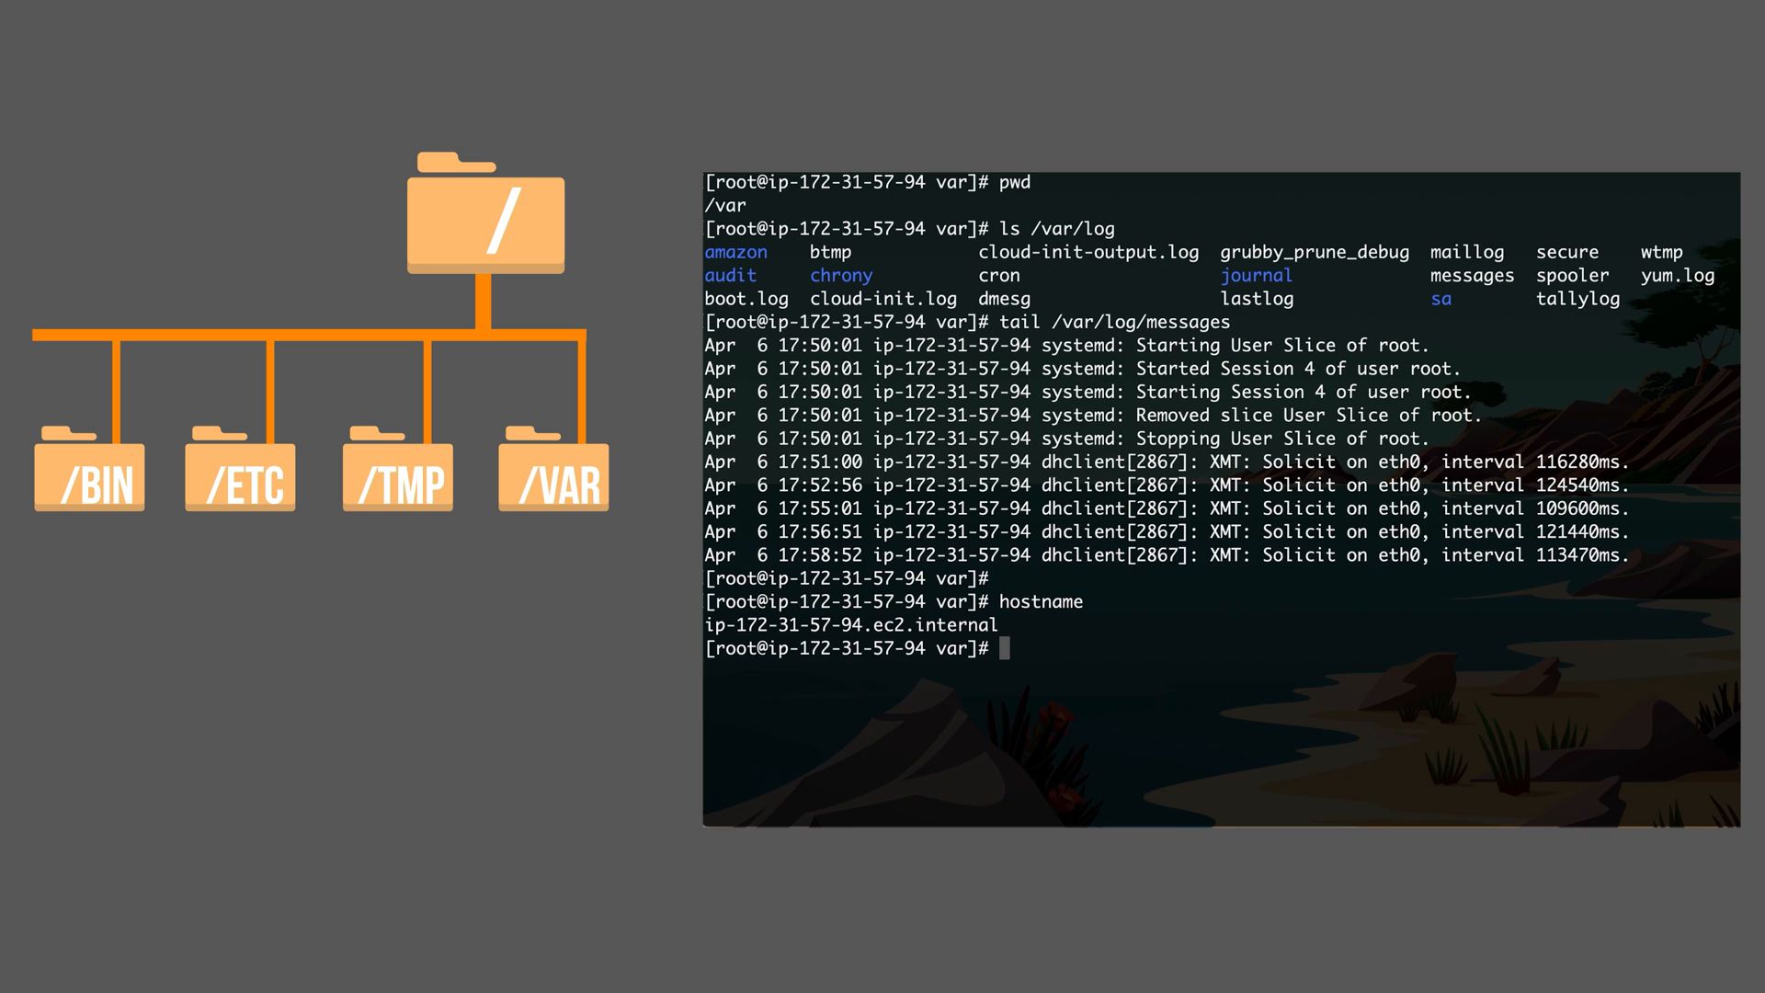
{"action": "type", "text": "host"}
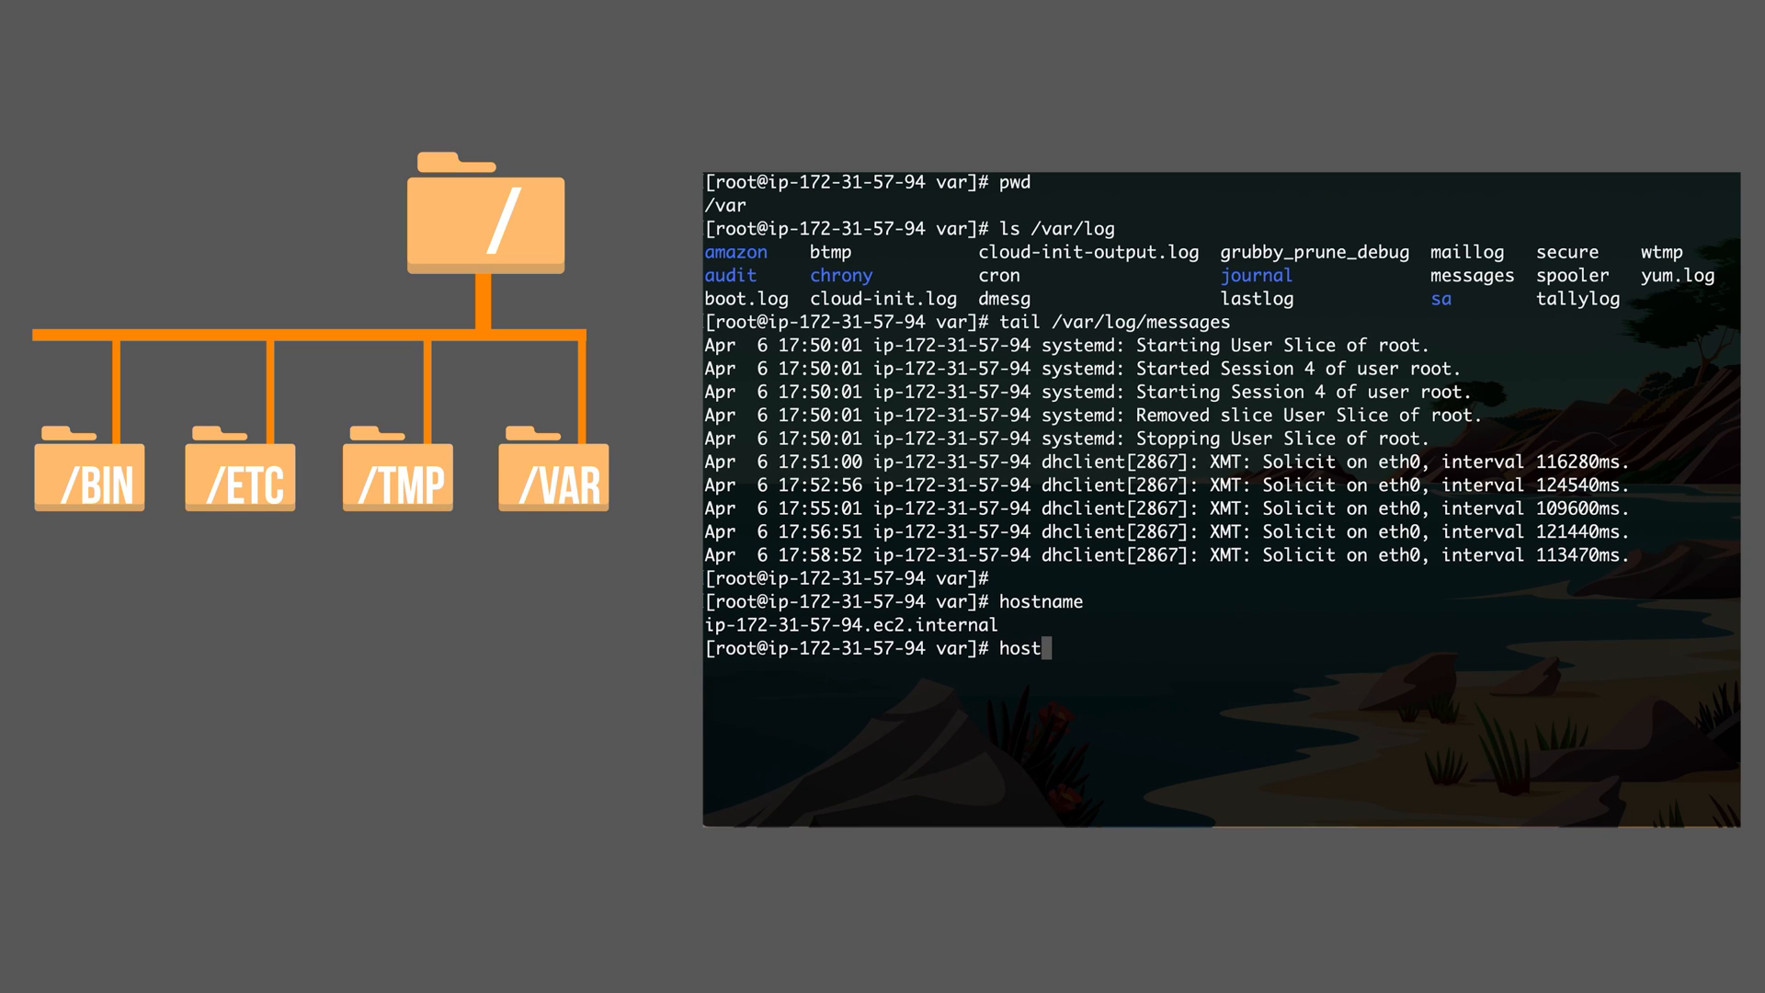
{"action": "type", "text": "namectl status"}
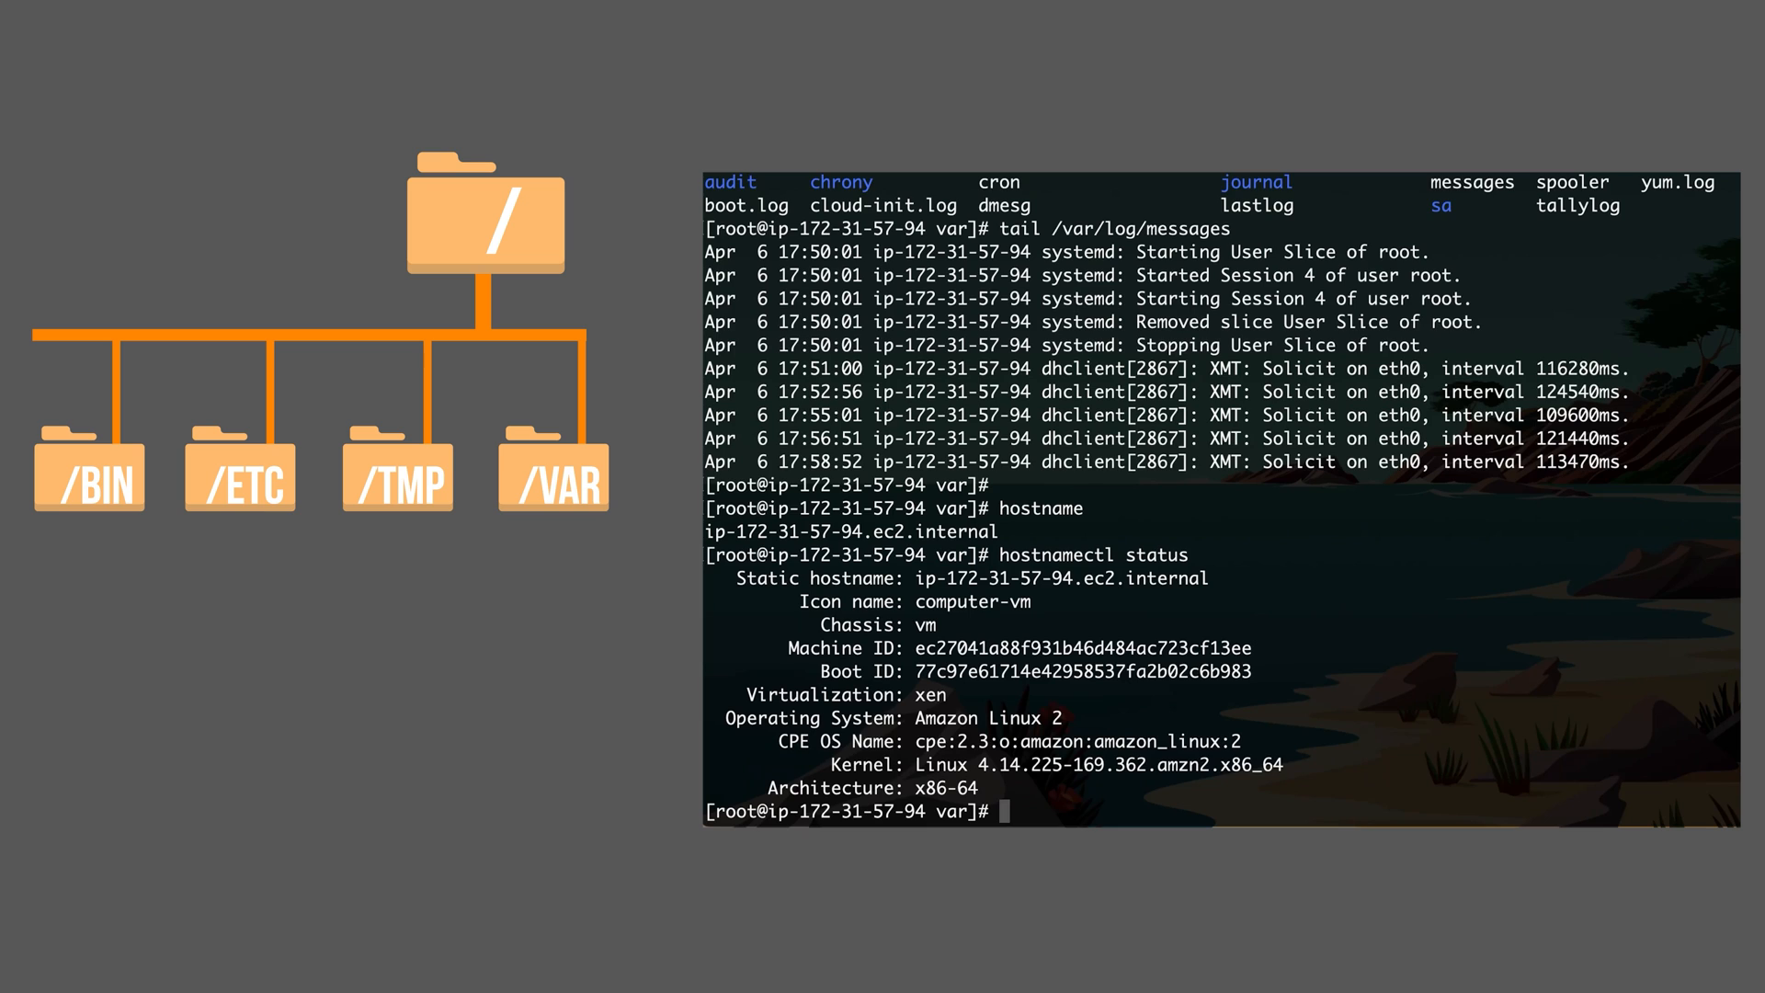
- Set the hostname to mysupermachine#1 with hostnamectl set-hostname
{"action": "type", "text": "h"}
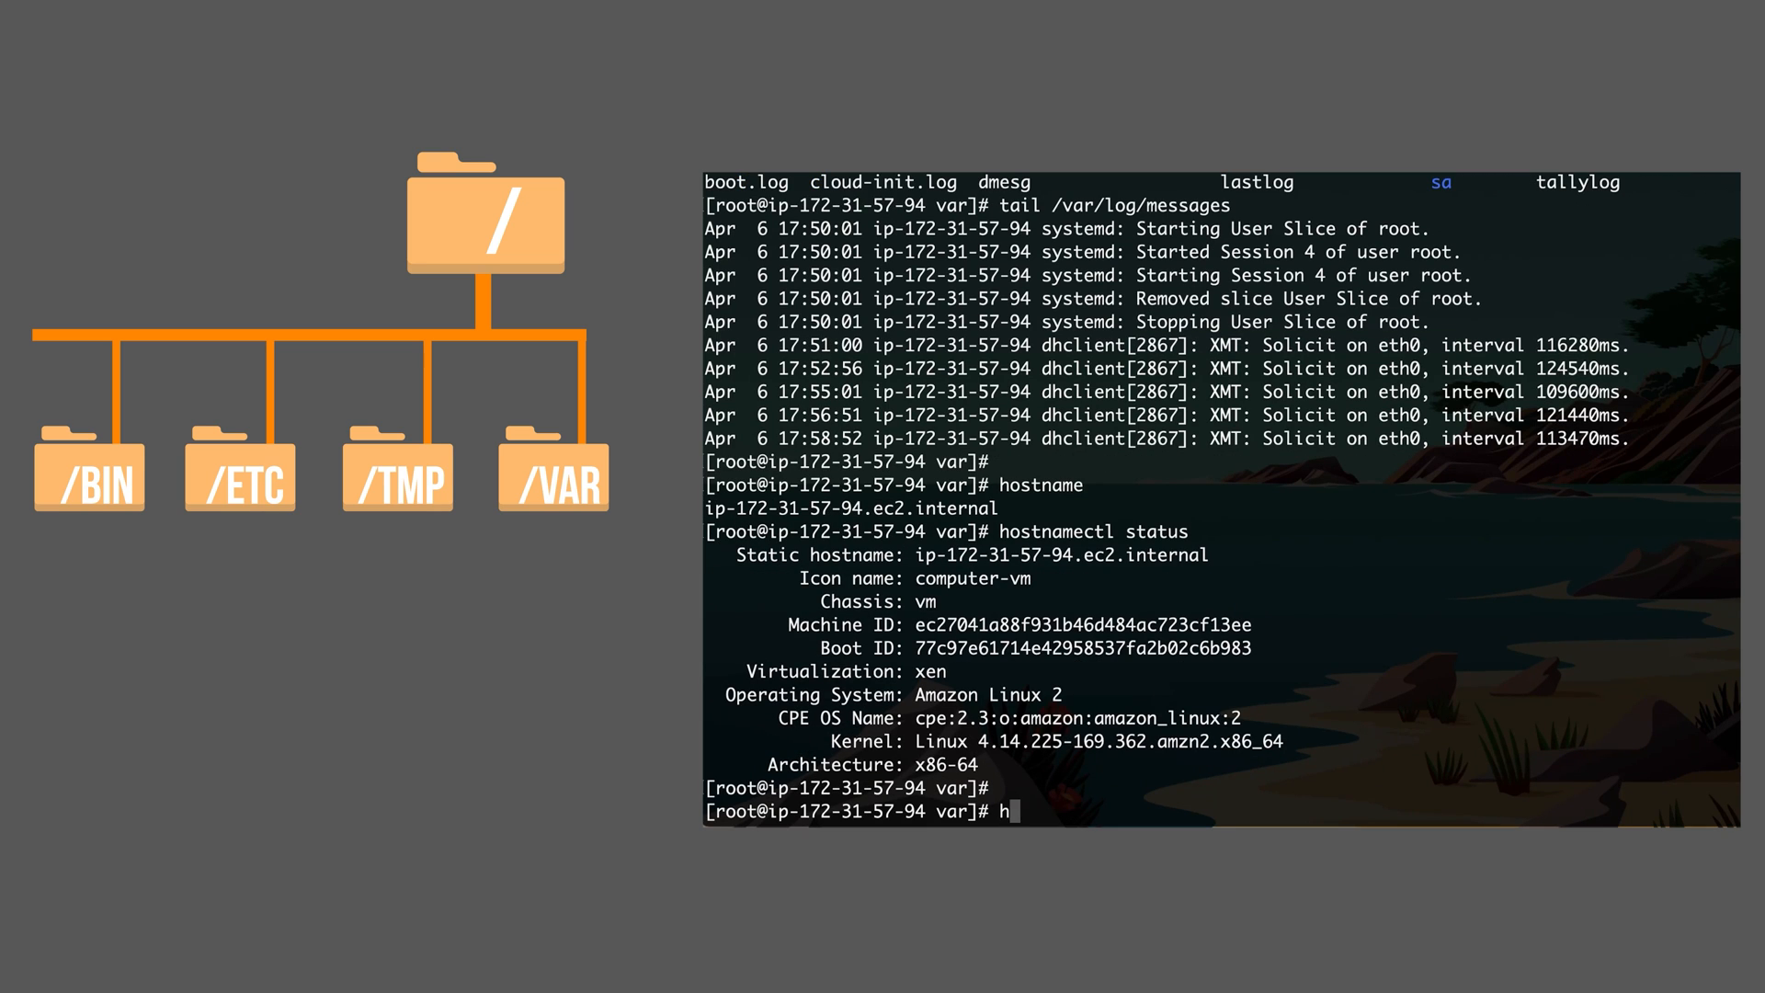
{"action": "type", "text": "ostnamectl"}
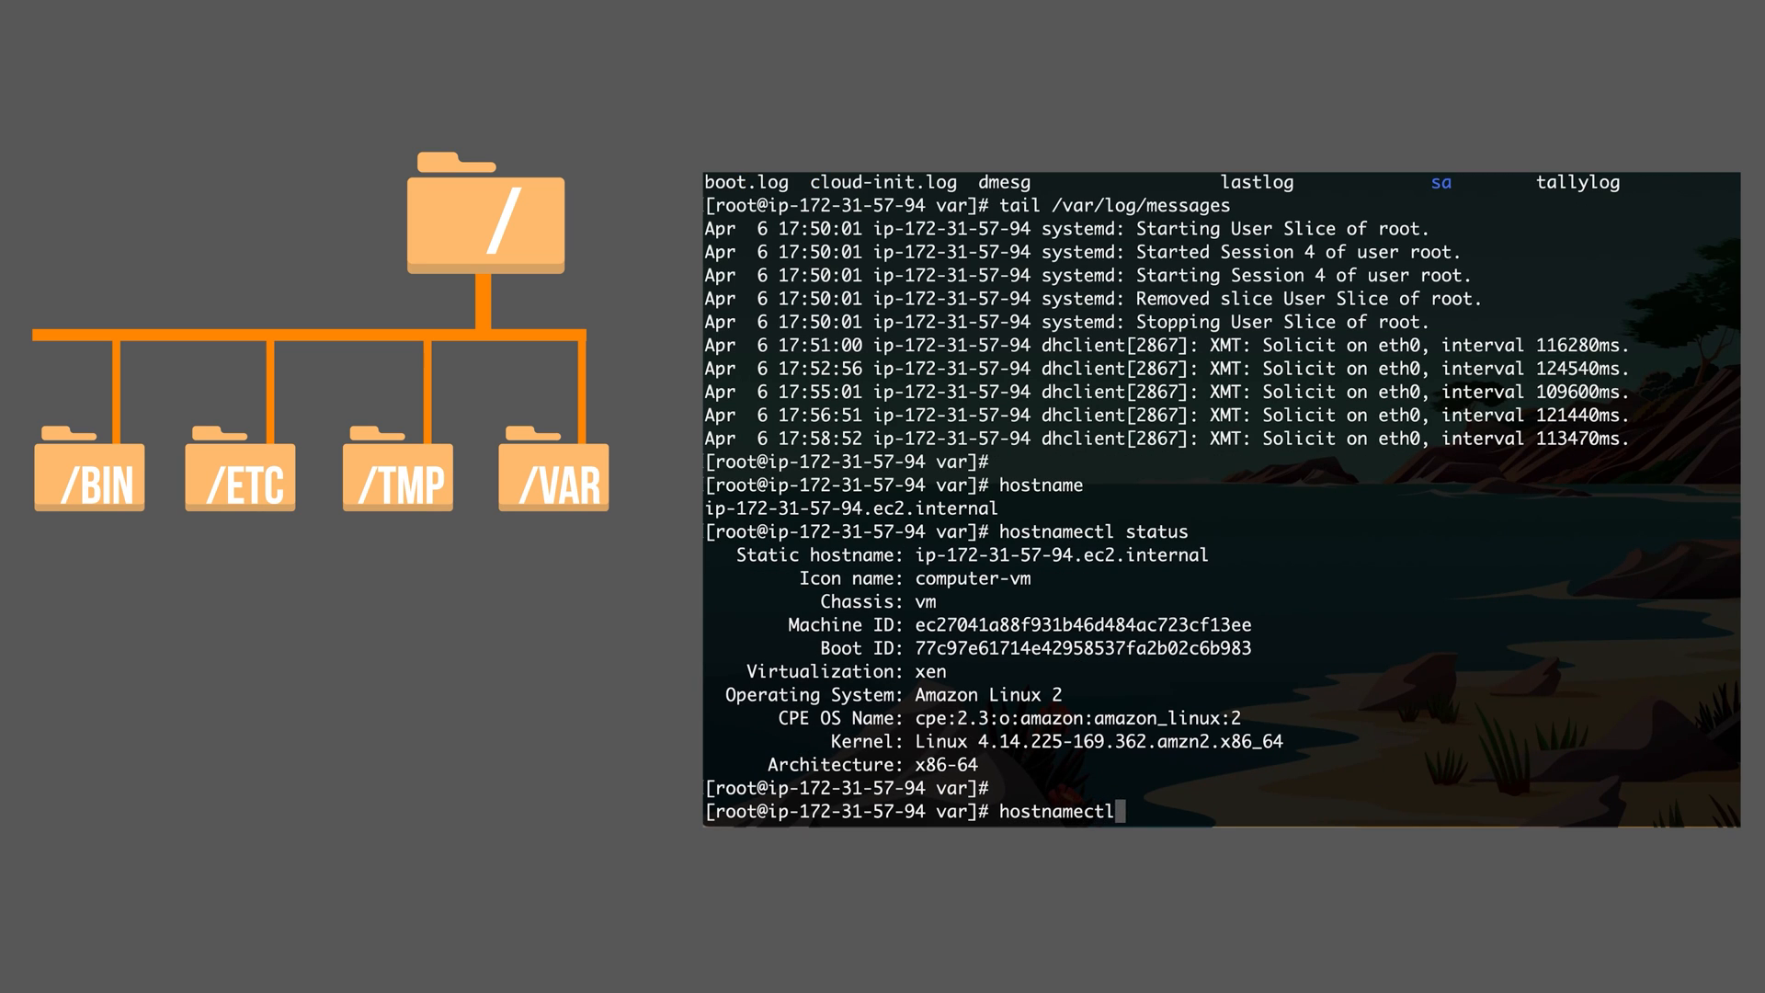
{"action": "type", "text": "set-"}
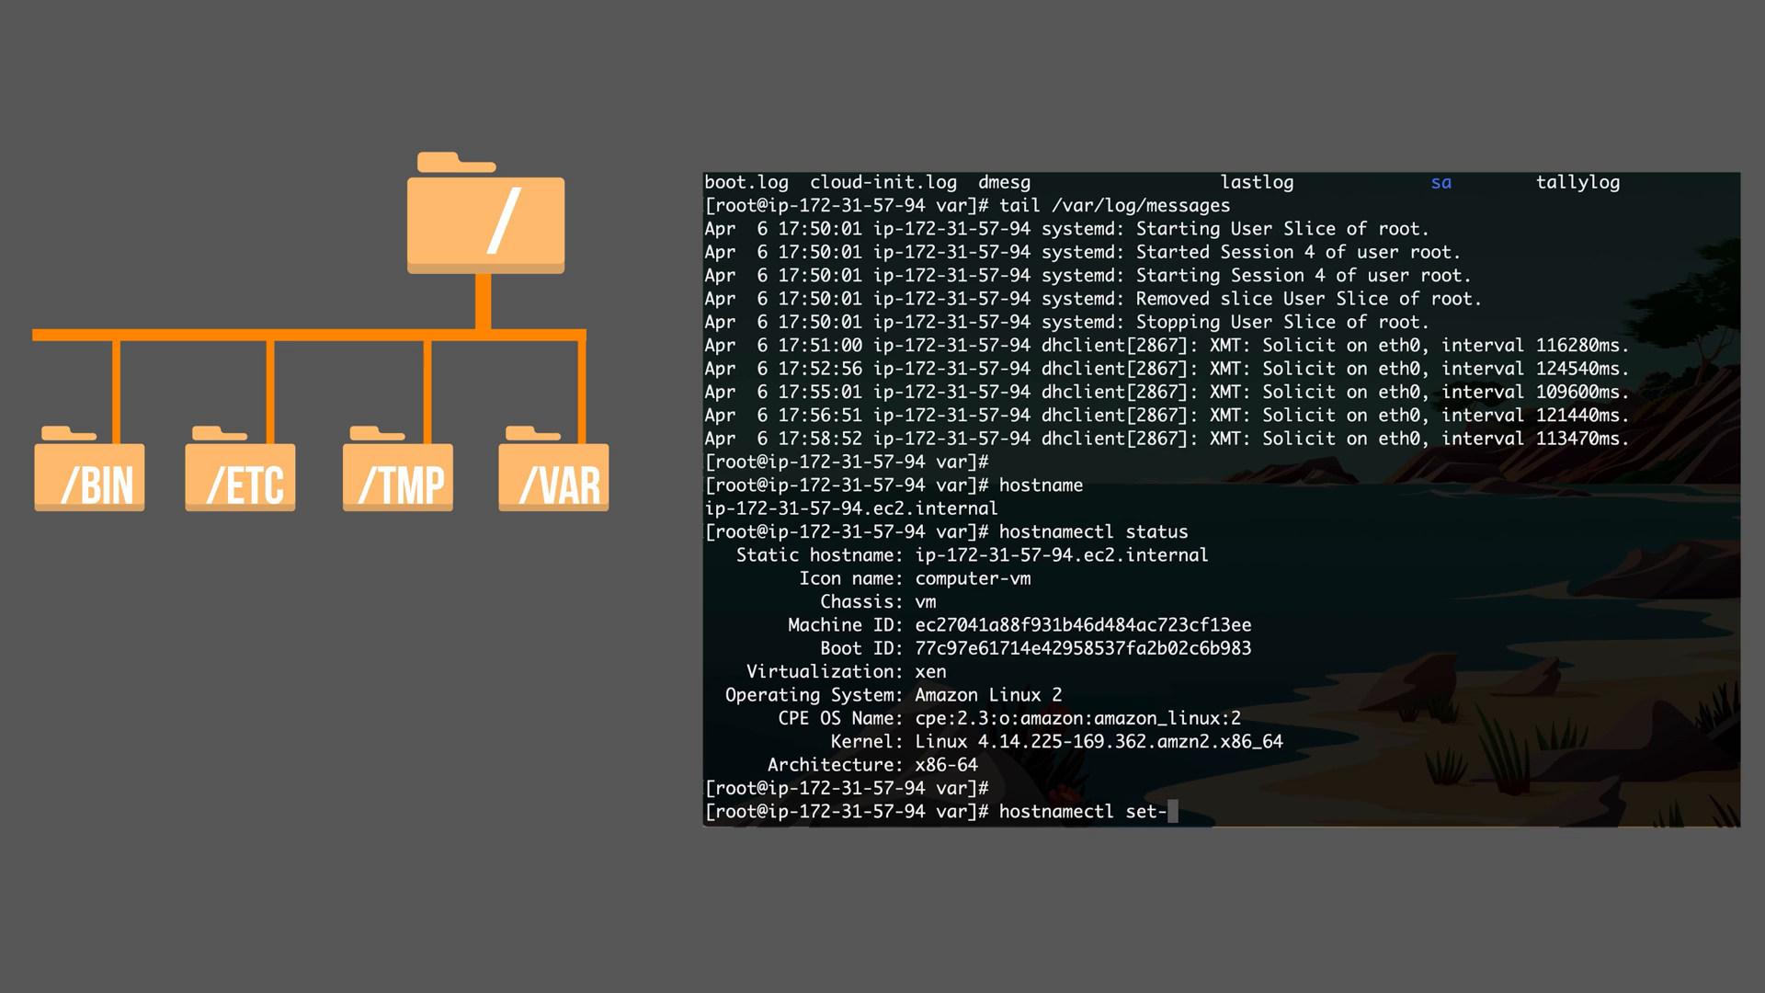
{"action": "type", "text": "hostname"}
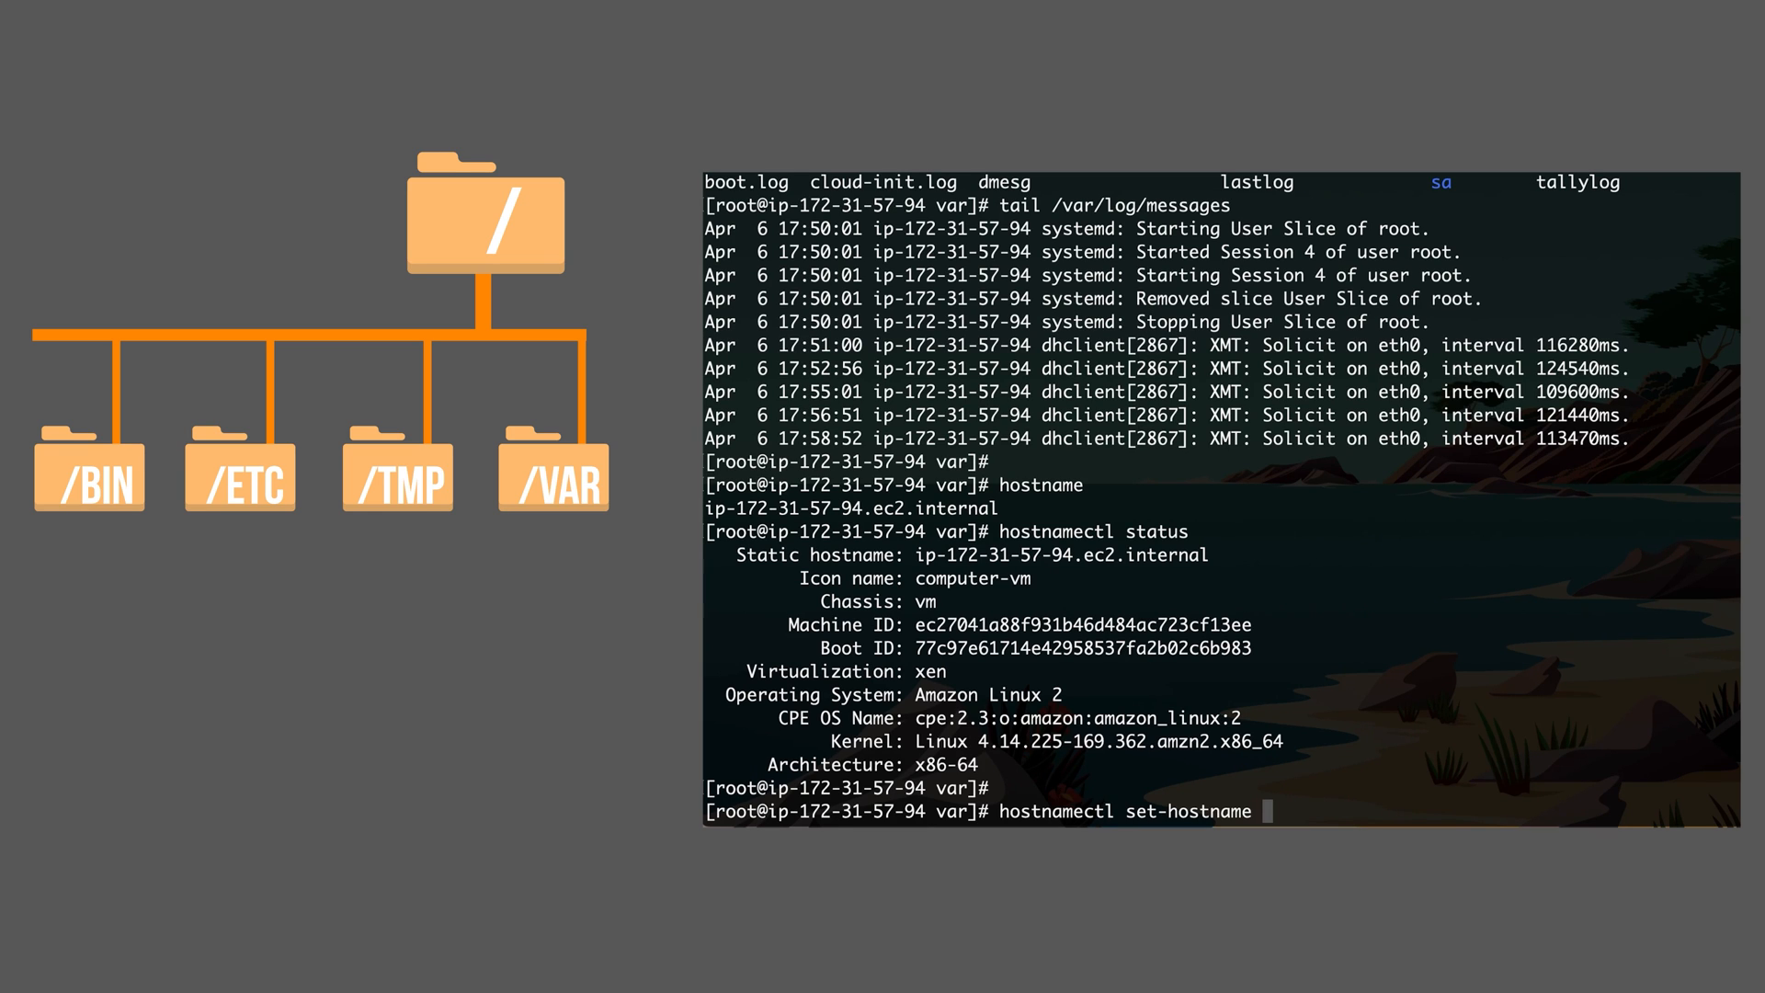
{"action": "type", "text": "mysuperma"}
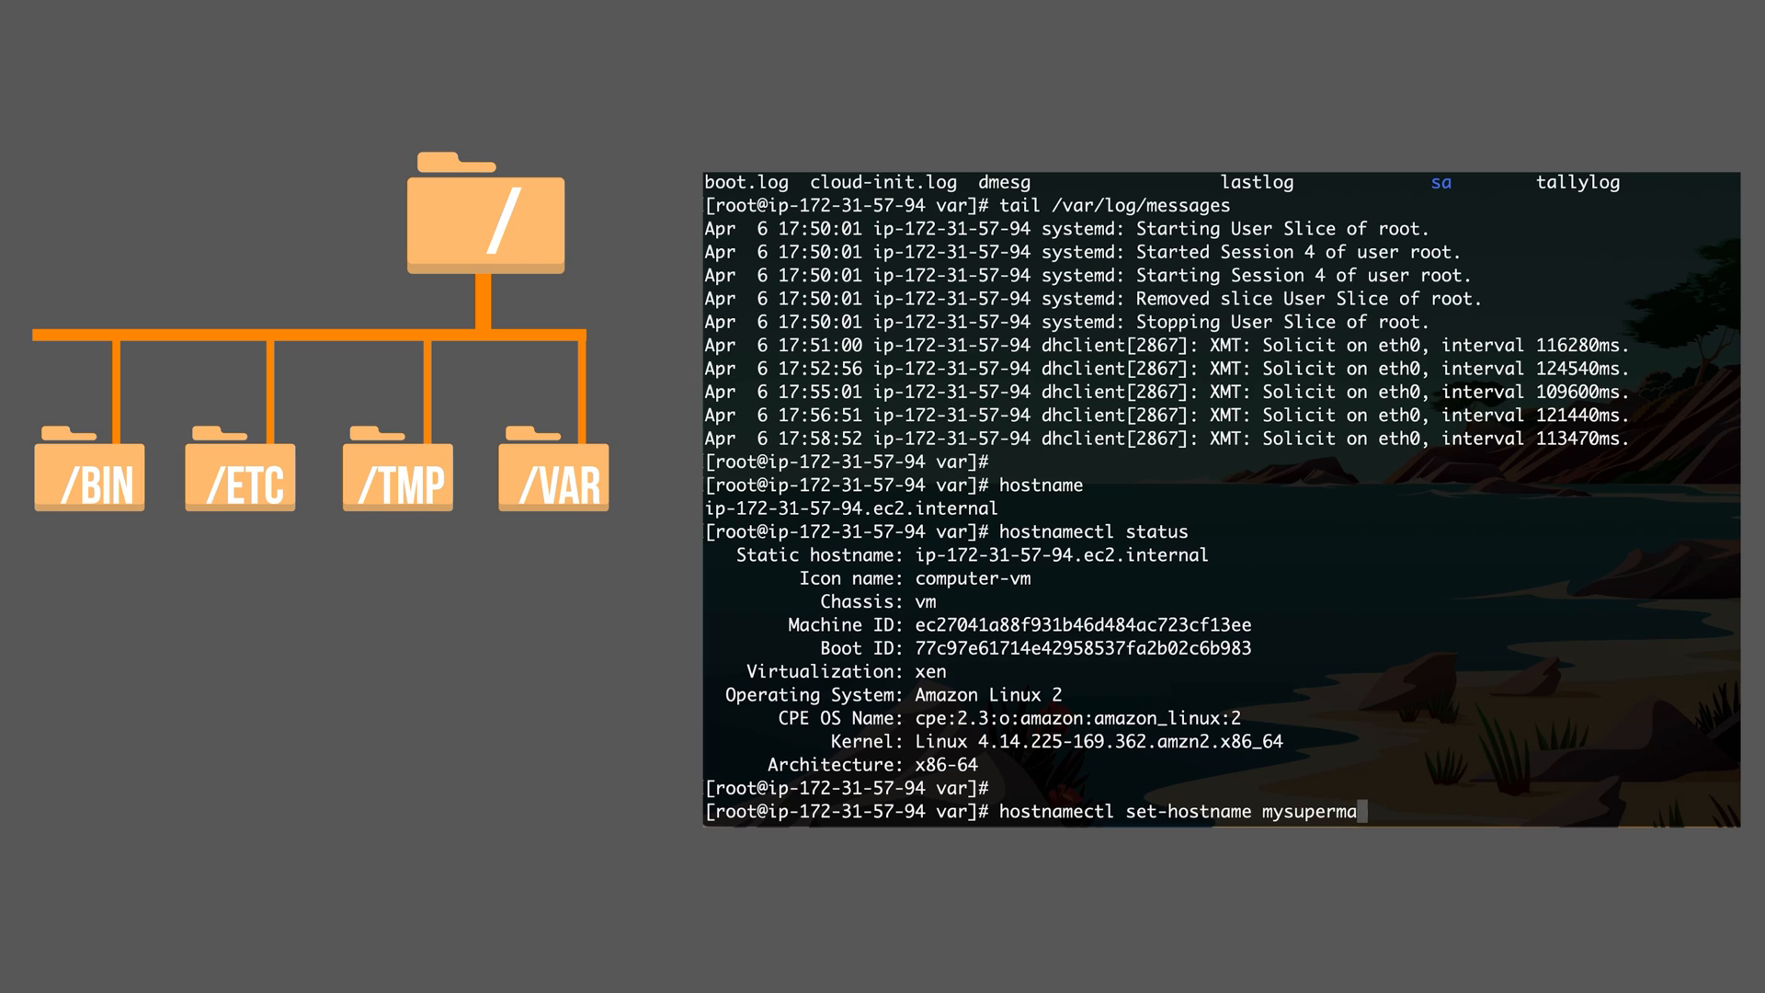
{"action": "type", "text": "chine"}
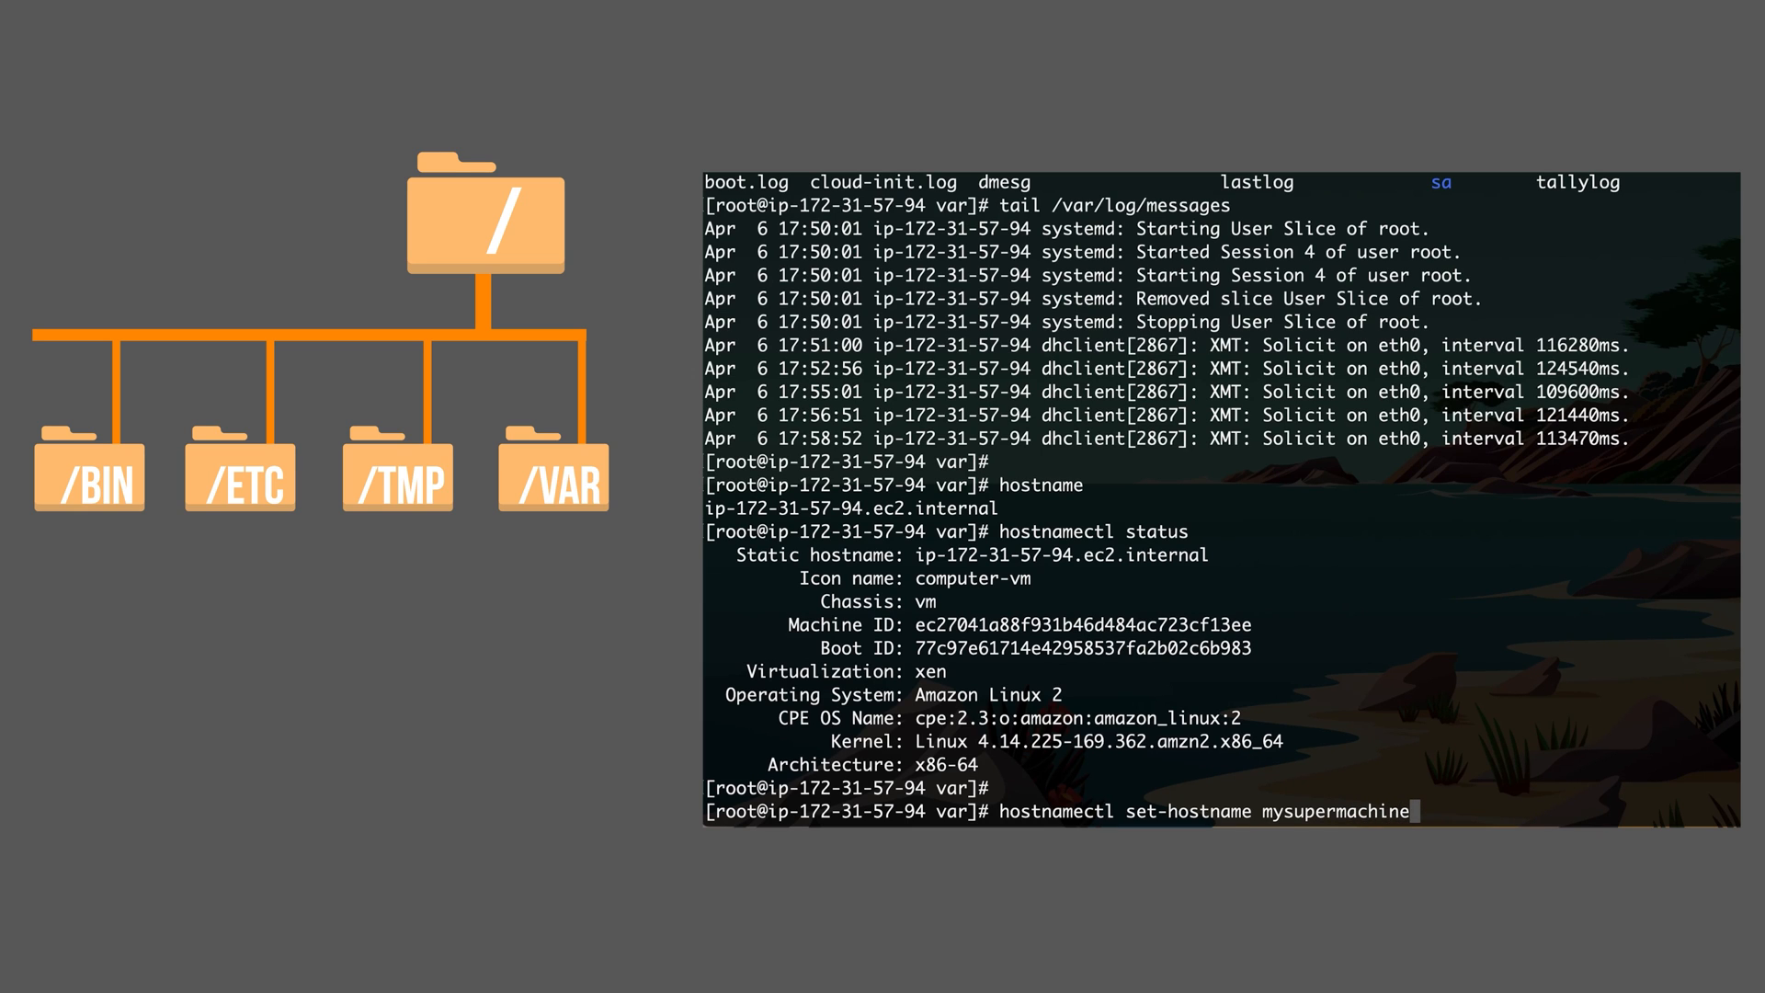
{"action": "type", "text": "#1"}
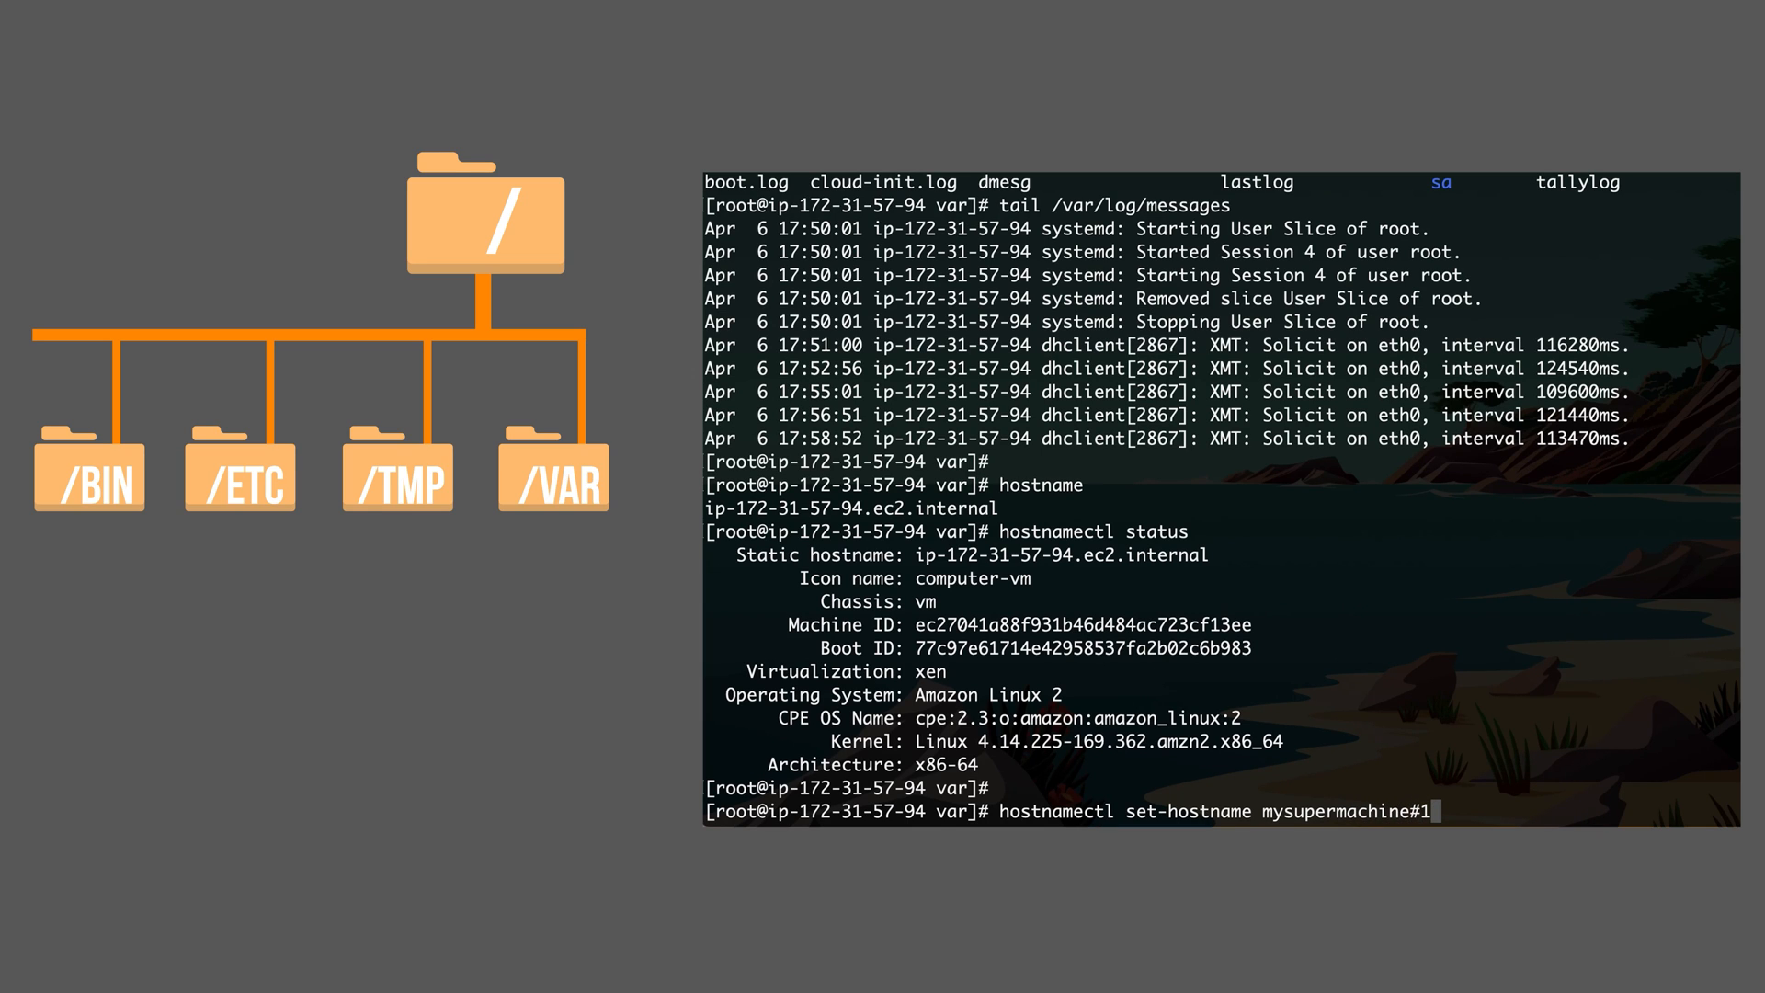
{"action": "key", "text": "Return"}
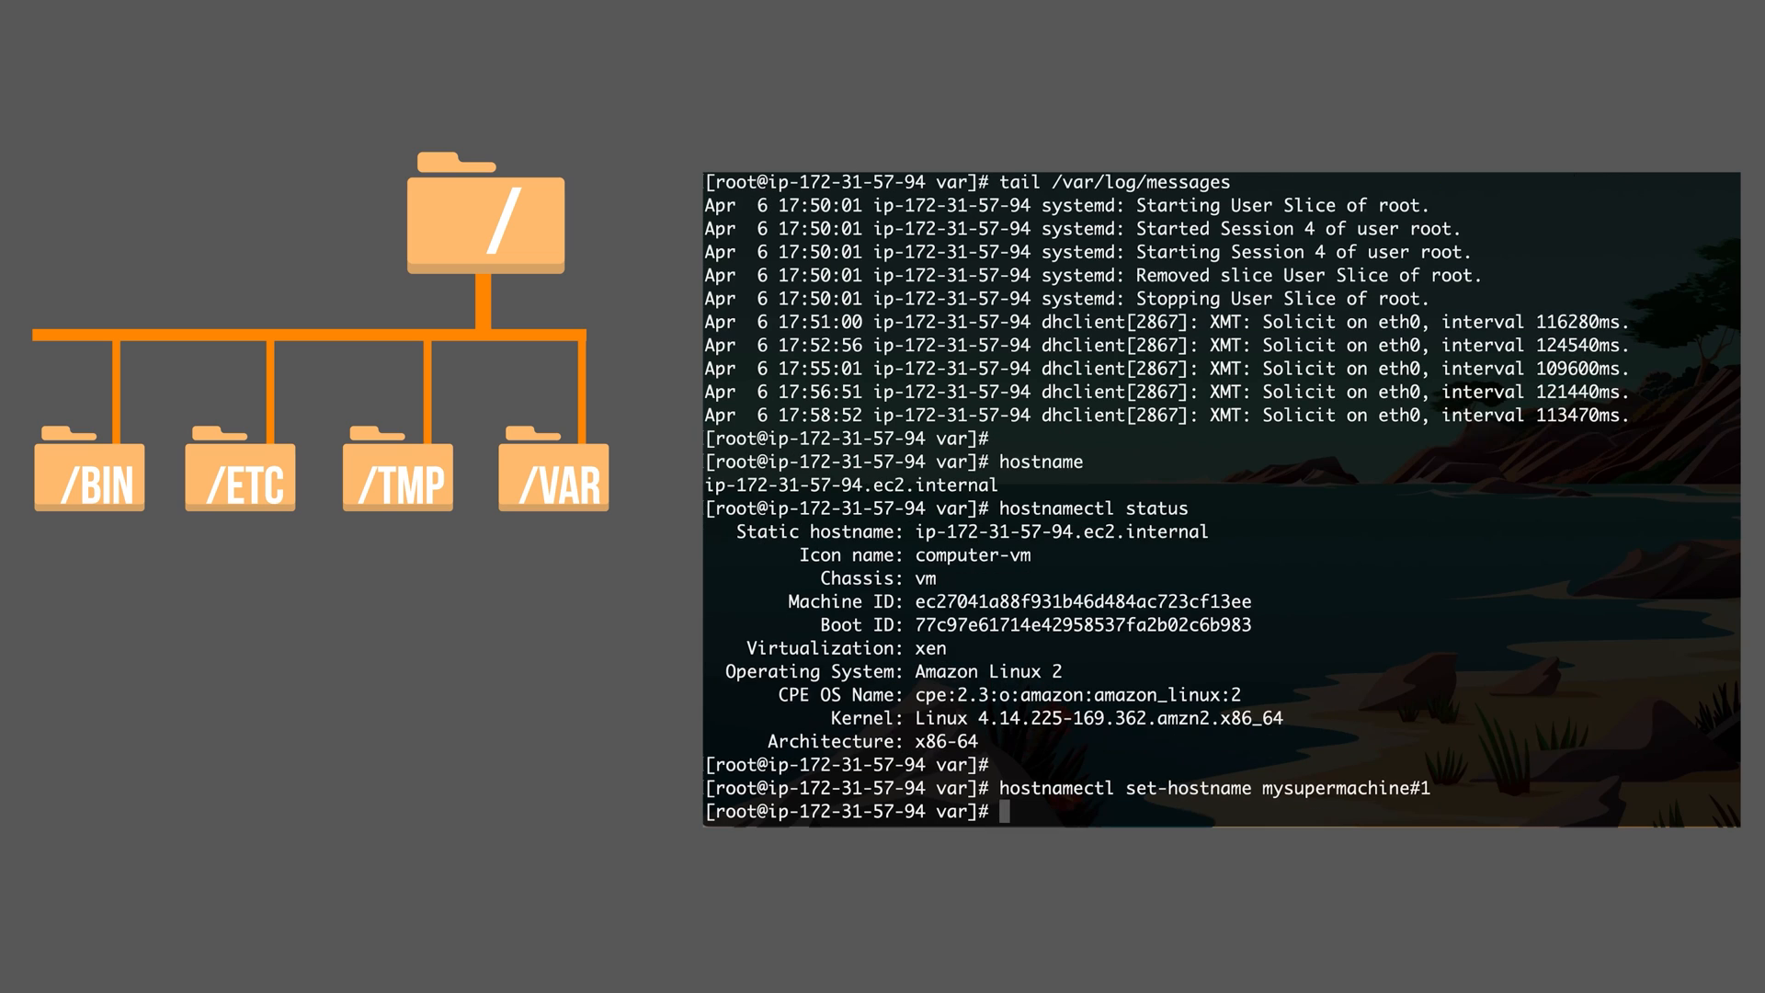
- Run hostnamectl status and tail /var/log/messages to verify the new hostname mysupermachine1
{"action": "type", "text": "hostnamectl status"}
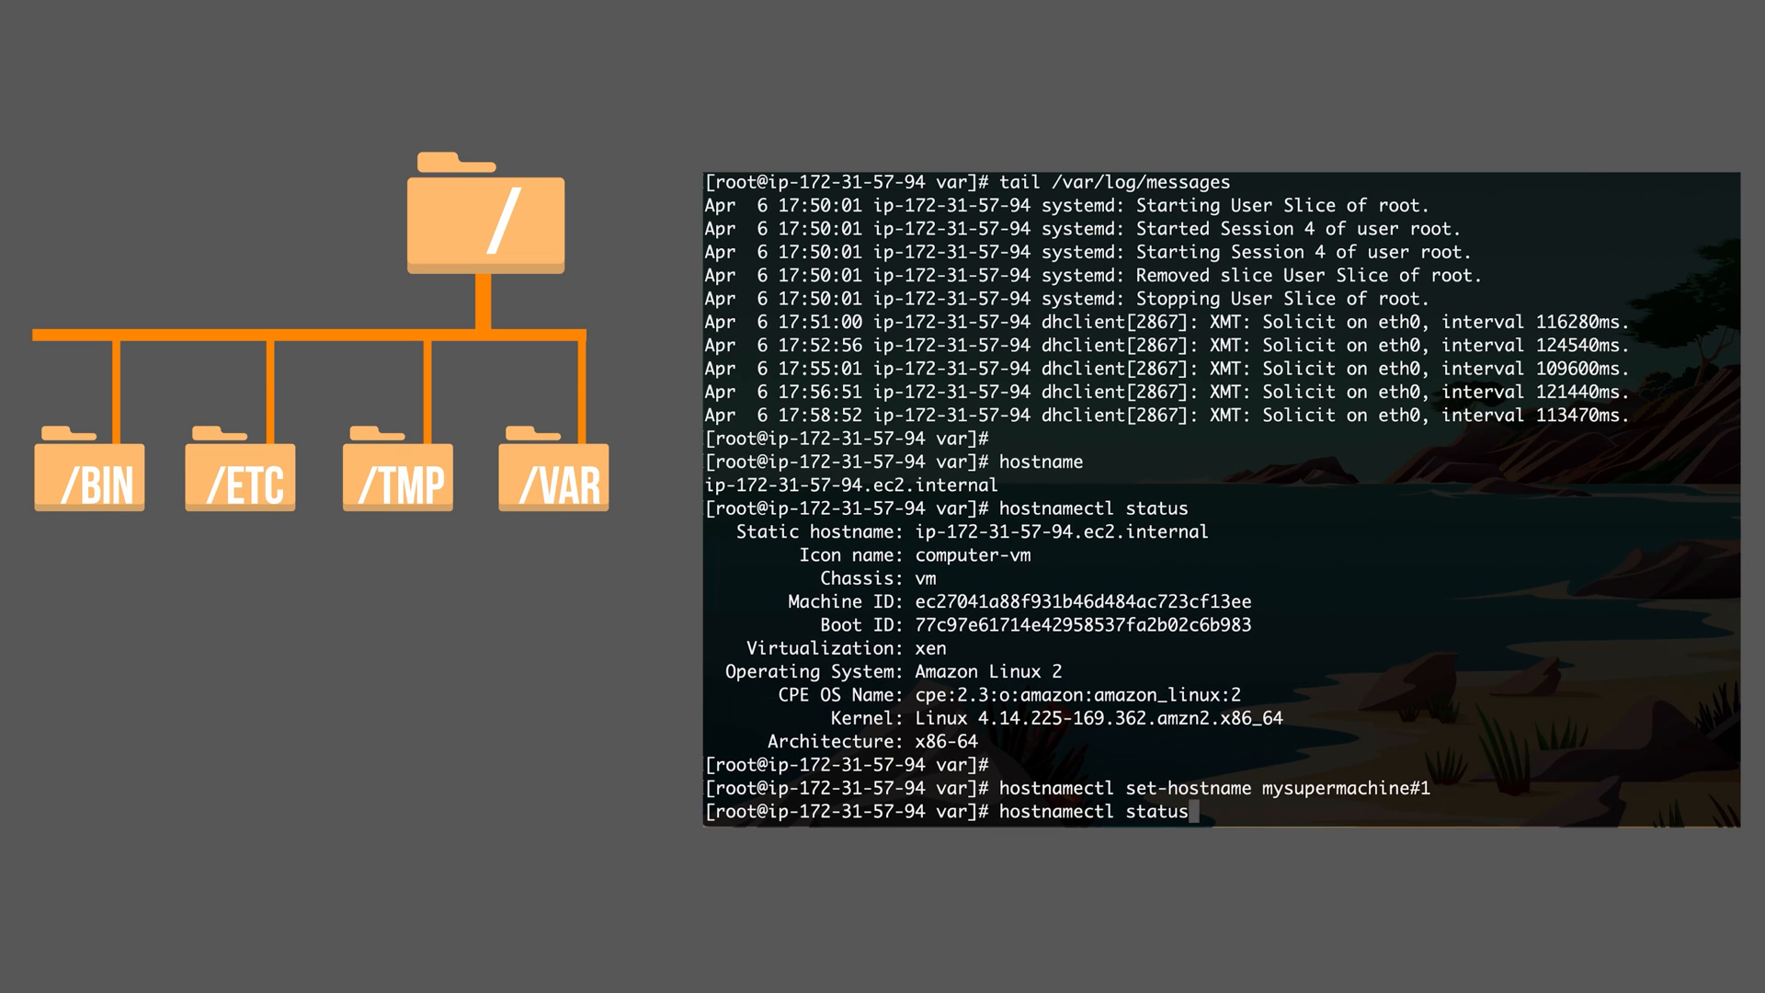
{"action": "key", "text": "Return"}
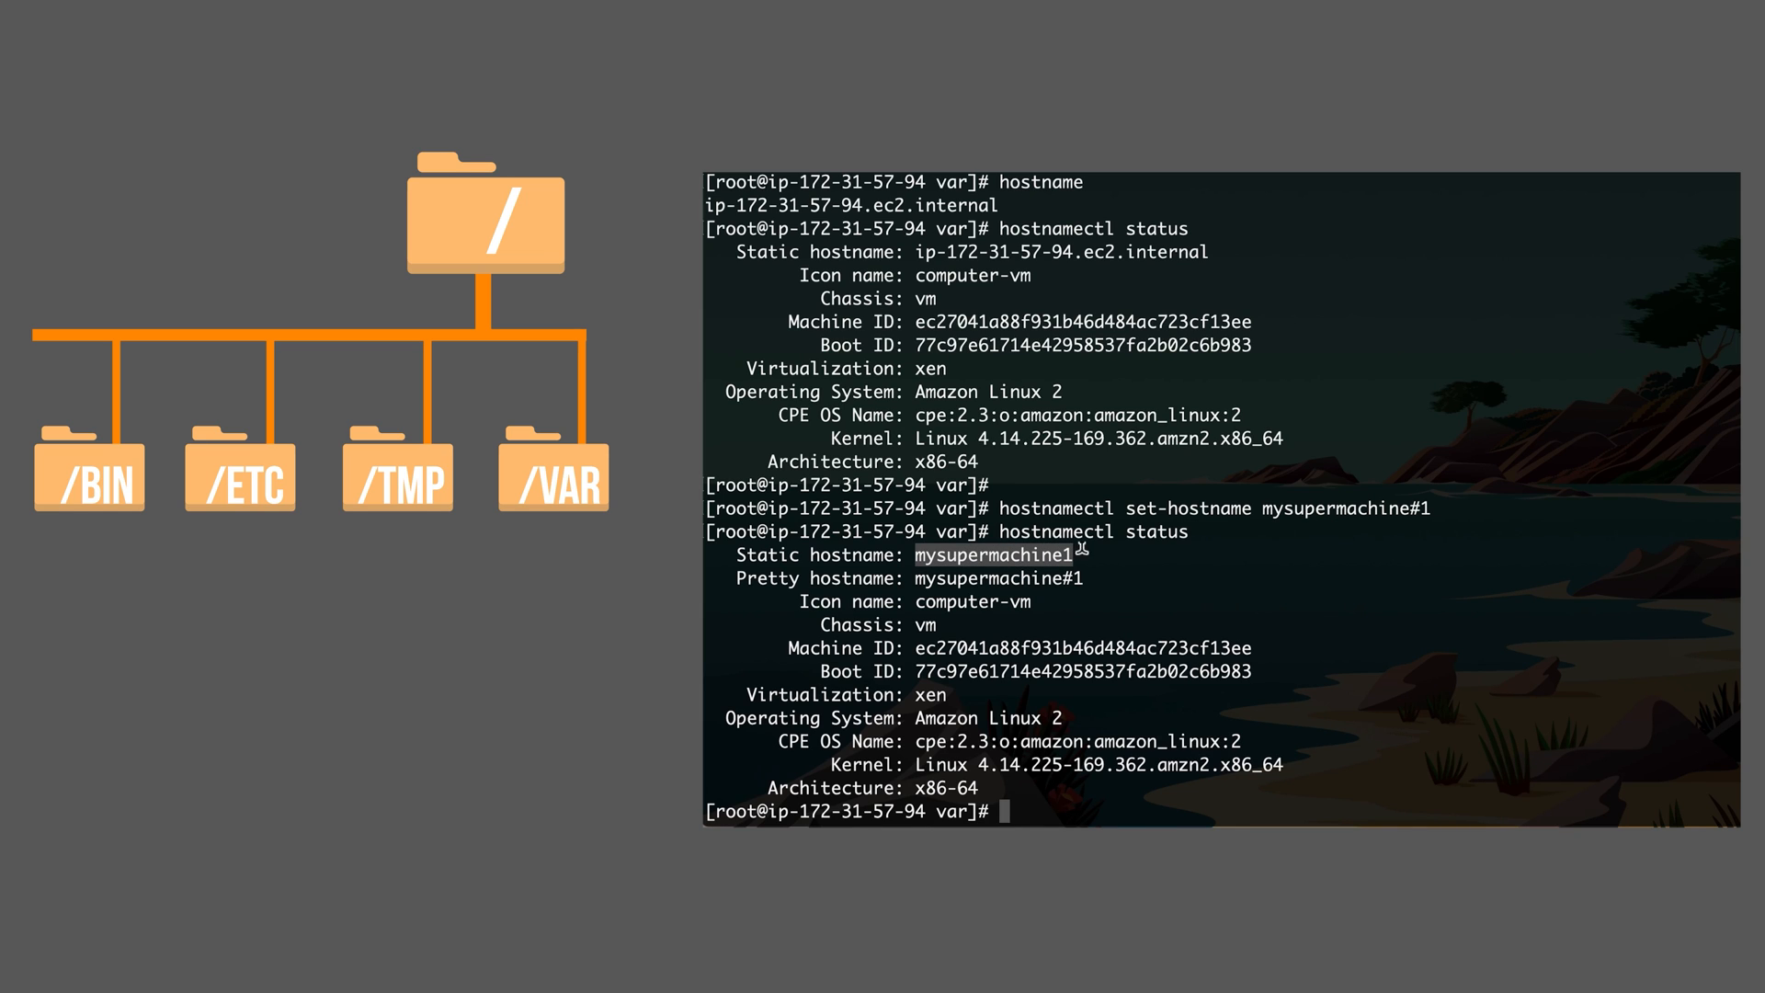
{"action": "mouse_move", "coordinate": [1206, 601]}
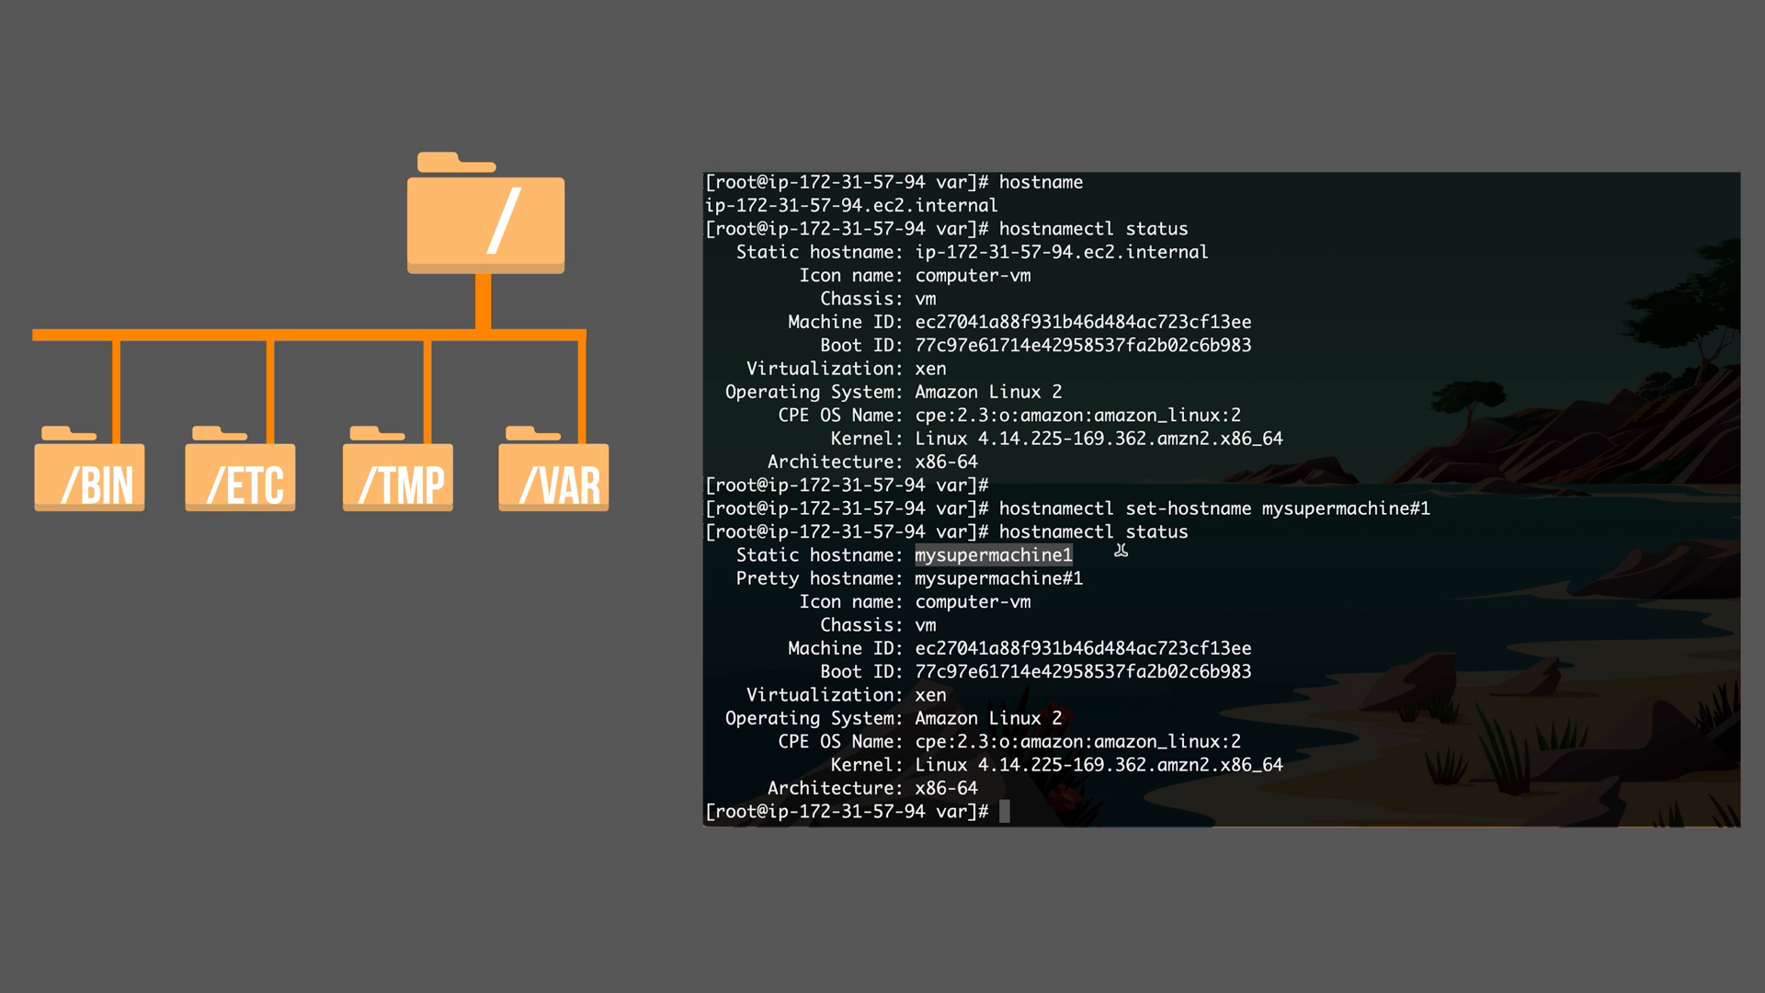
{"action": "mouse_move", "coordinate": [1076, 577]}
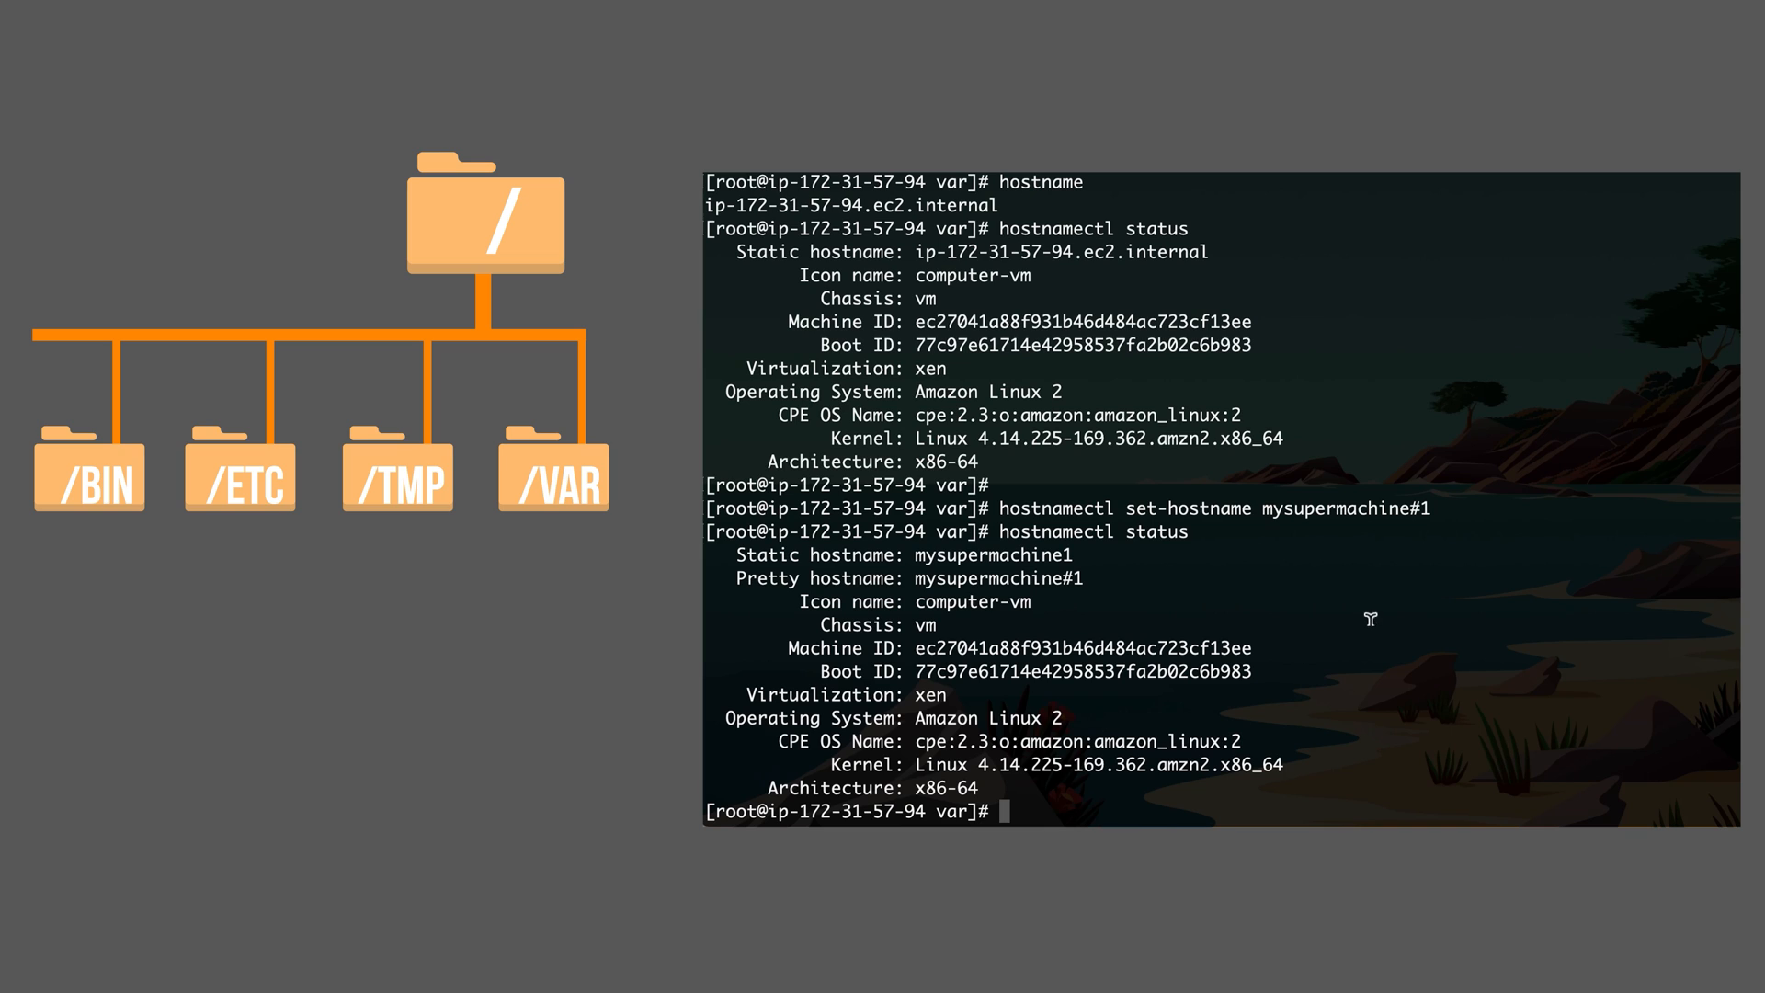
{"action": "type", "text": "hostnamectl status"}
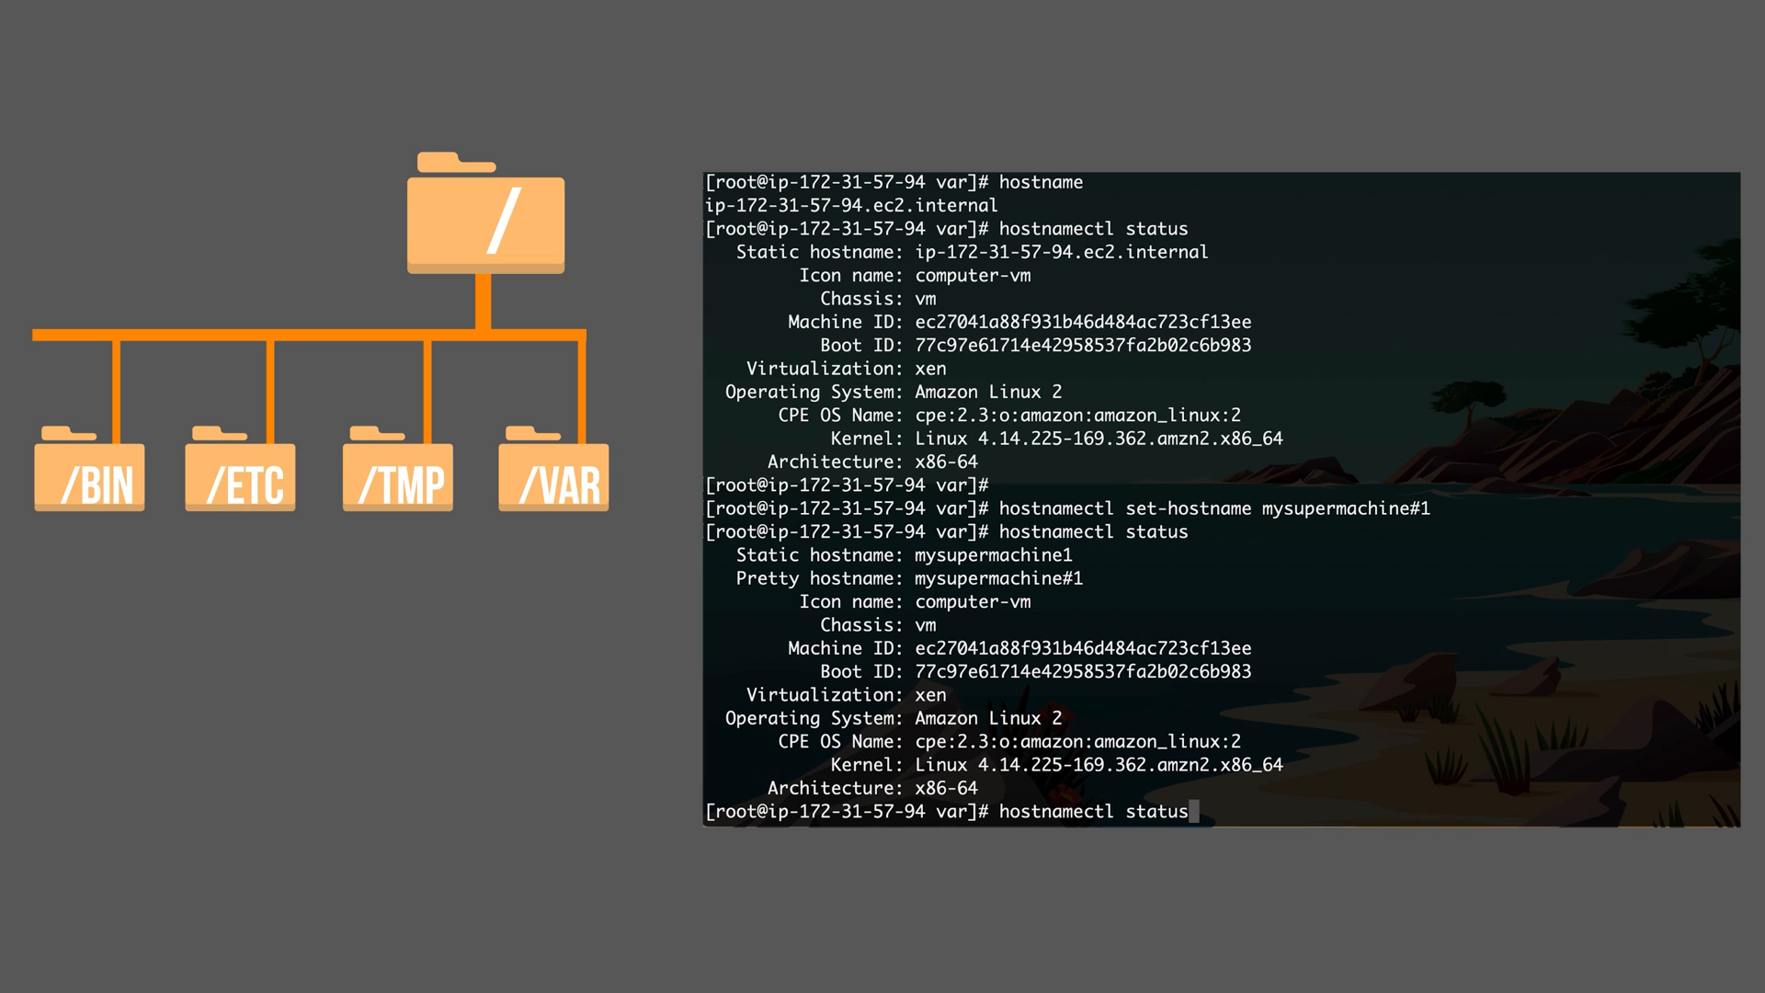
{"action": "type", "text": "tail /var/log/messages"}
{"action": "type", "text": "cd"}
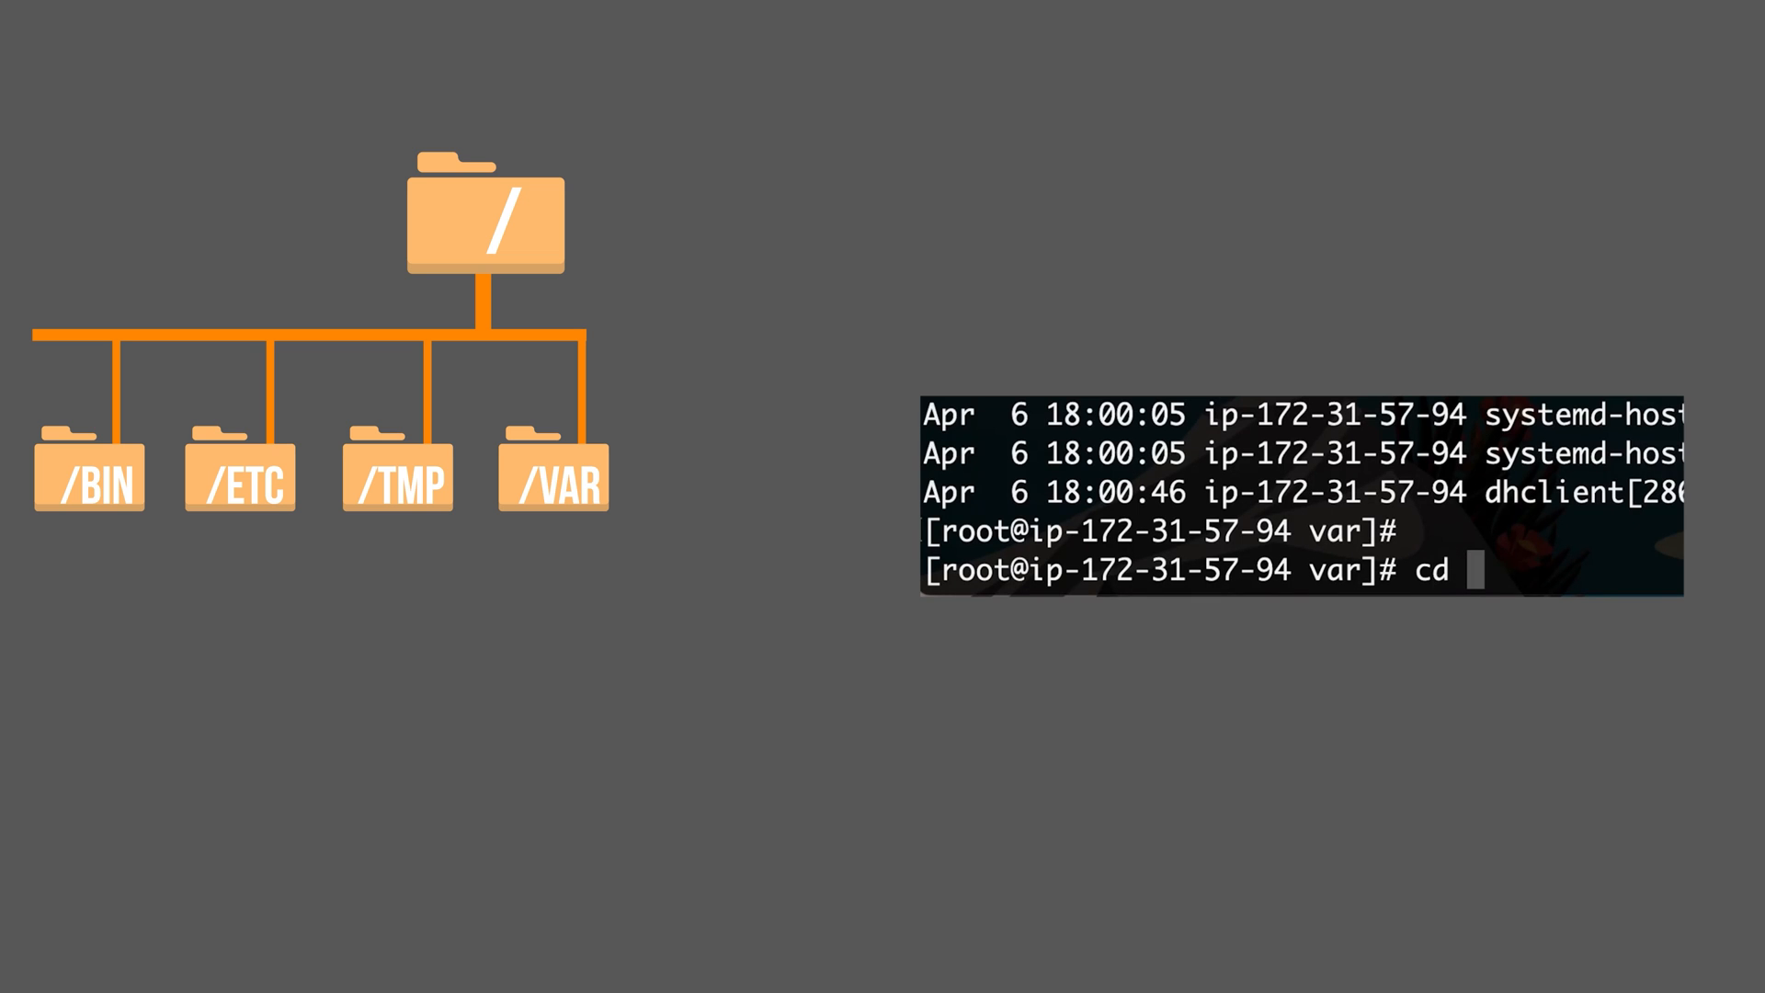
- Change into /home and list it, showing only the ec2-user folder
{"action": "type", "text": "/home"}
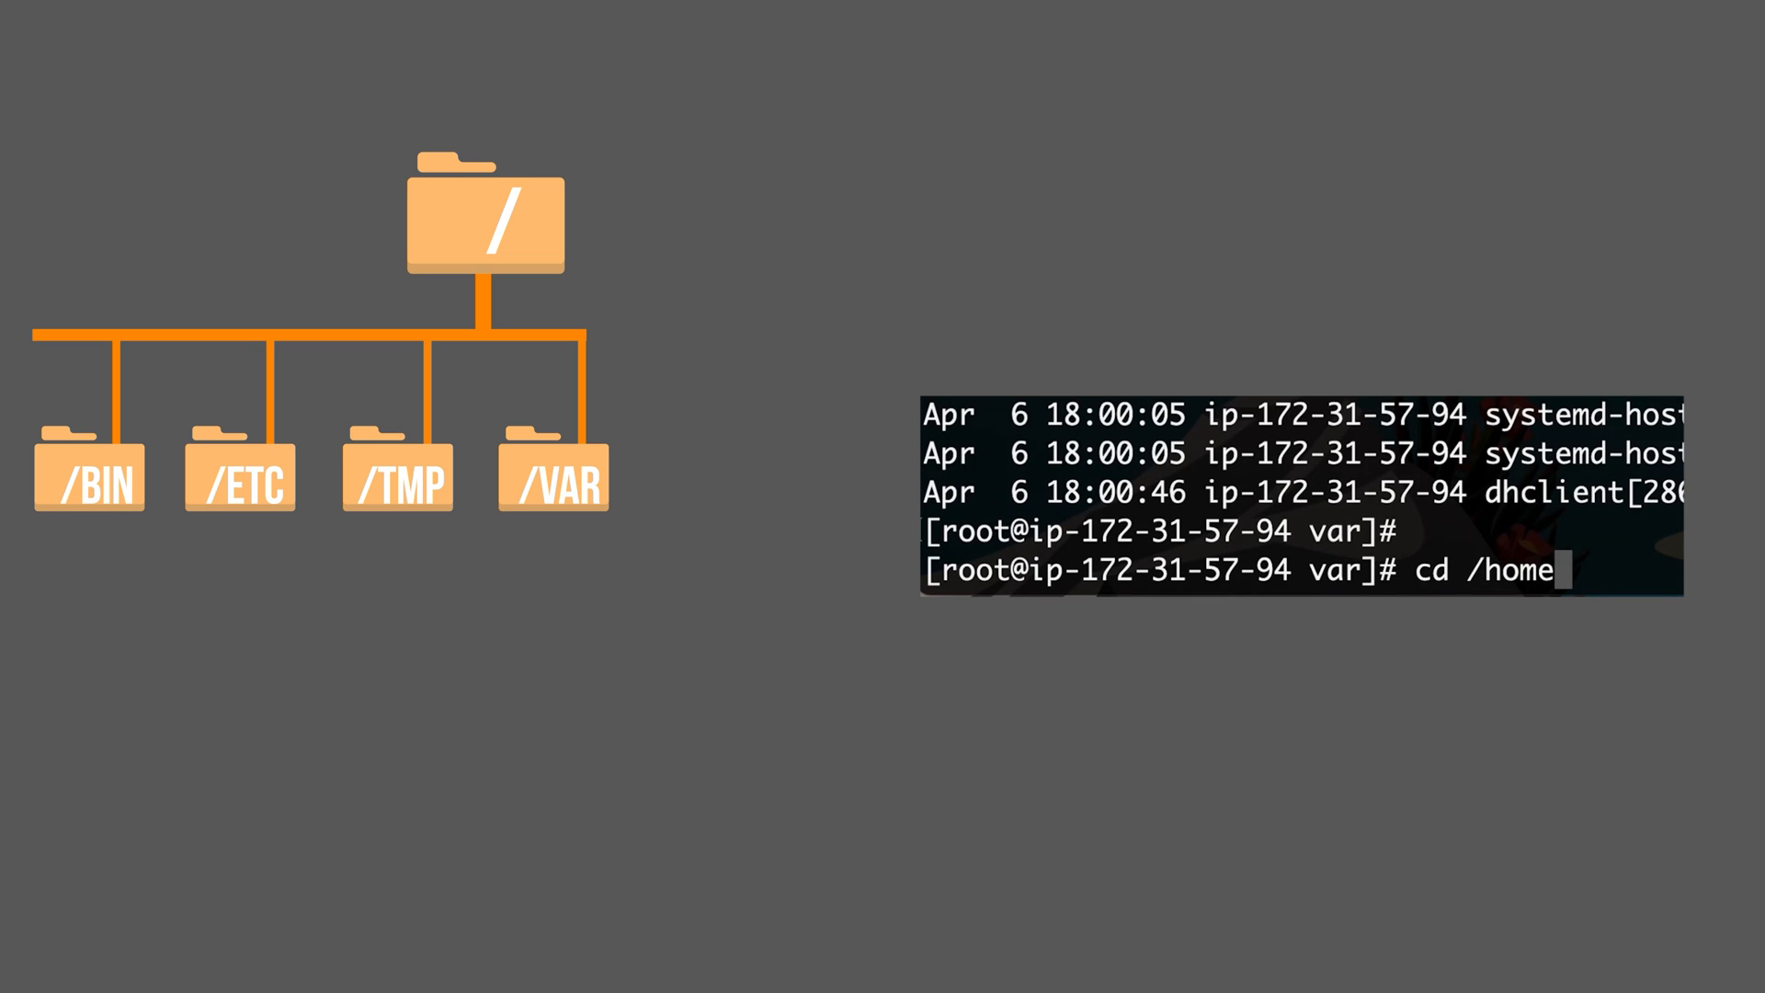
{"action": "key", "text": "Return"}
{"action": "type", "text": "ls"}
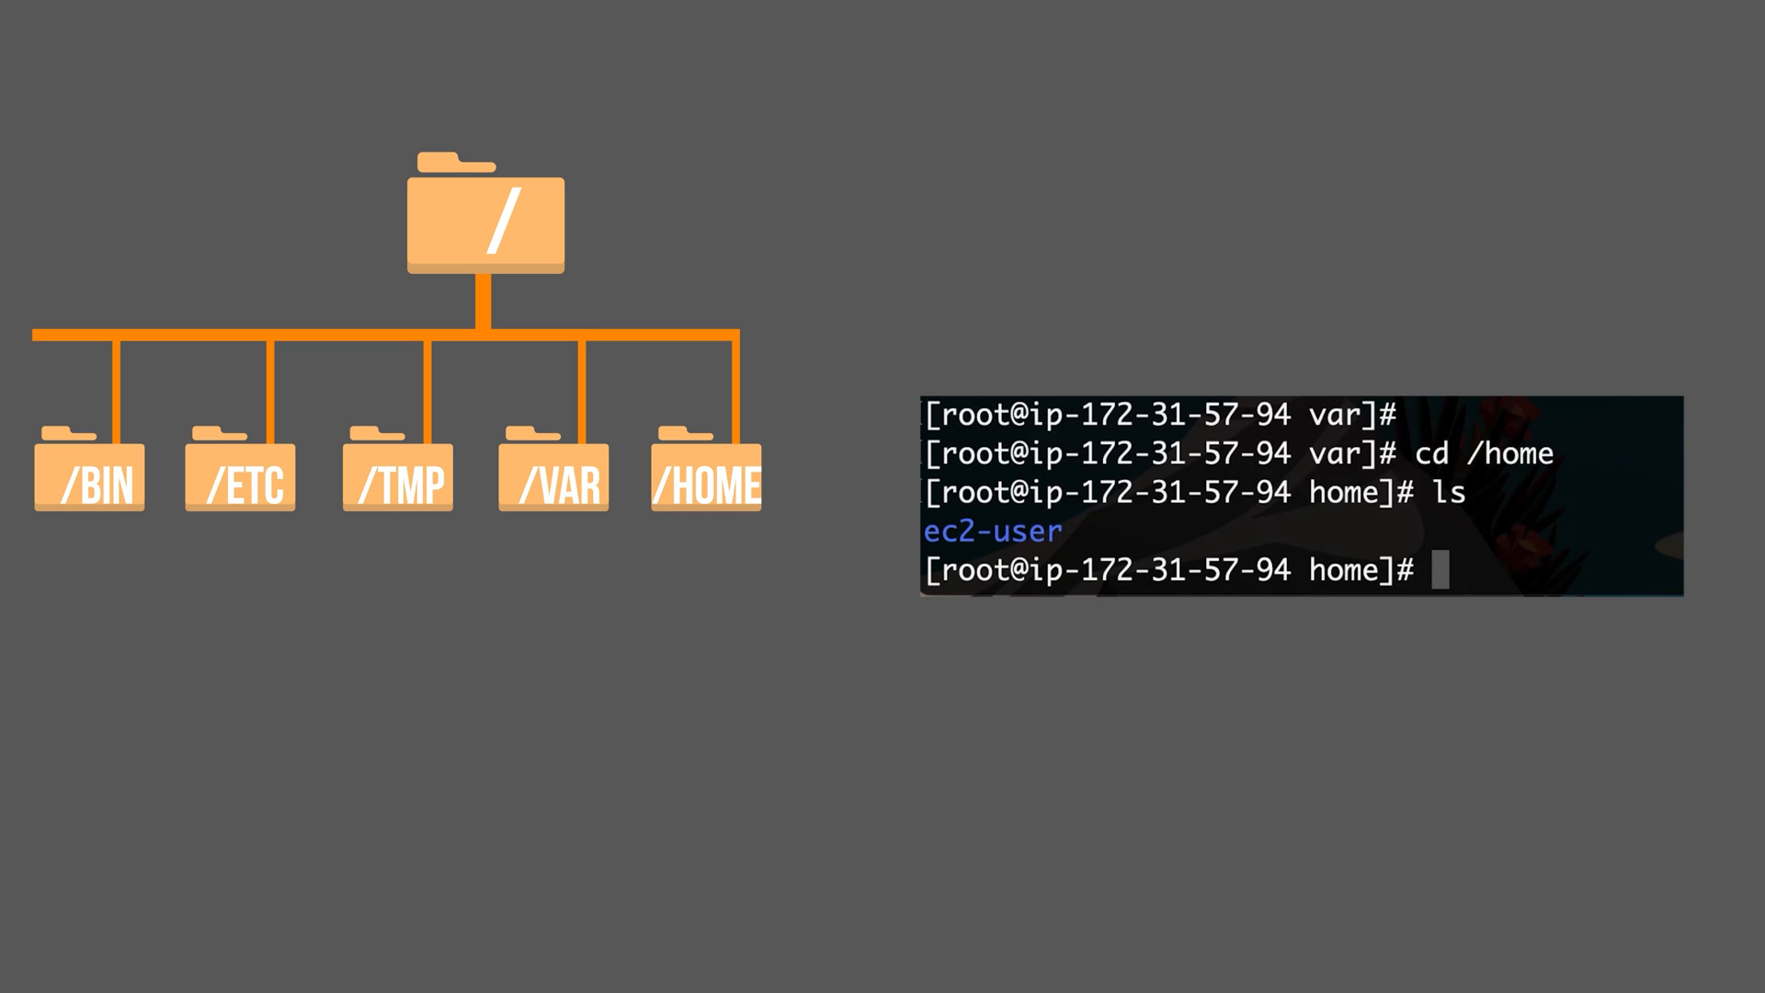
{"action": "type", "text": "c"}
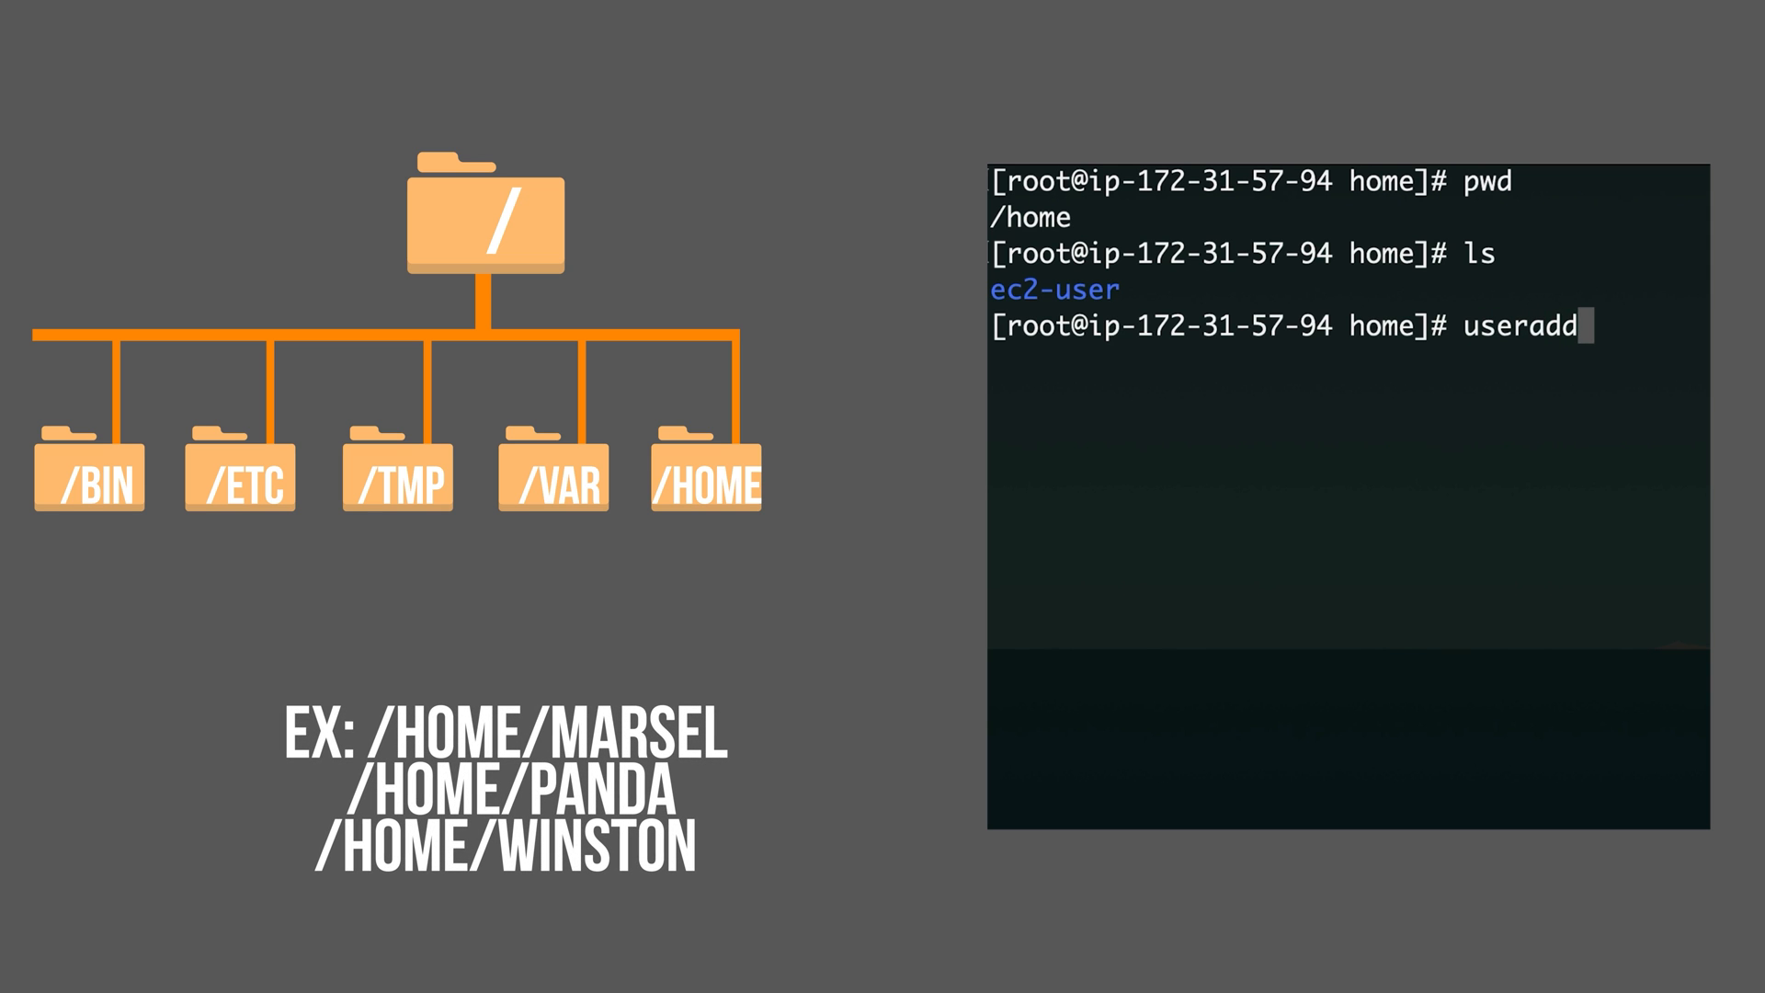
- Add the user marsel and list /home to see the new marsel folder beside ec2-user
{"action": "type", "text": "marse"}
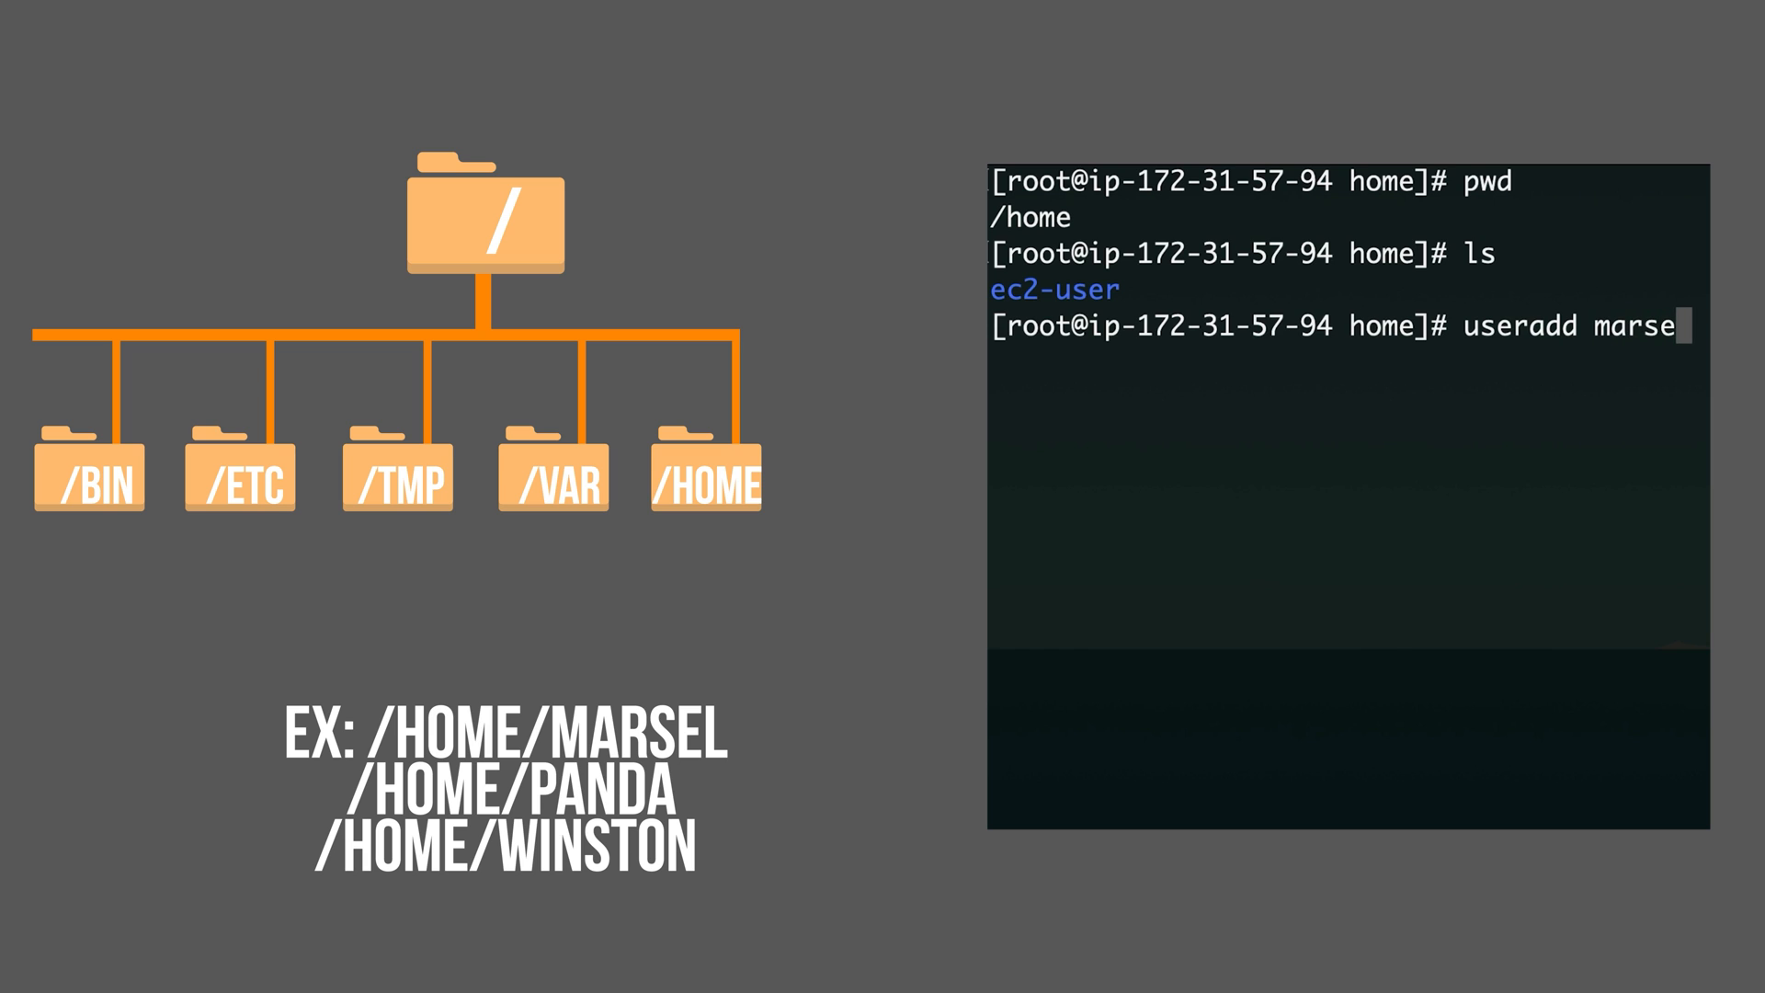
{"action": "type", "text": "ls"}
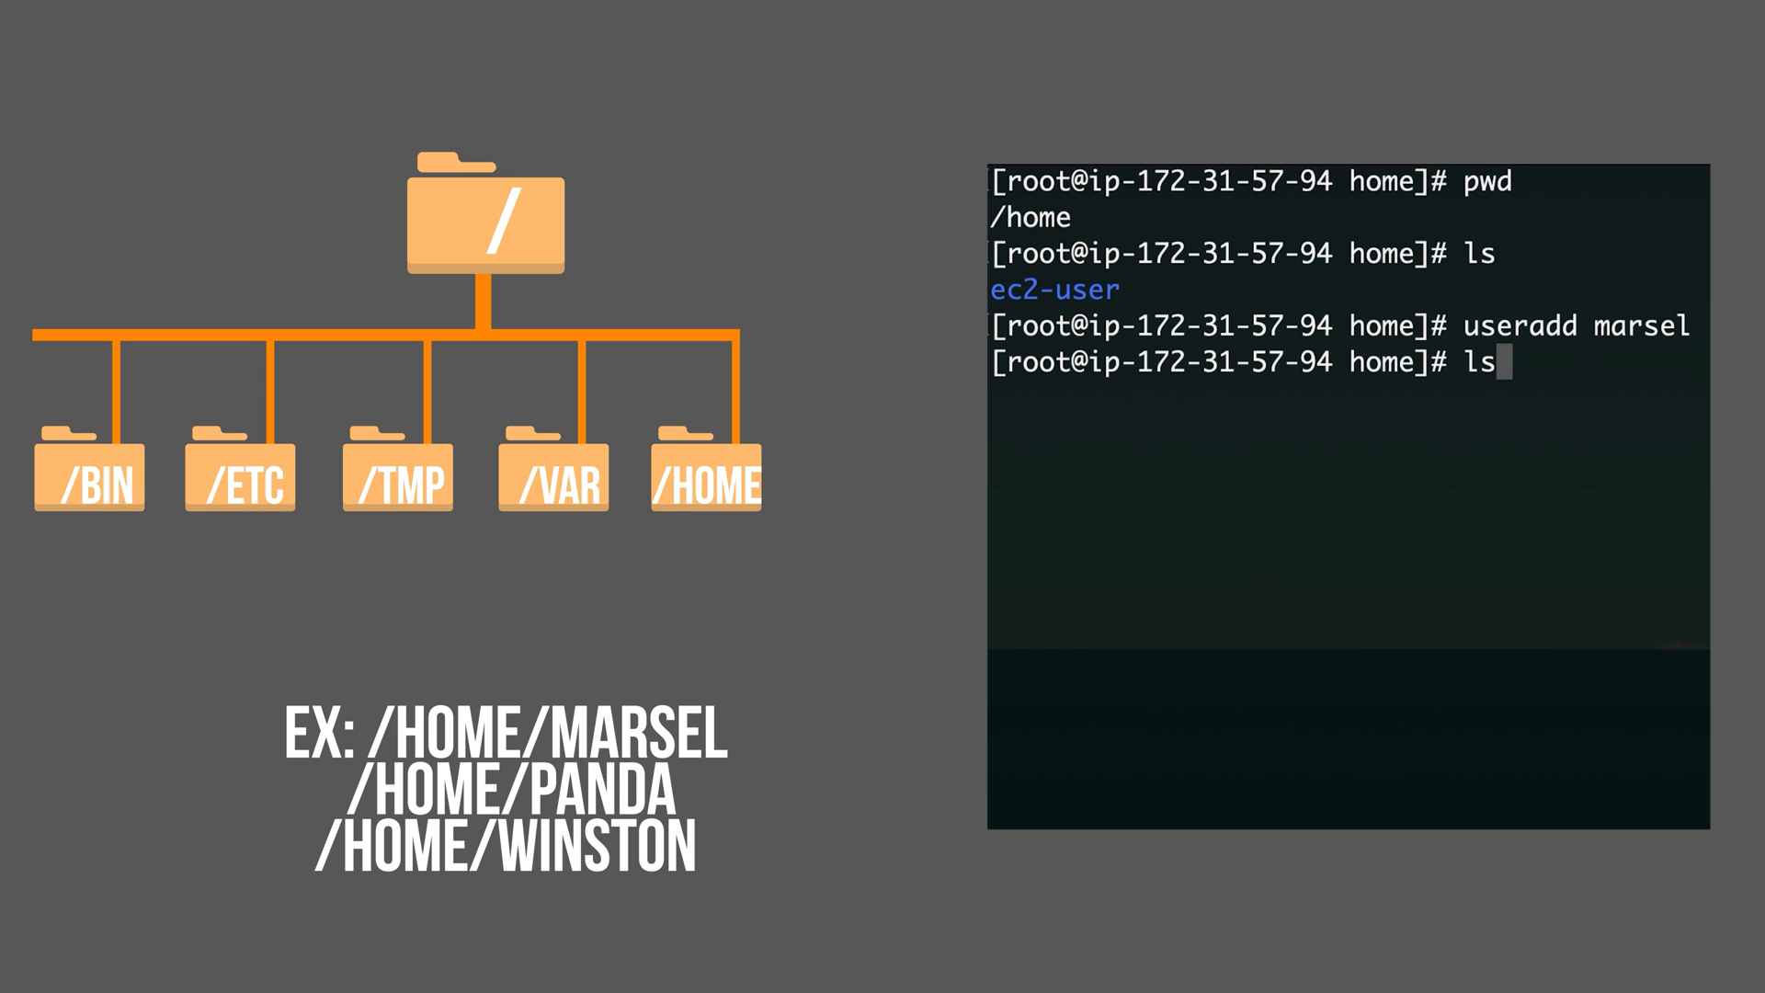
{"action": "key", "text": "Return"}
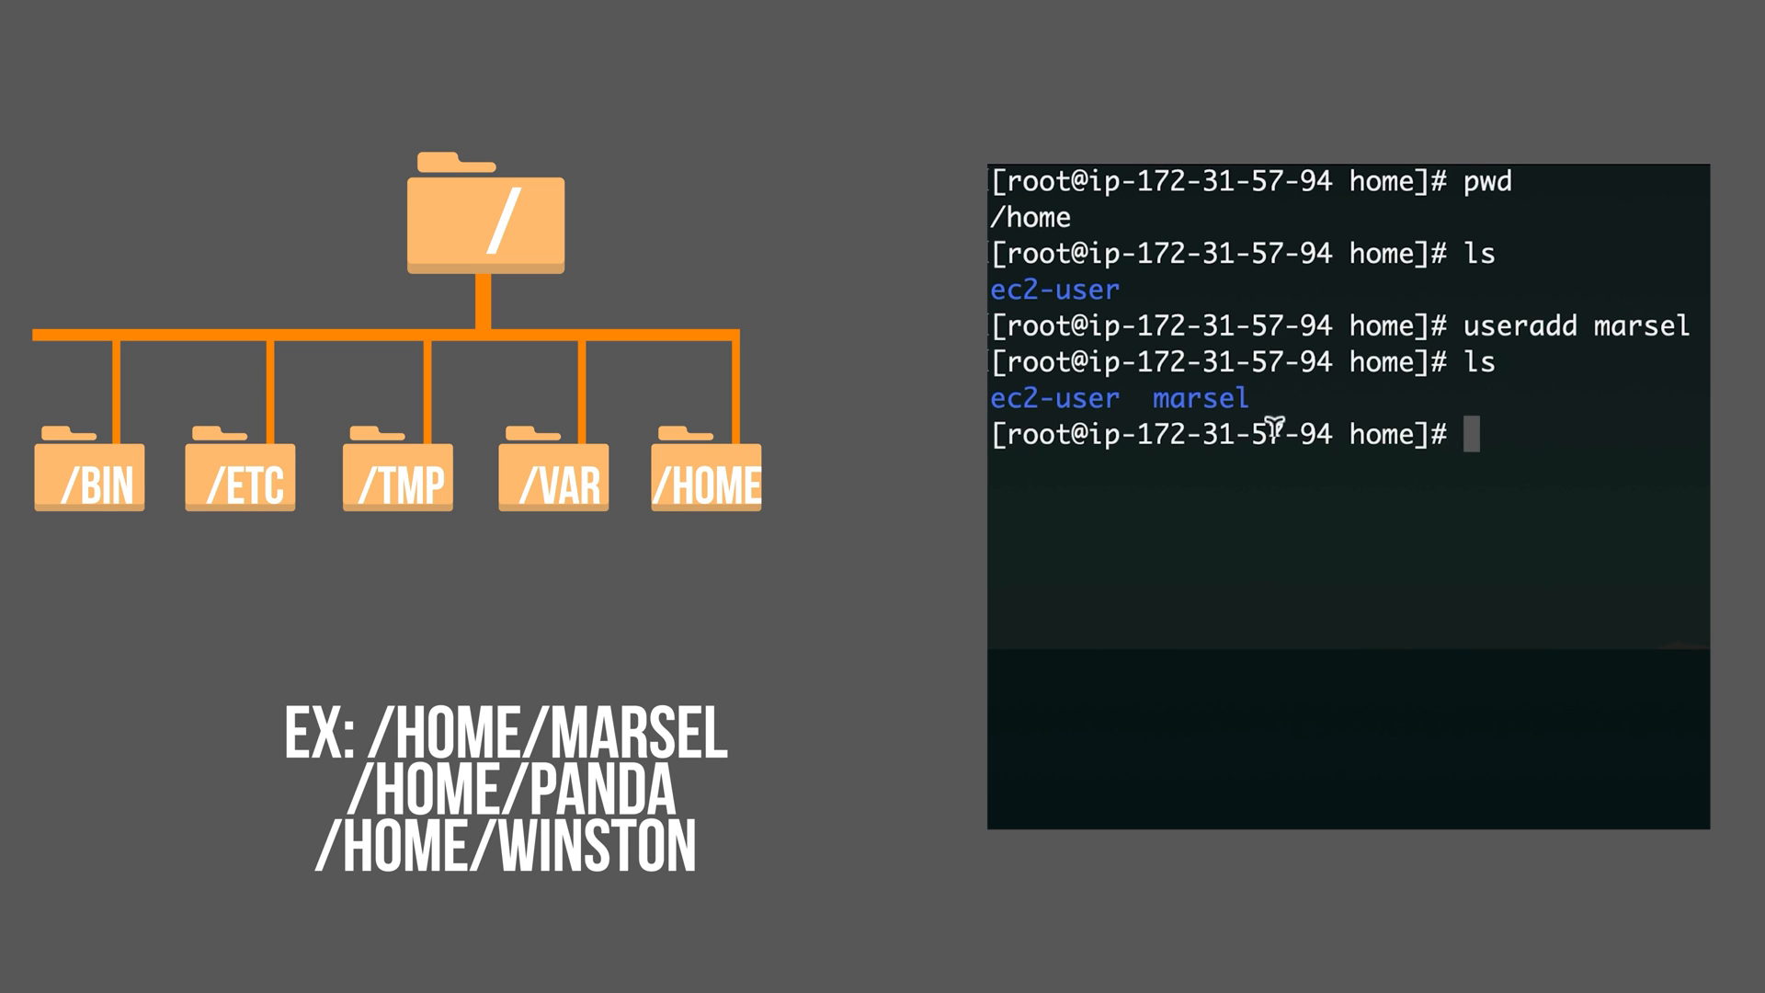
{"action": "double_click", "coordinate": [1199, 397]}
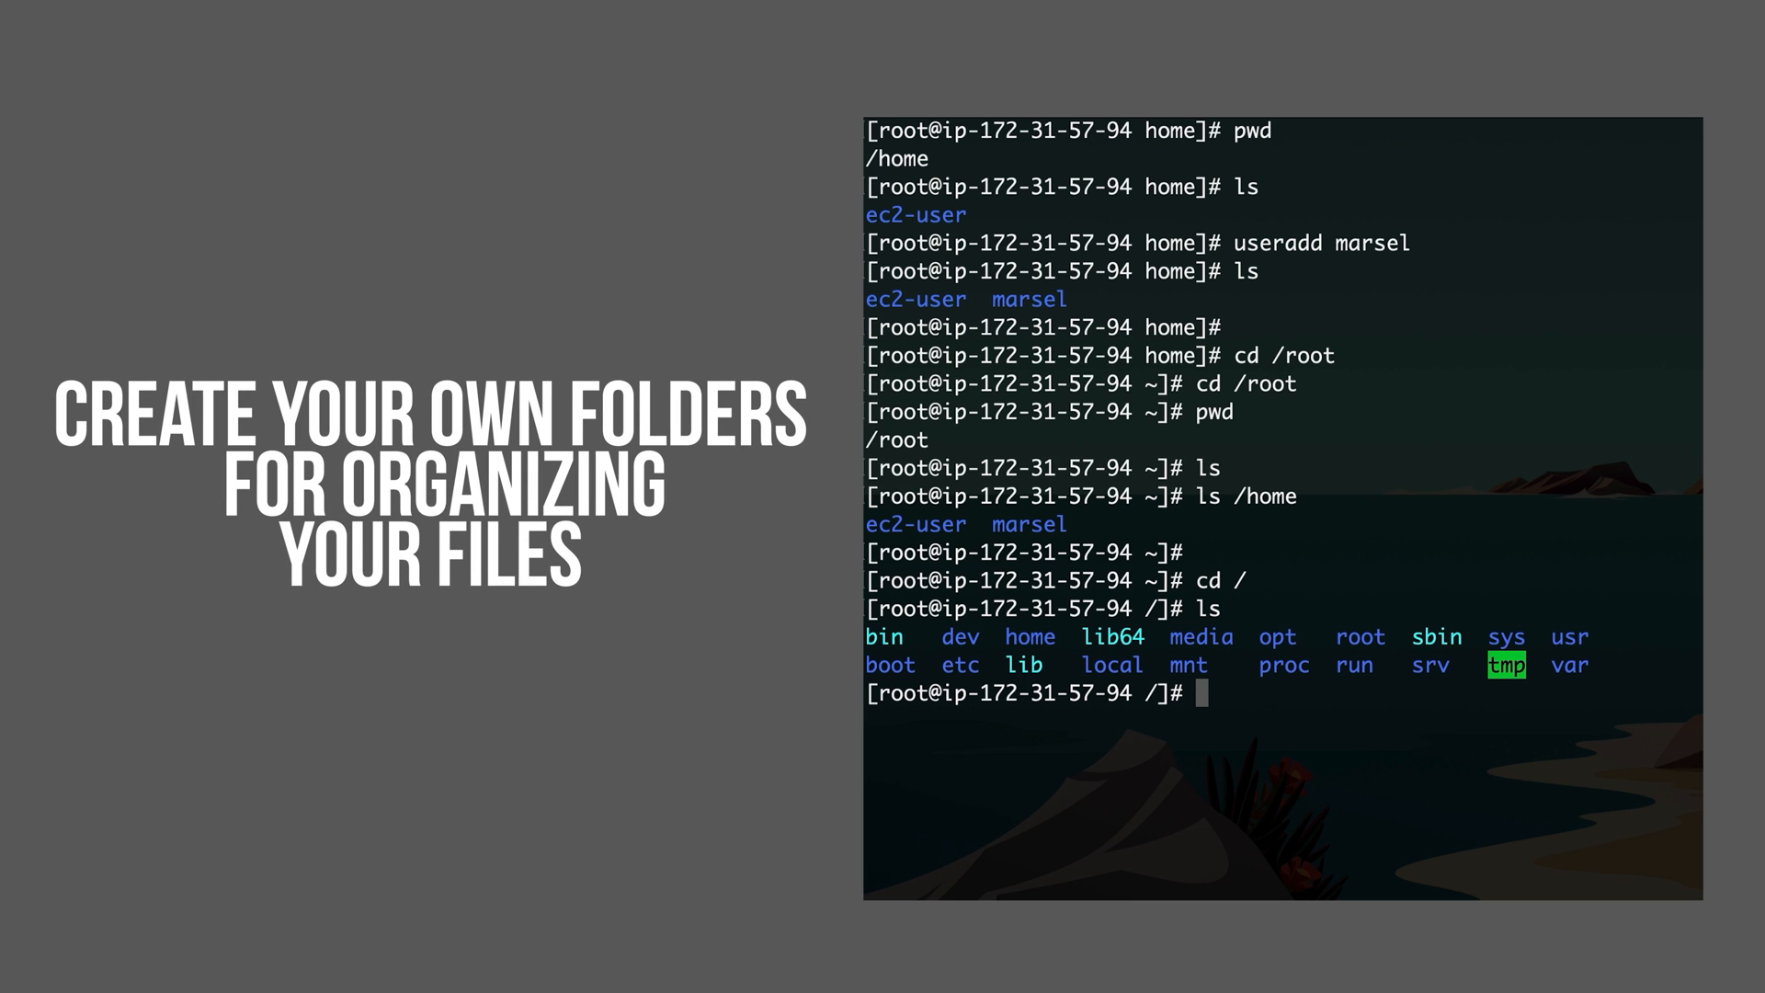
- Create a /videos folder at the filesystem root with mkdir
{"action": "type", "text": "mkdir /v"}
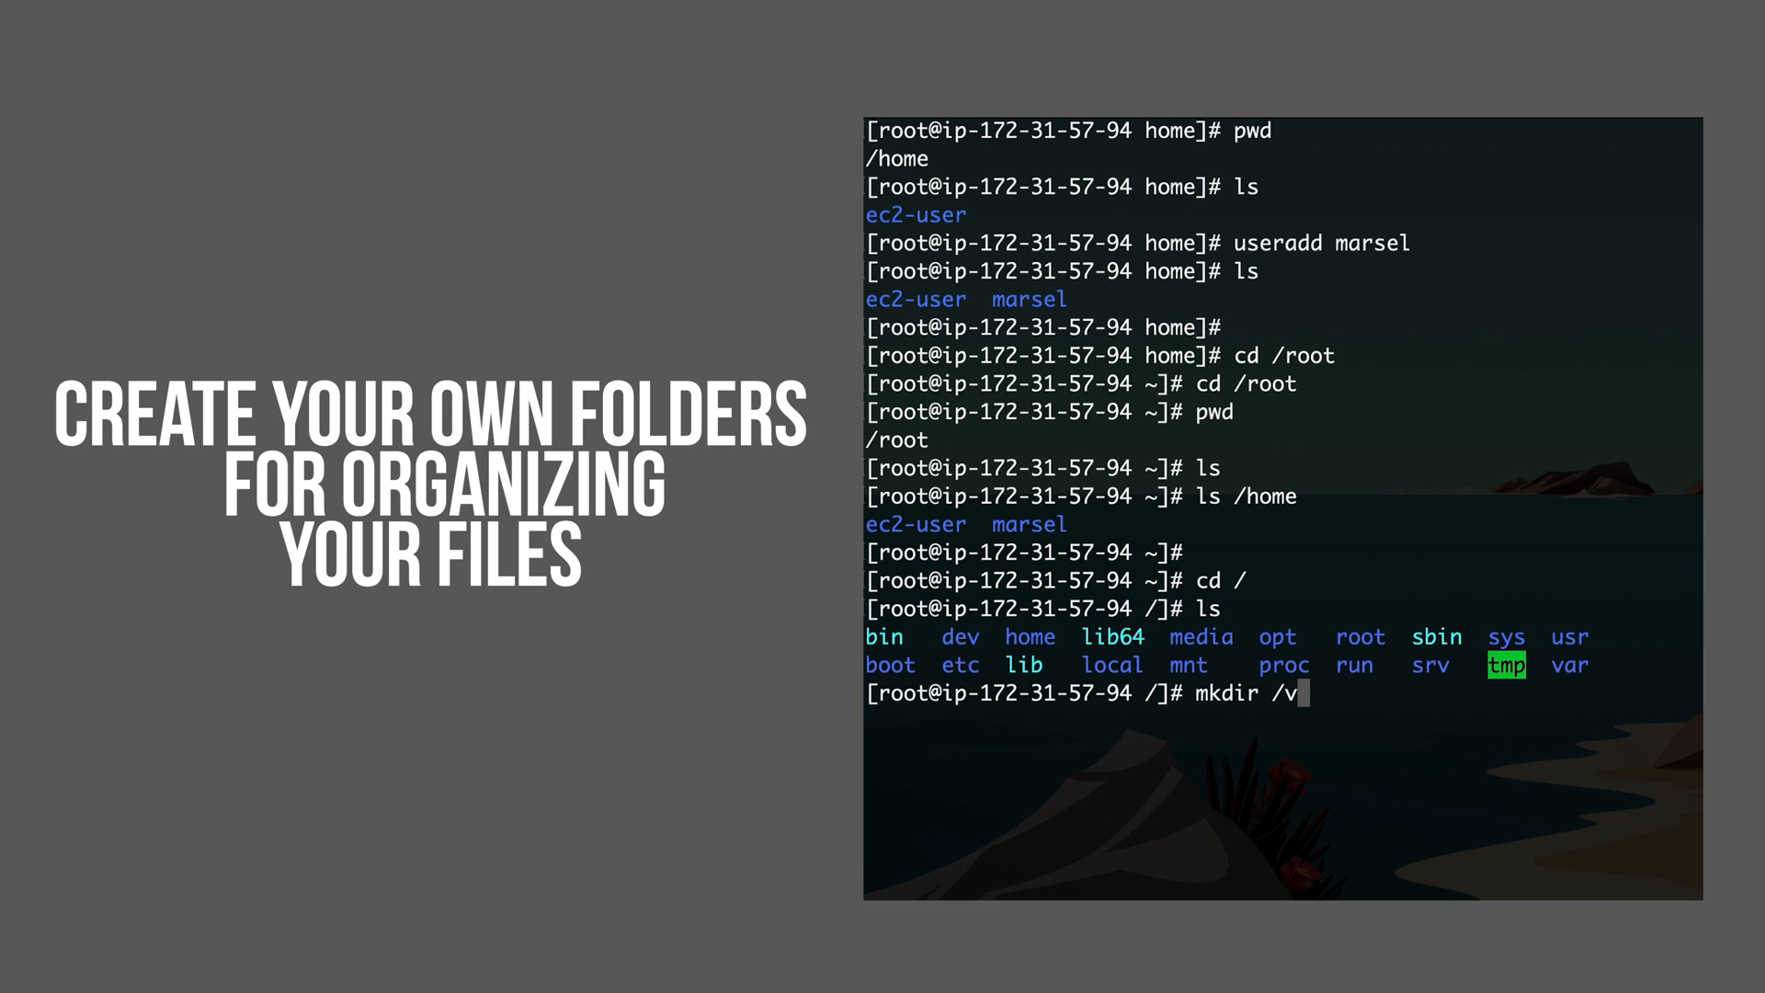
{"action": "type", "text": "ideos"}
{"action": "type", "text": "pw"}
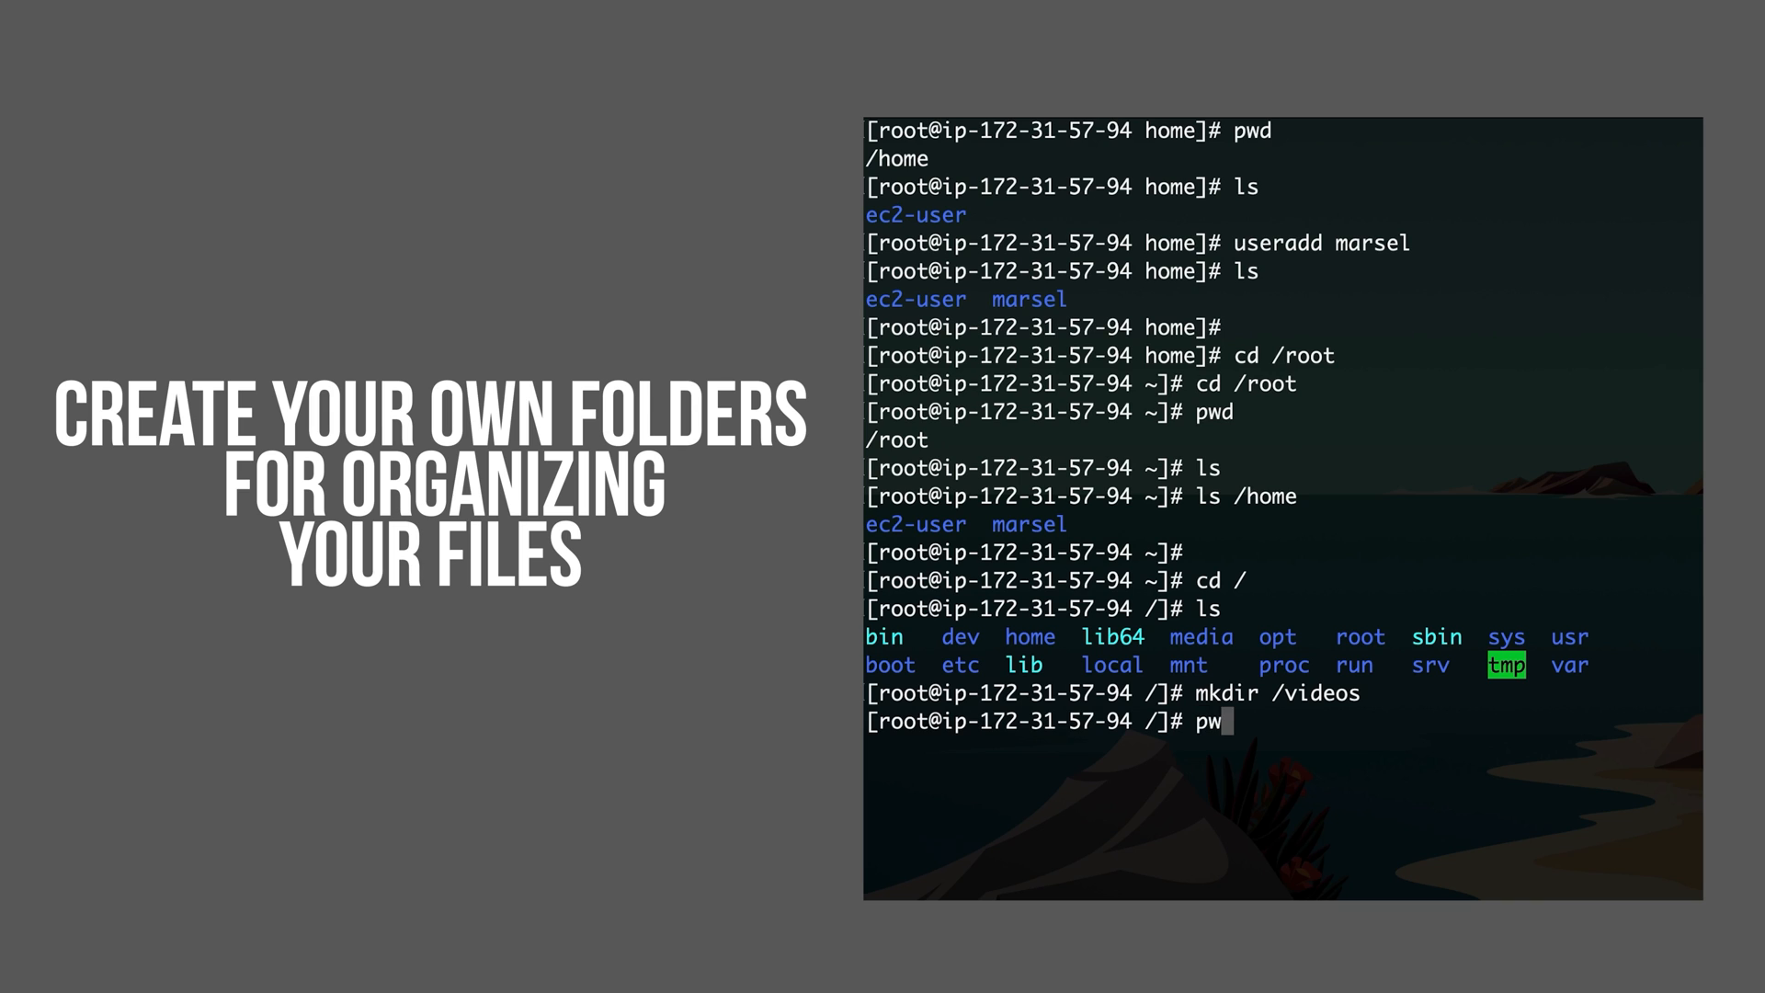
{"action": "key", "text": "Return"}
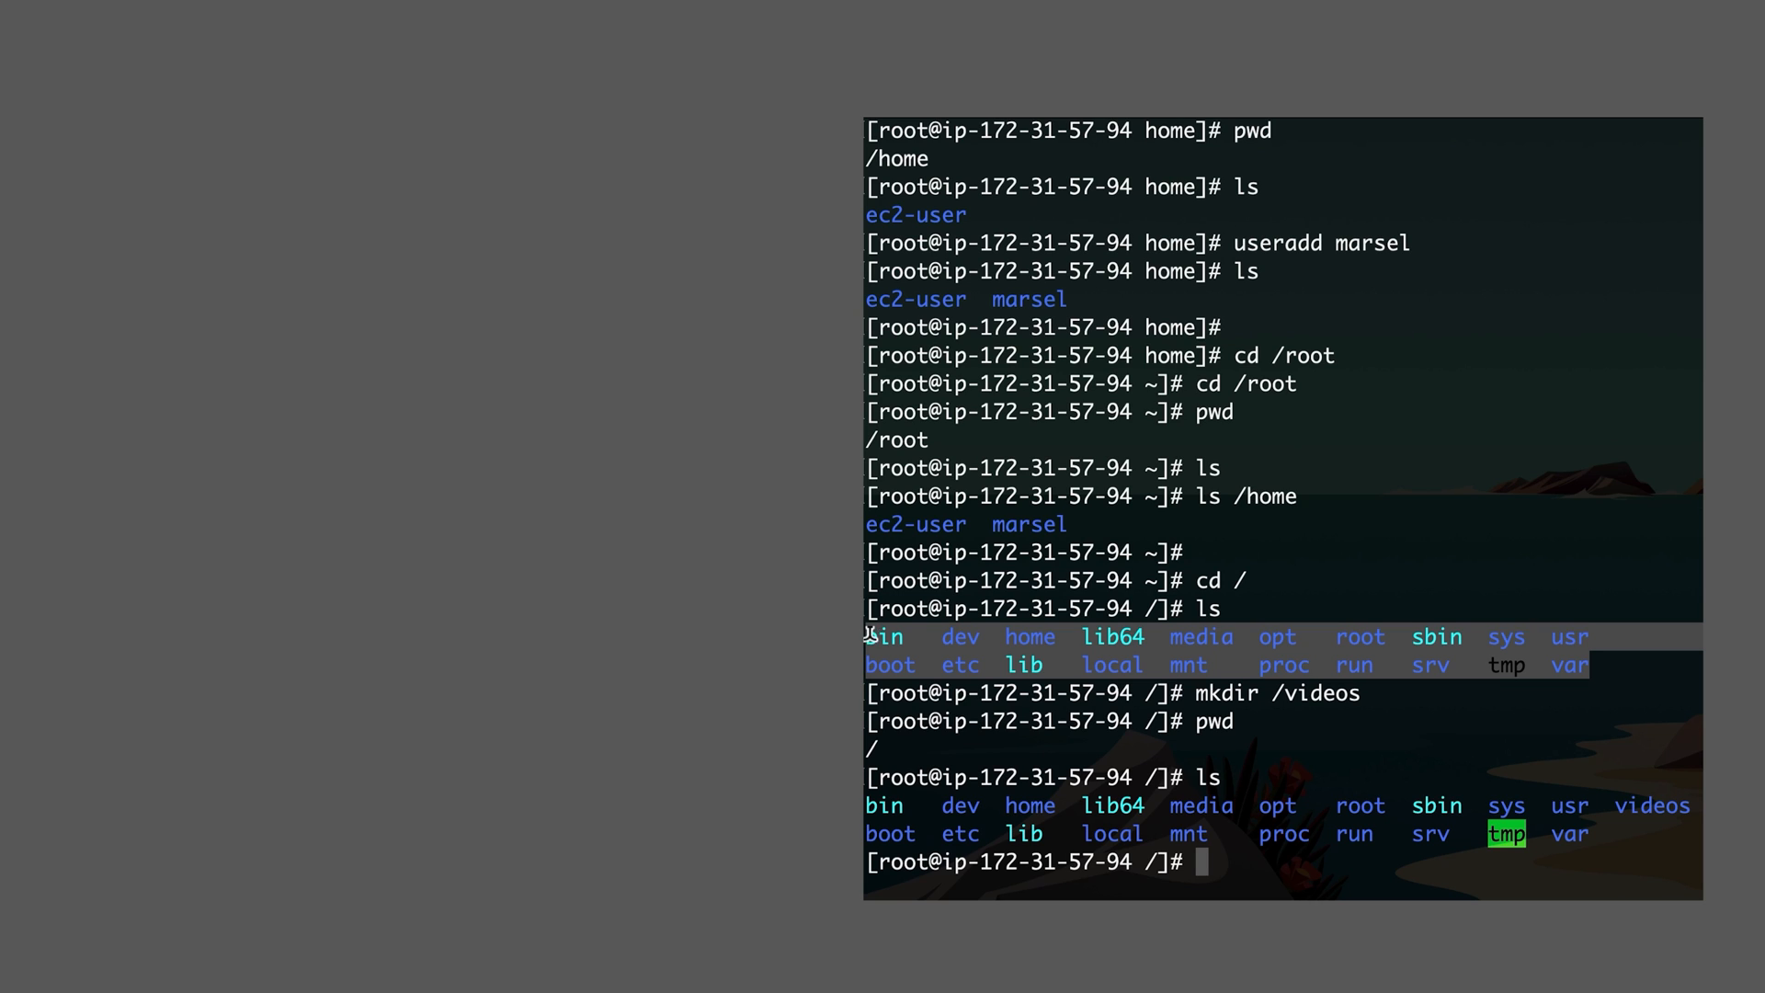
- Create a documents folder inside /home/marsel with mkdir
{"action": "type", "text": "mkdir"}
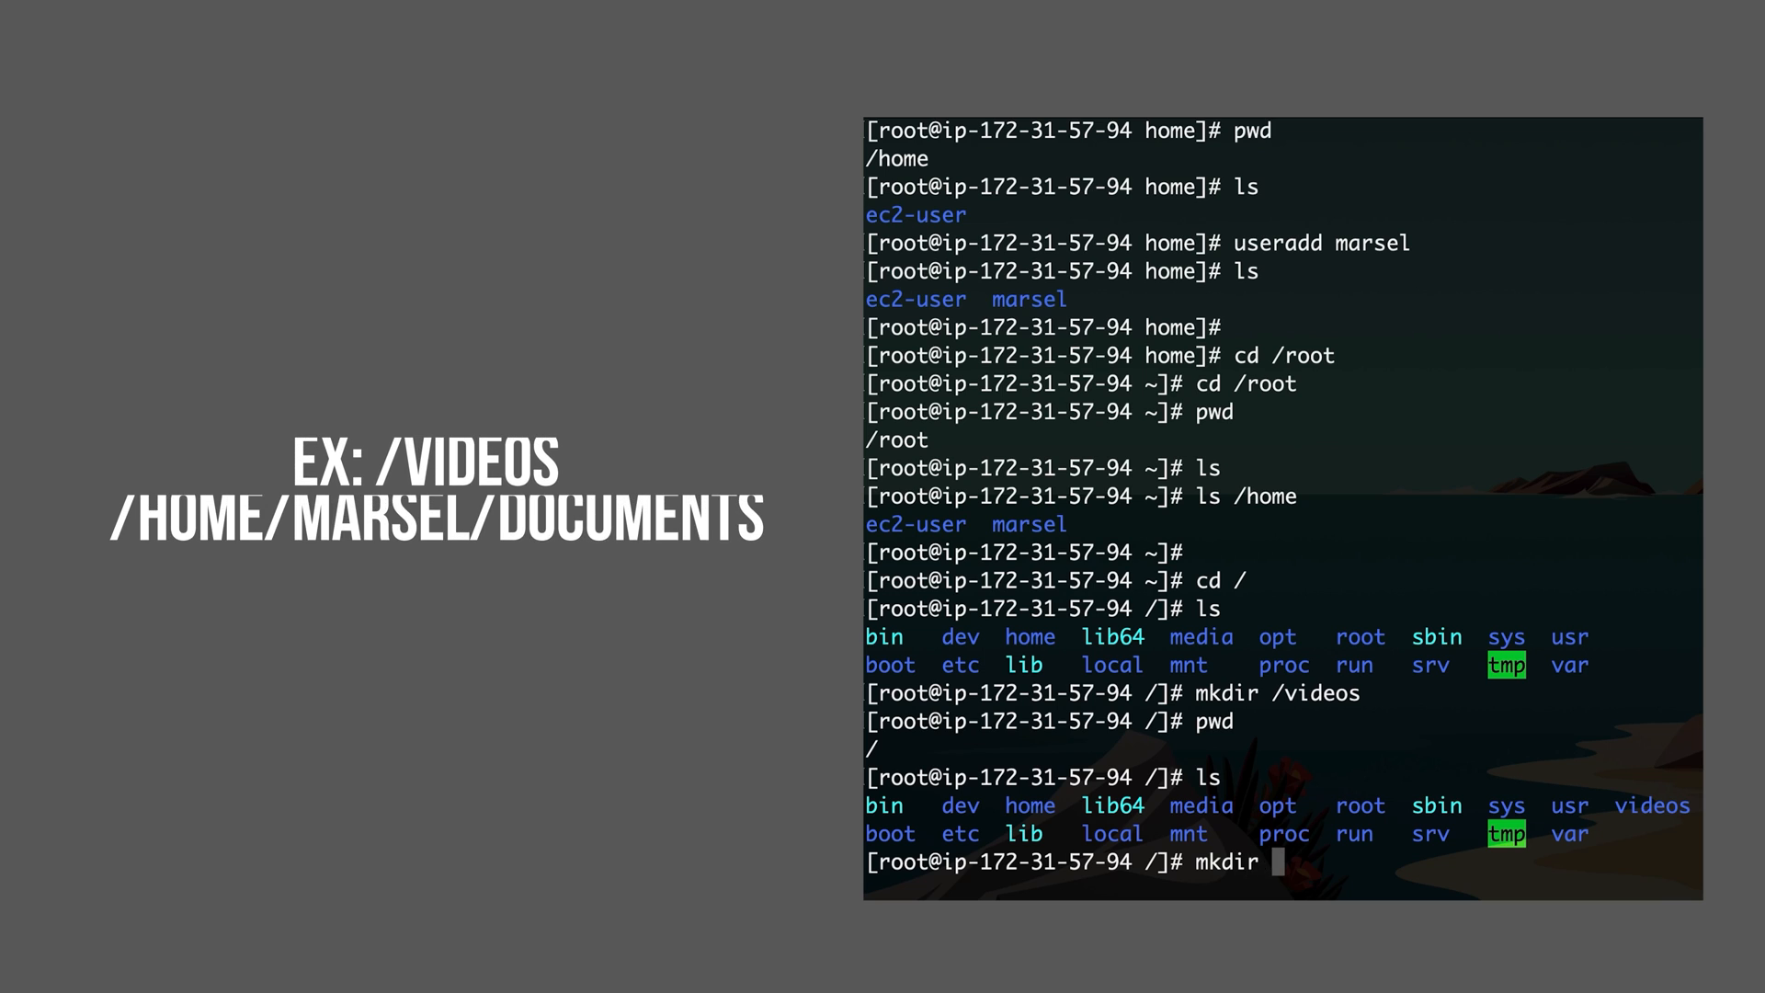
{"action": "type", "text": "/home/ma"}
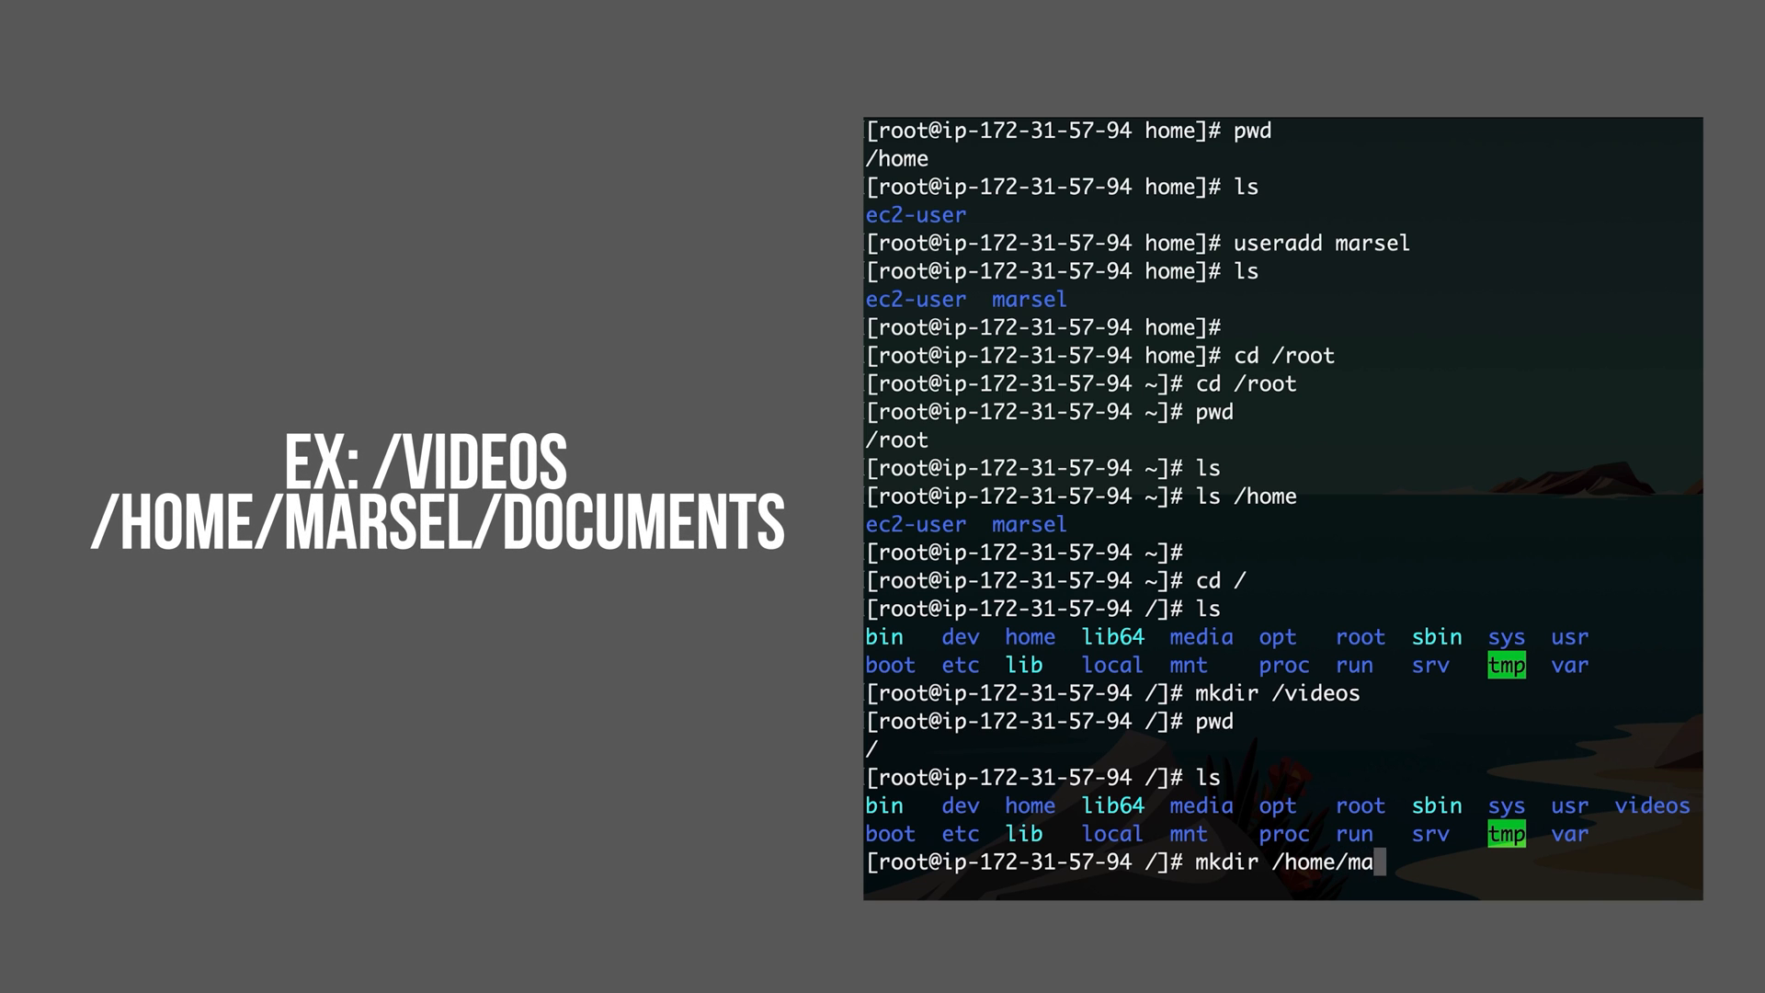
{"action": "type", "text": "rsel/"}
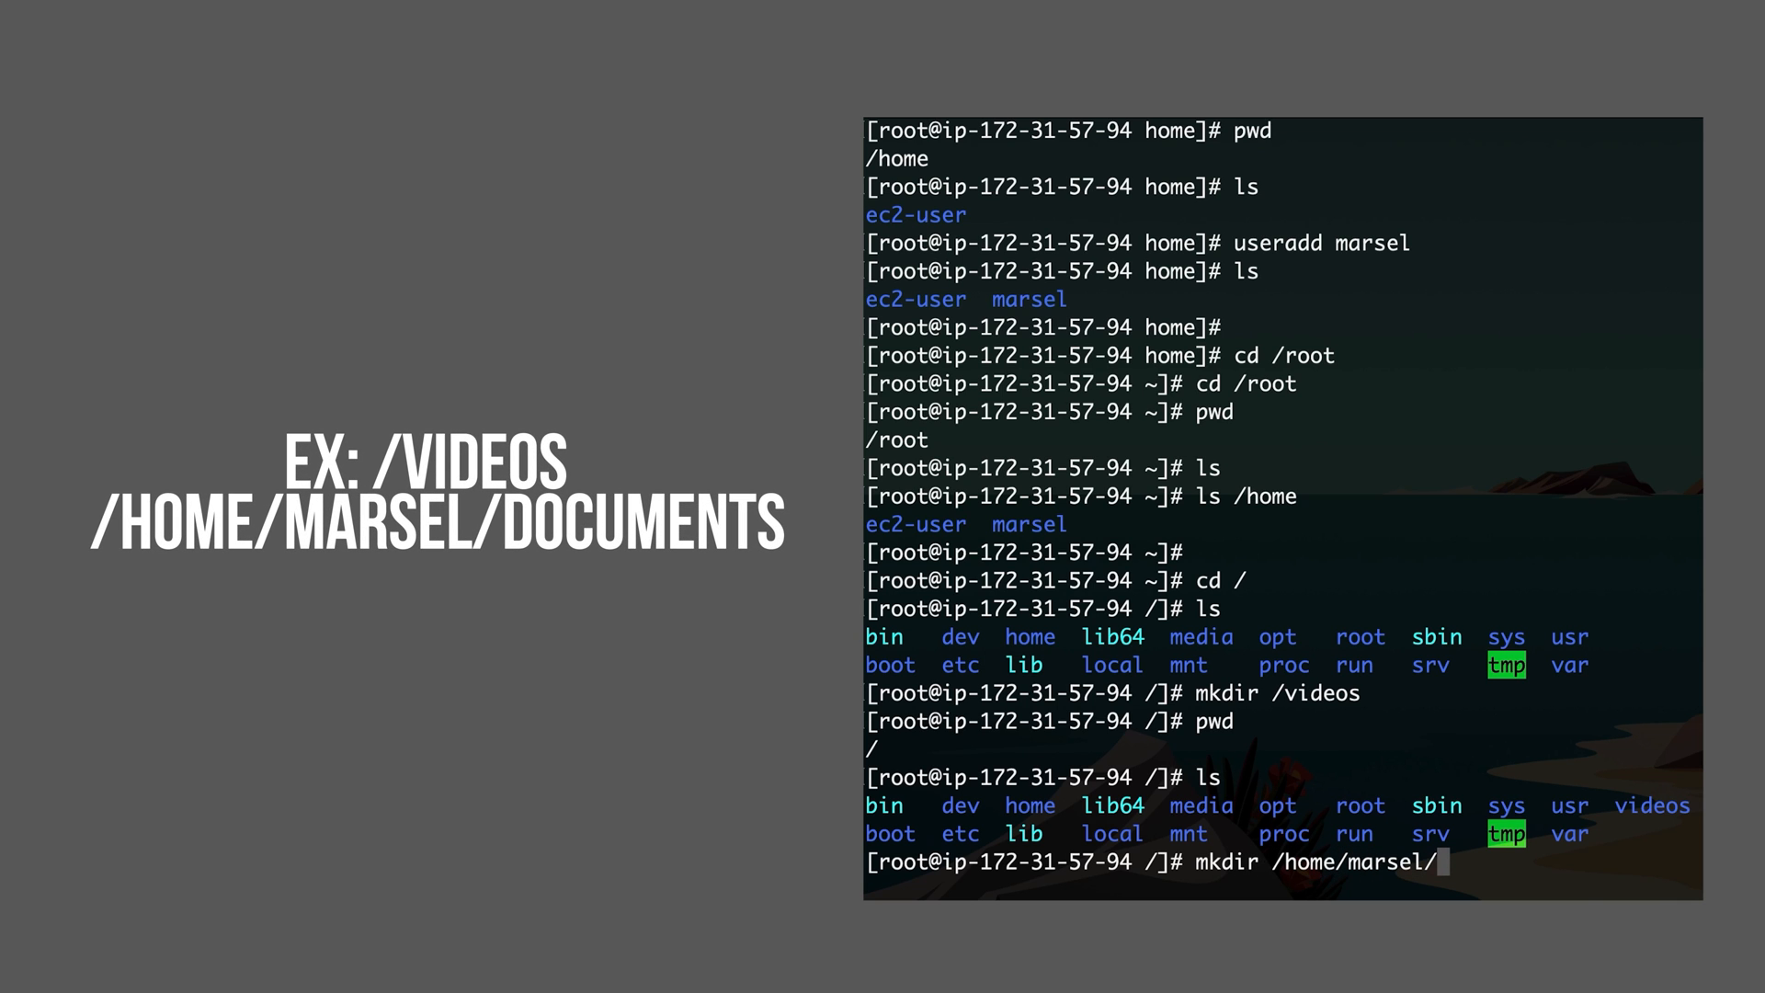
{"action": "type", "text": "documents"}
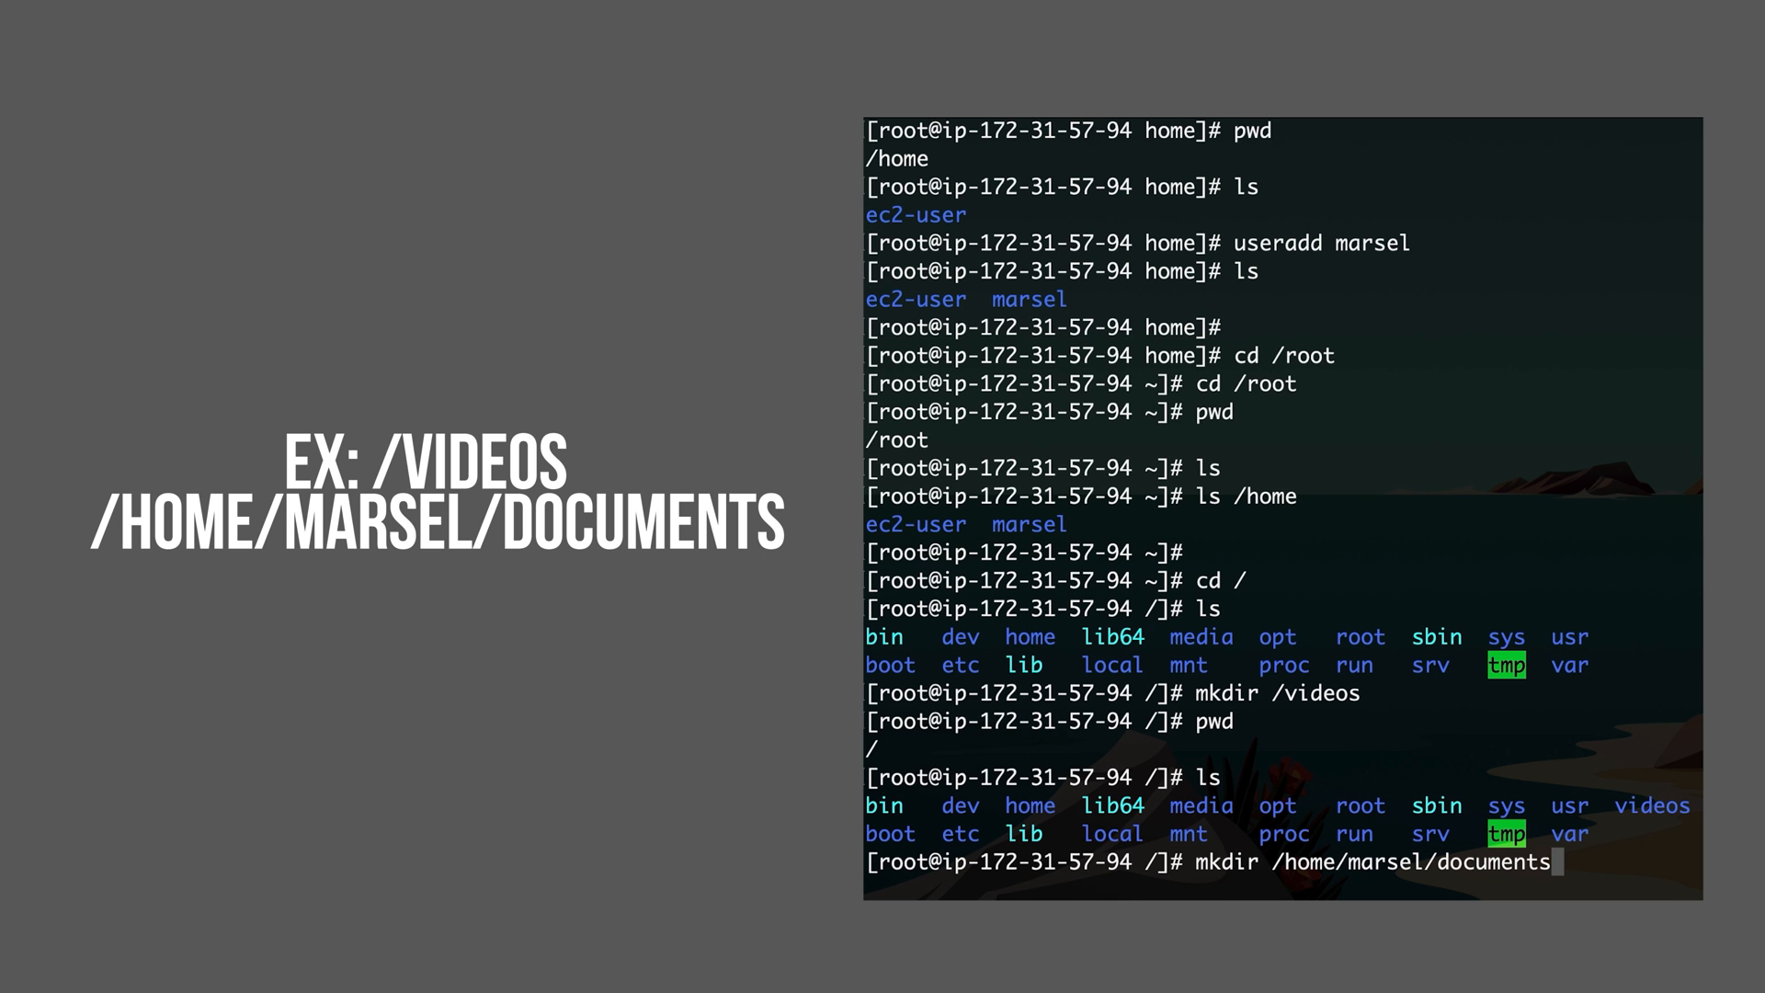
{"action": "key", "text": "Return"}
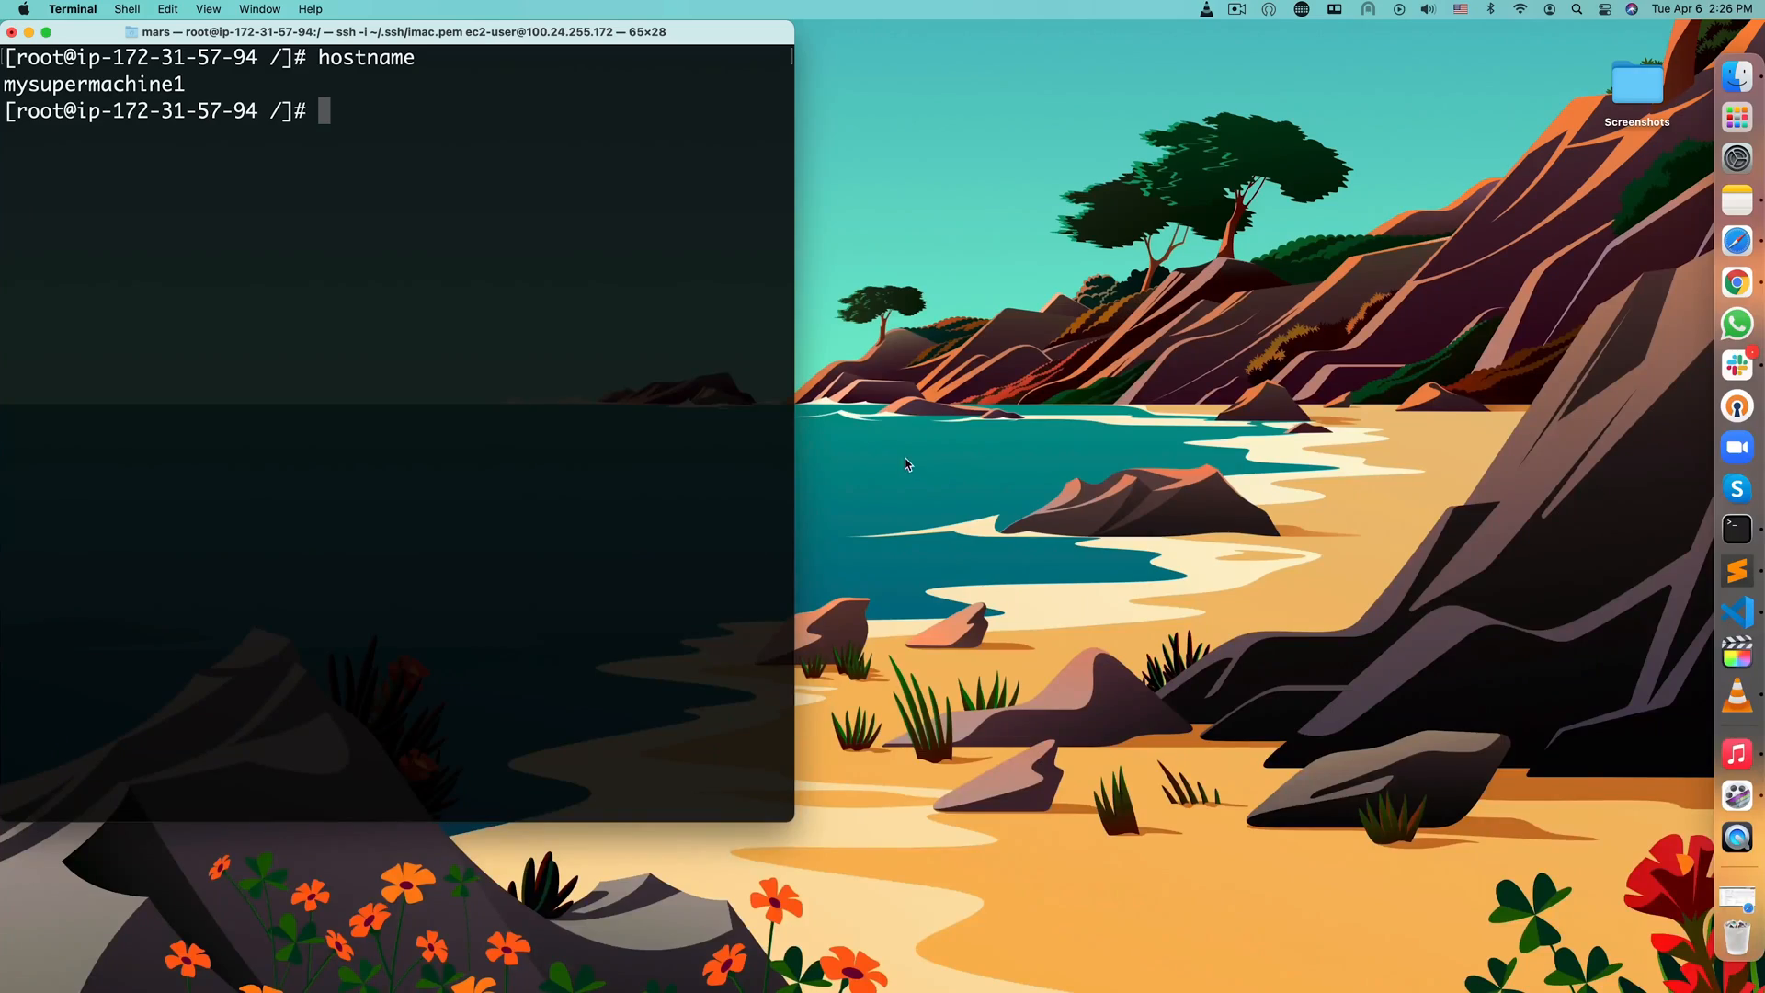
{"action": "mouse_move", "coordinate": [569, 237]}
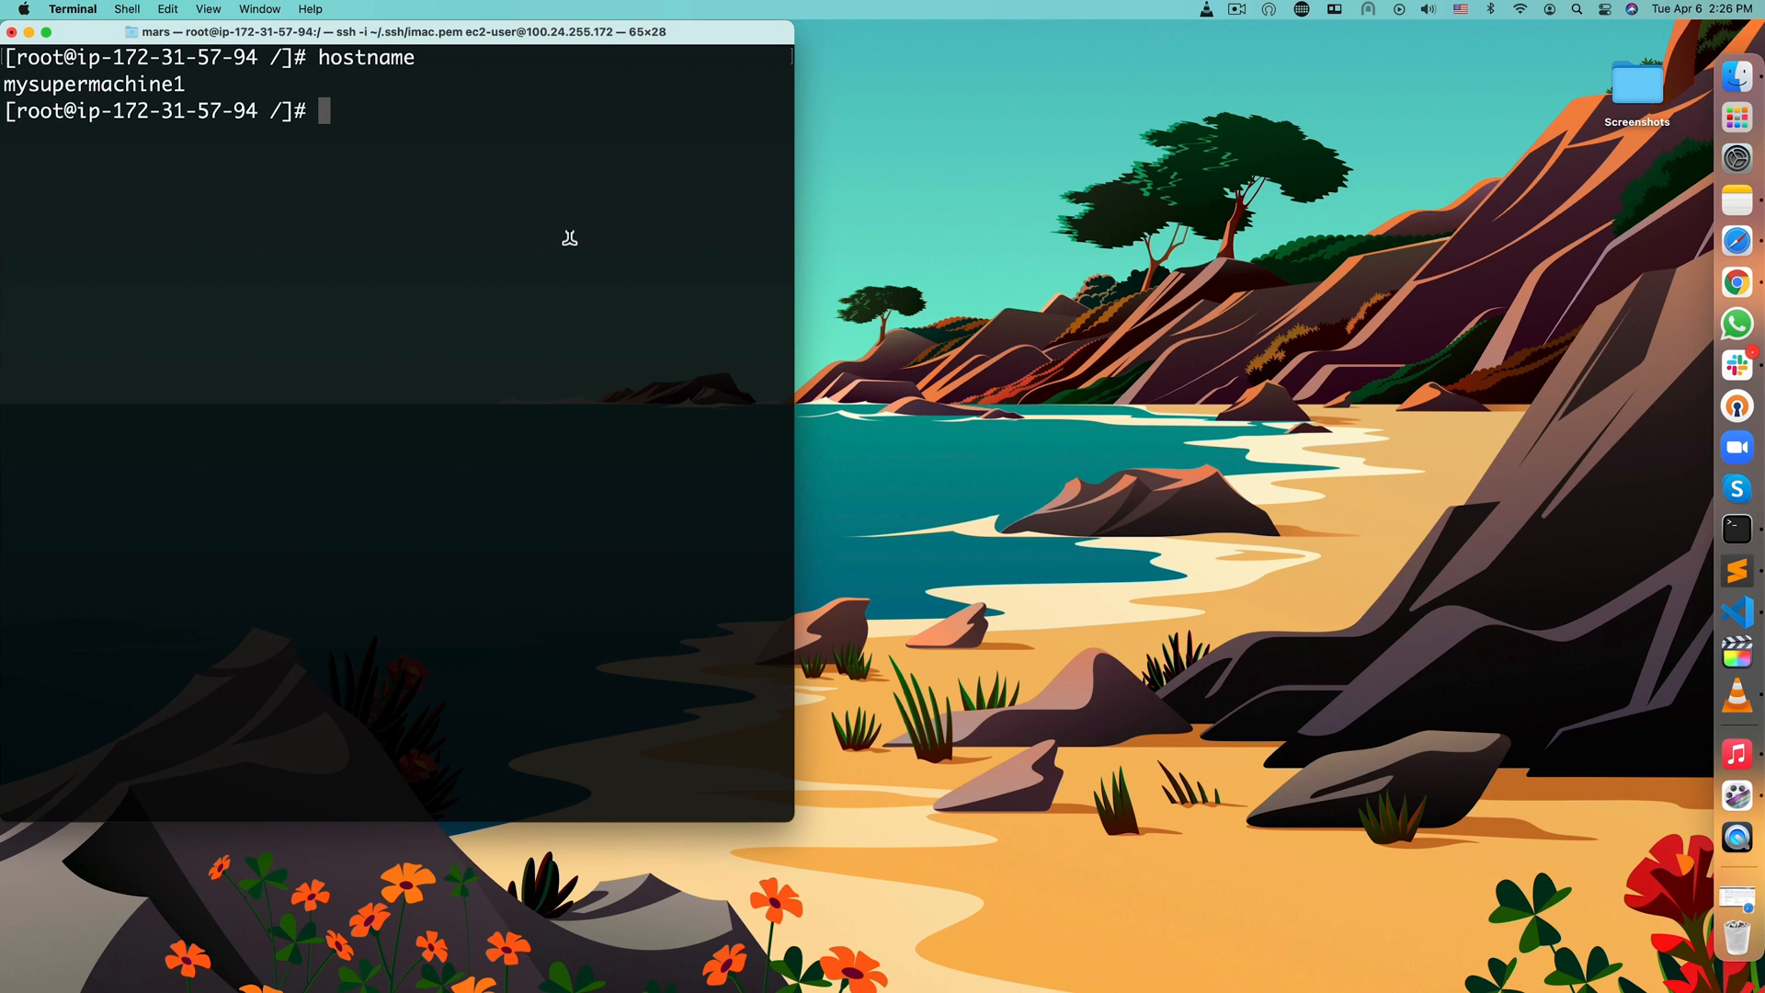
{"action": "mouse_move", "coordinate": [675, 33]}
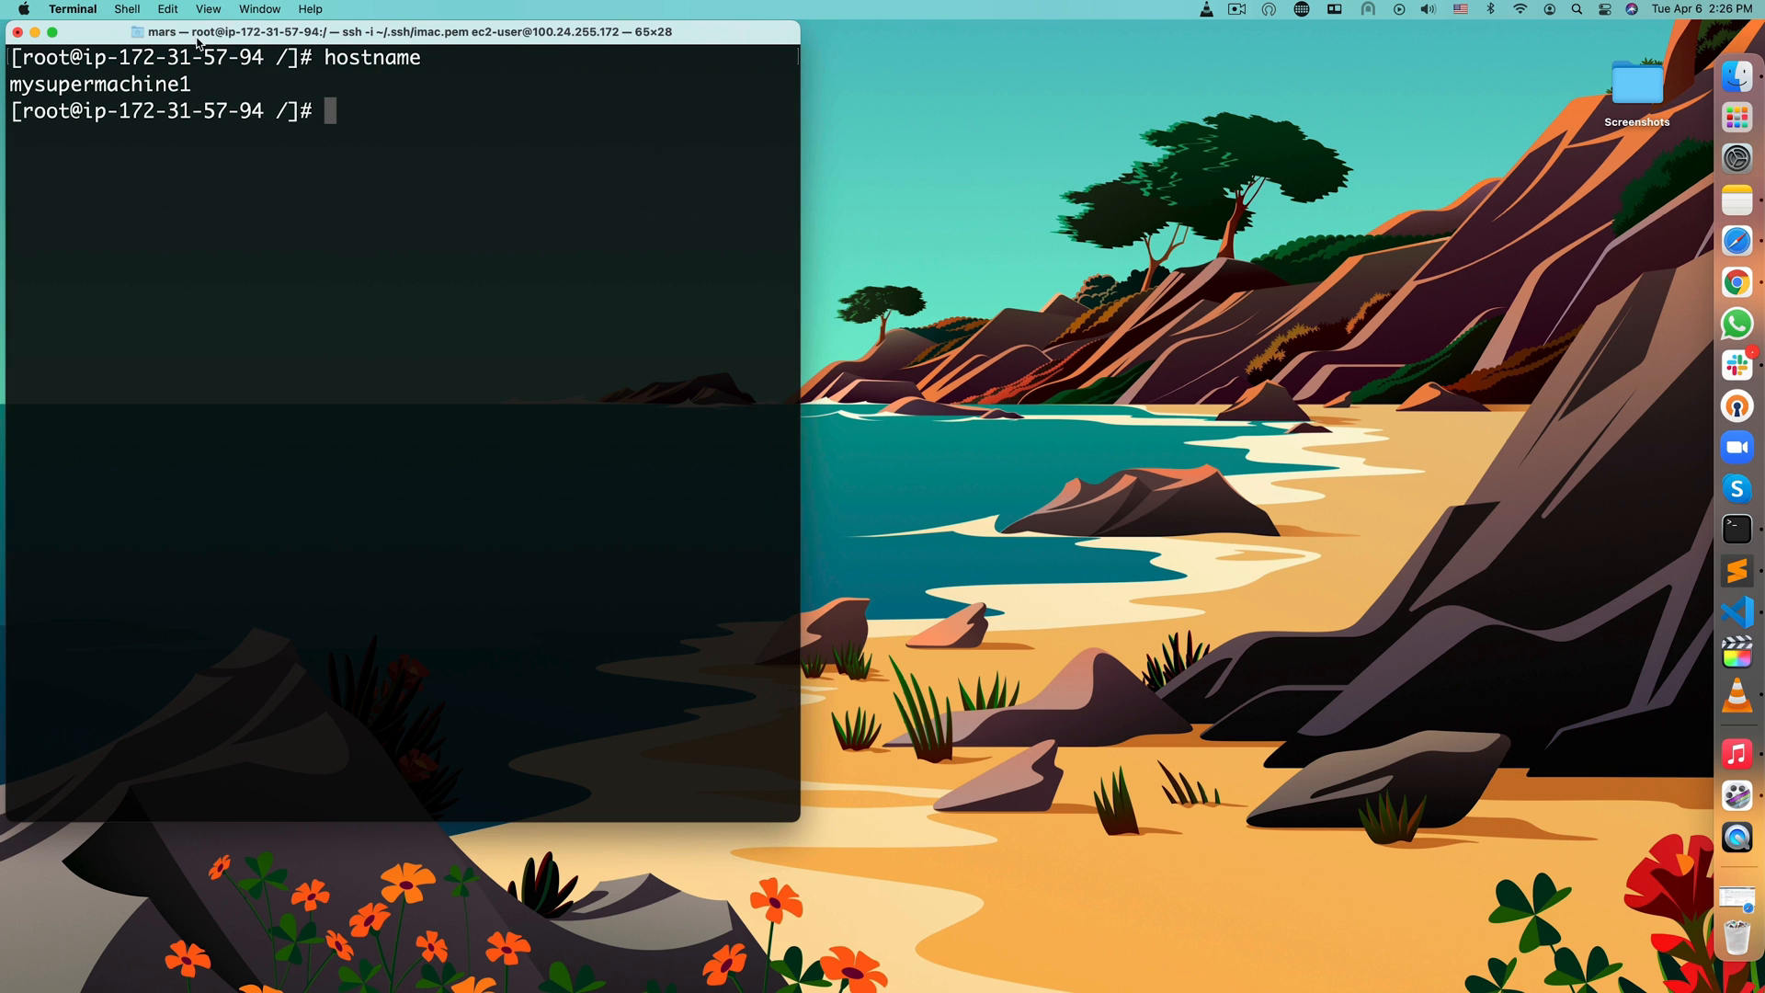
- Start a second local shell tab and run hostname, which reports Marsels-iMac.local
{"action": "left_click", "coordinate": [125, 10]}
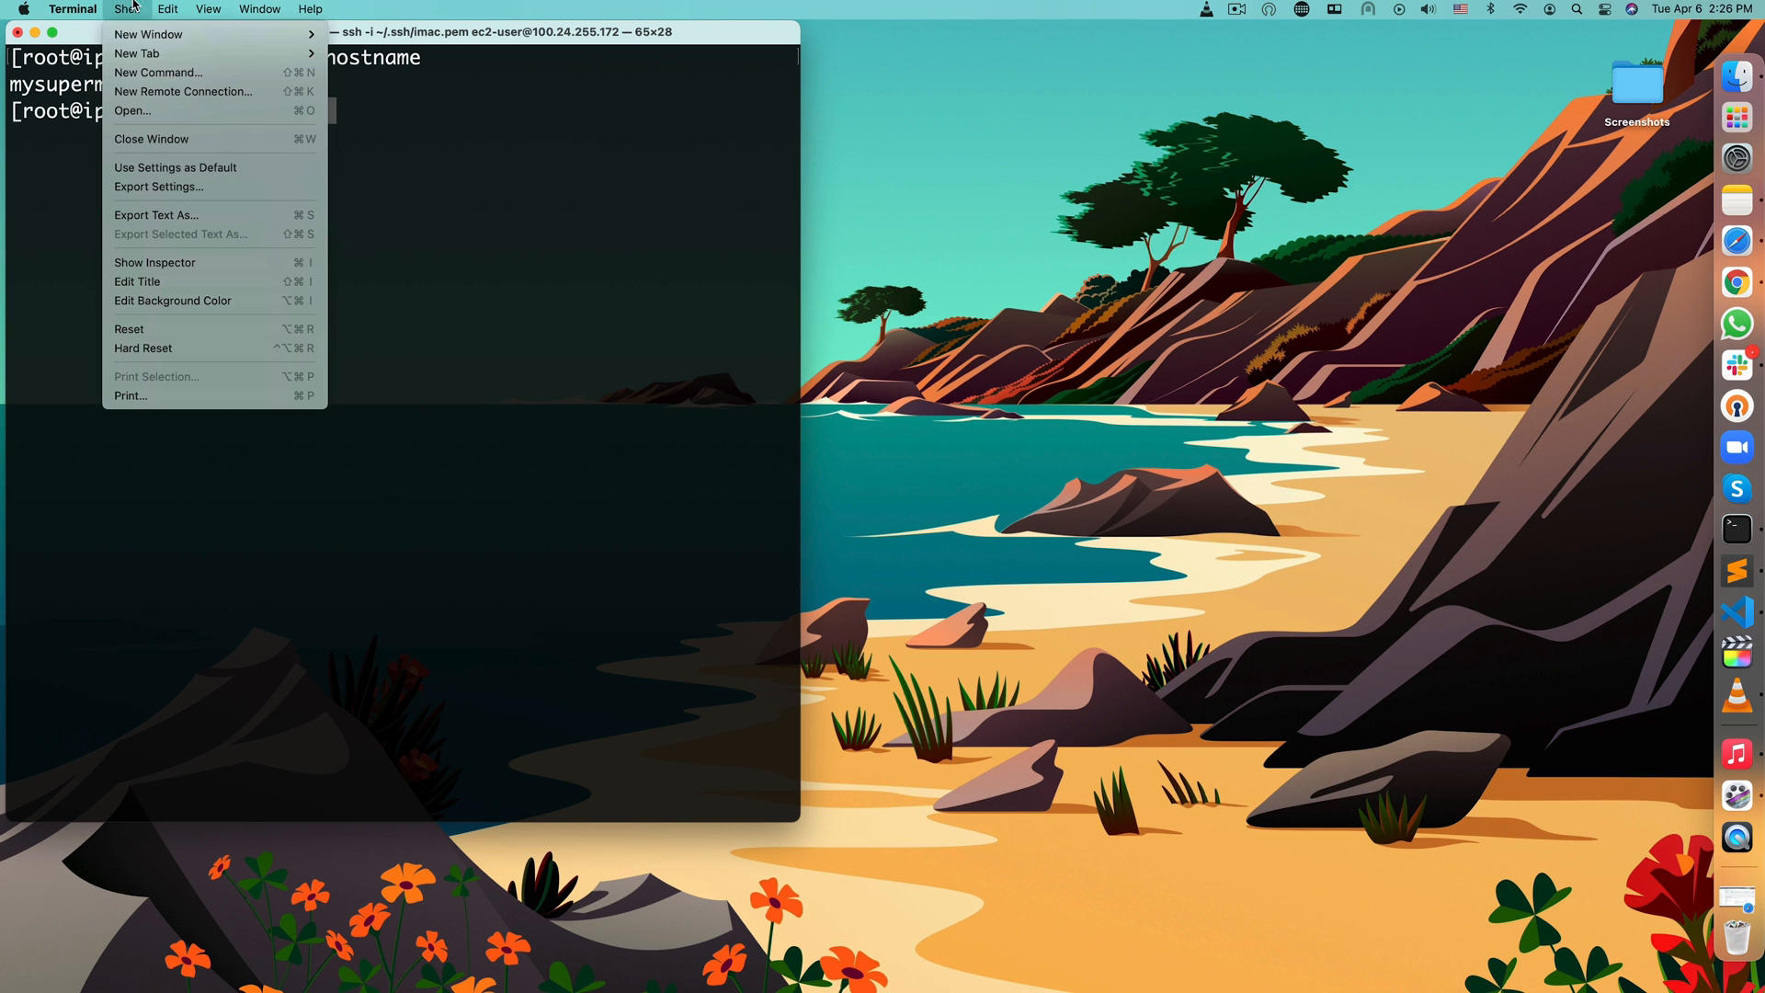
{"action": "mouse_move", "coordinate": [135, 53]}
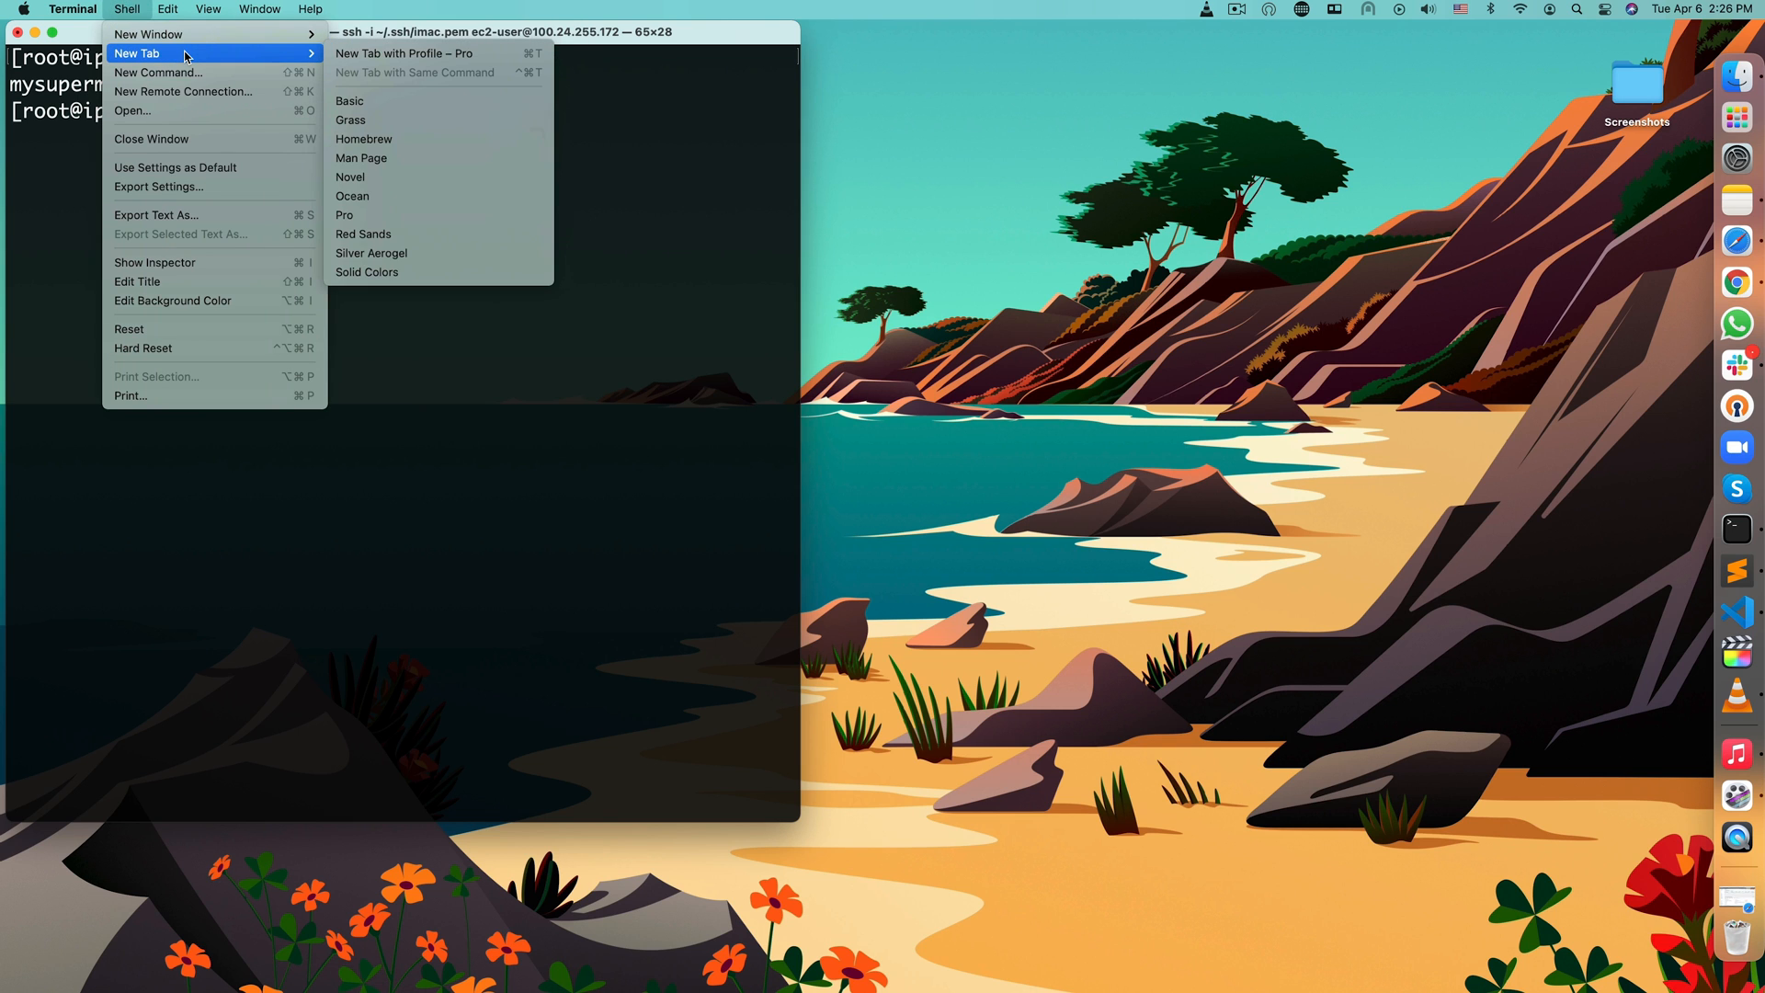
{"action": "left_click", "coordinate": [350, 99]}
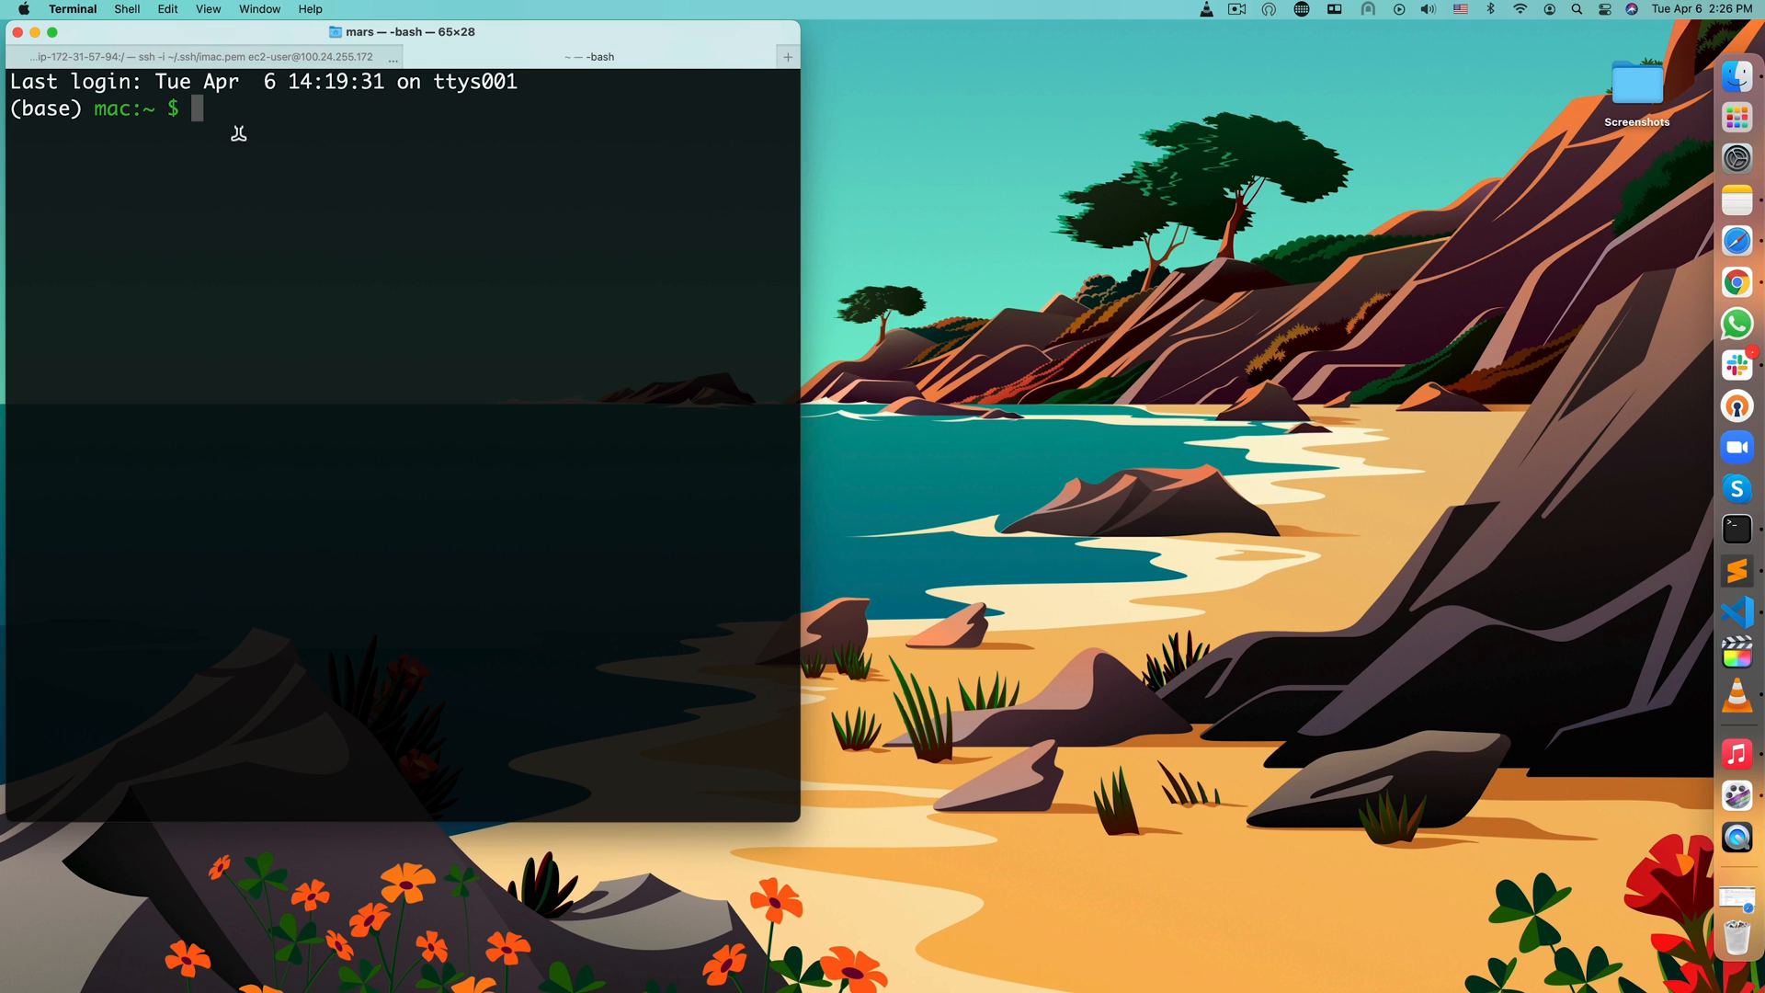
{"action": "type", "text": "hostname"}
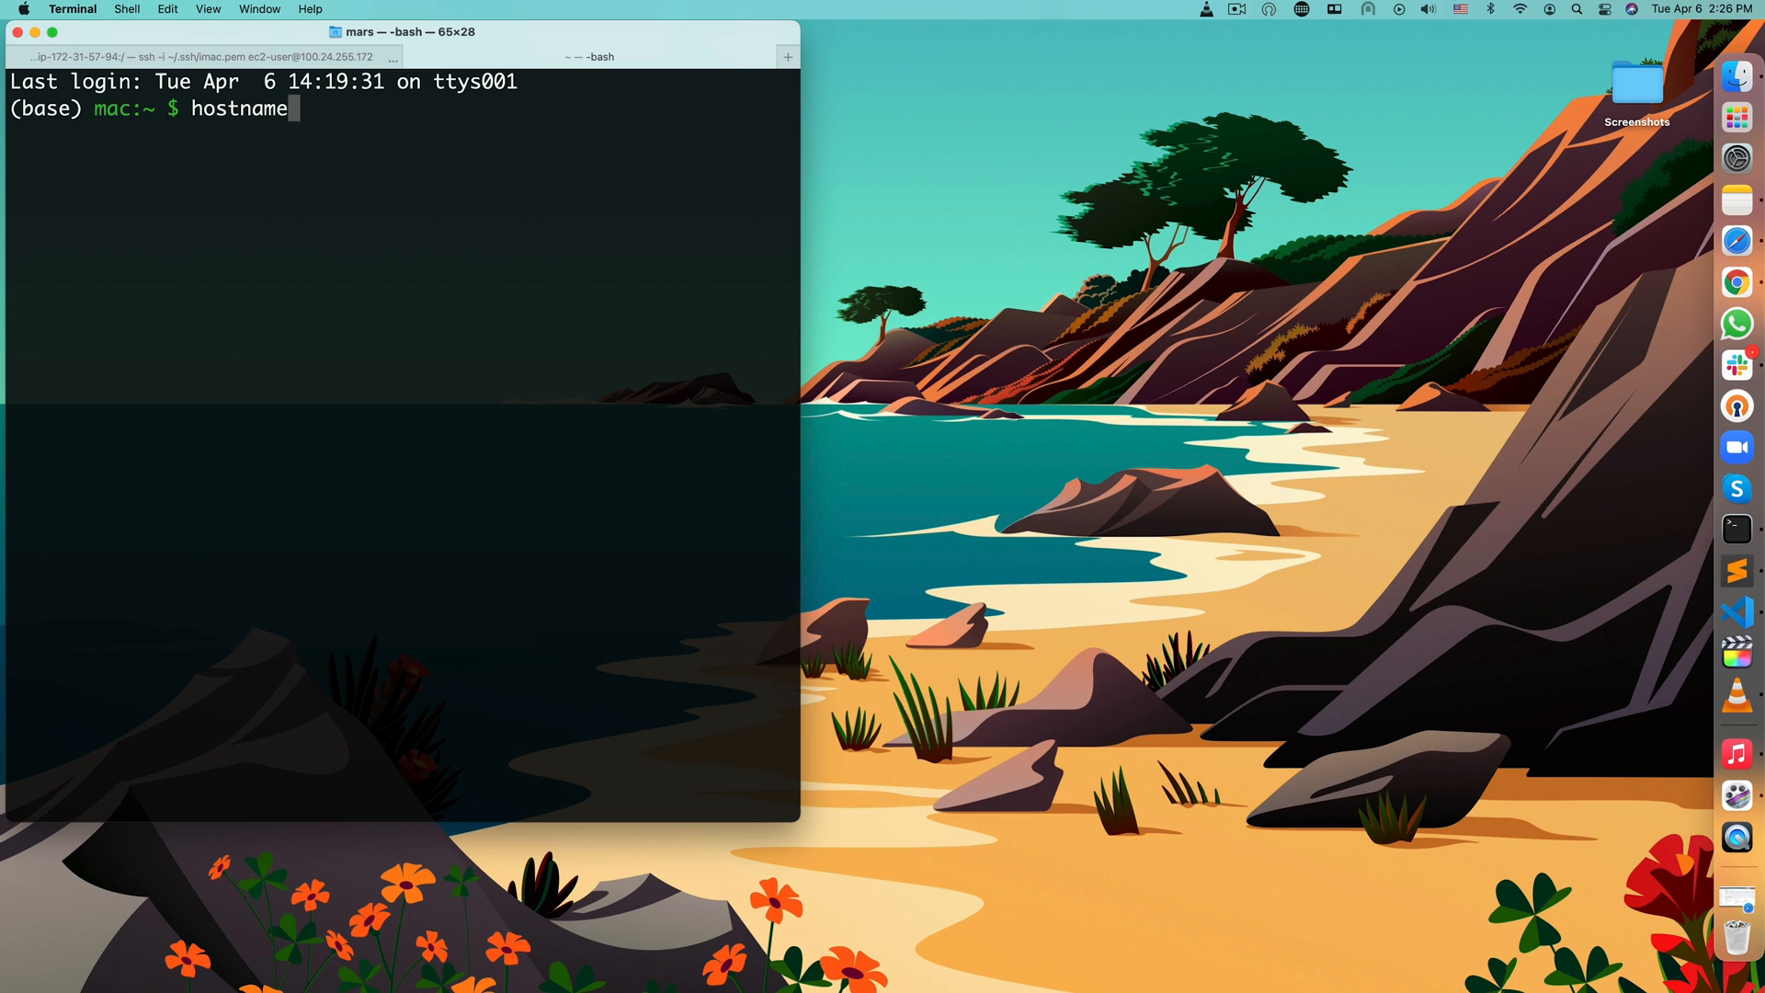
{"action": "key", "text": "Return"}
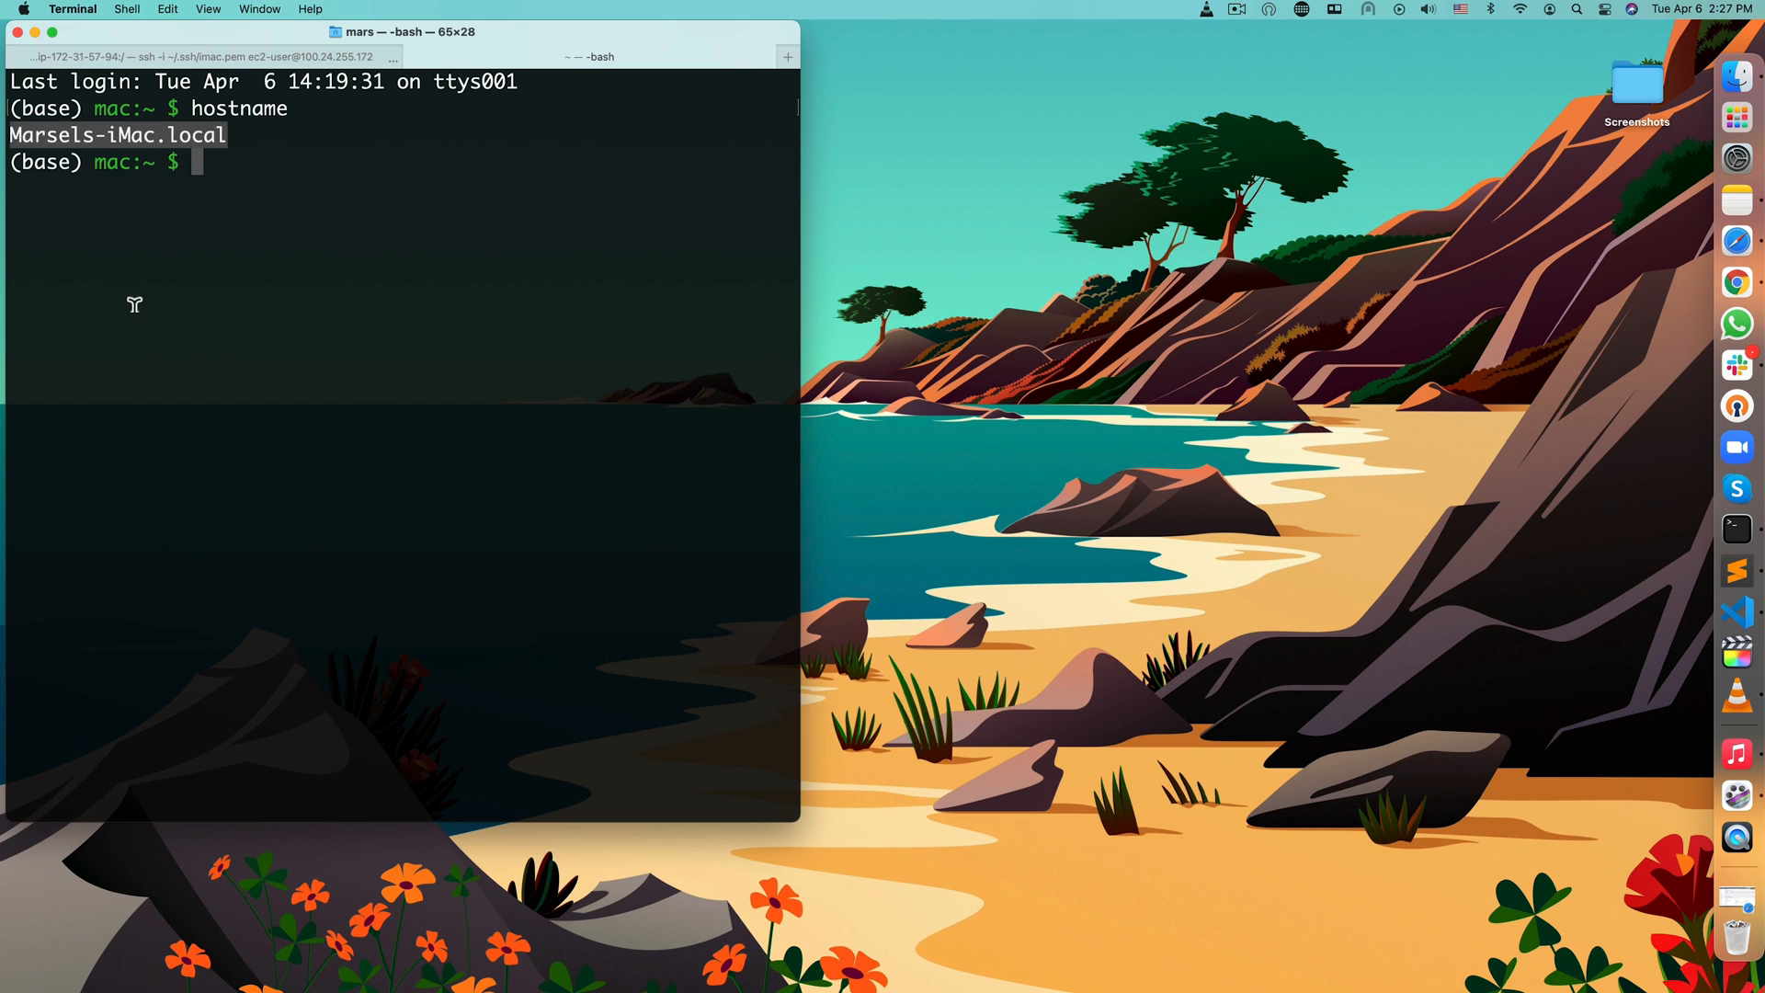
{"action": "key", "text": "Return"}
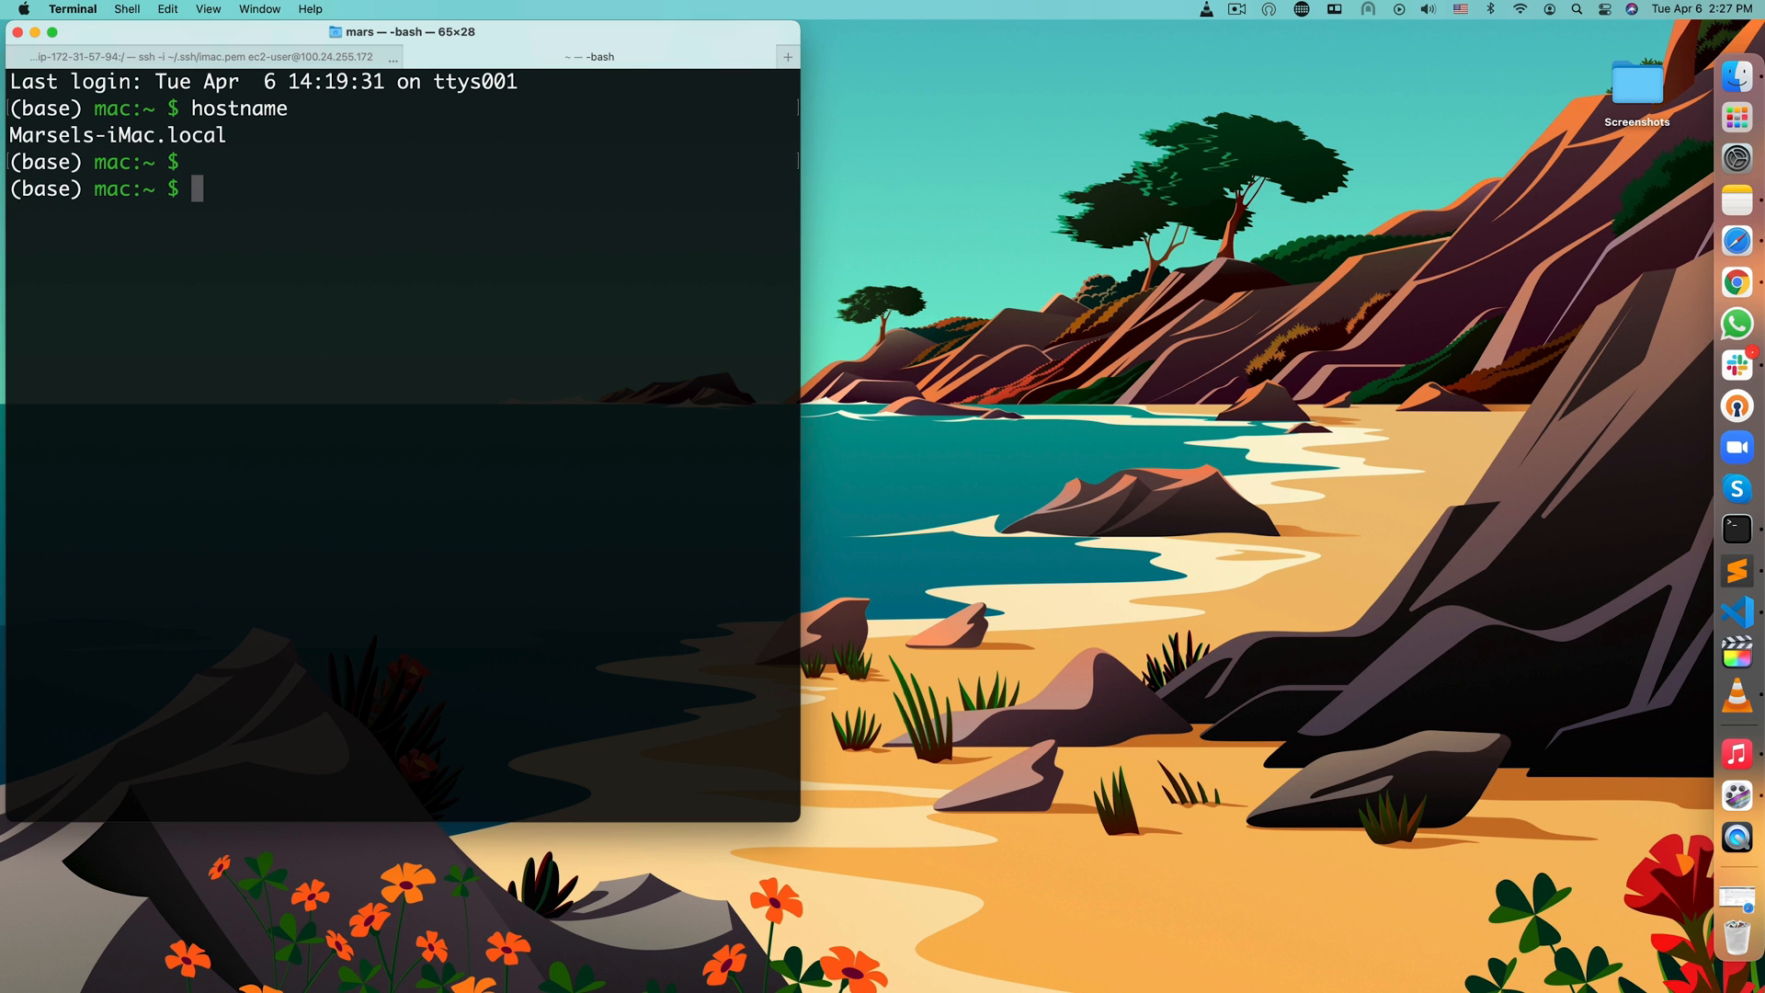
{"action": "mouse_move", "coordinate": [1737, 71]}
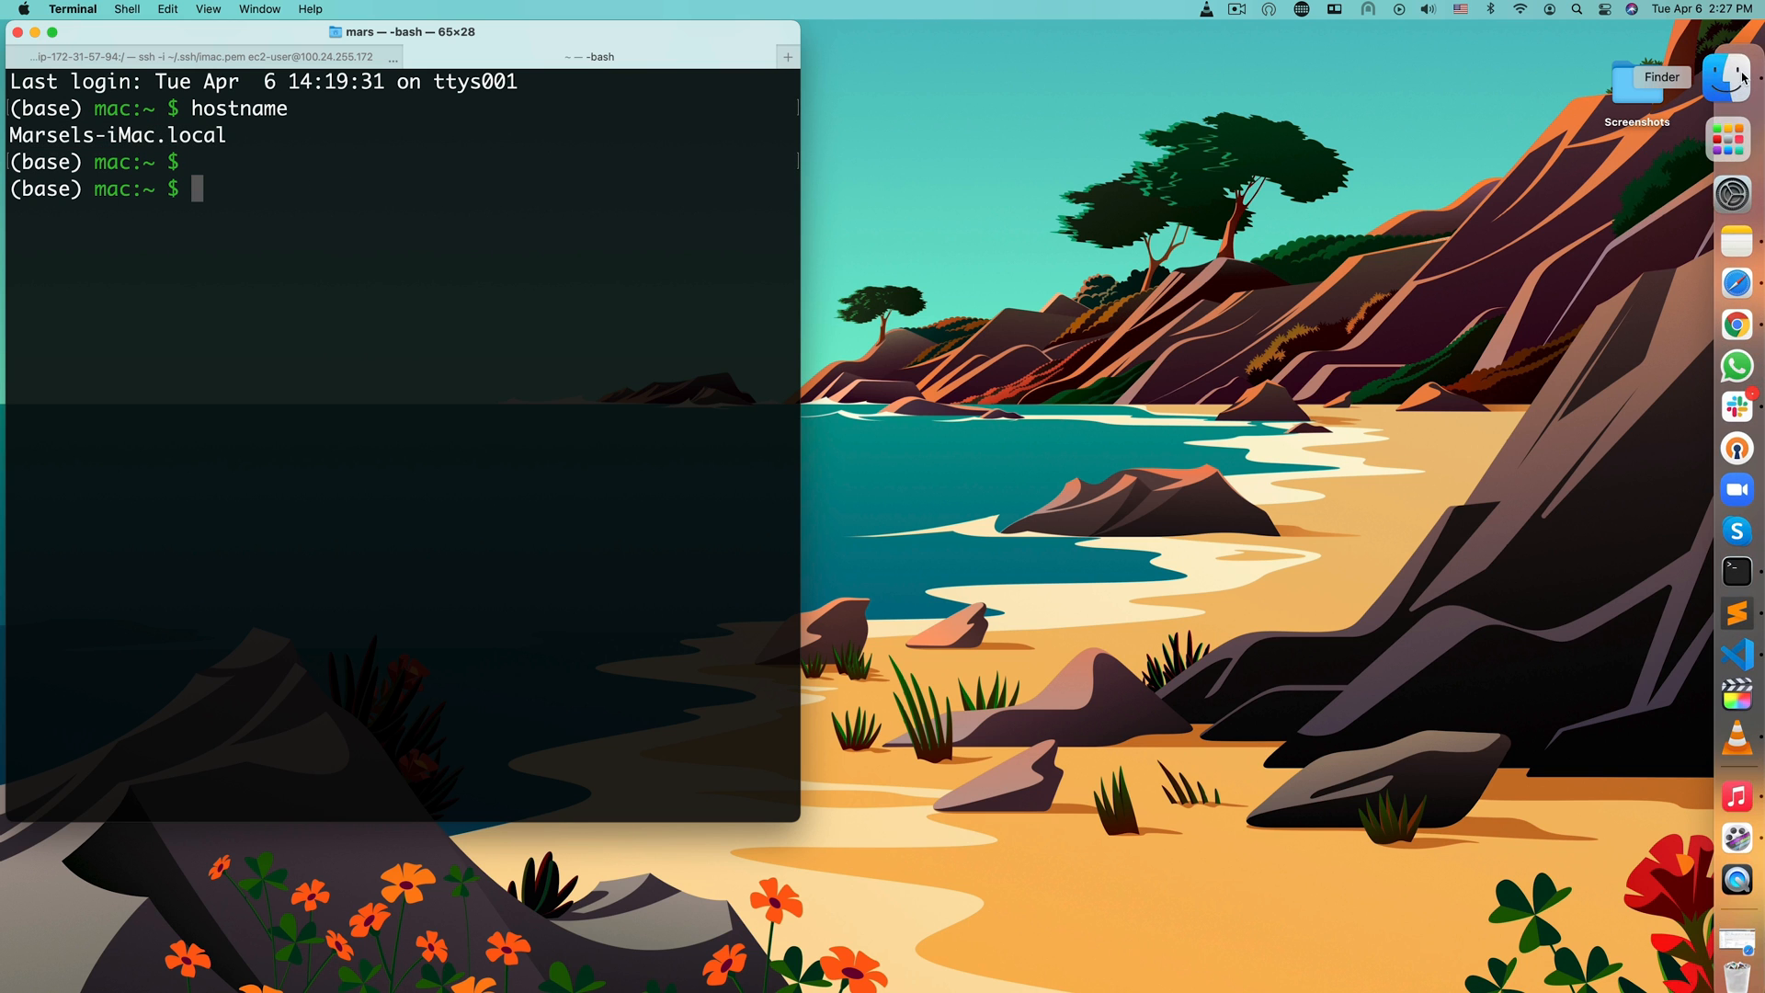
- Bring up a Finder Recents window and move the local shell to /, confirmed by pwd
{"action": "left_click", "coordinate": [1732, 73]}
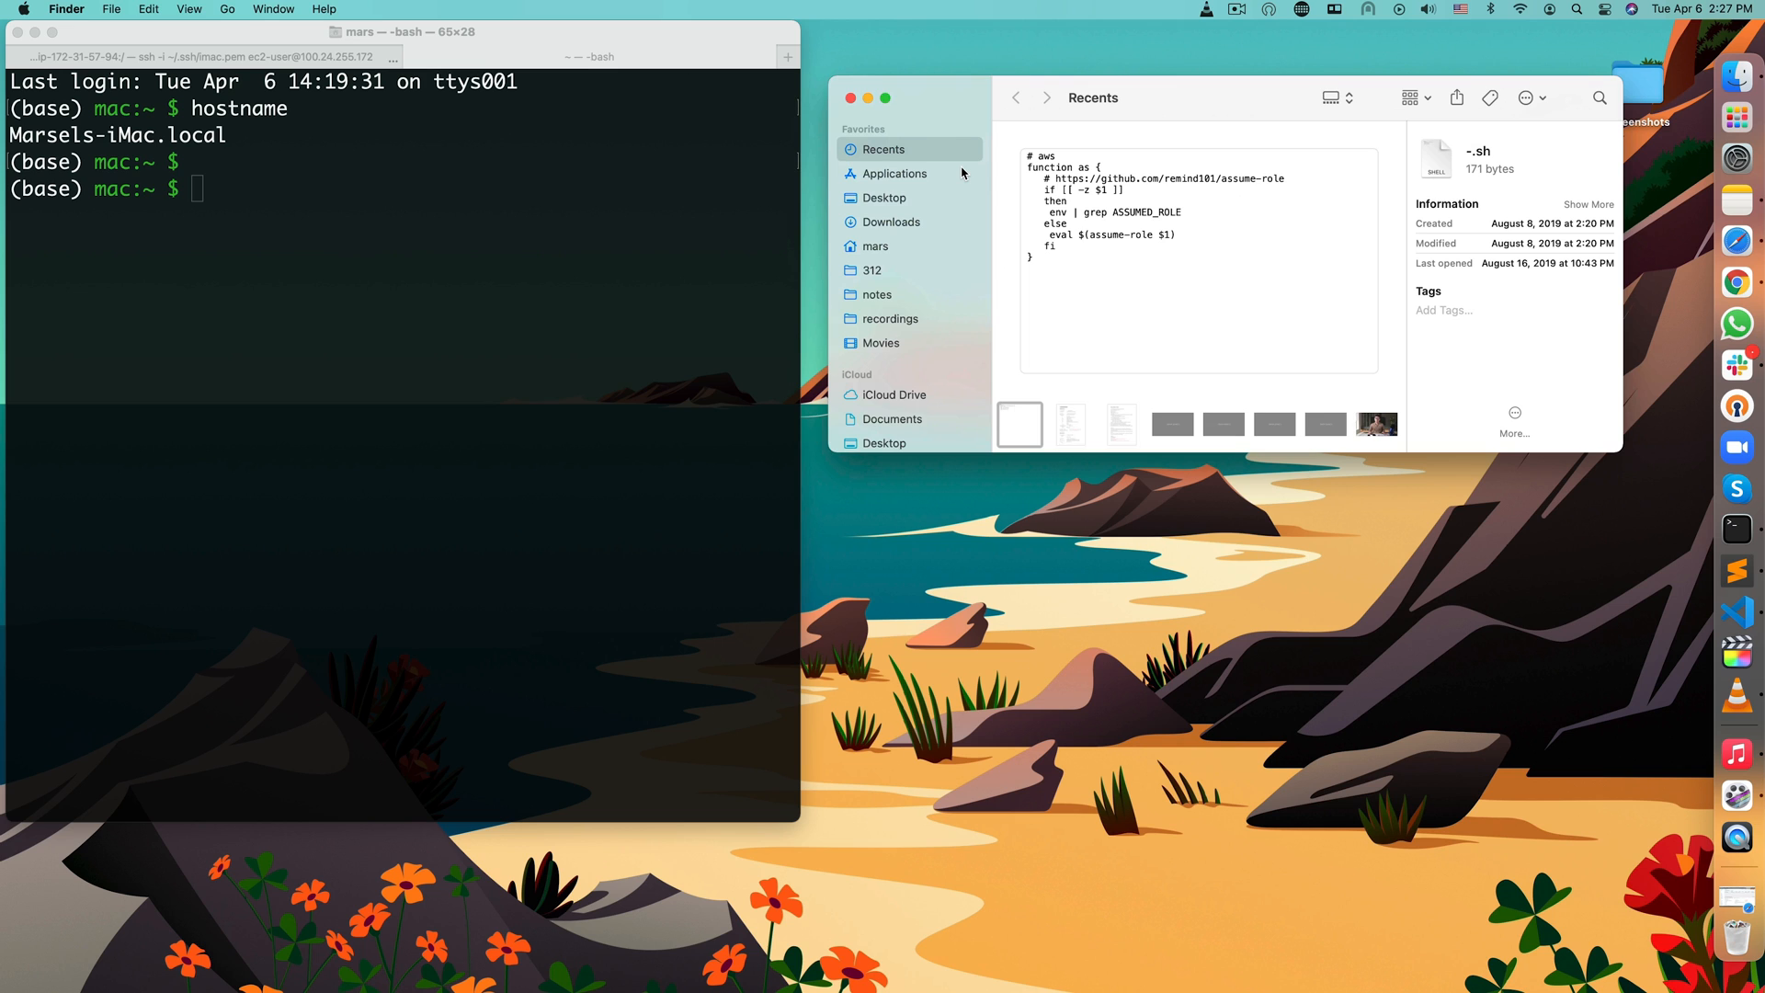
{"action": "mouse_move", "coordinate": [539, 178]}
{"action": "type", "text": "pw"}
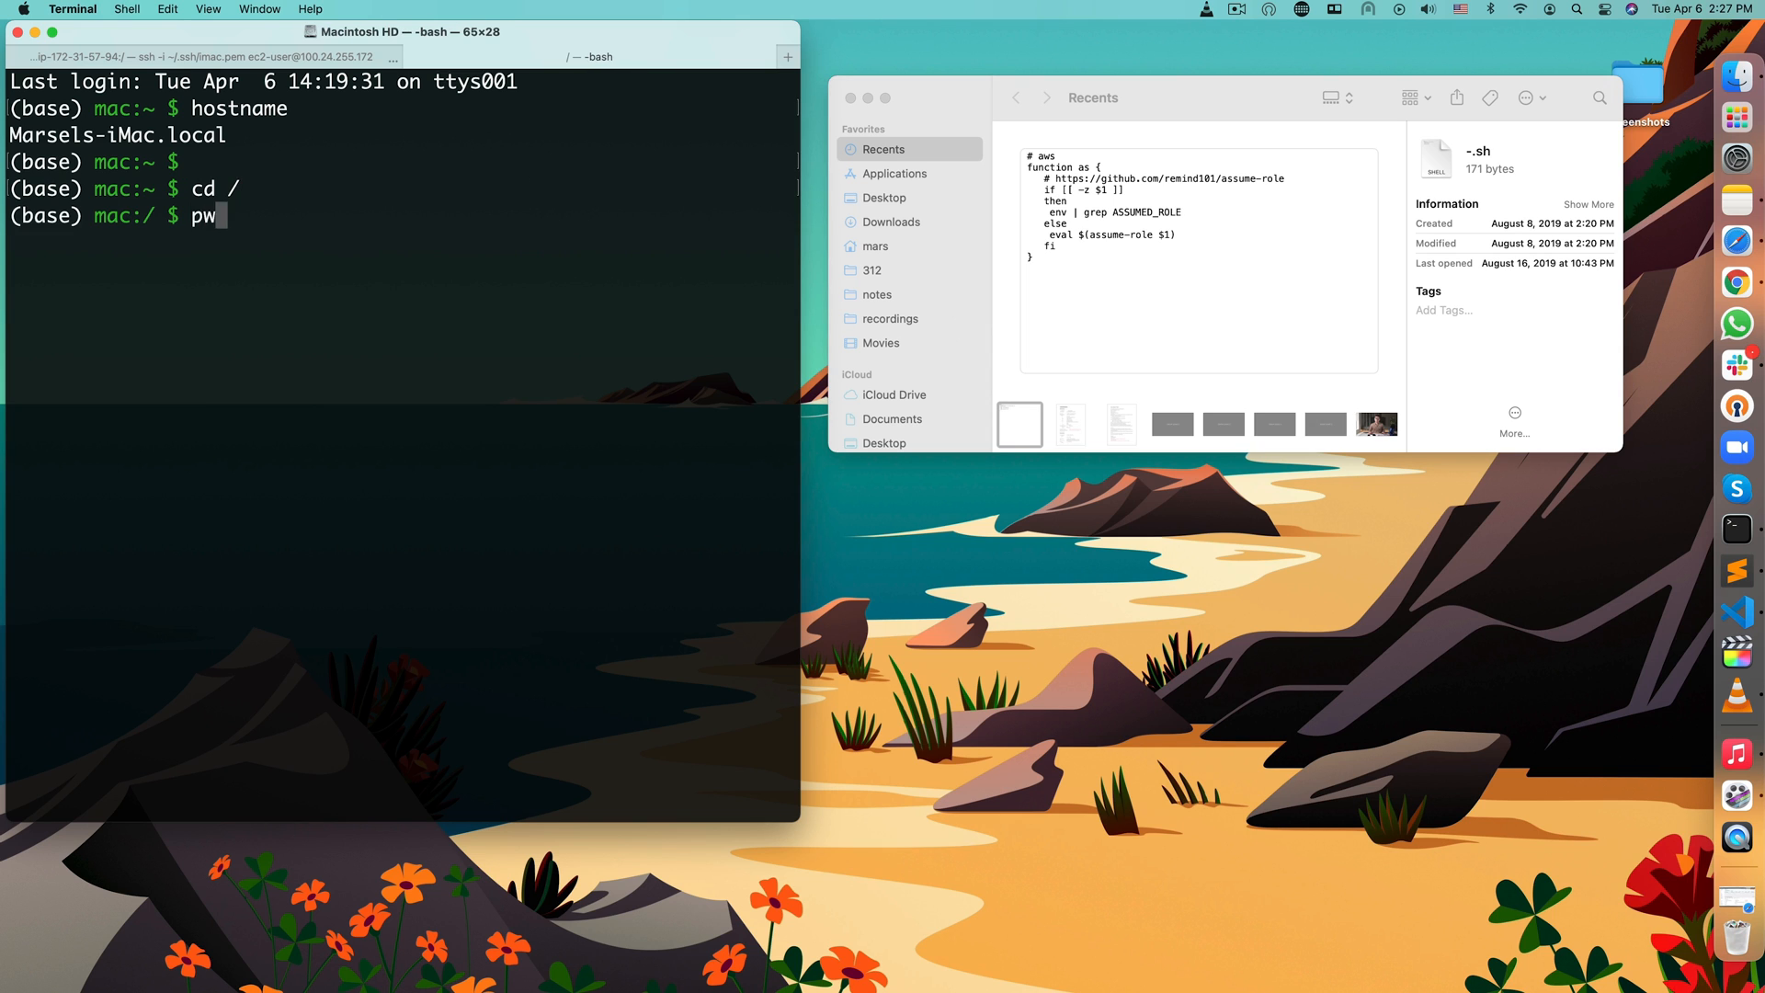
{"action": "key", "text": "Return"}
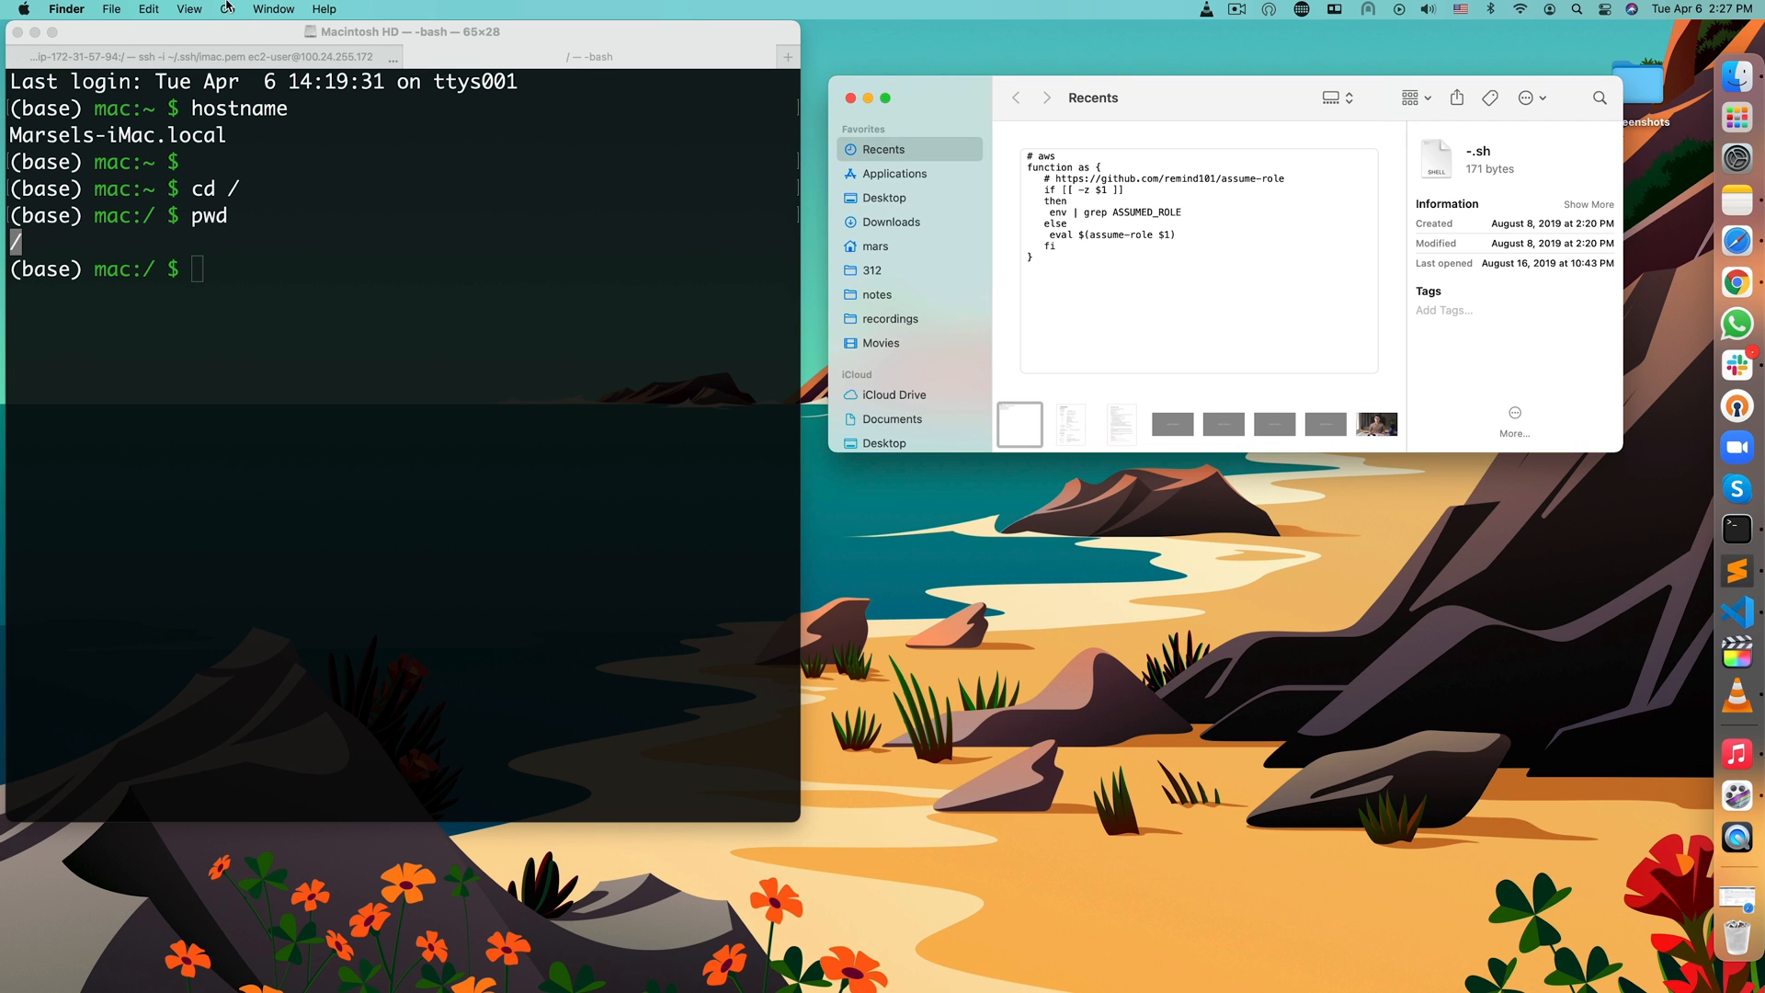
{"action": "scroll", "scroll_direction": "down", "scroll_amount": 3}
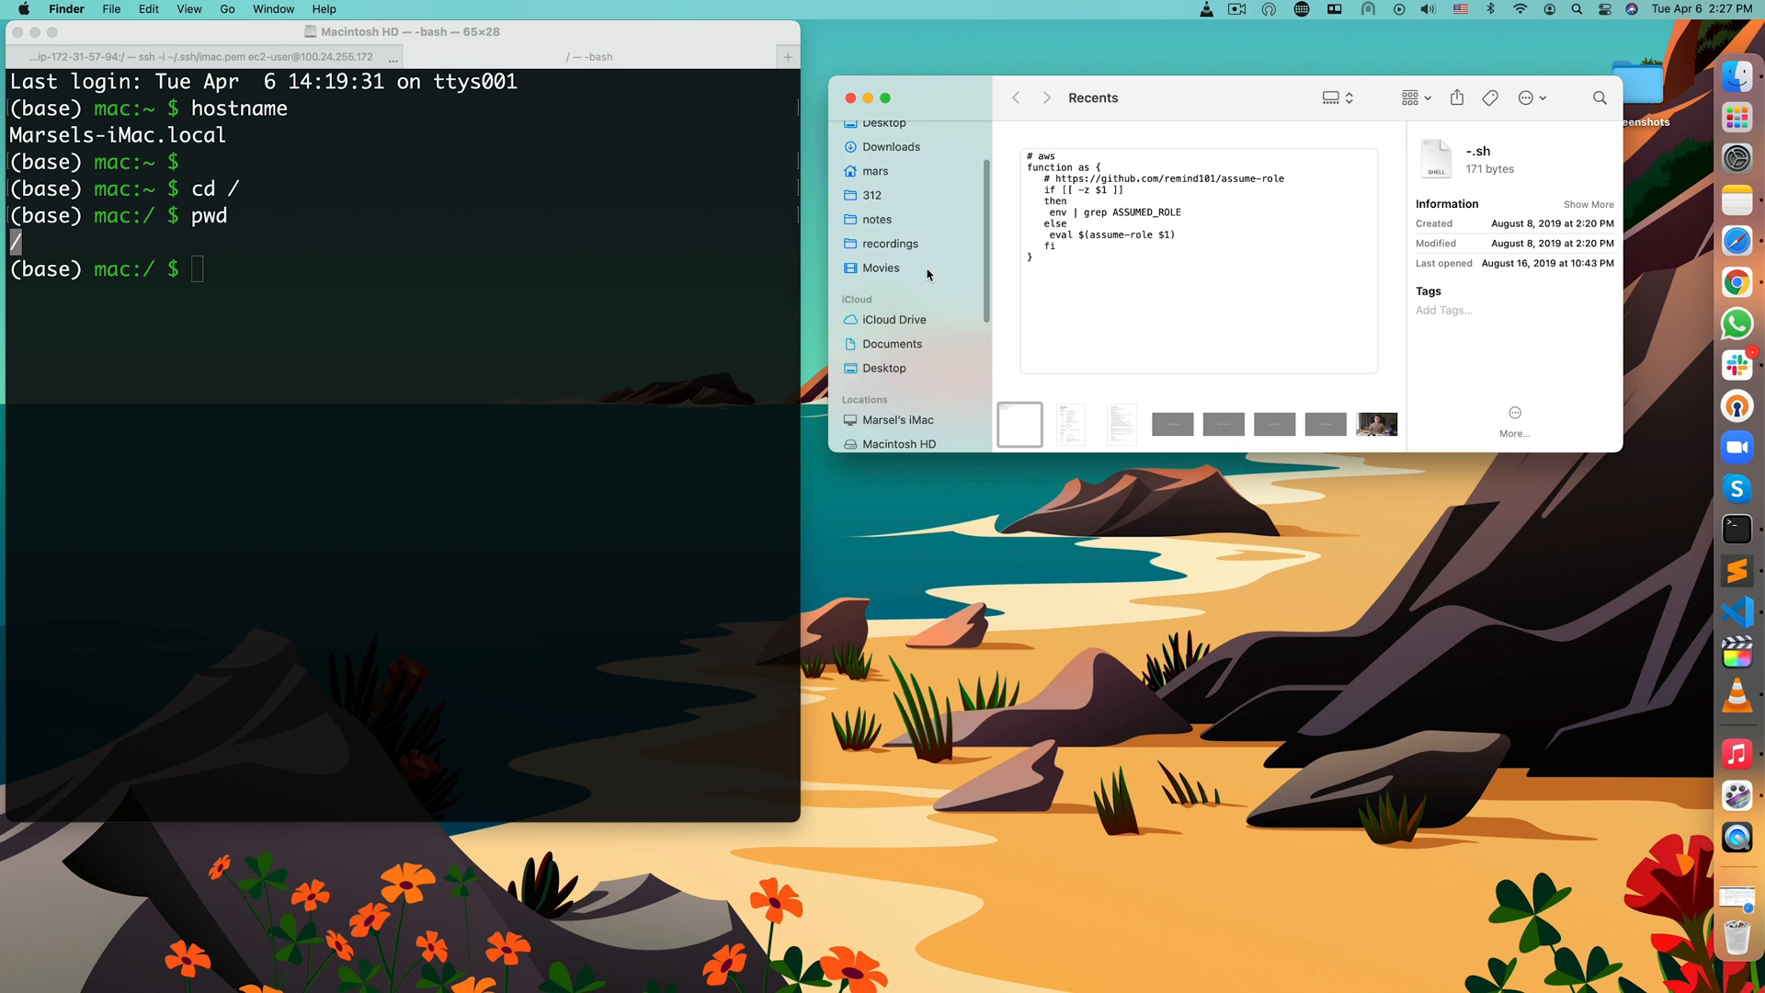
{"action": "left_click", "coordinate": [228, 8]}
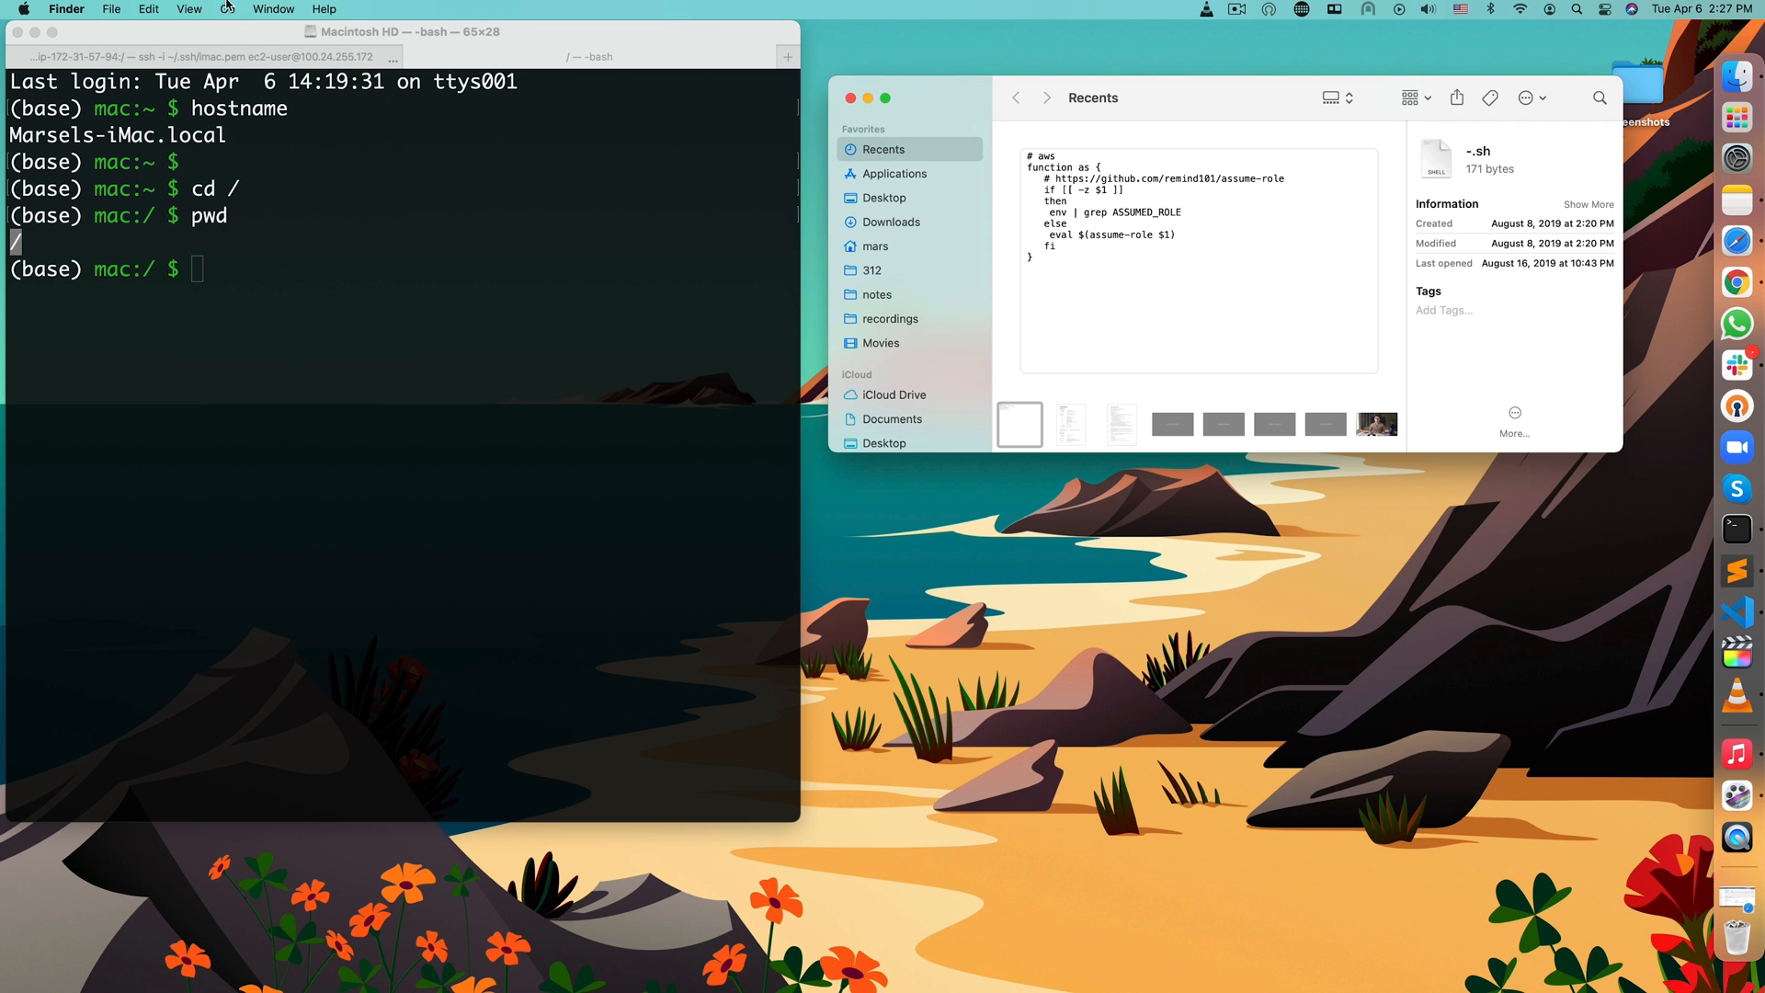
{"action": "left_click", "coordinate": [228, 9]}
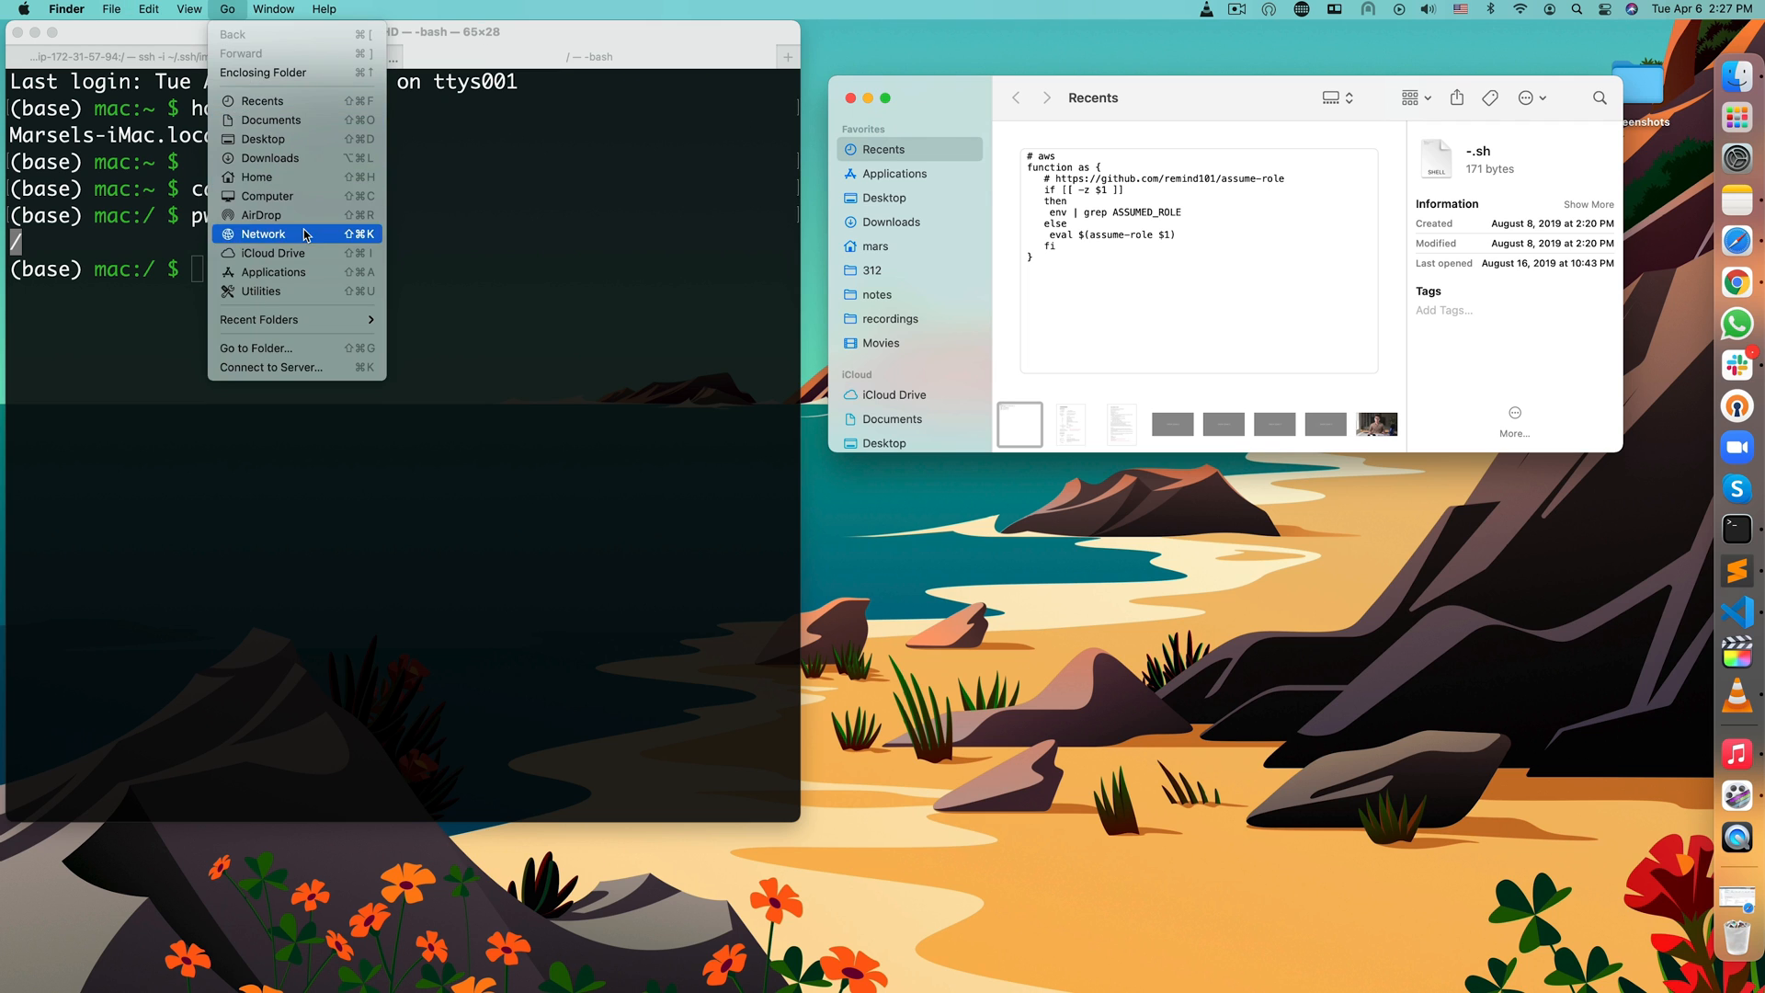
- Jump Finder to the / folder and show Macintosh HD's root as a list
{"action": "left_click", "coordinate": [255, 348]}
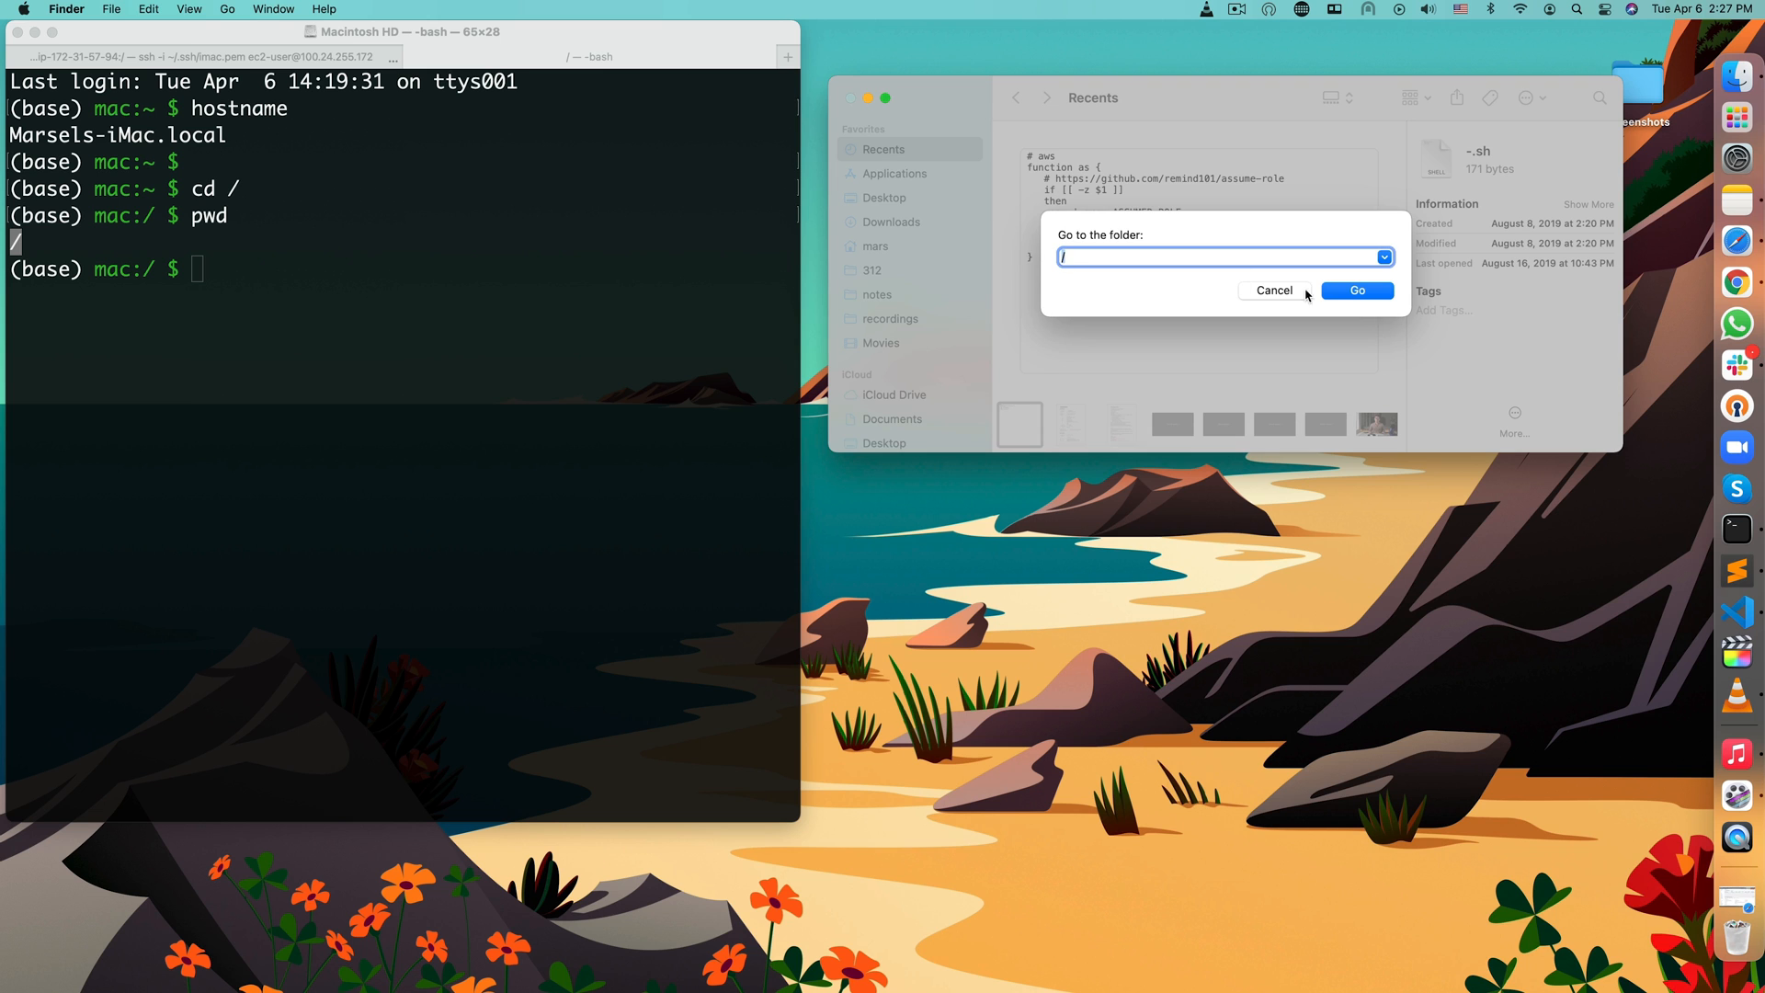
{"action": "left_click", "coordinate": [1355, 290]}
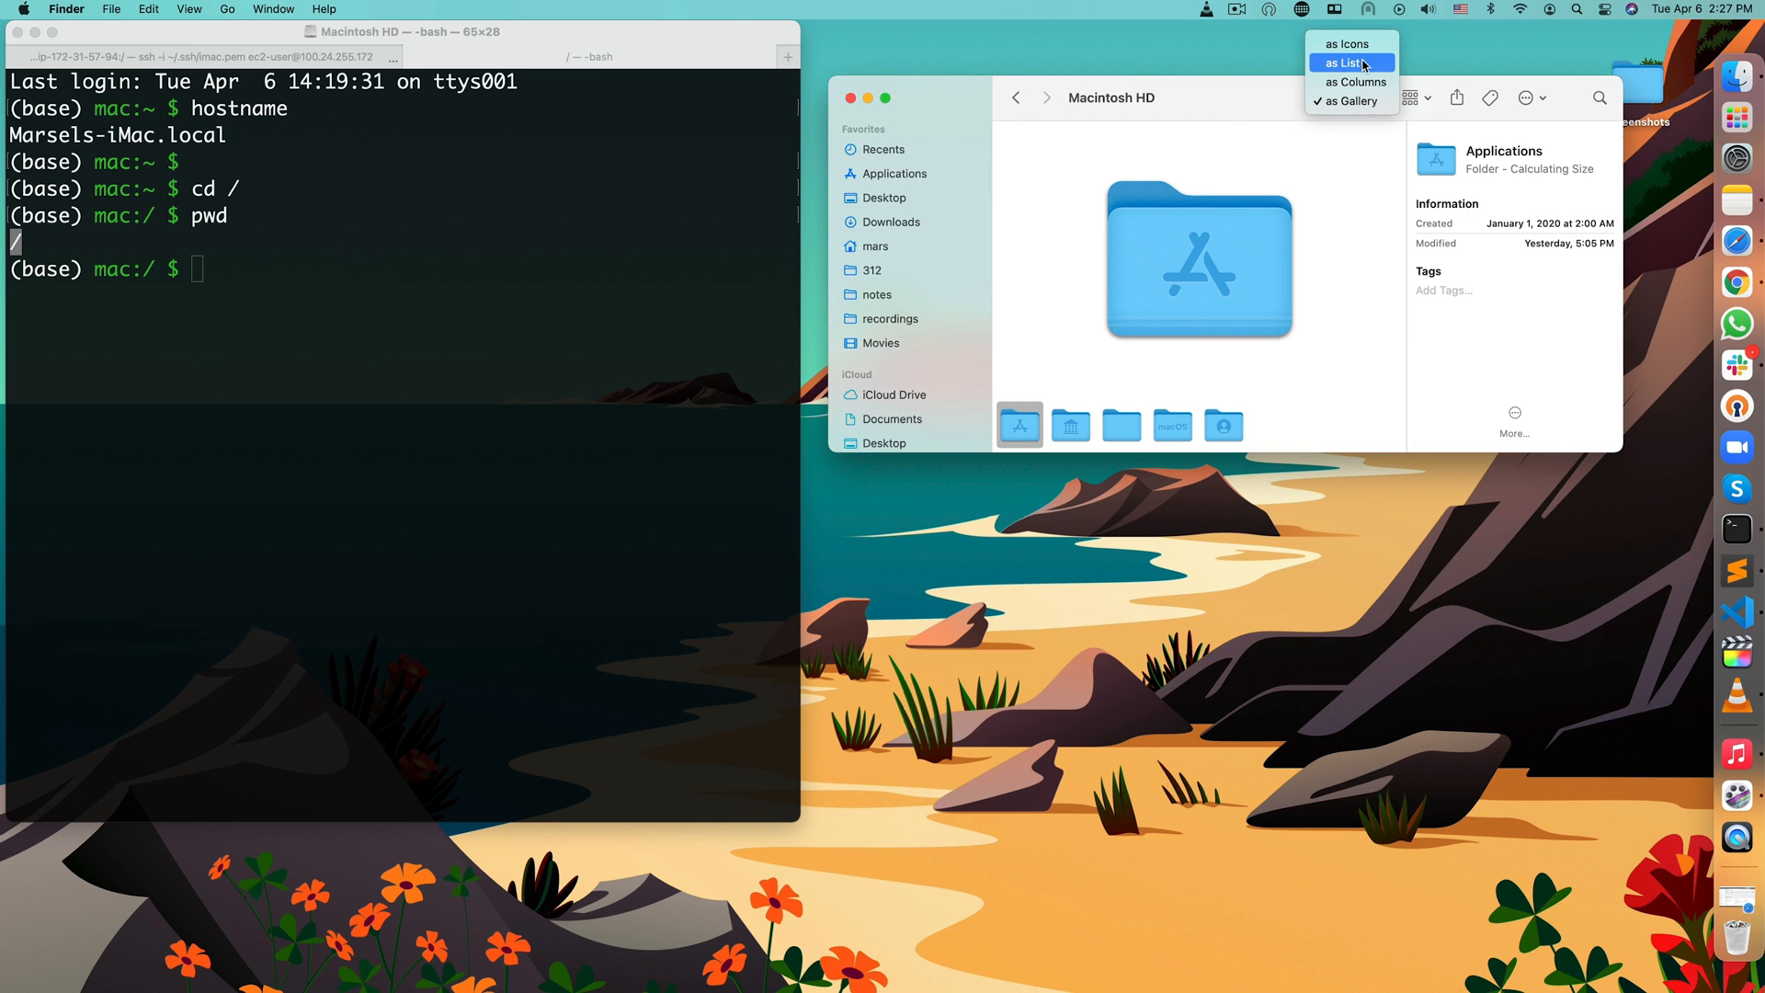
{"action": "left_click", "coordinate": [1345, 63]}
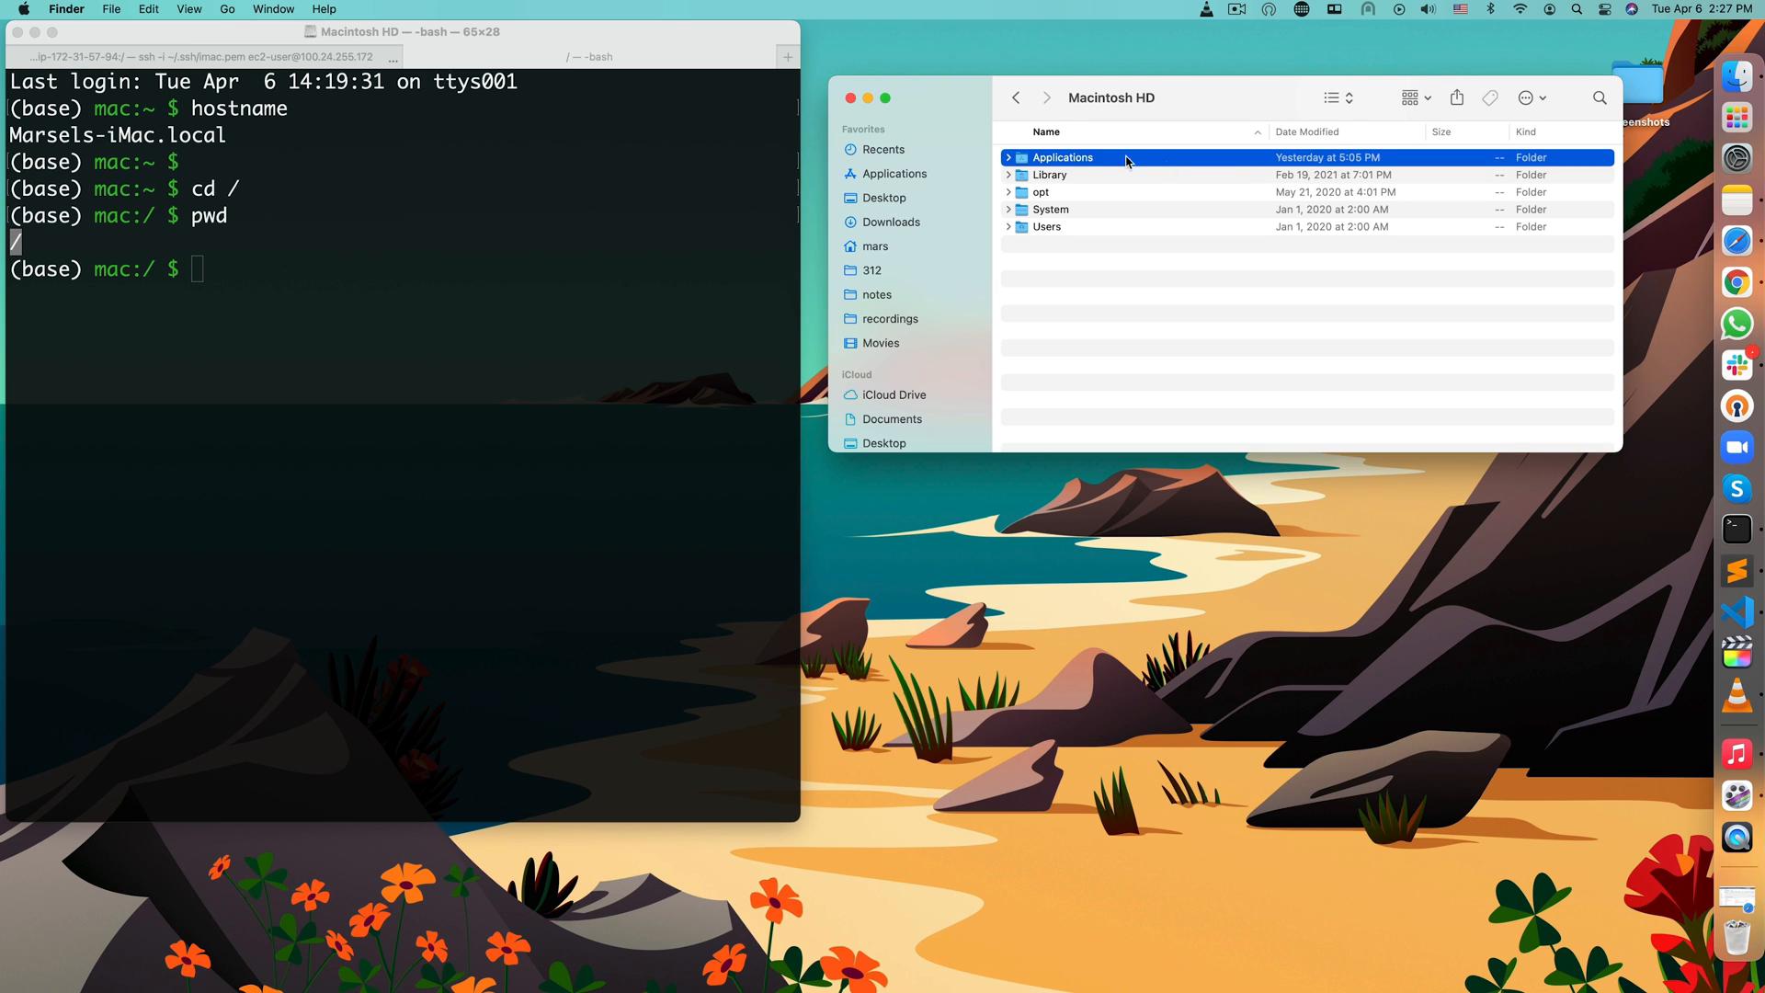
{"action": "mouse_move", "coordinate": [1065, 178]}
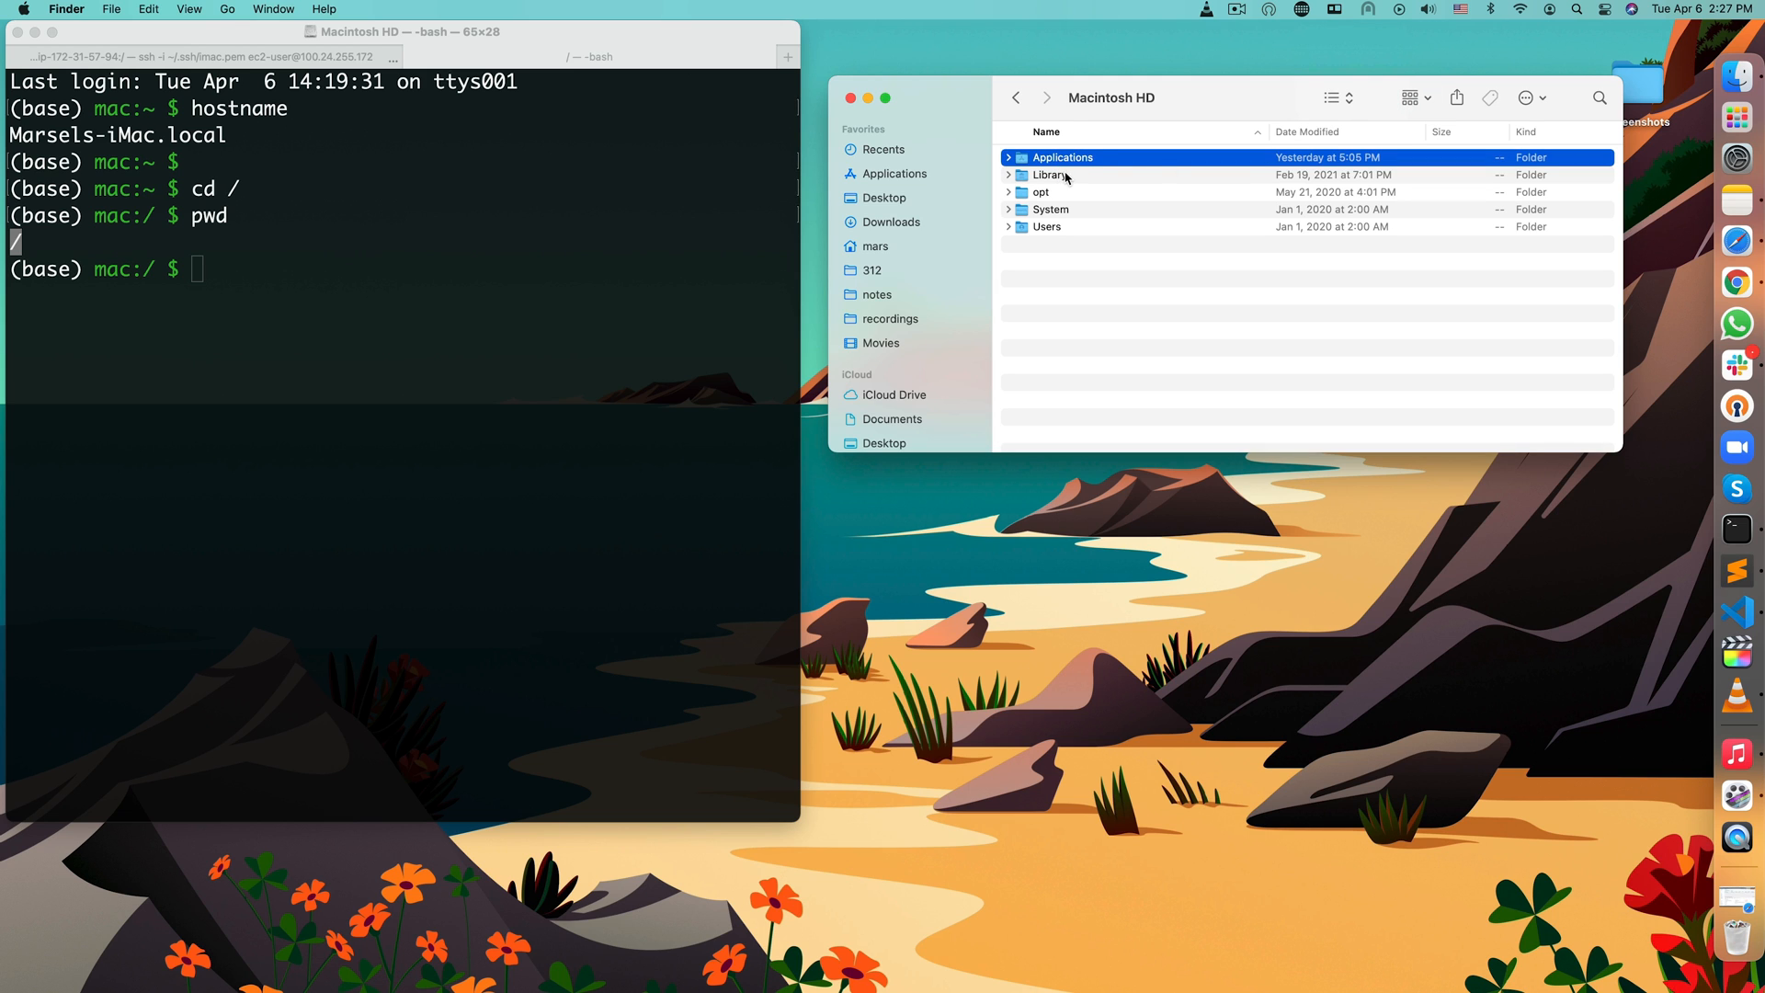
{"action": "mouse_move", "coordinate": [1261, 180]}
{"action": "type", "text": "ls"}
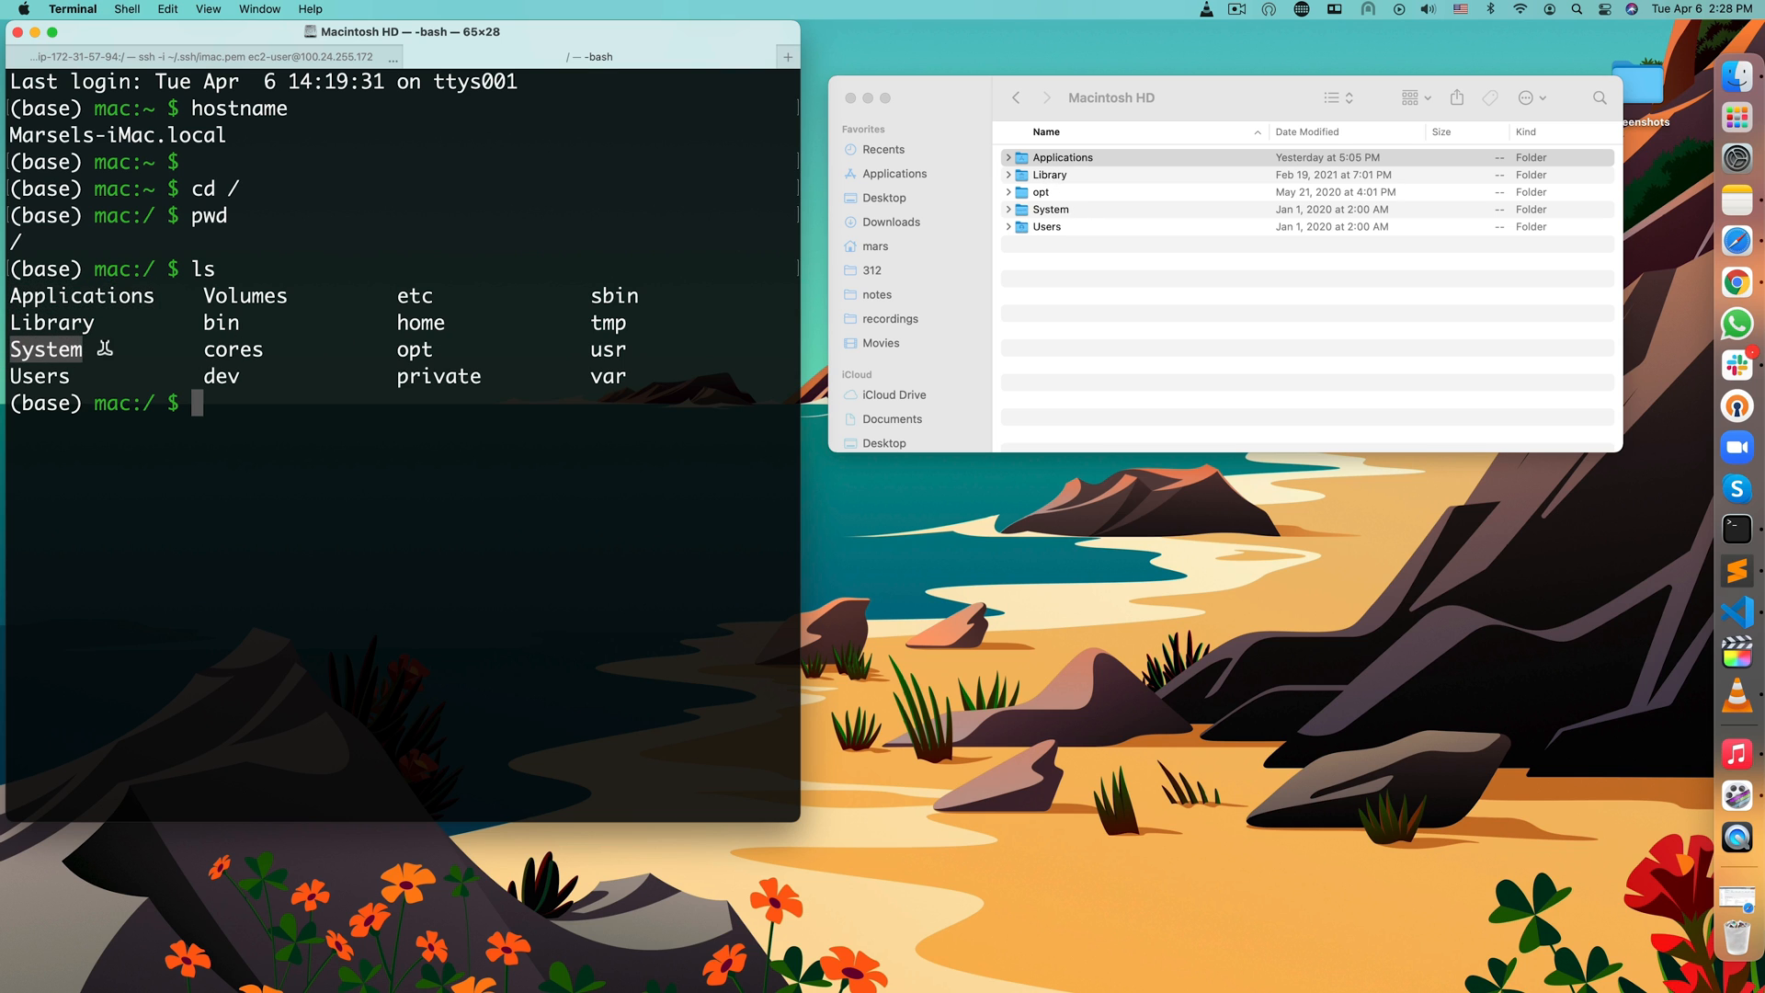
{"action": "mouse_move", "coordinate": [255, 323]}
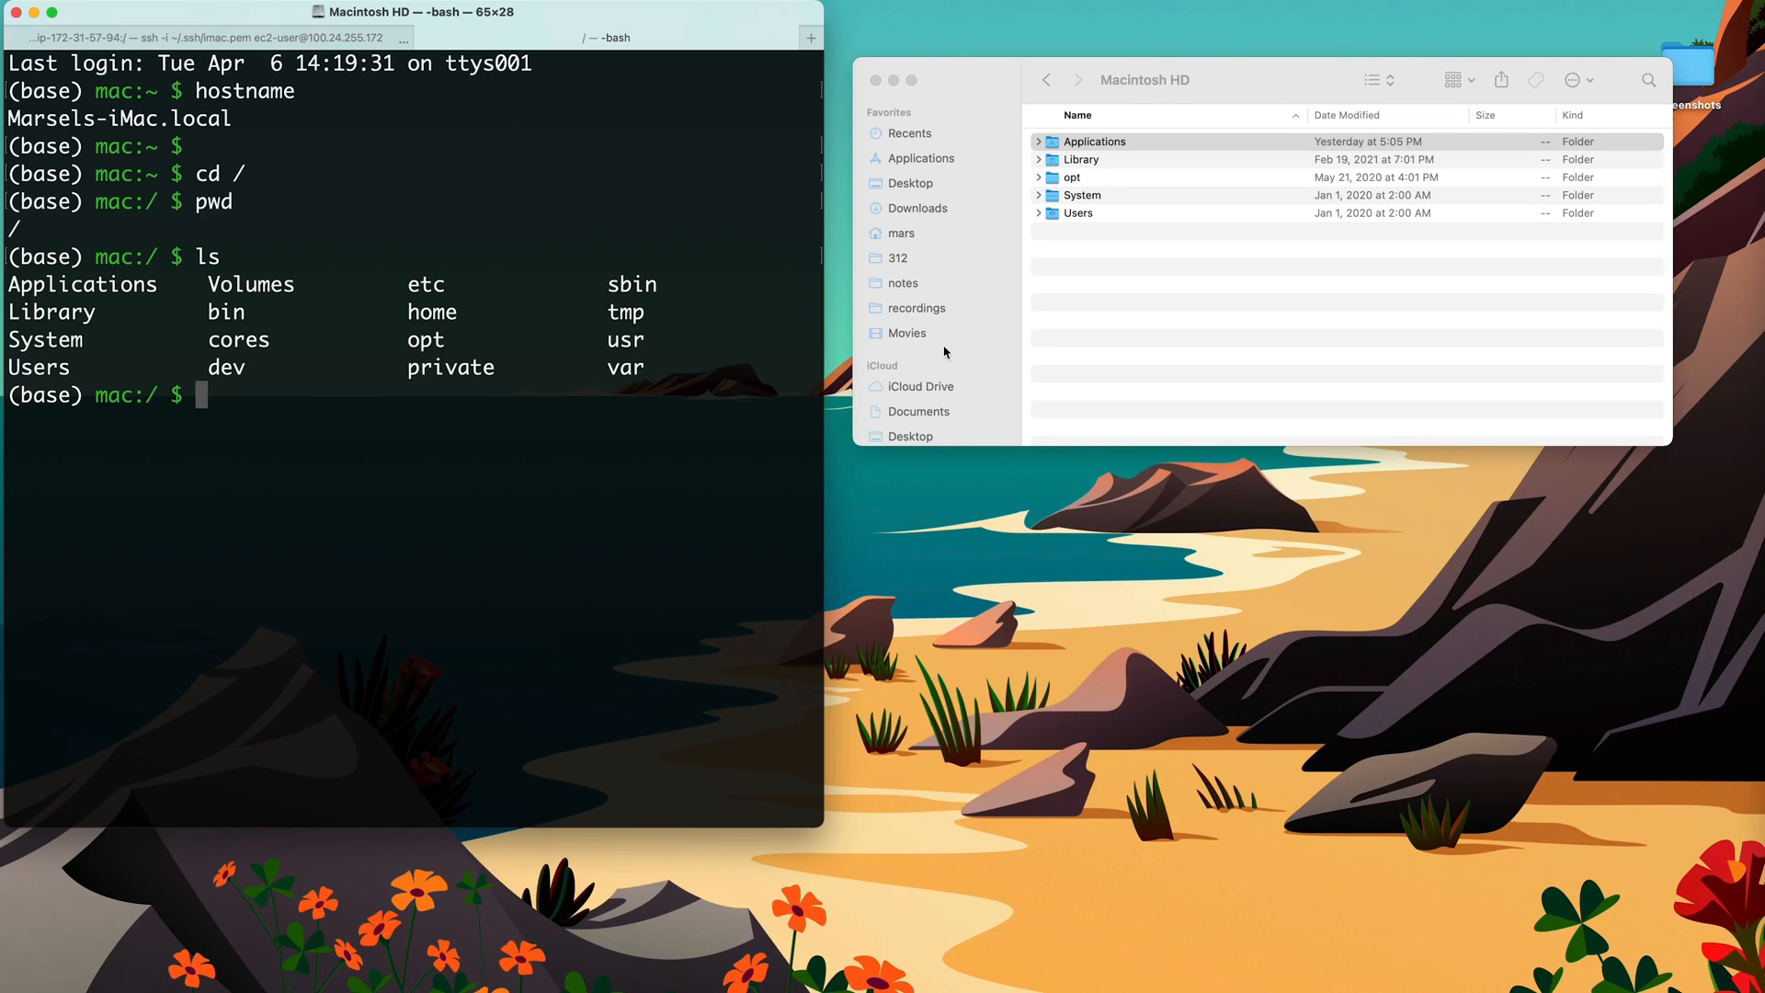
- Run cd Users and list it, showing Guest, Shared, greenguest-permanent and mars
{"action": "type", "text": "cd"}
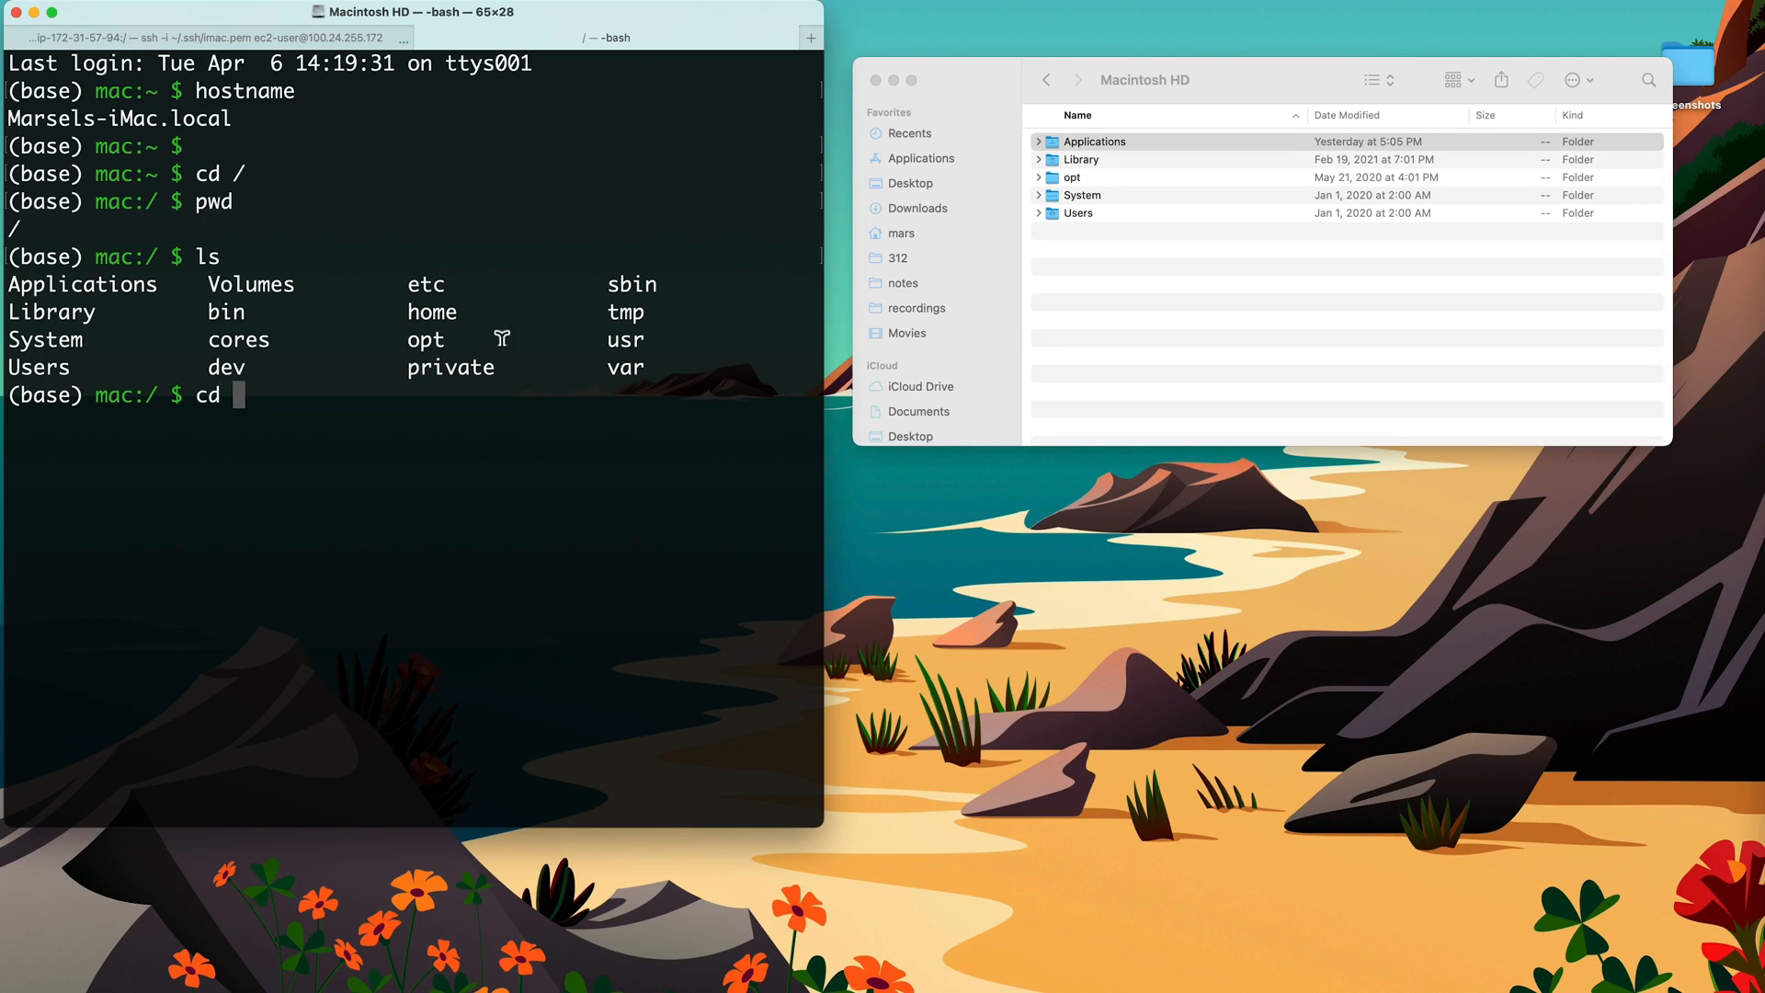
{"action": "type", "text": "Users"}
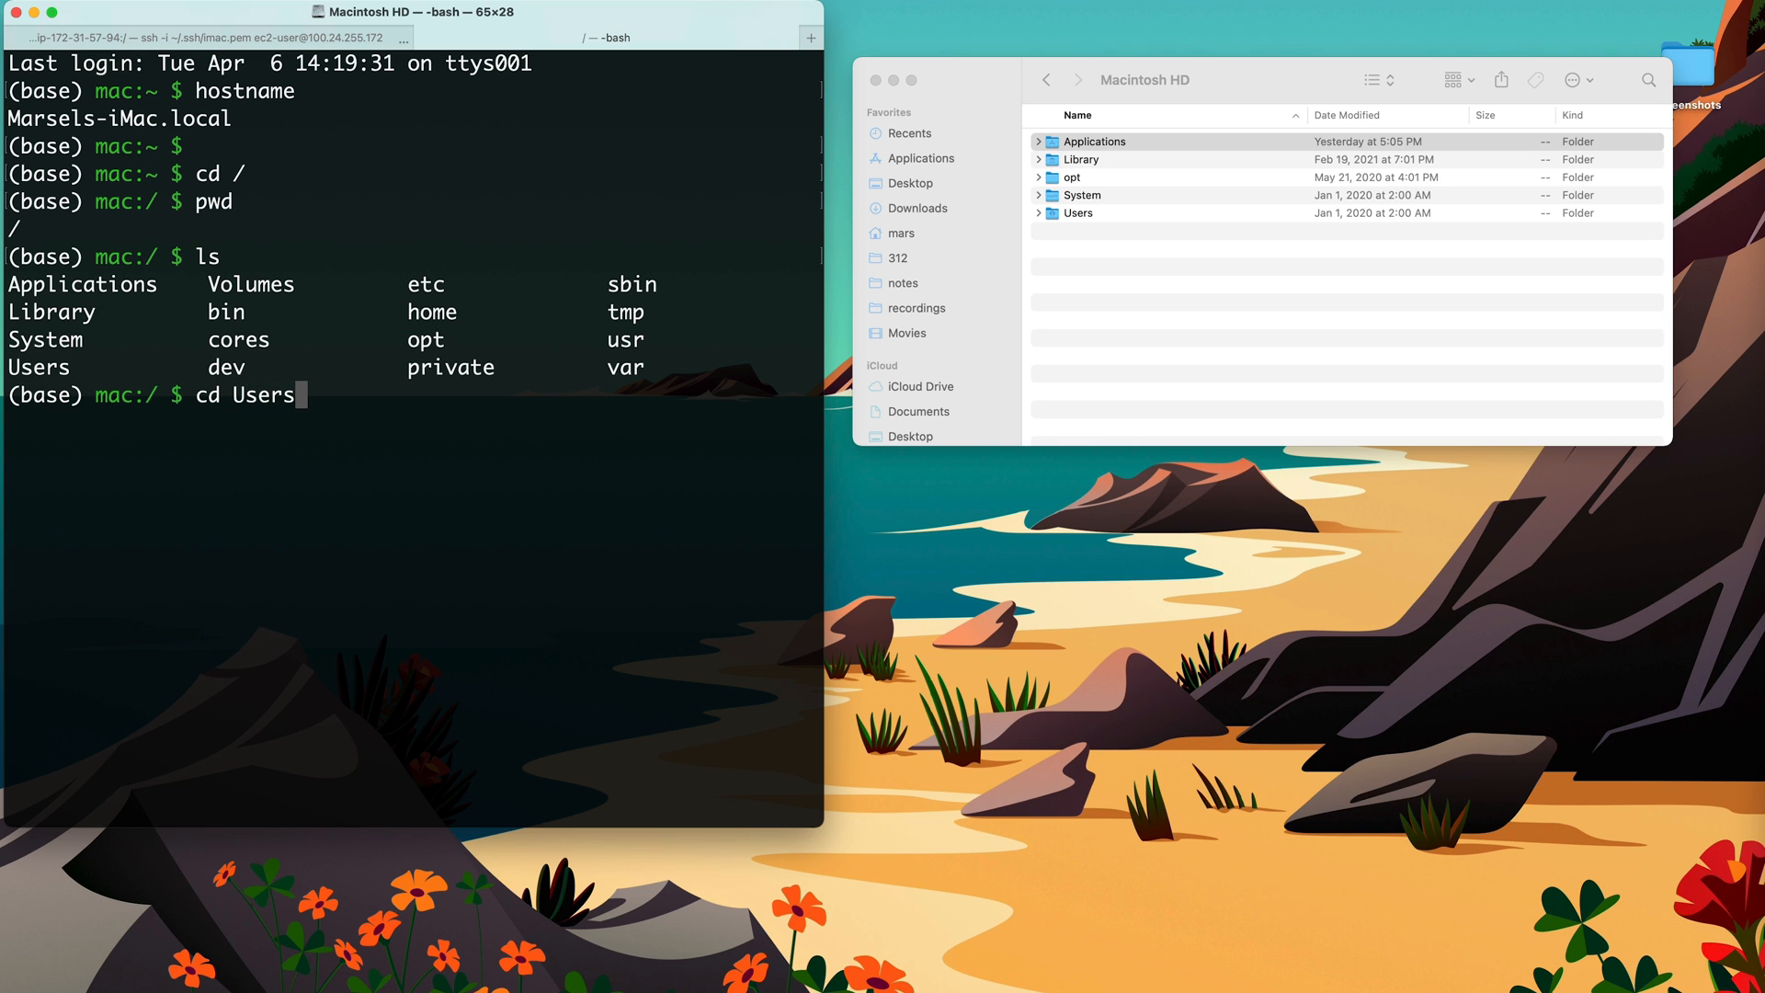
{"action": "key", "text": "Return"}
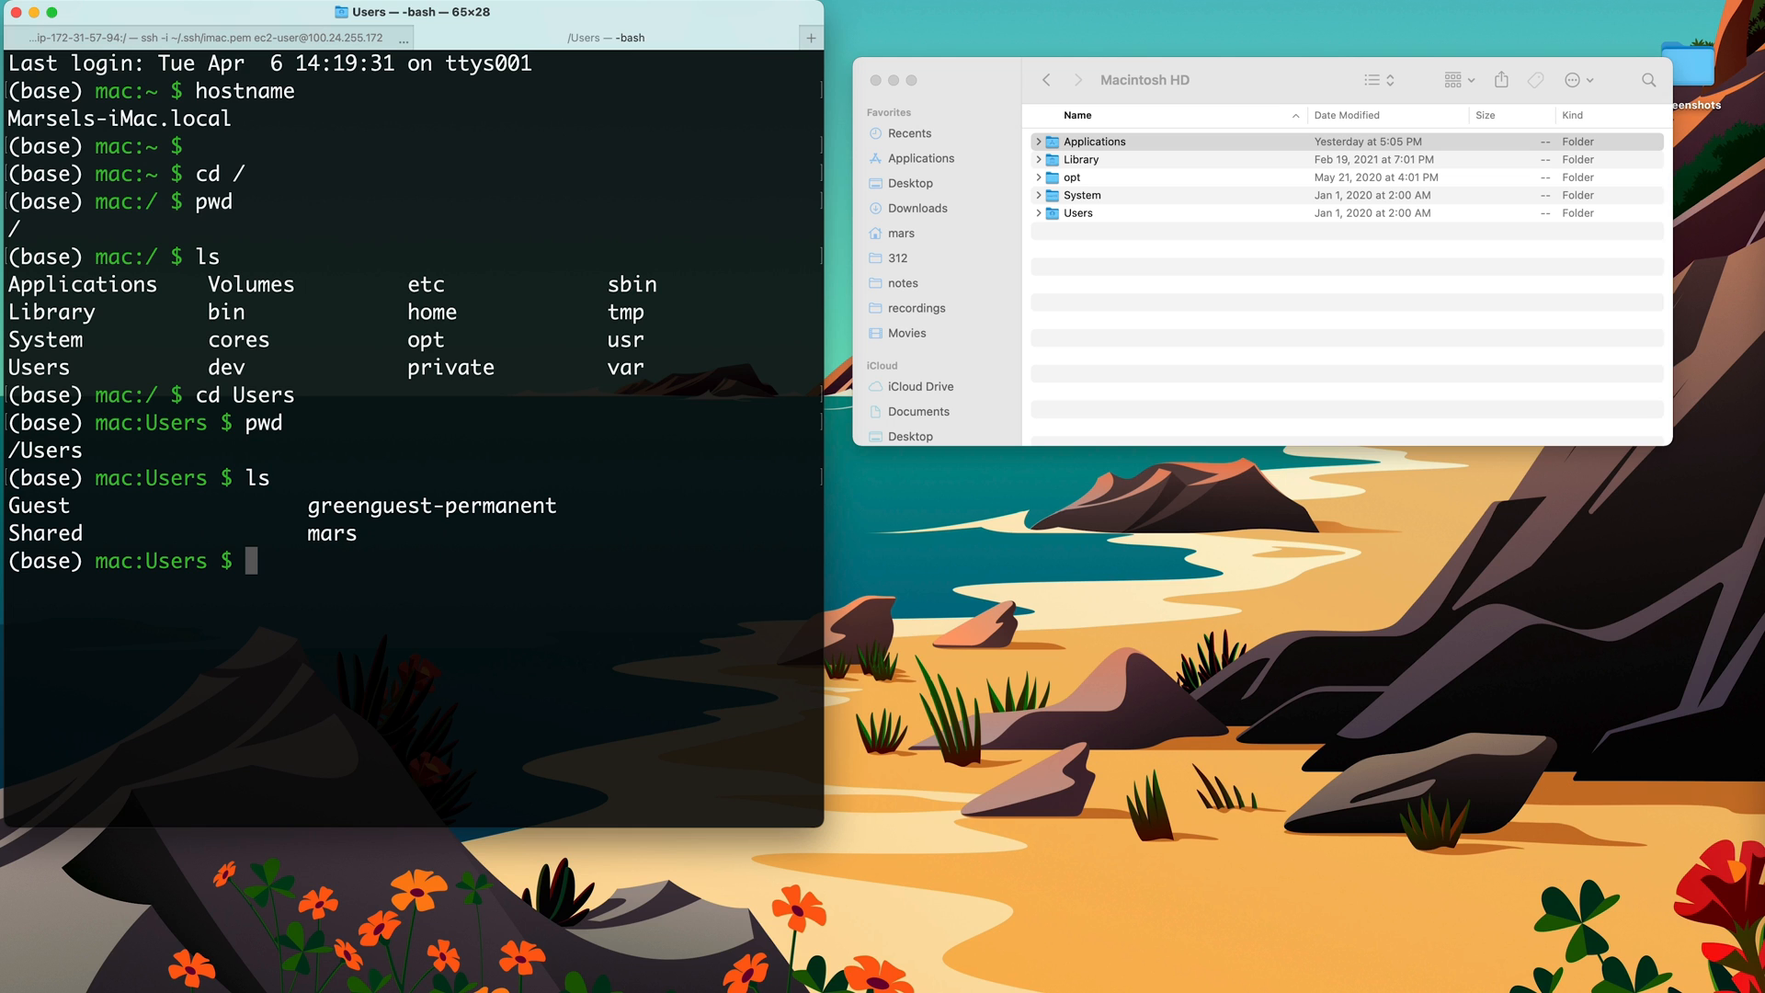
{"action": "double_click", "coordinate": [37, 504]}
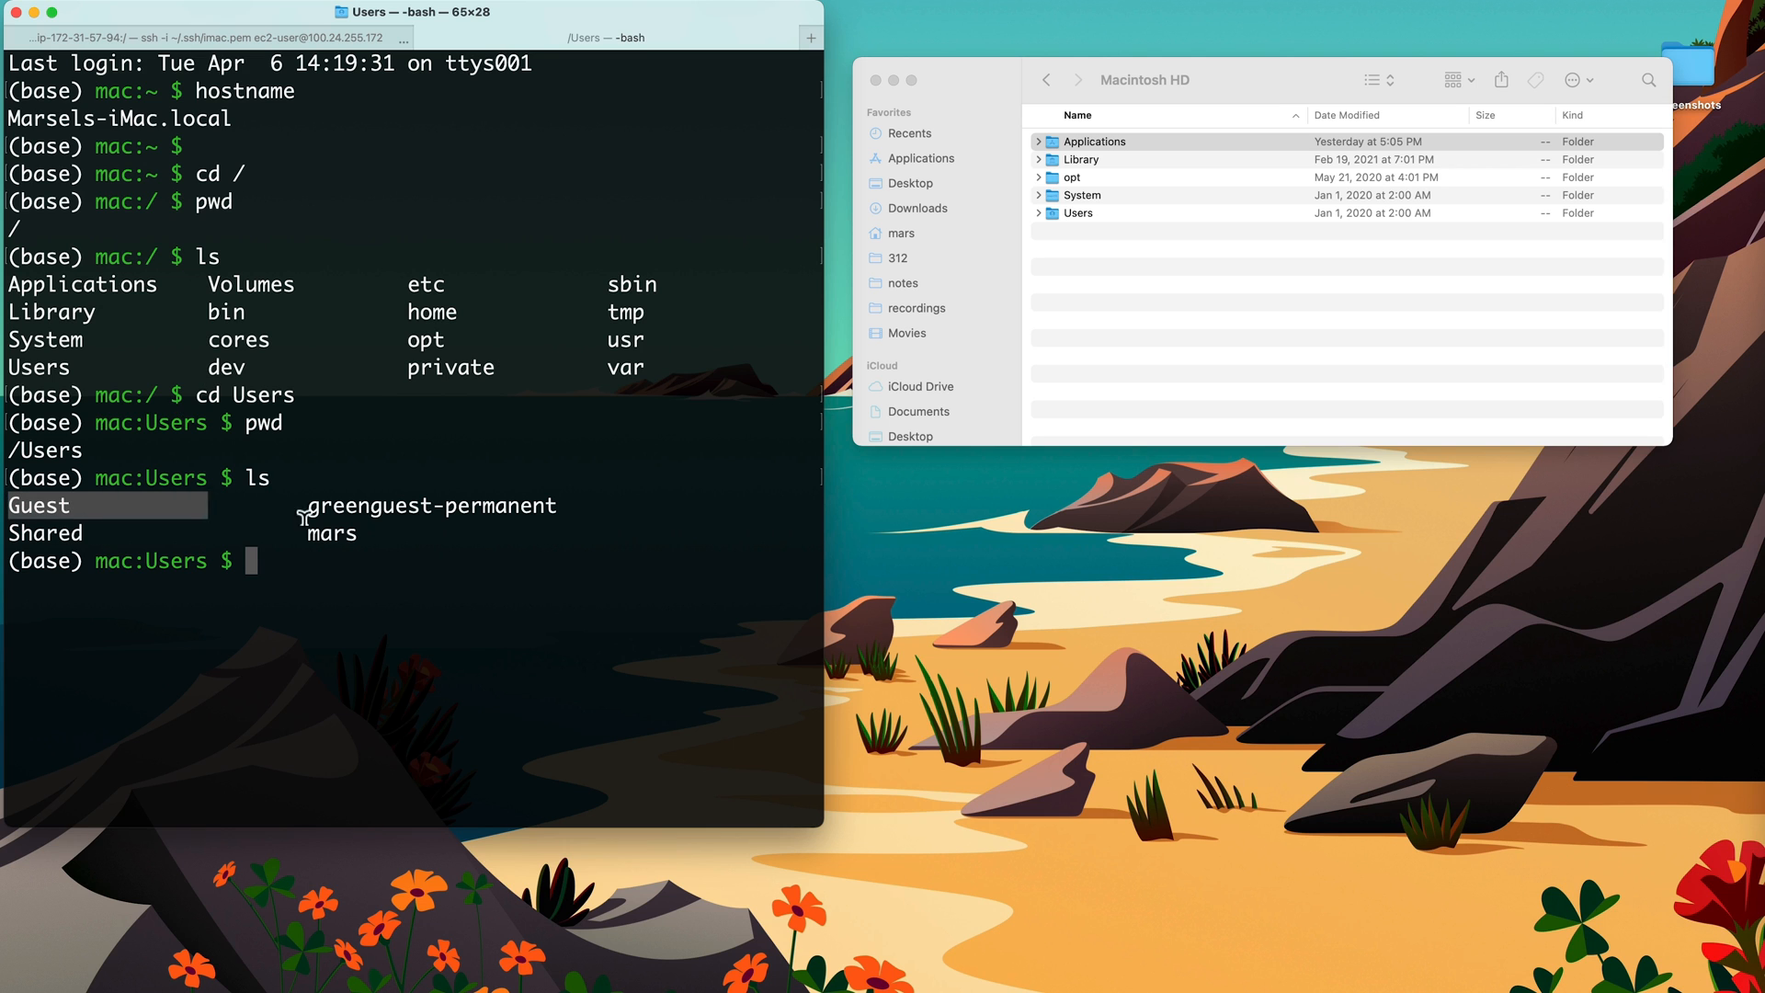
{"action": "left_click", "coordinate": [1092, 141]}
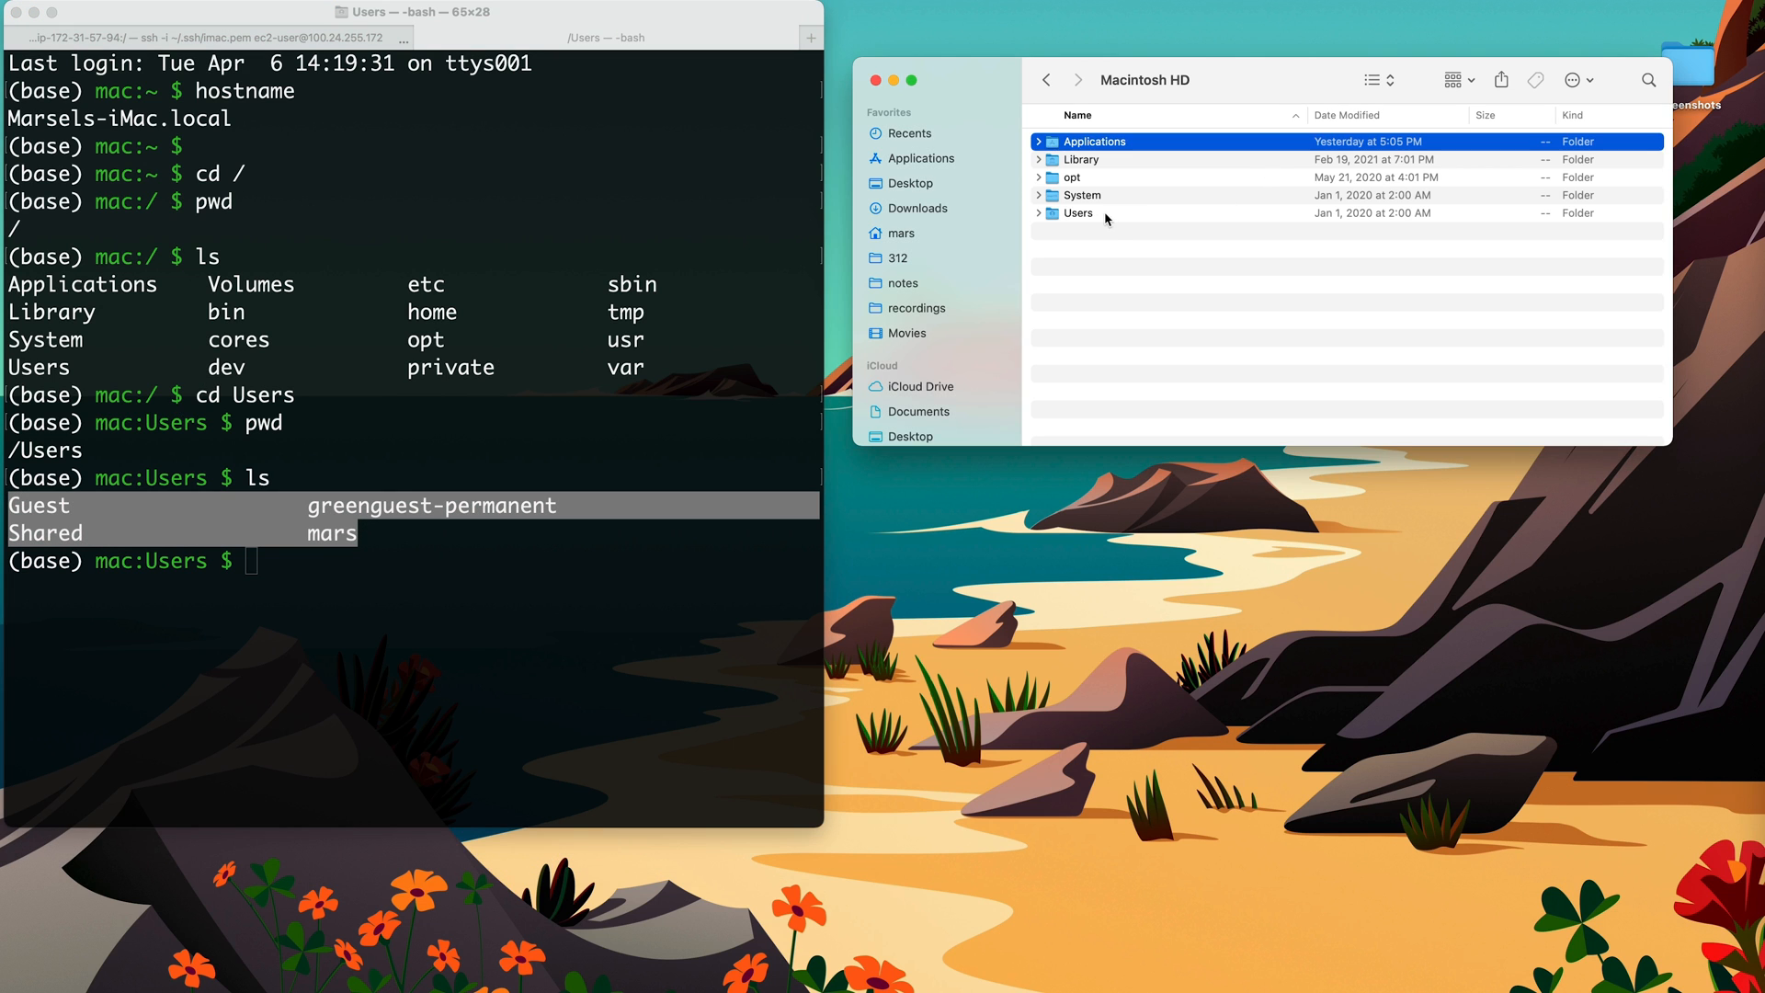
- Open Users in Finder's Macintosh HD list to match the shell's listing
{"action": "double_click", "coordinate": [1078, 214]}
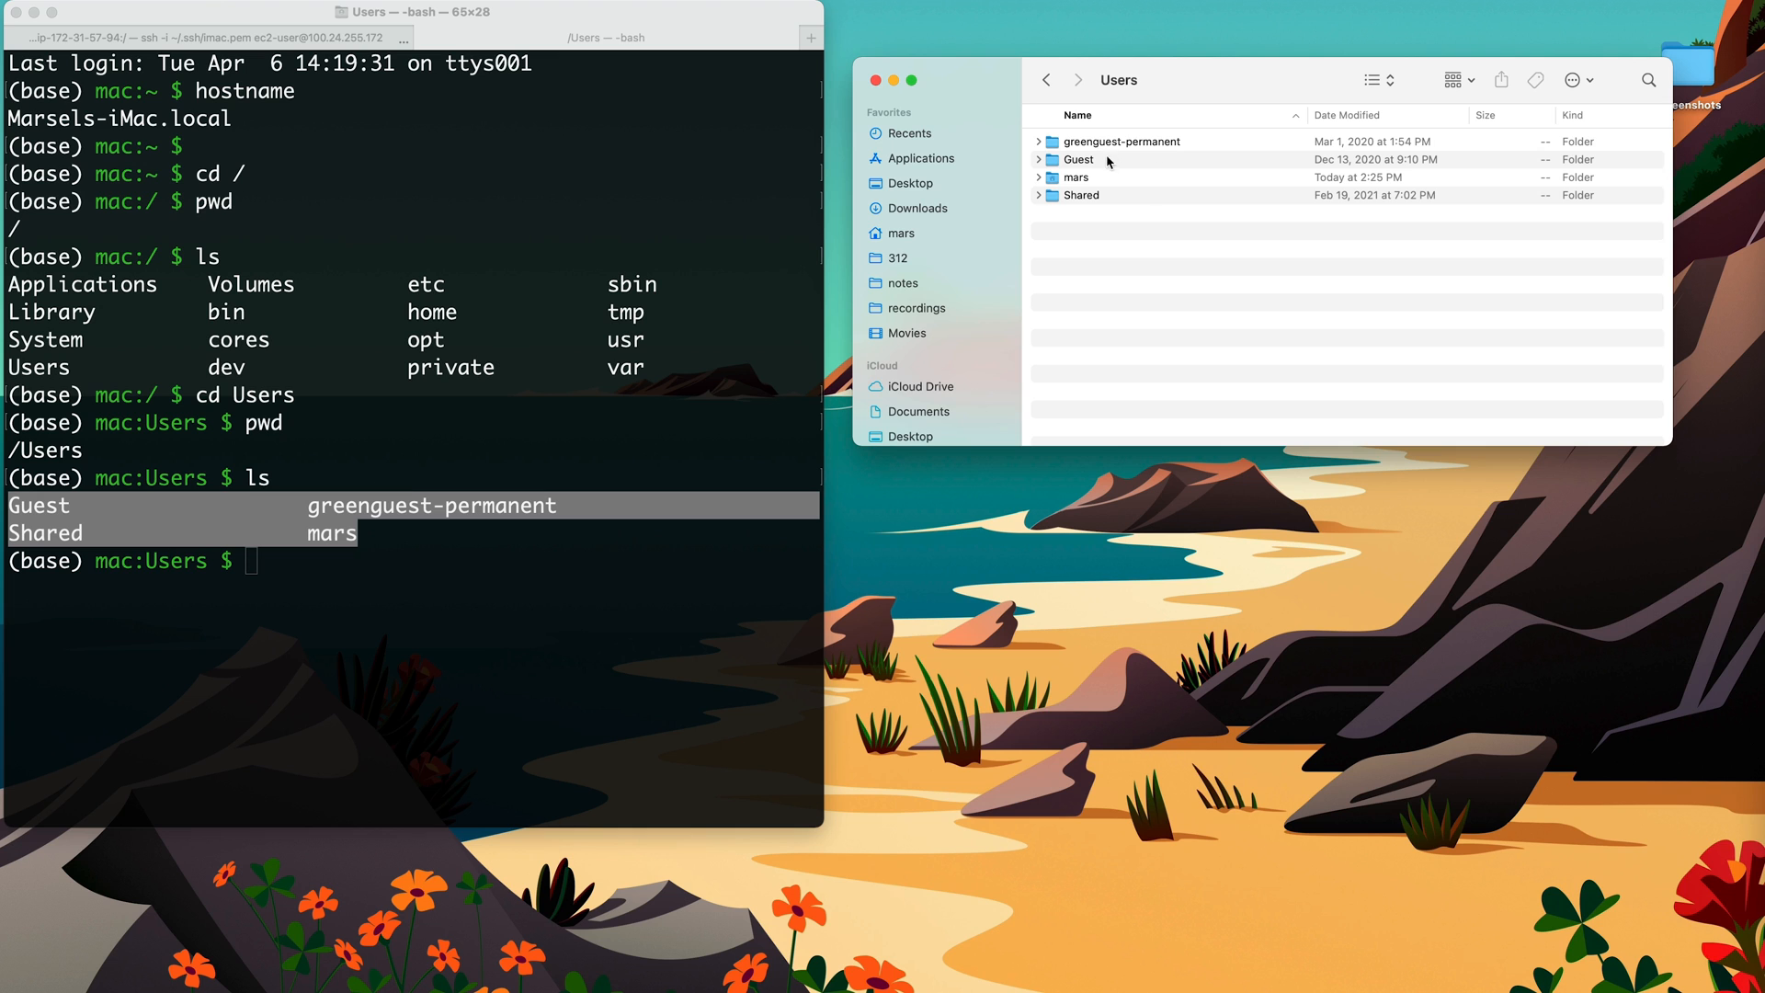
{"action": "mouse_move", "coordinate": [1175, 170]}
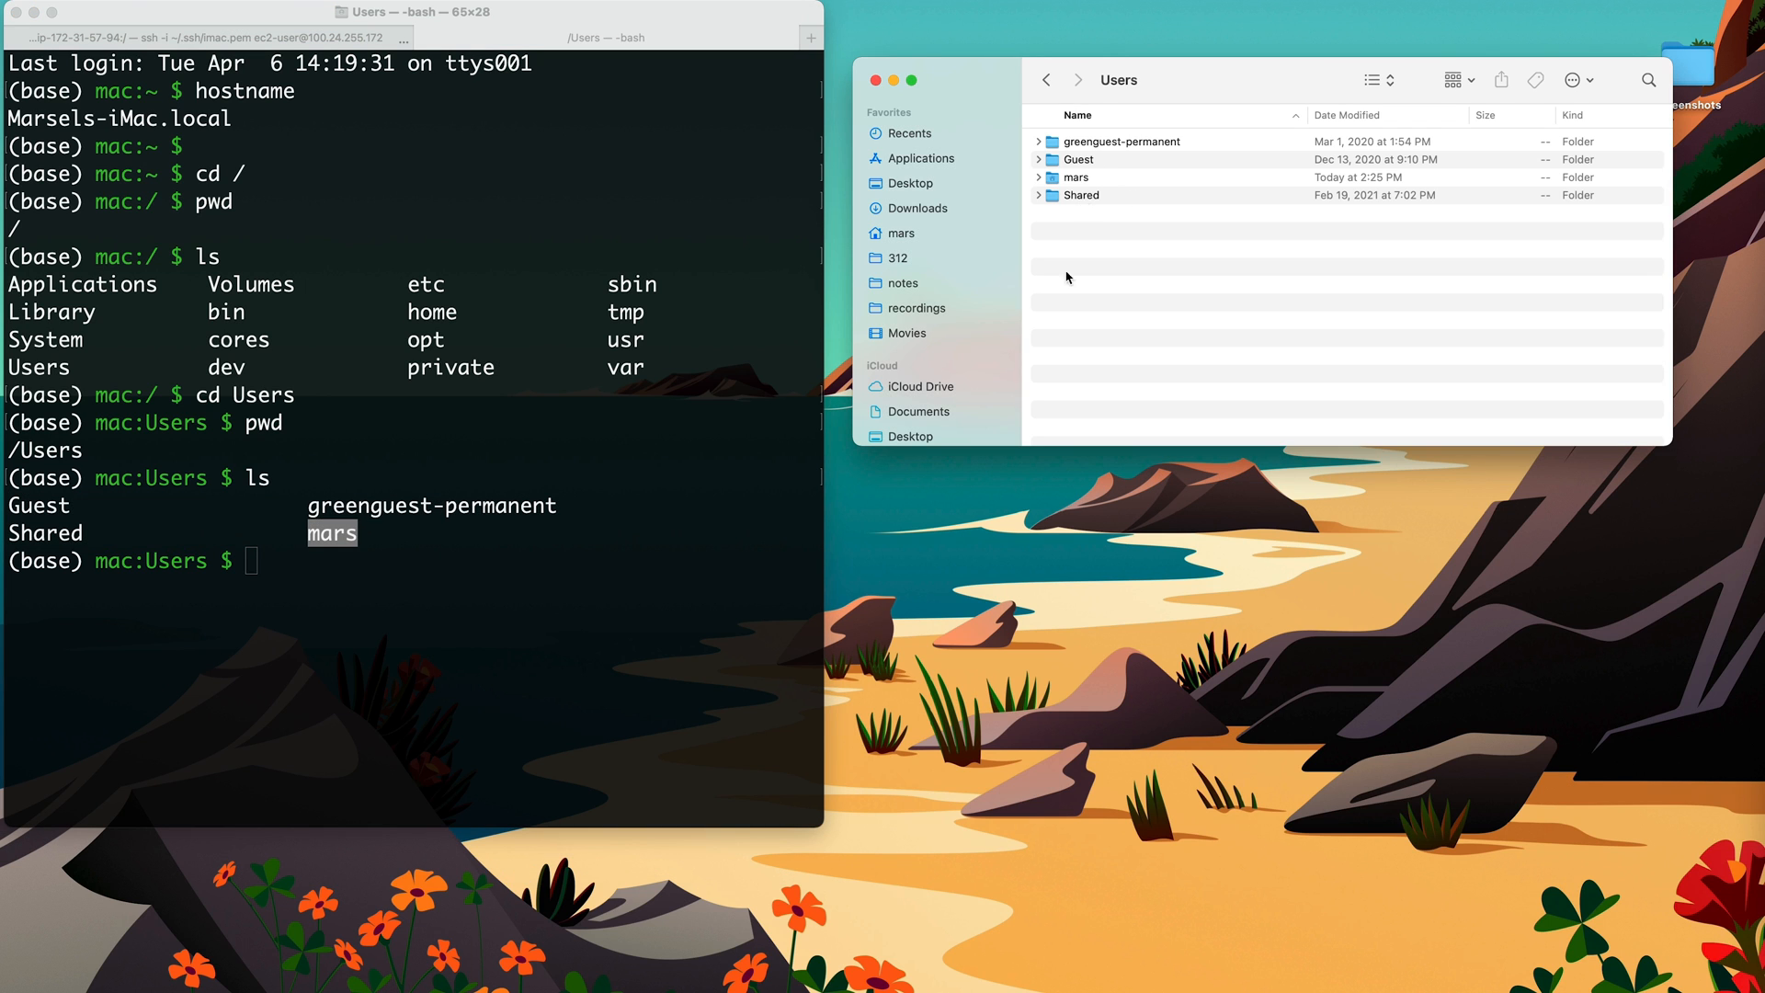
{"action": "mouse_move", "coordinate": [64, 528]}
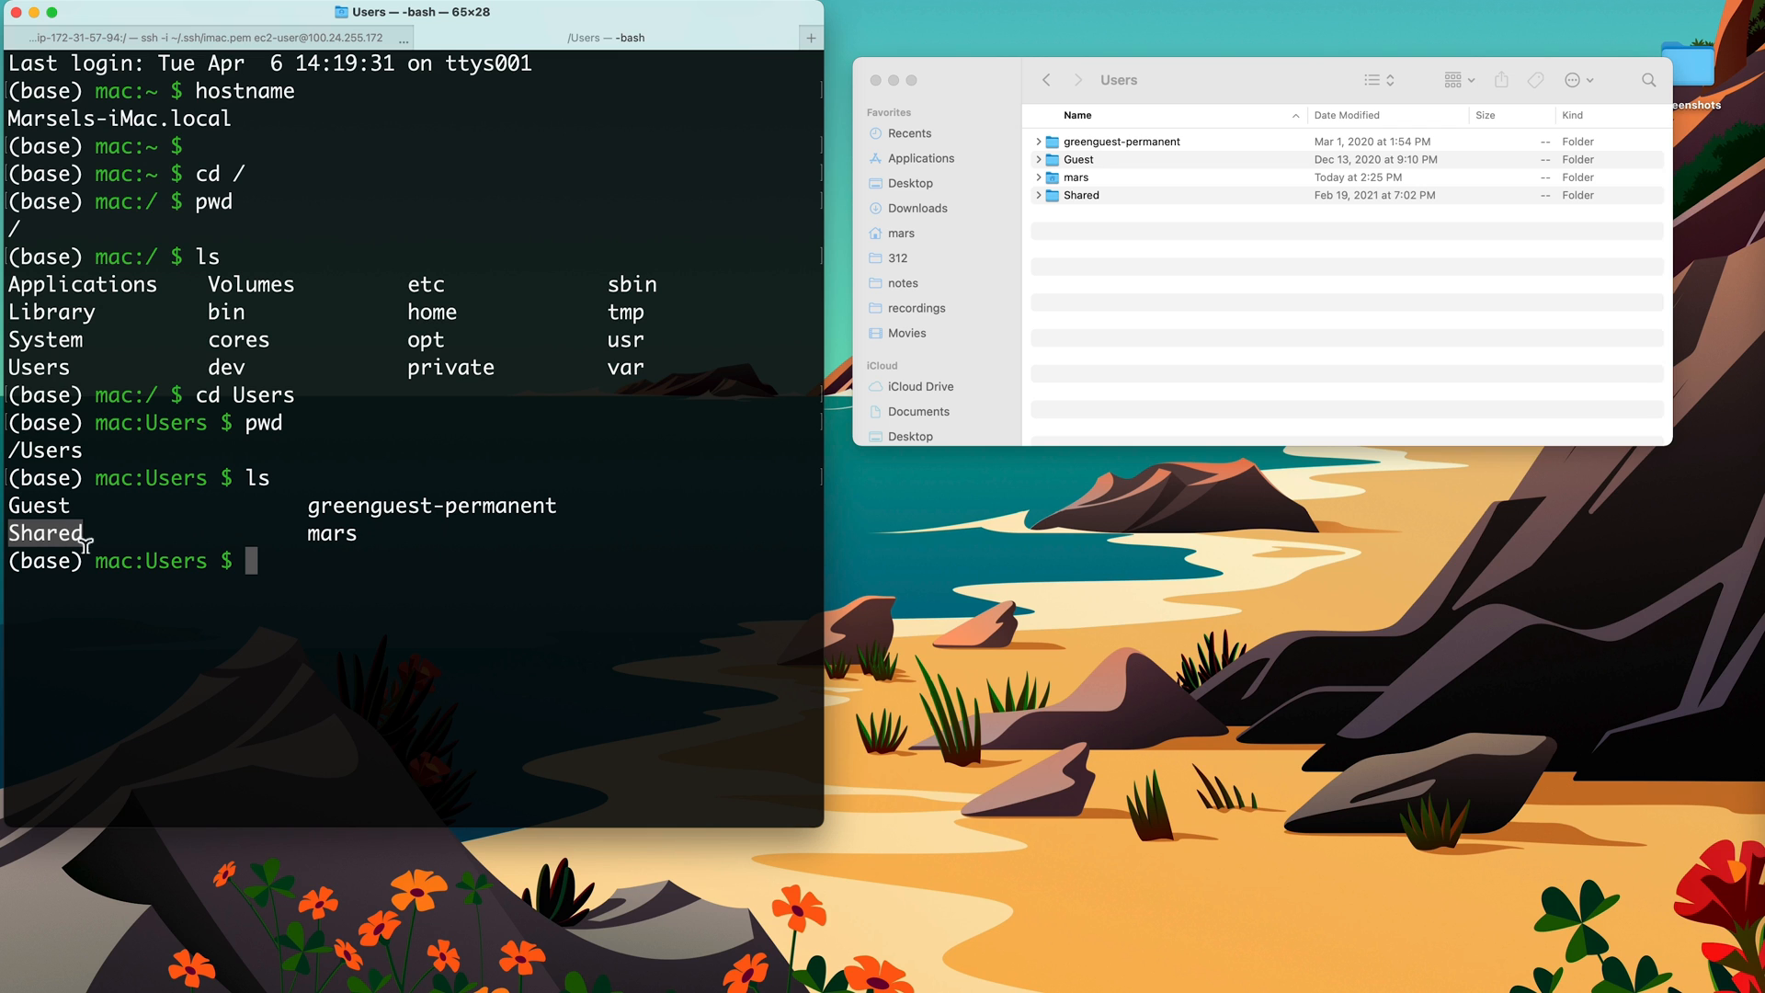
{"action": "mouse_move", "coordinate": [386, 546]}
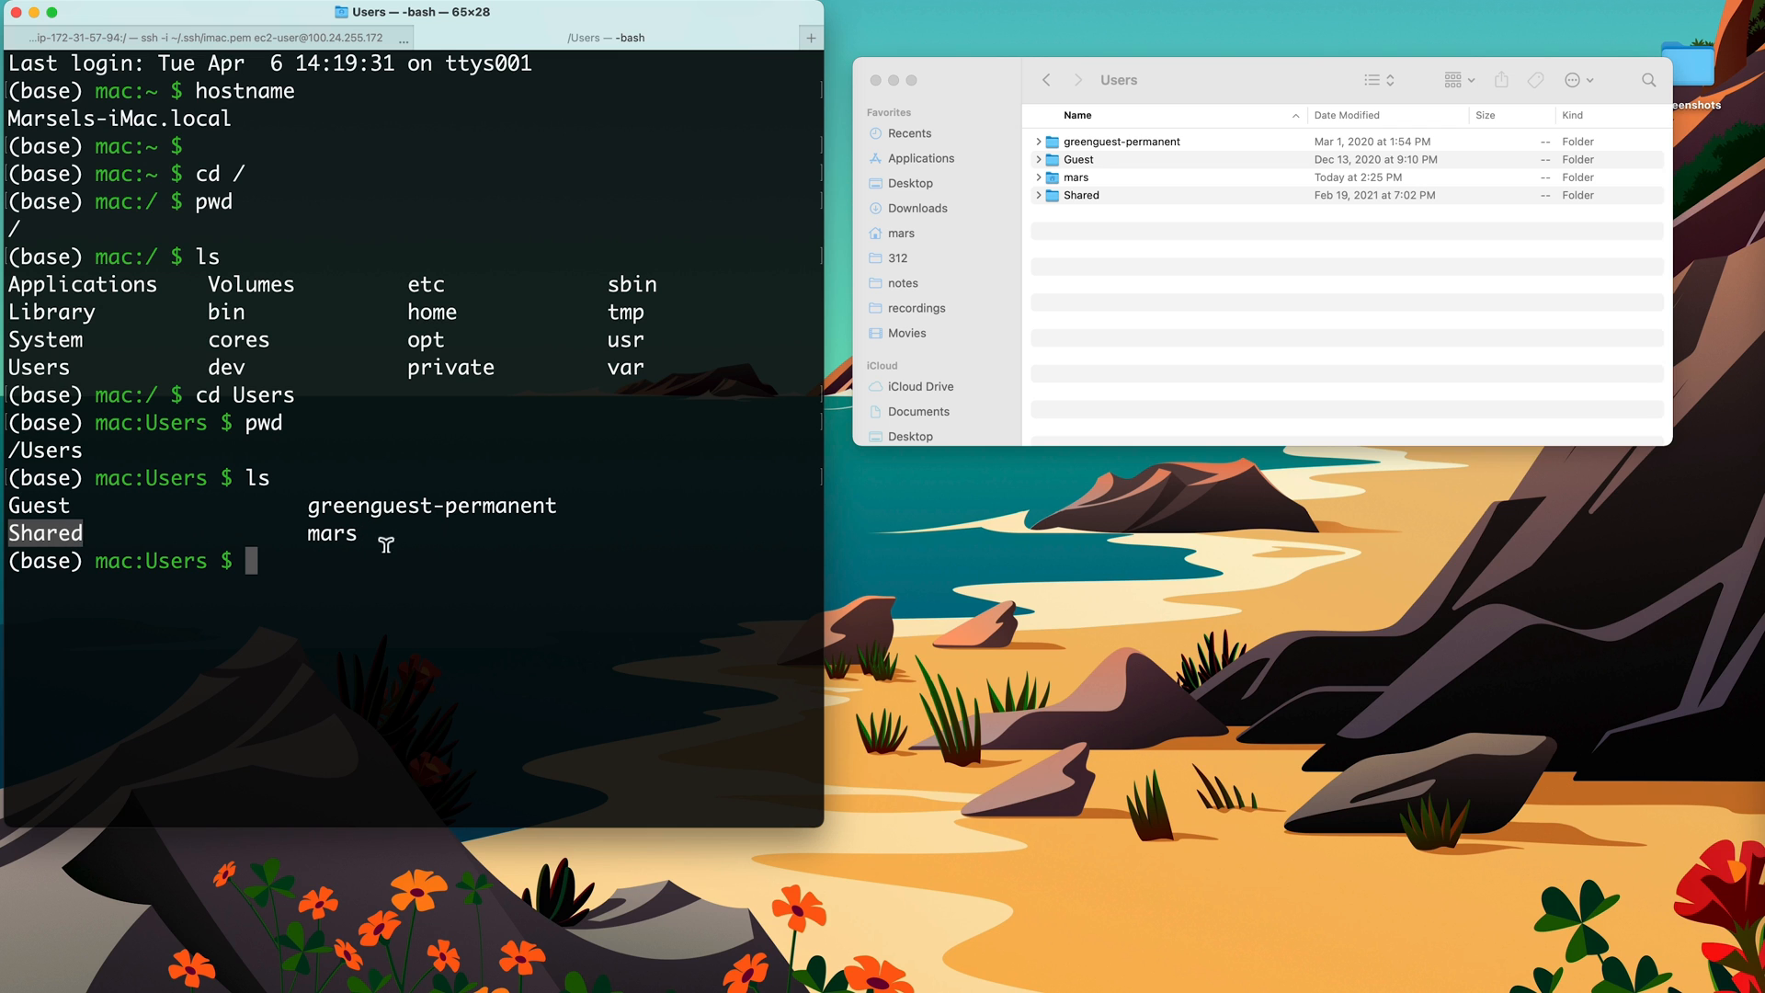
{"action": "mouse_move", "coordinate": [847, 315]}
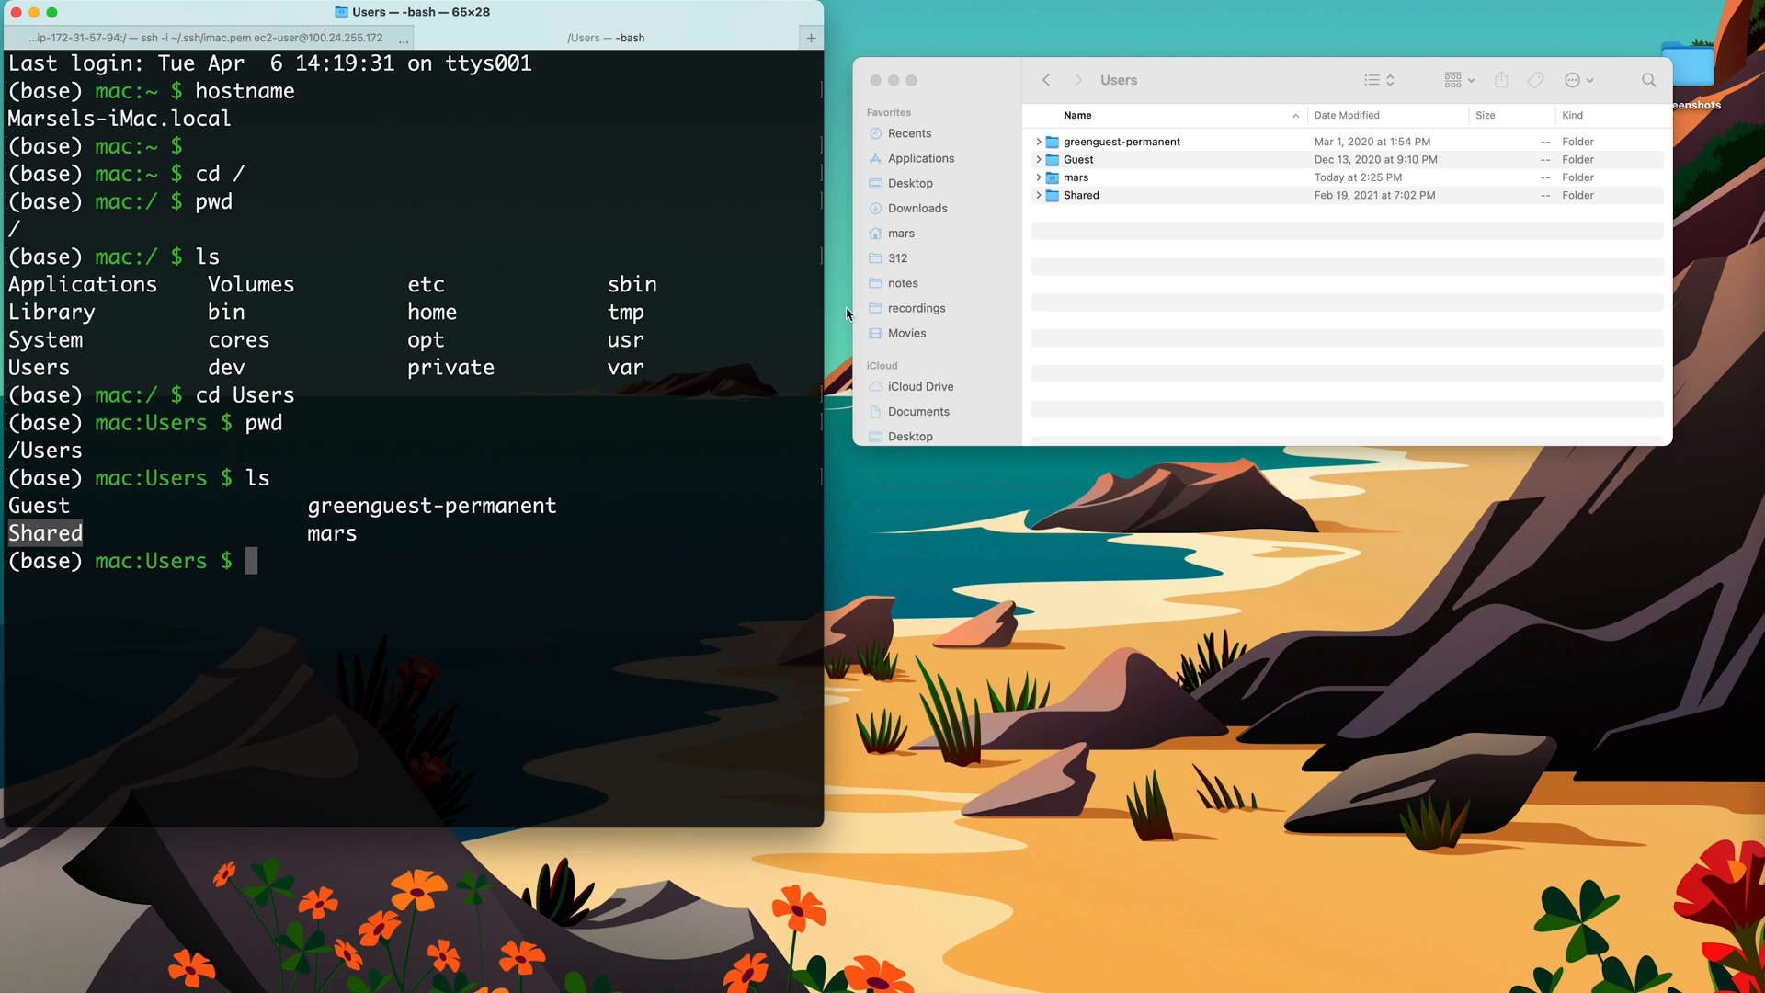
- Run cd mars, pwd showing /Users/mars, and ls listing Desktop, Documents, Downloads
{"action": "type", "text": "cd"}
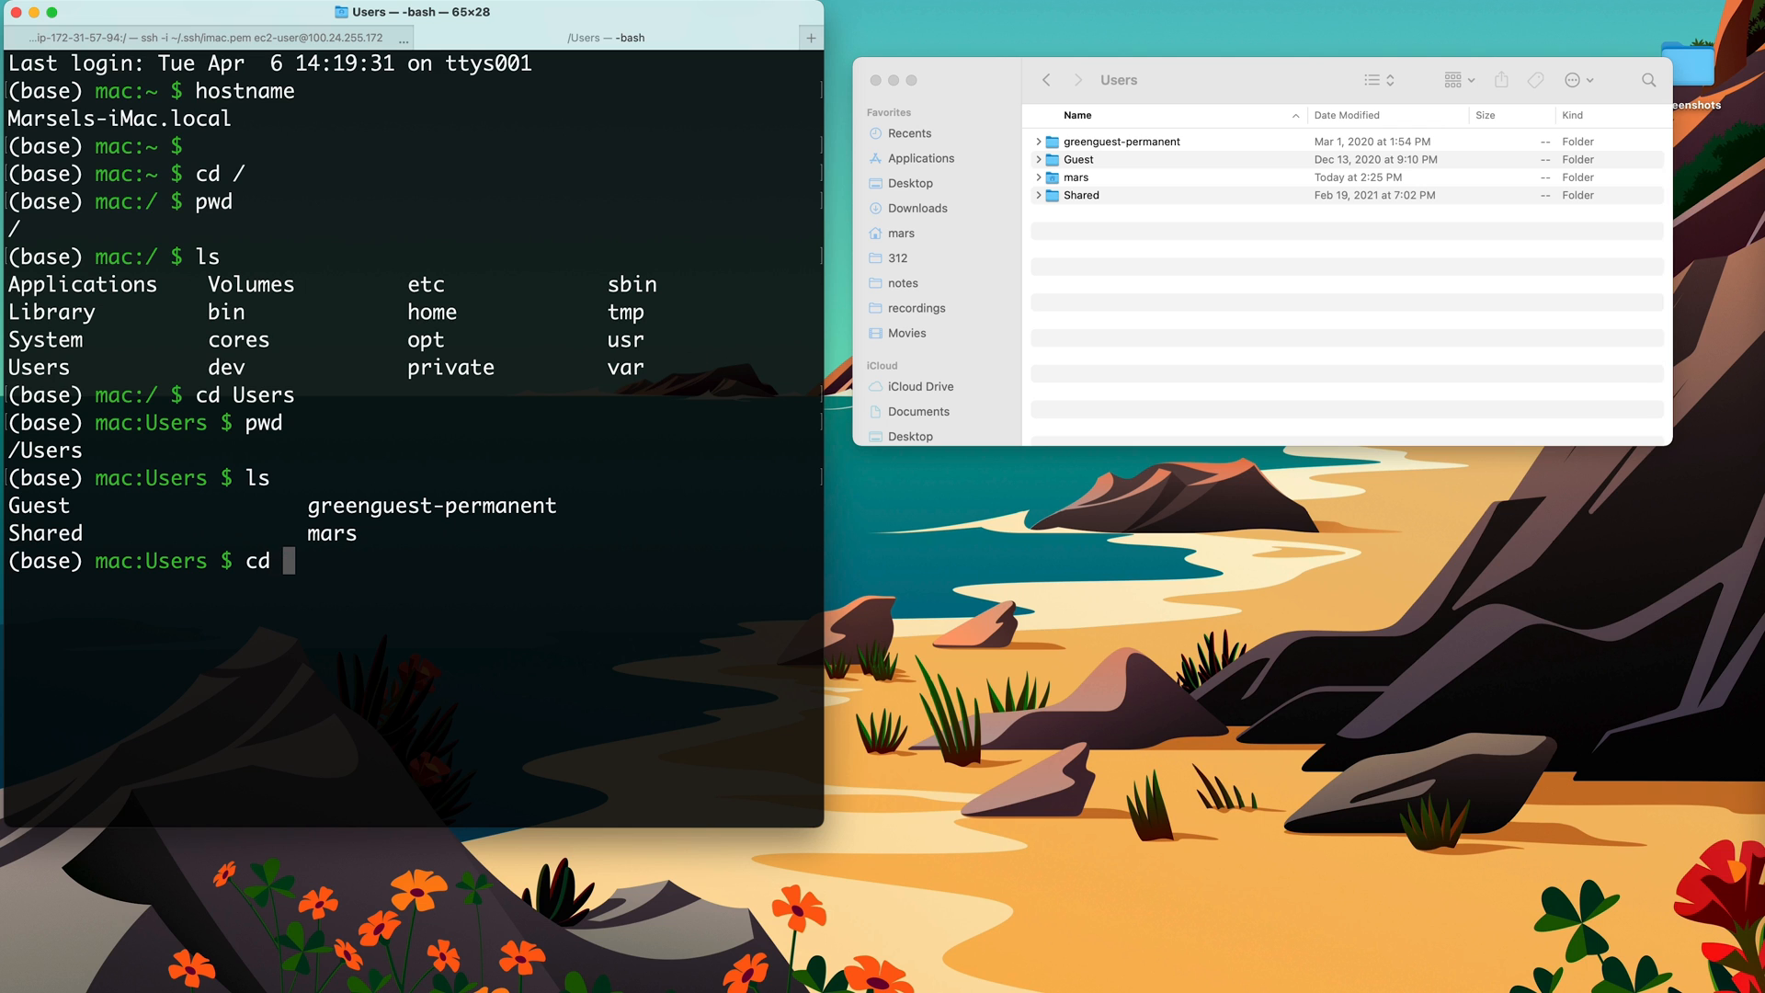
{"action": "key", "text": "Return"}
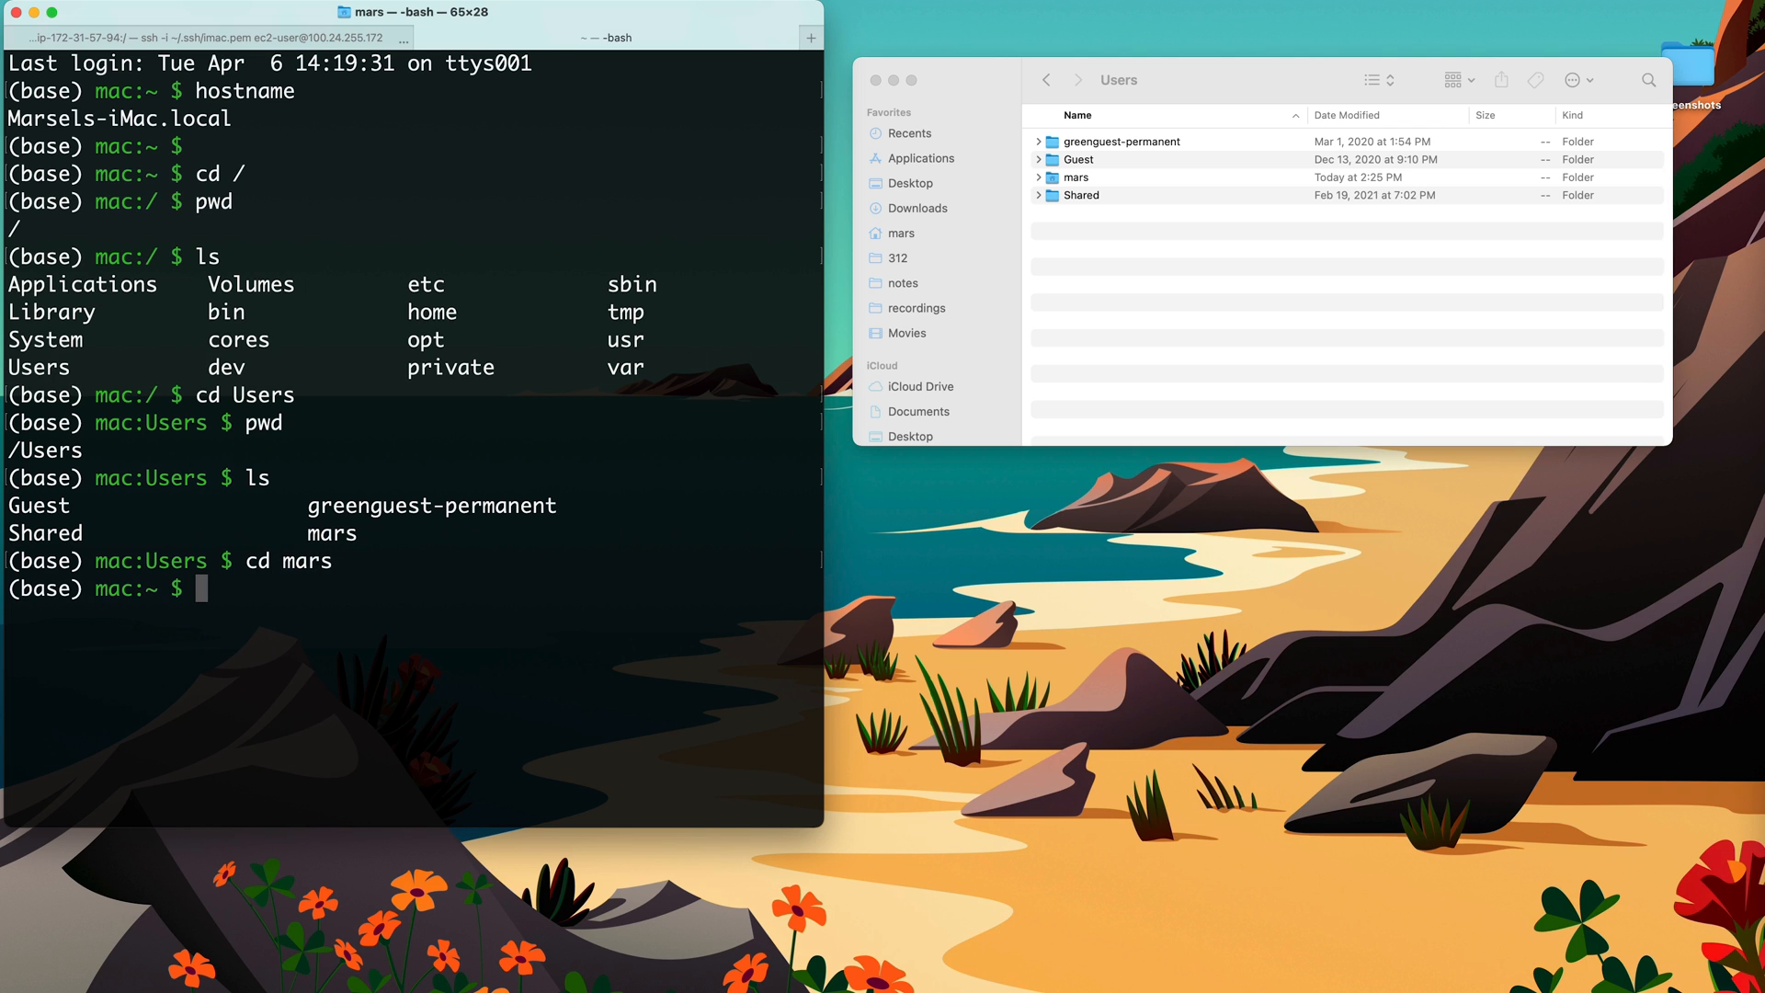
{"action": "type", "text": "pwd"}
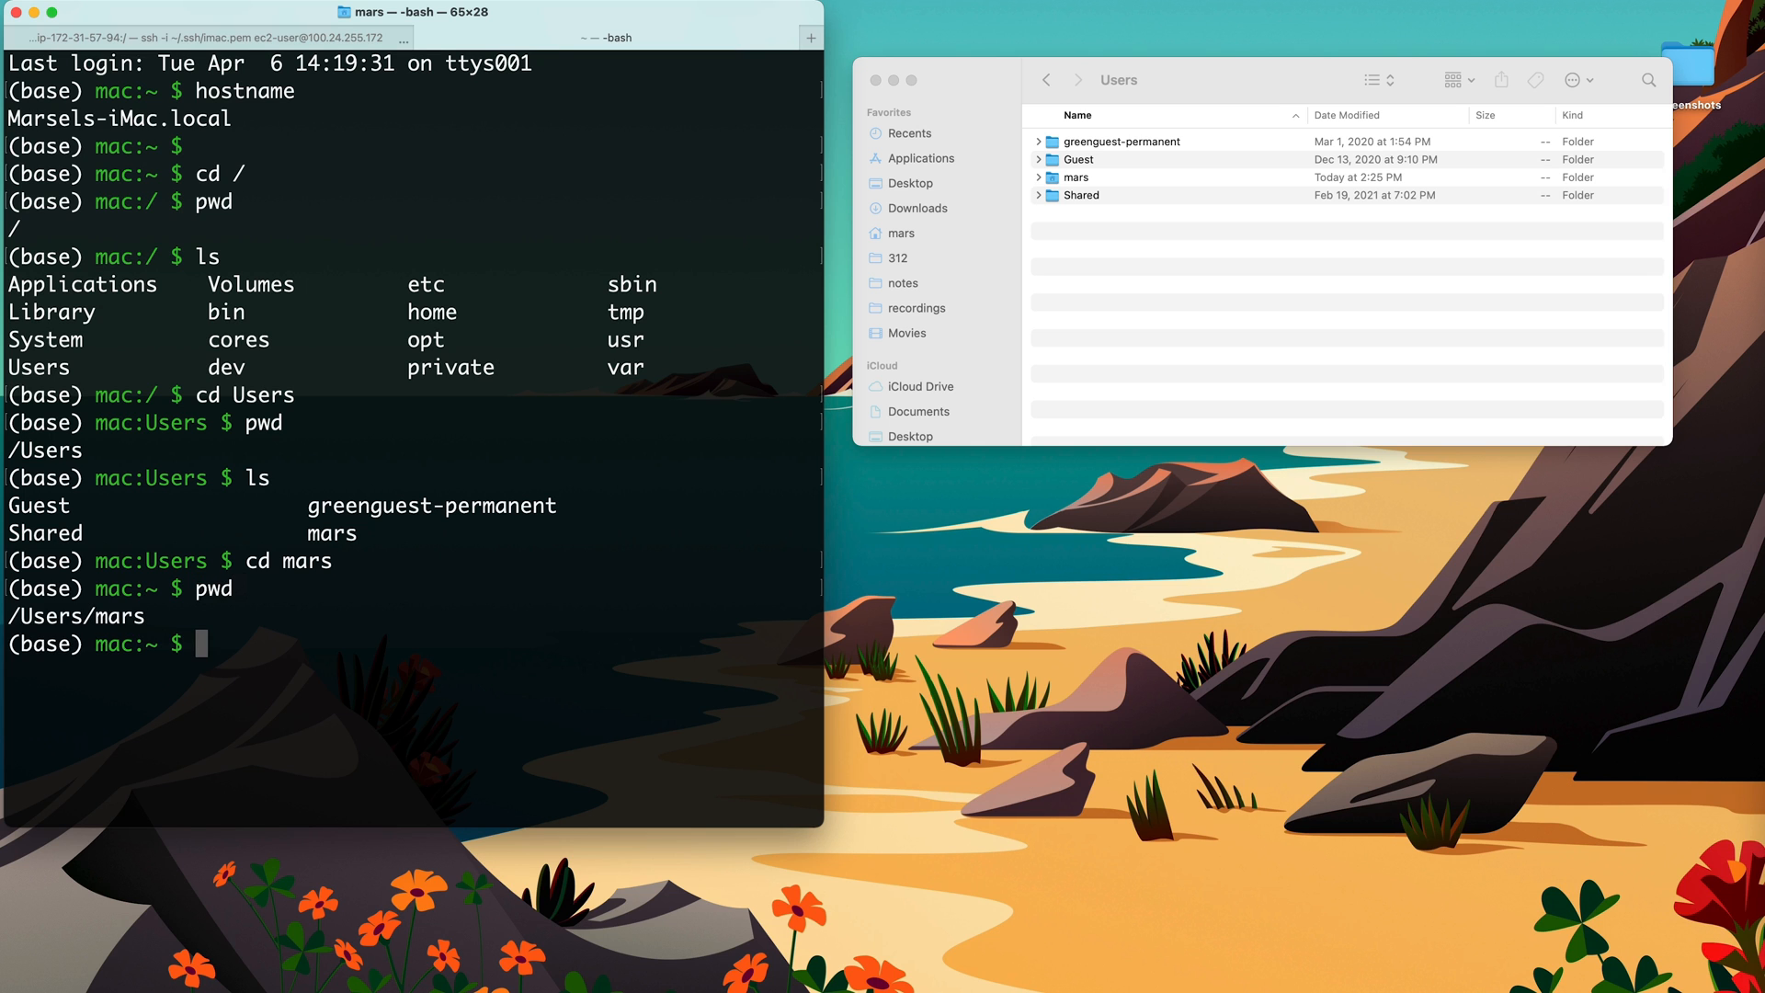
{"action": "type", "text": "ls"}
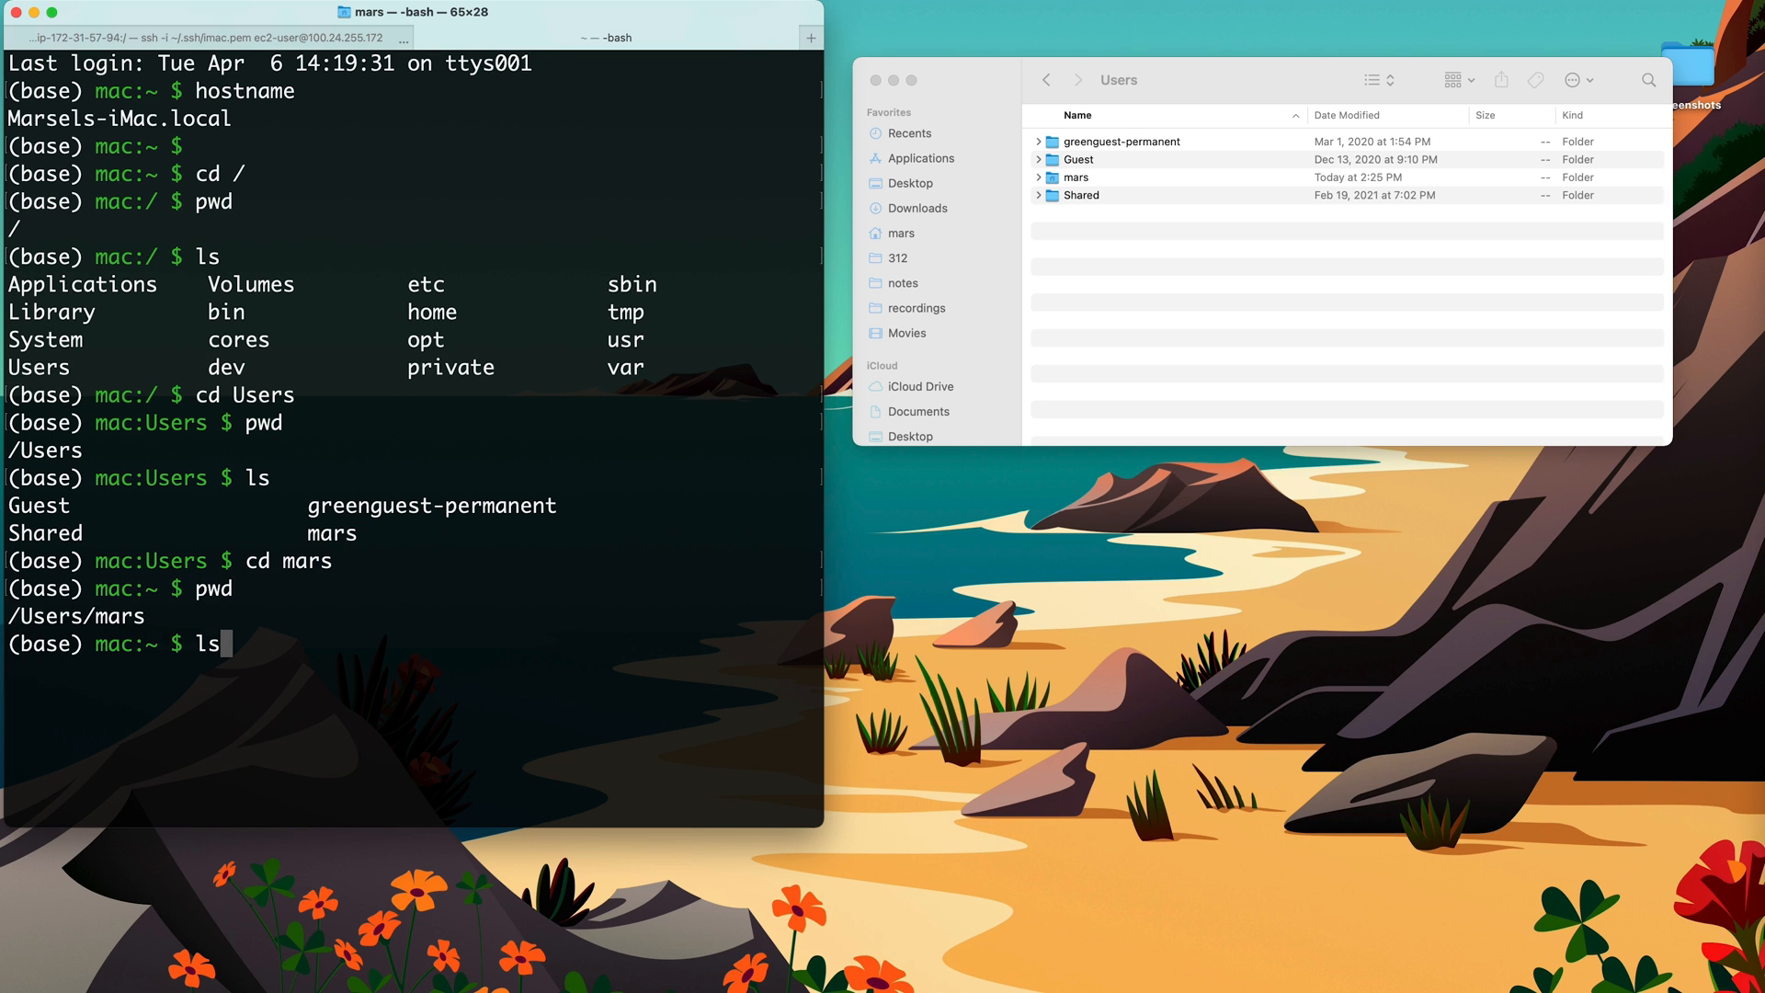
{"action": "key", "text": "Return"}
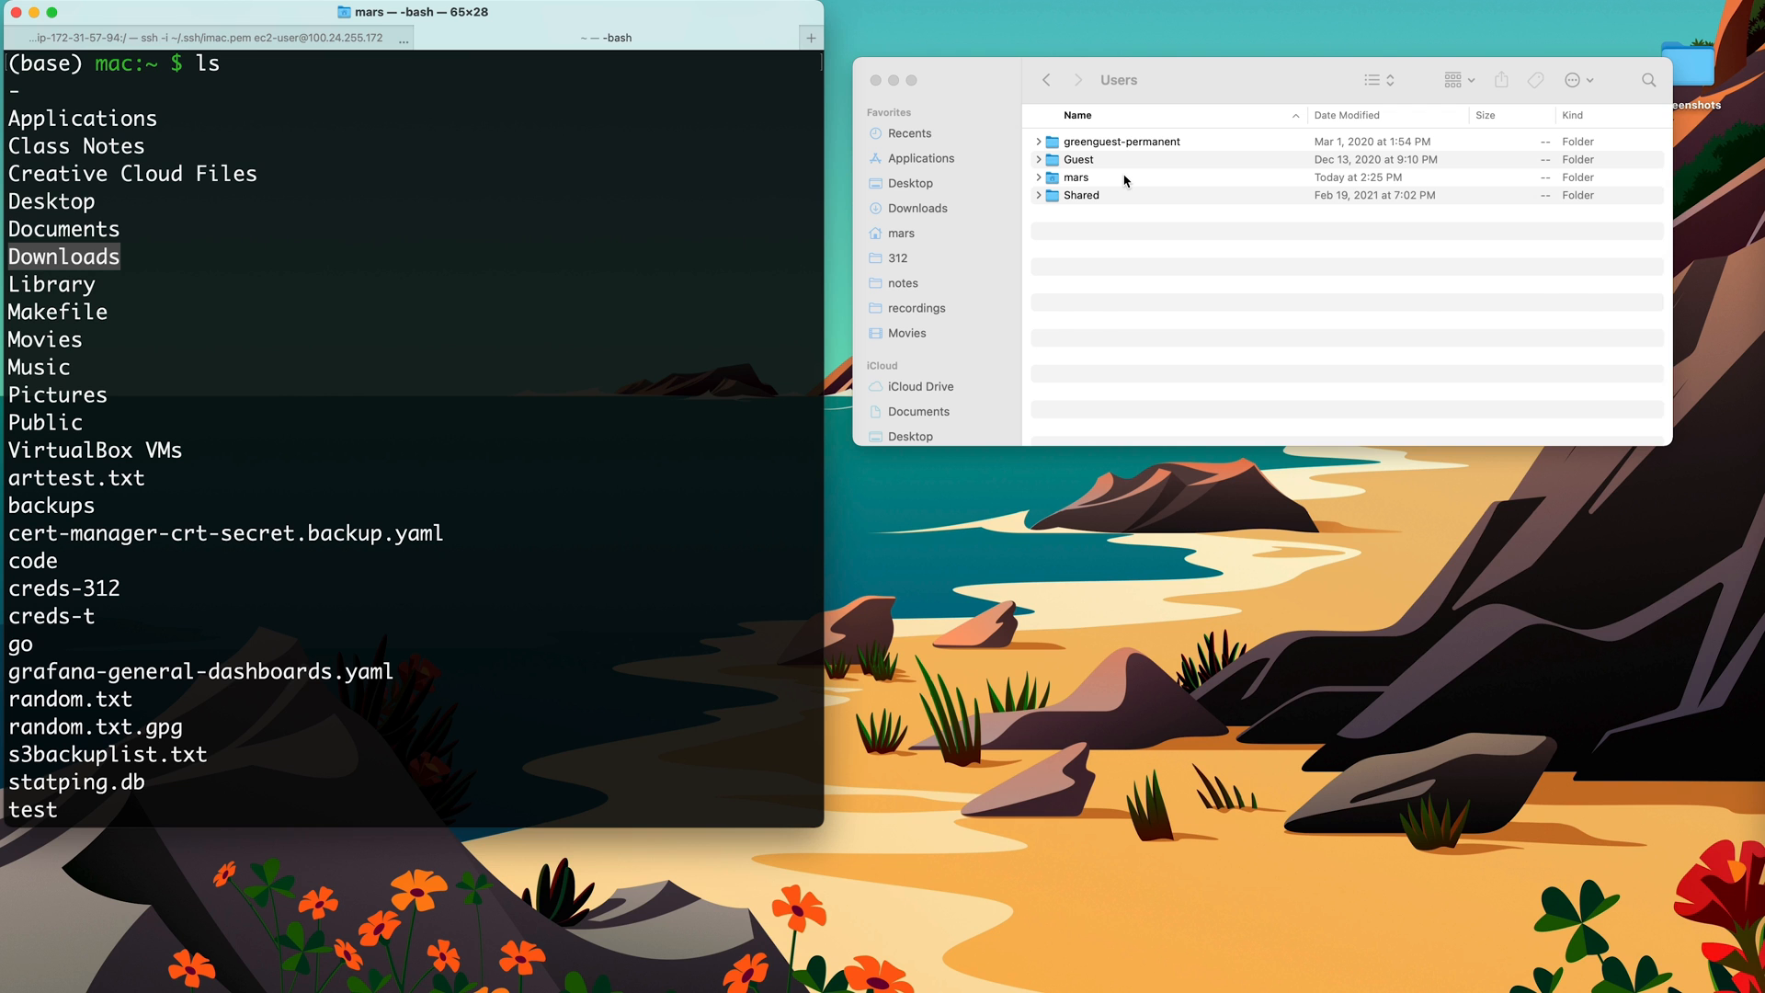
- Open mars in Finder and scroll its listing of Applications, backups, Downloads, Makefile
{"action": "double_click", "coordinate": [1075, 176]}
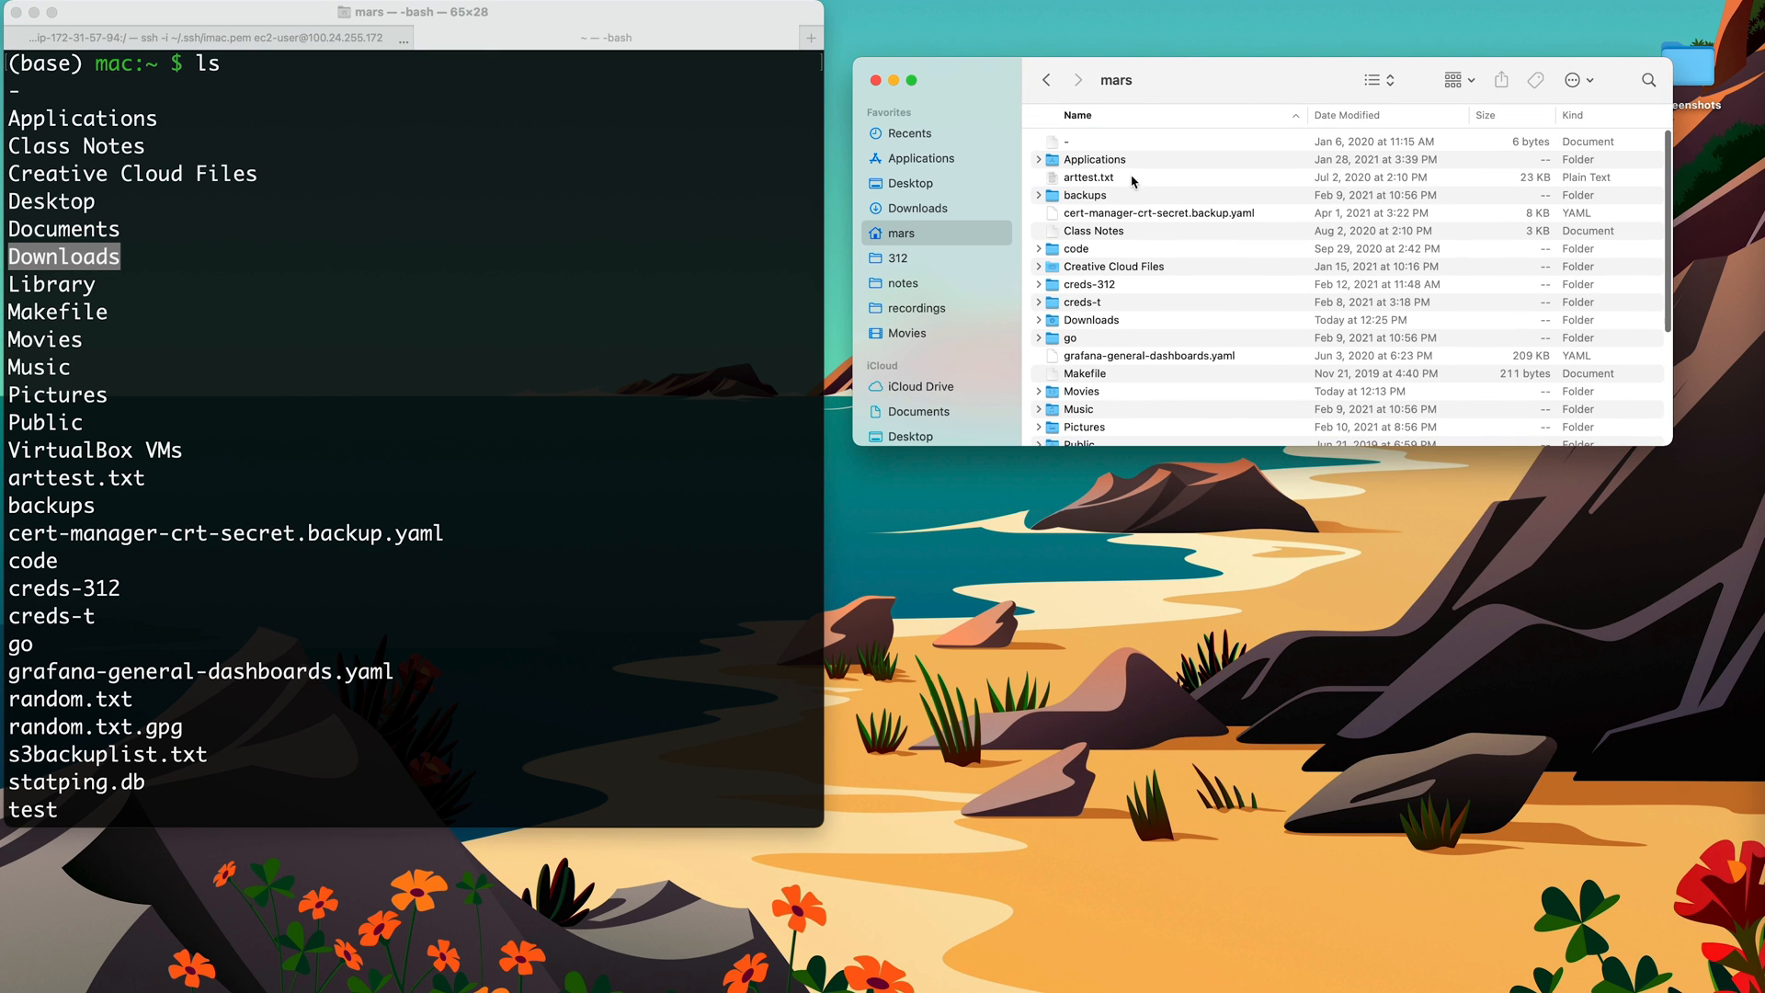
{"action": "scroll", "scroll_direction": "down", "scroll_amount": 3}
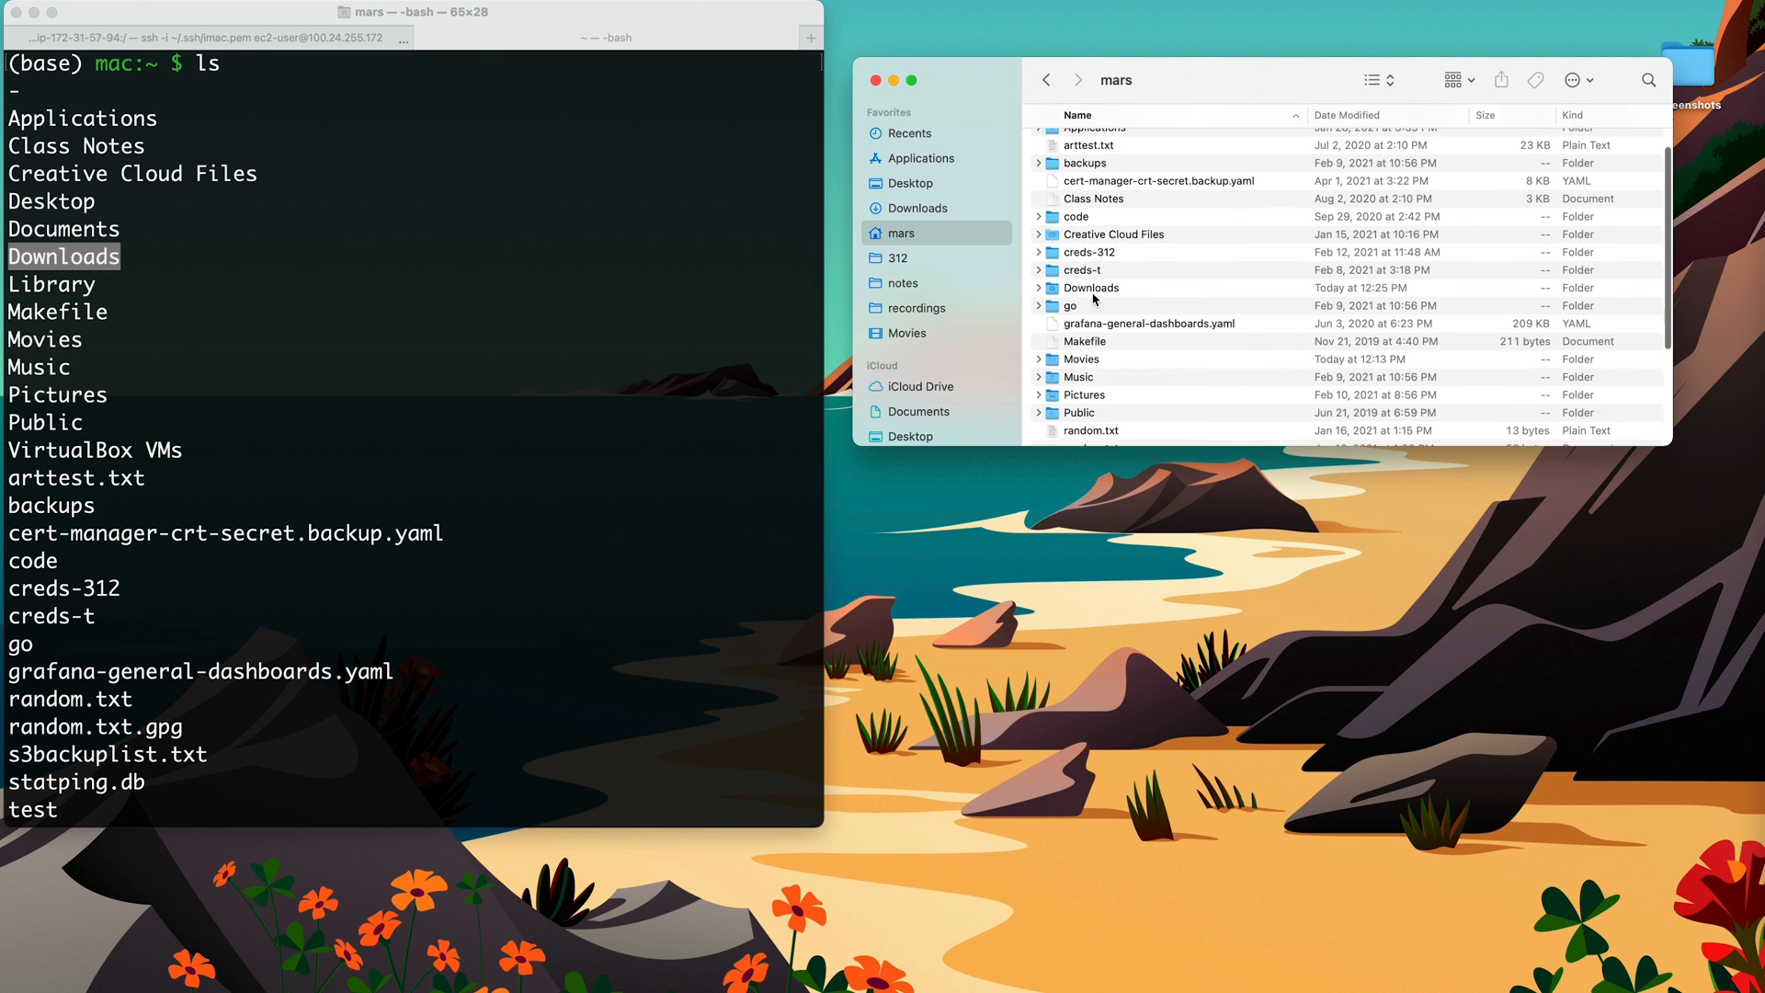
{"action": "scroll", "scroll_direction": "up", "scroll_amount": 3}
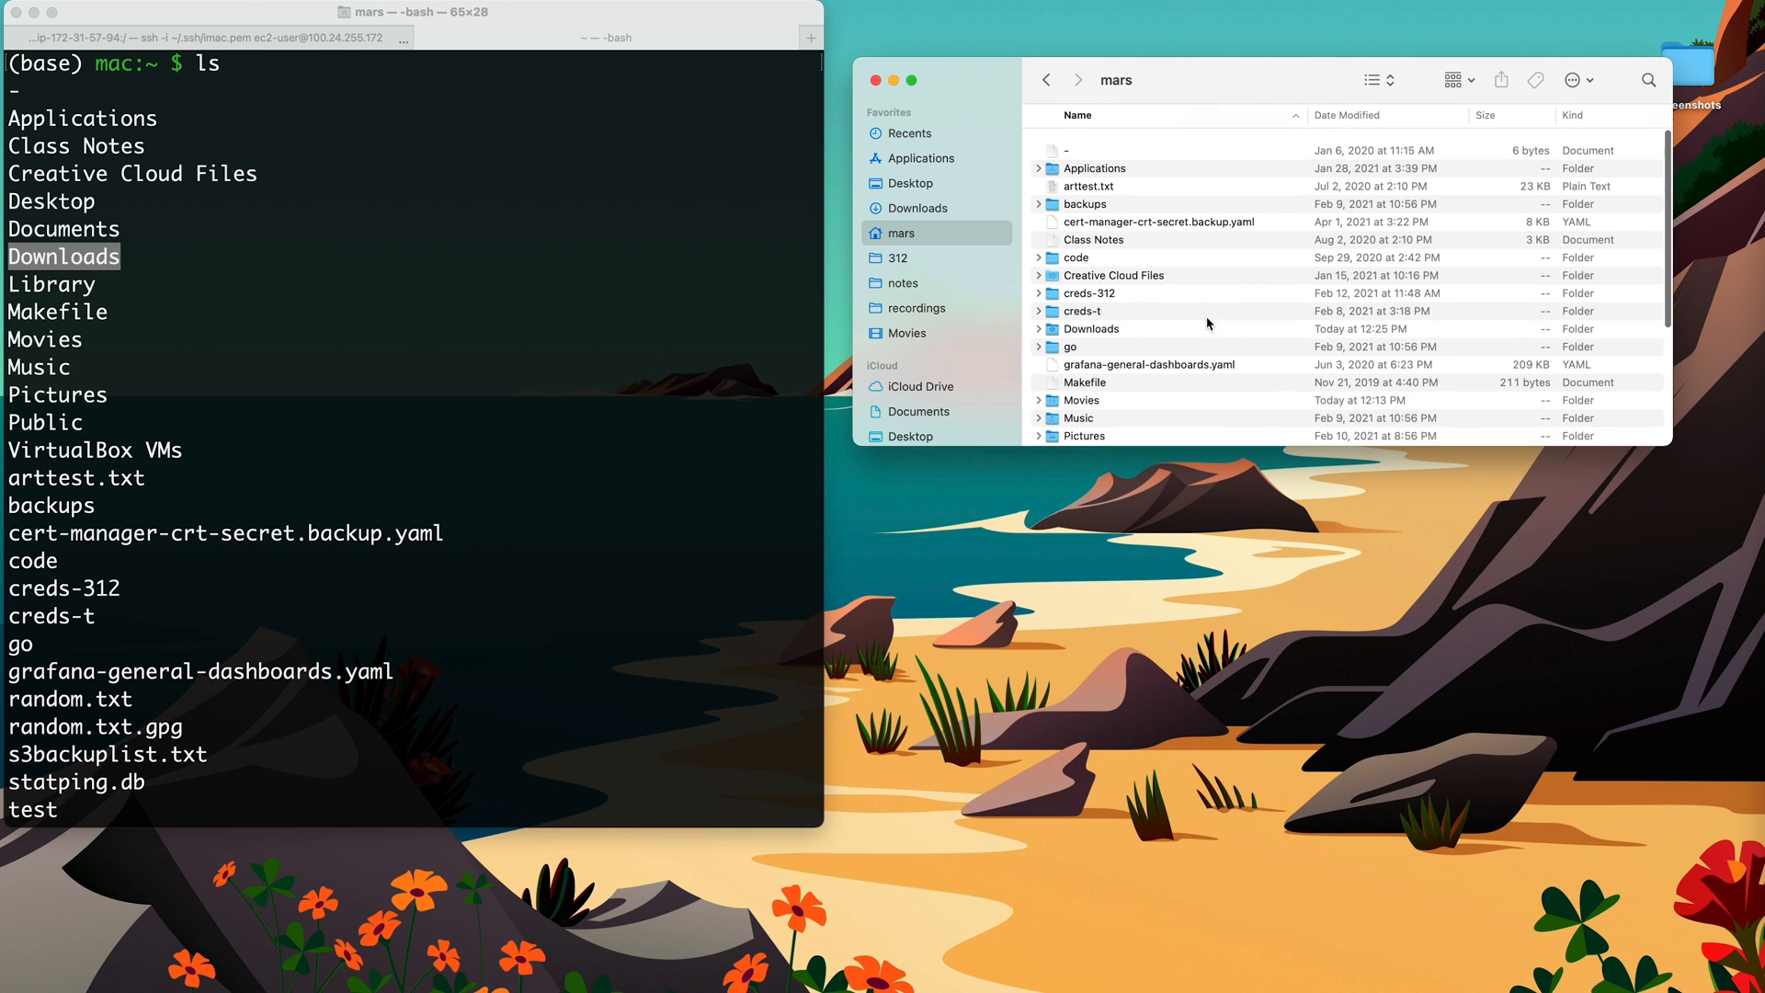
{"action": "scroll", "scroll_direction": "down", "scroll_amount": 3}
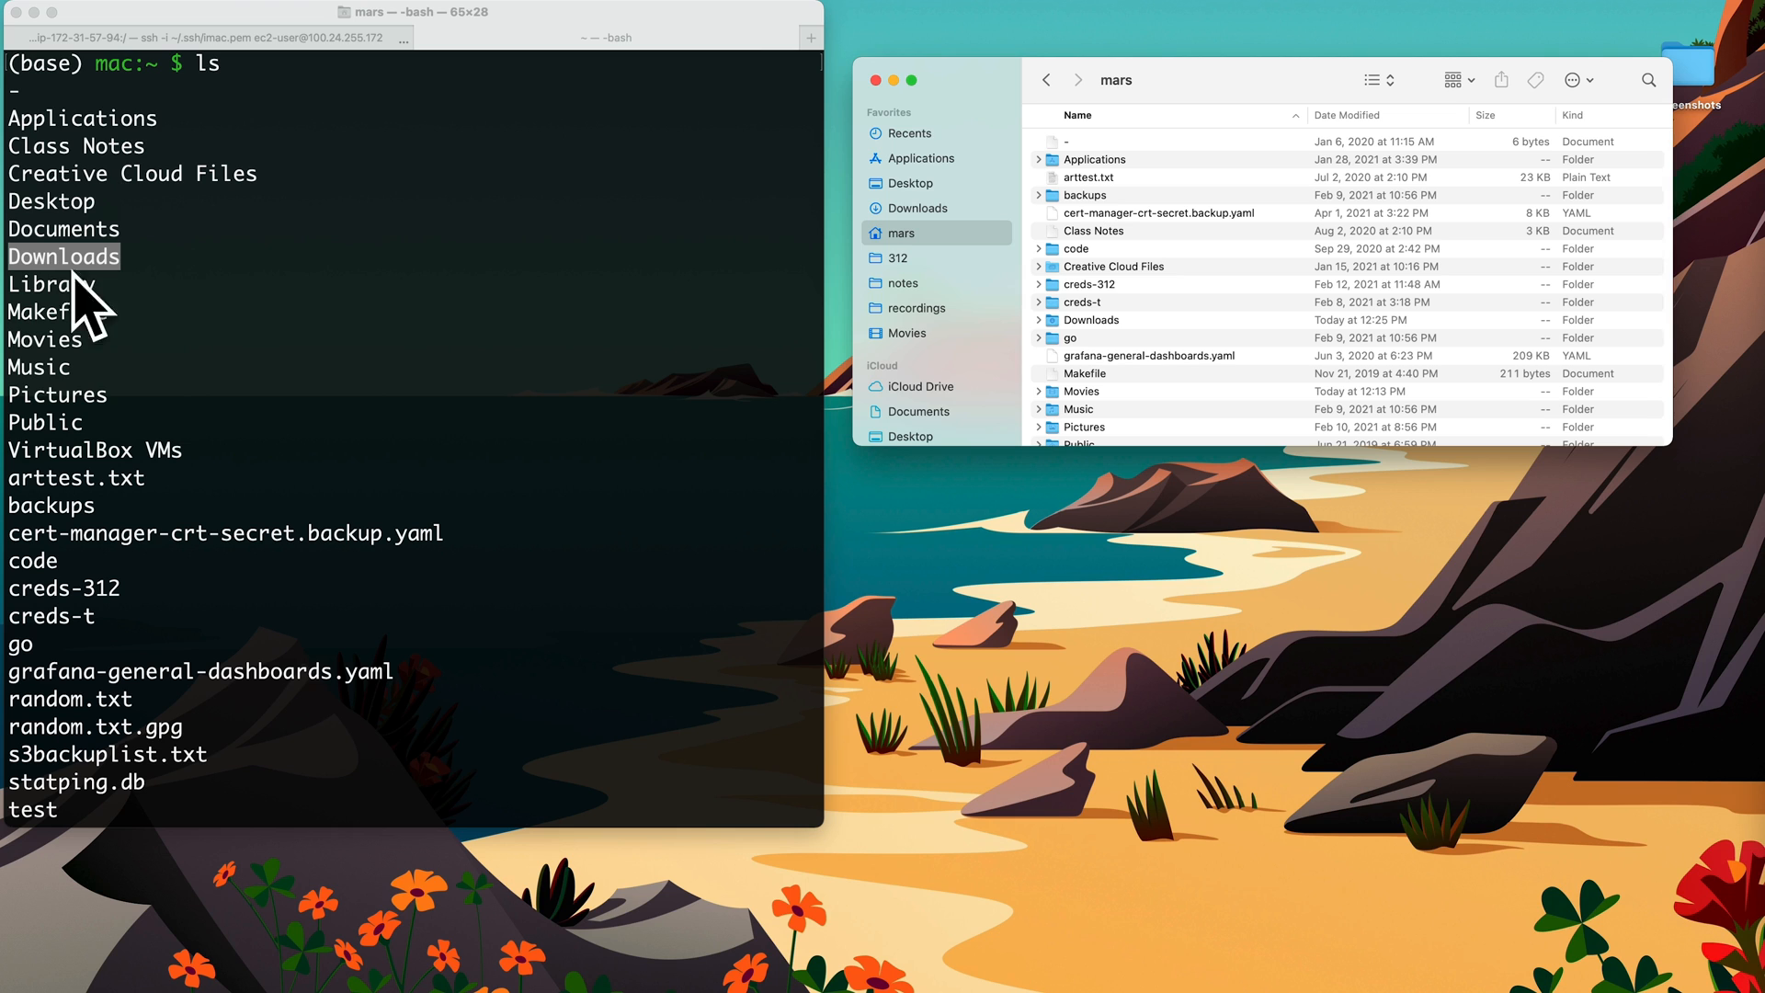
{"action": "mouse_move", "coordinate": [452, 269]}
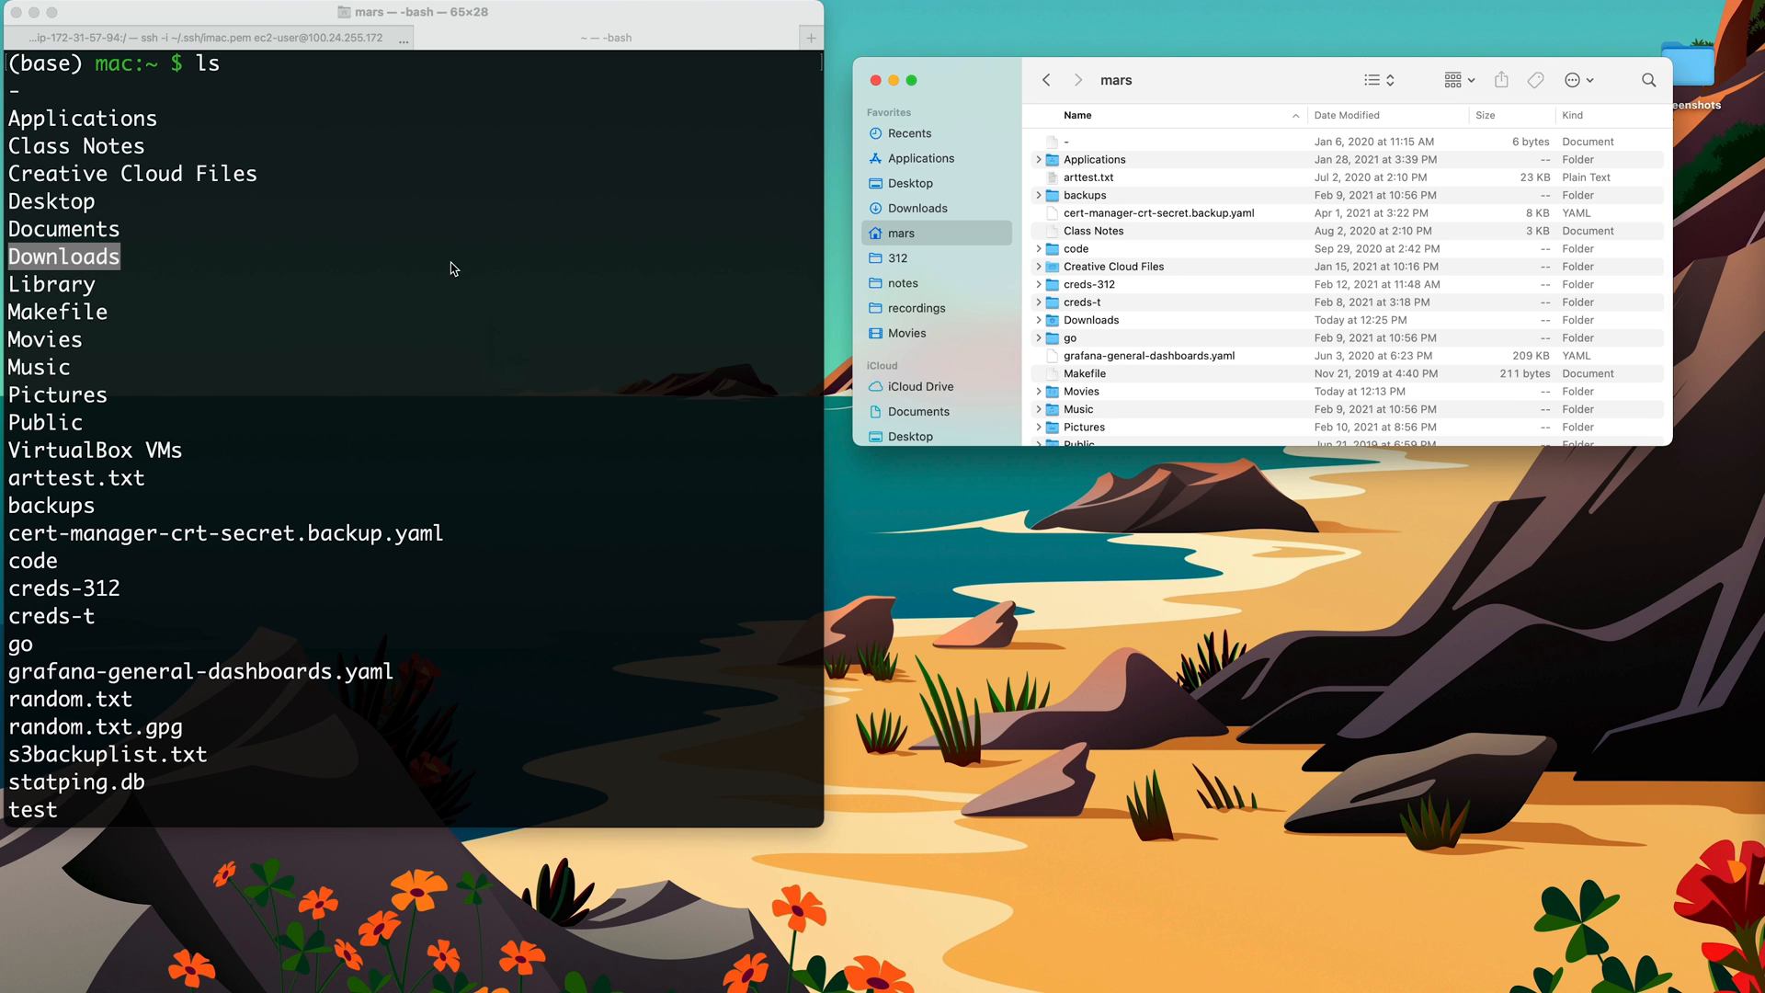
{"action": "mouse_move", "coordinate": [1175, 141]}
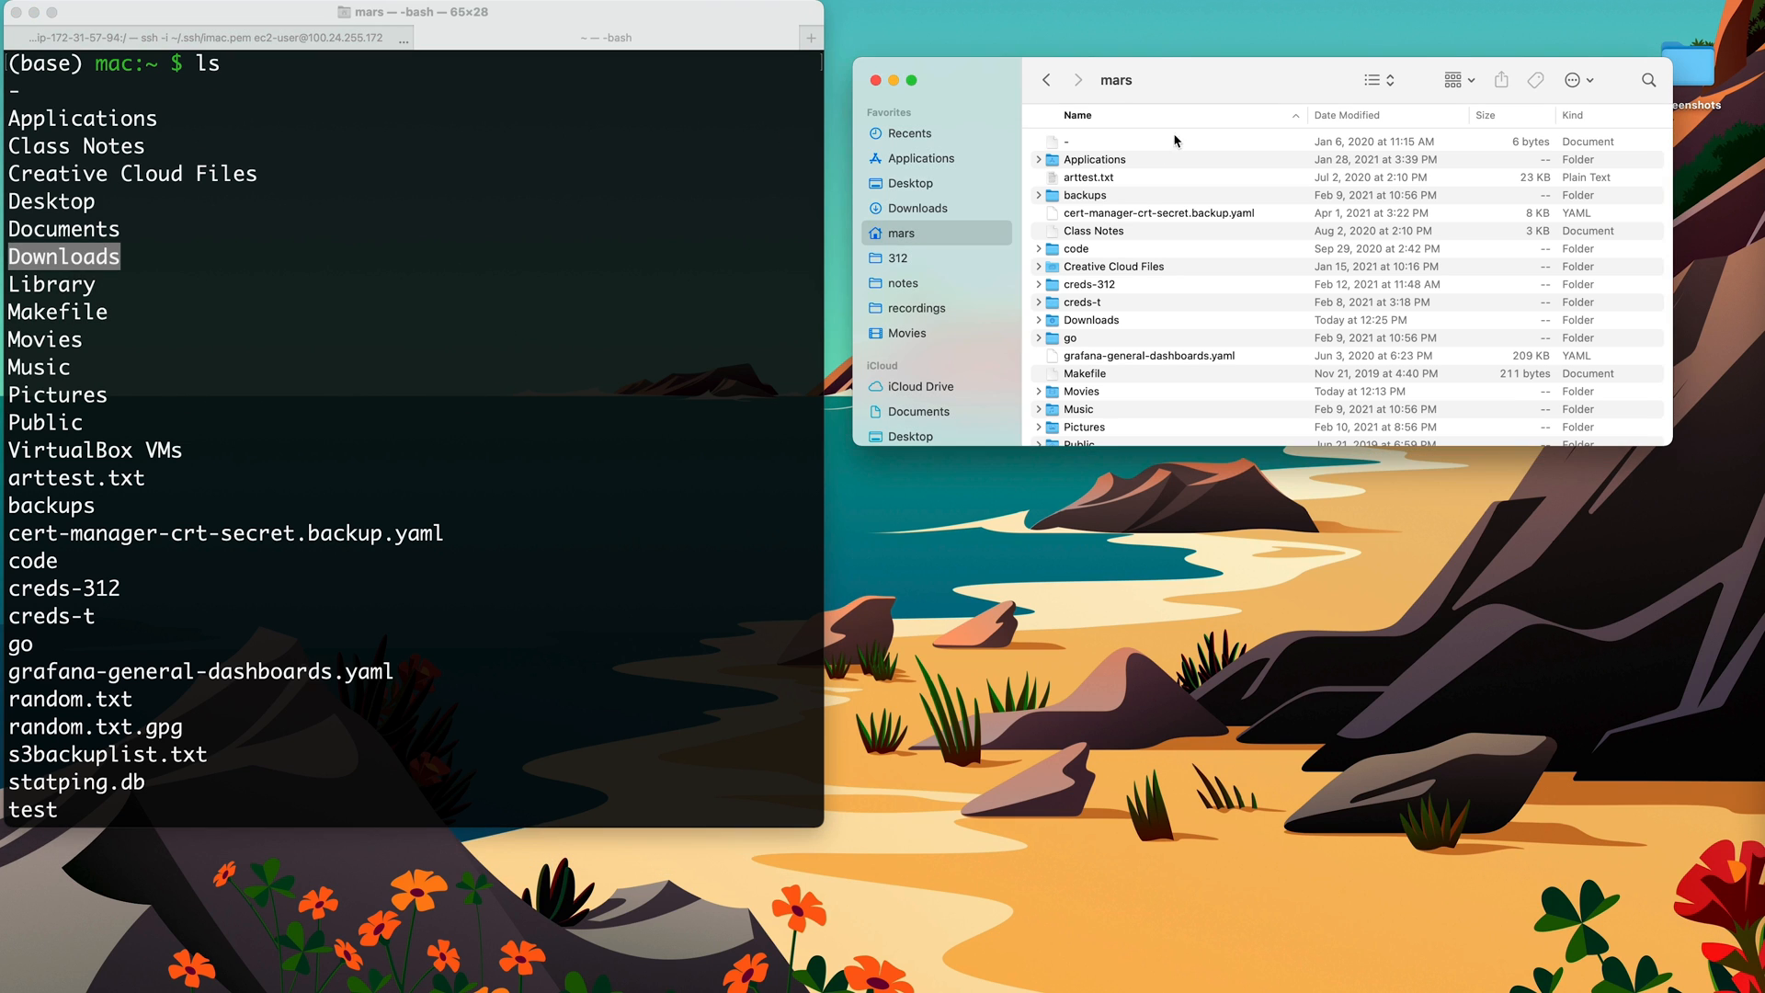
{"action": "left_click", "coordinate": [528, 307]}
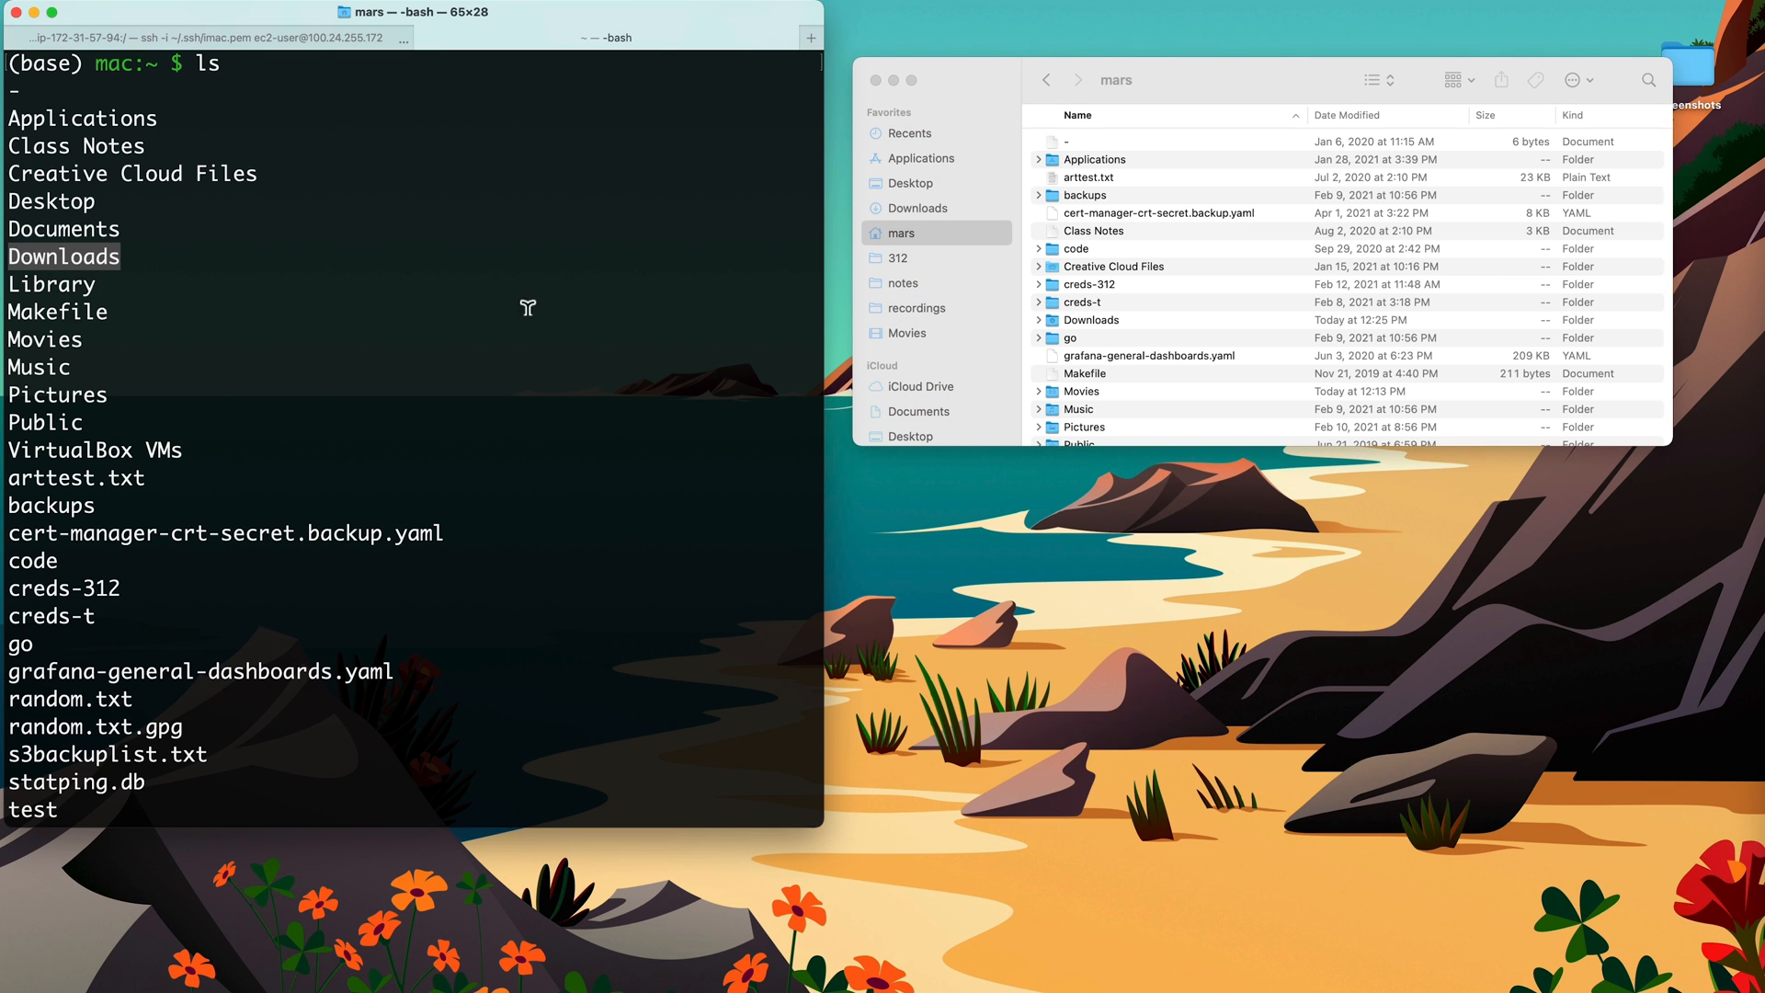
- Tab-complete cd Dow into Downloads, reaching /Users/mars/Downloads and listing its files
{"action": "type", "text": "cd Dow"}
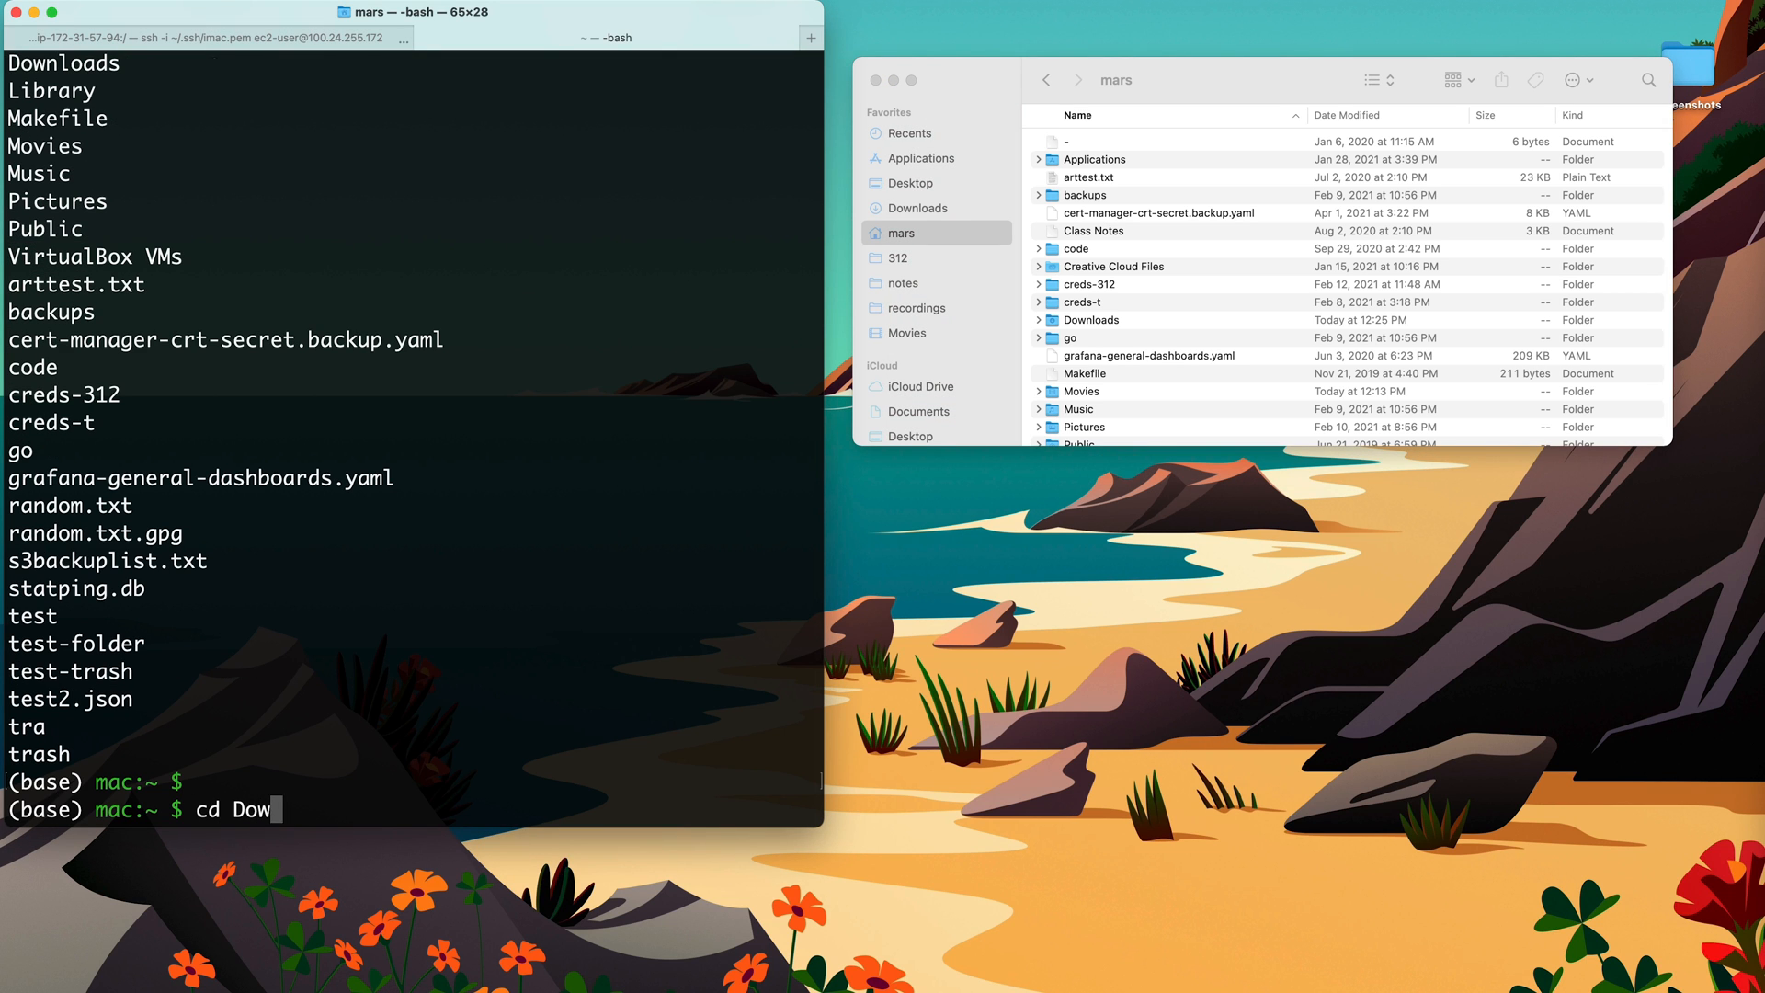
{"action": "key", "text": "Return"}
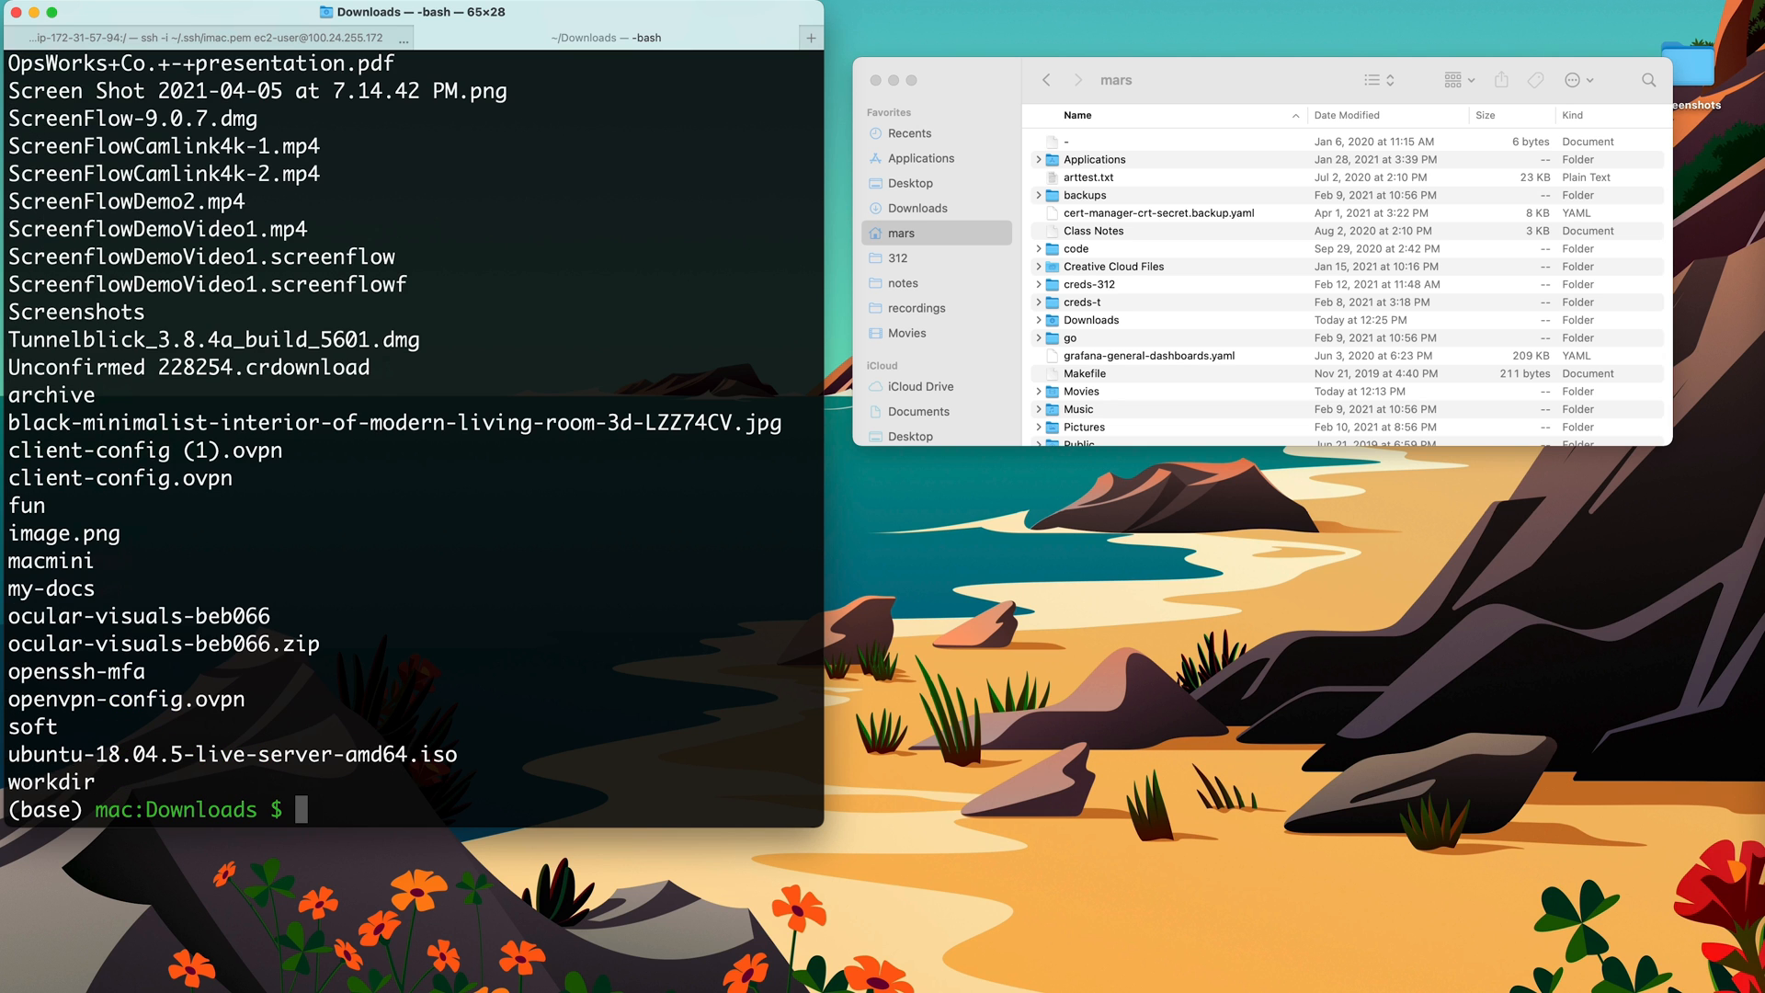
{"action": "scroll", "scroll_direction": "up", "scroll_amount": 3}
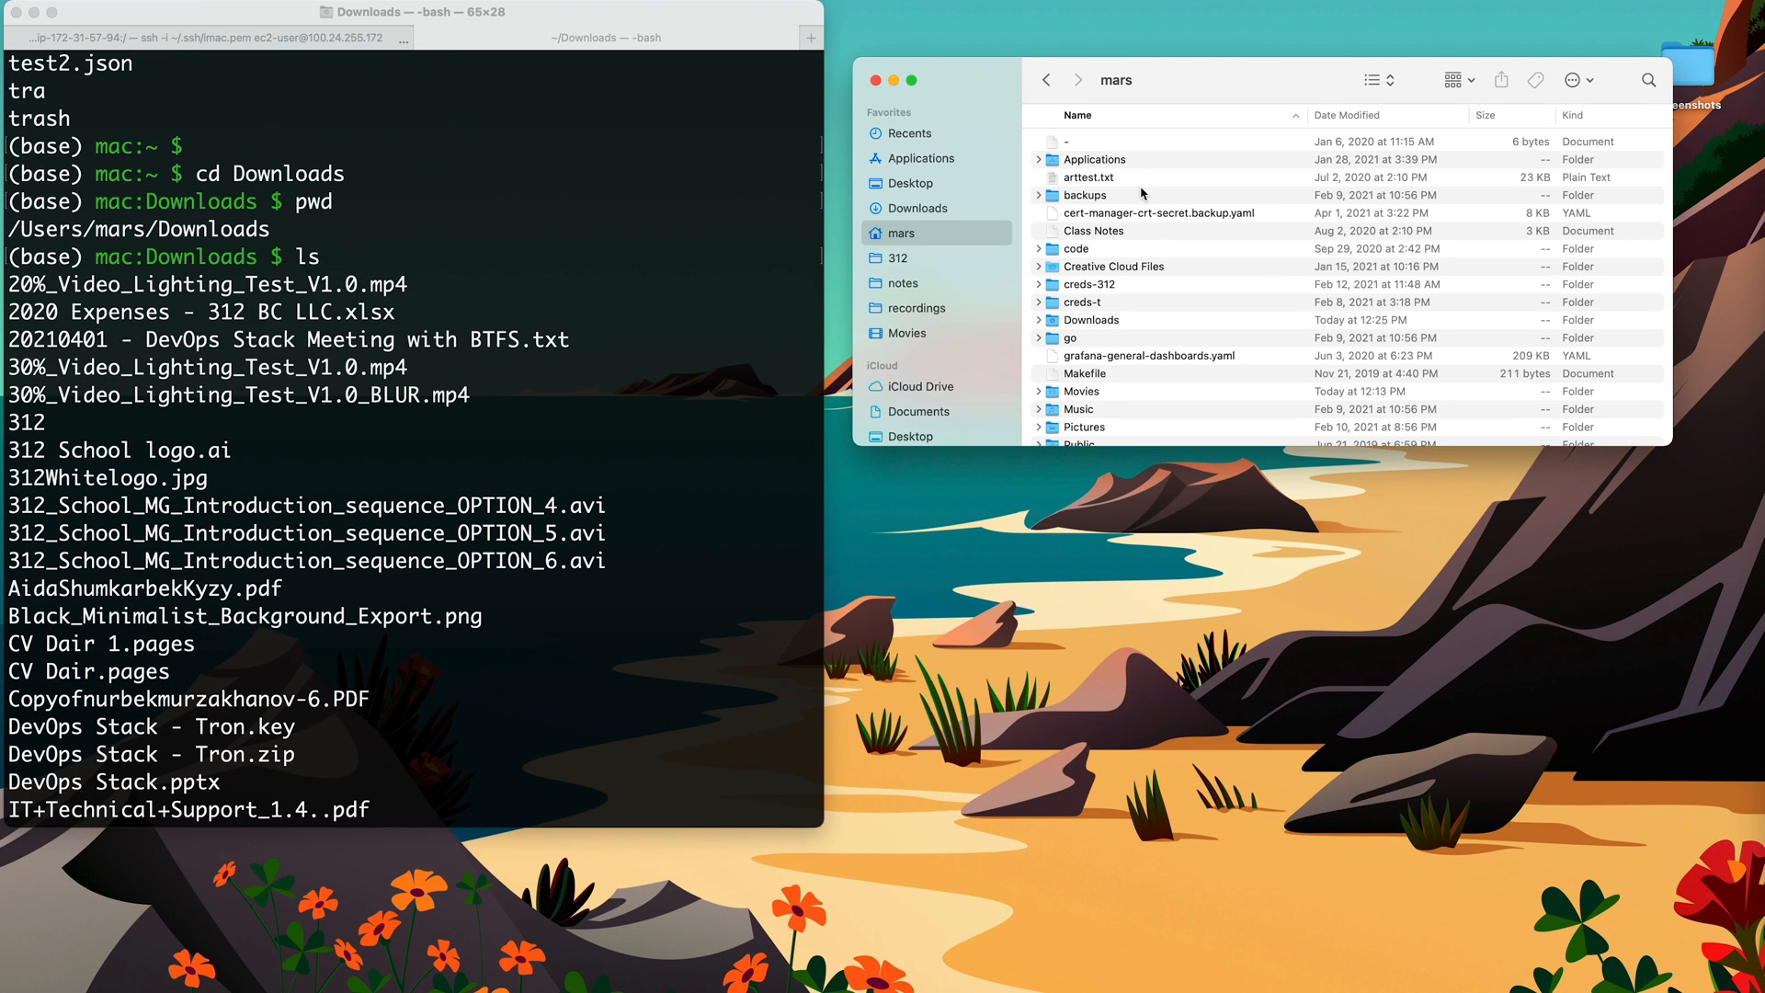
{"action": "left_click", "coordinate": [917, 208]}
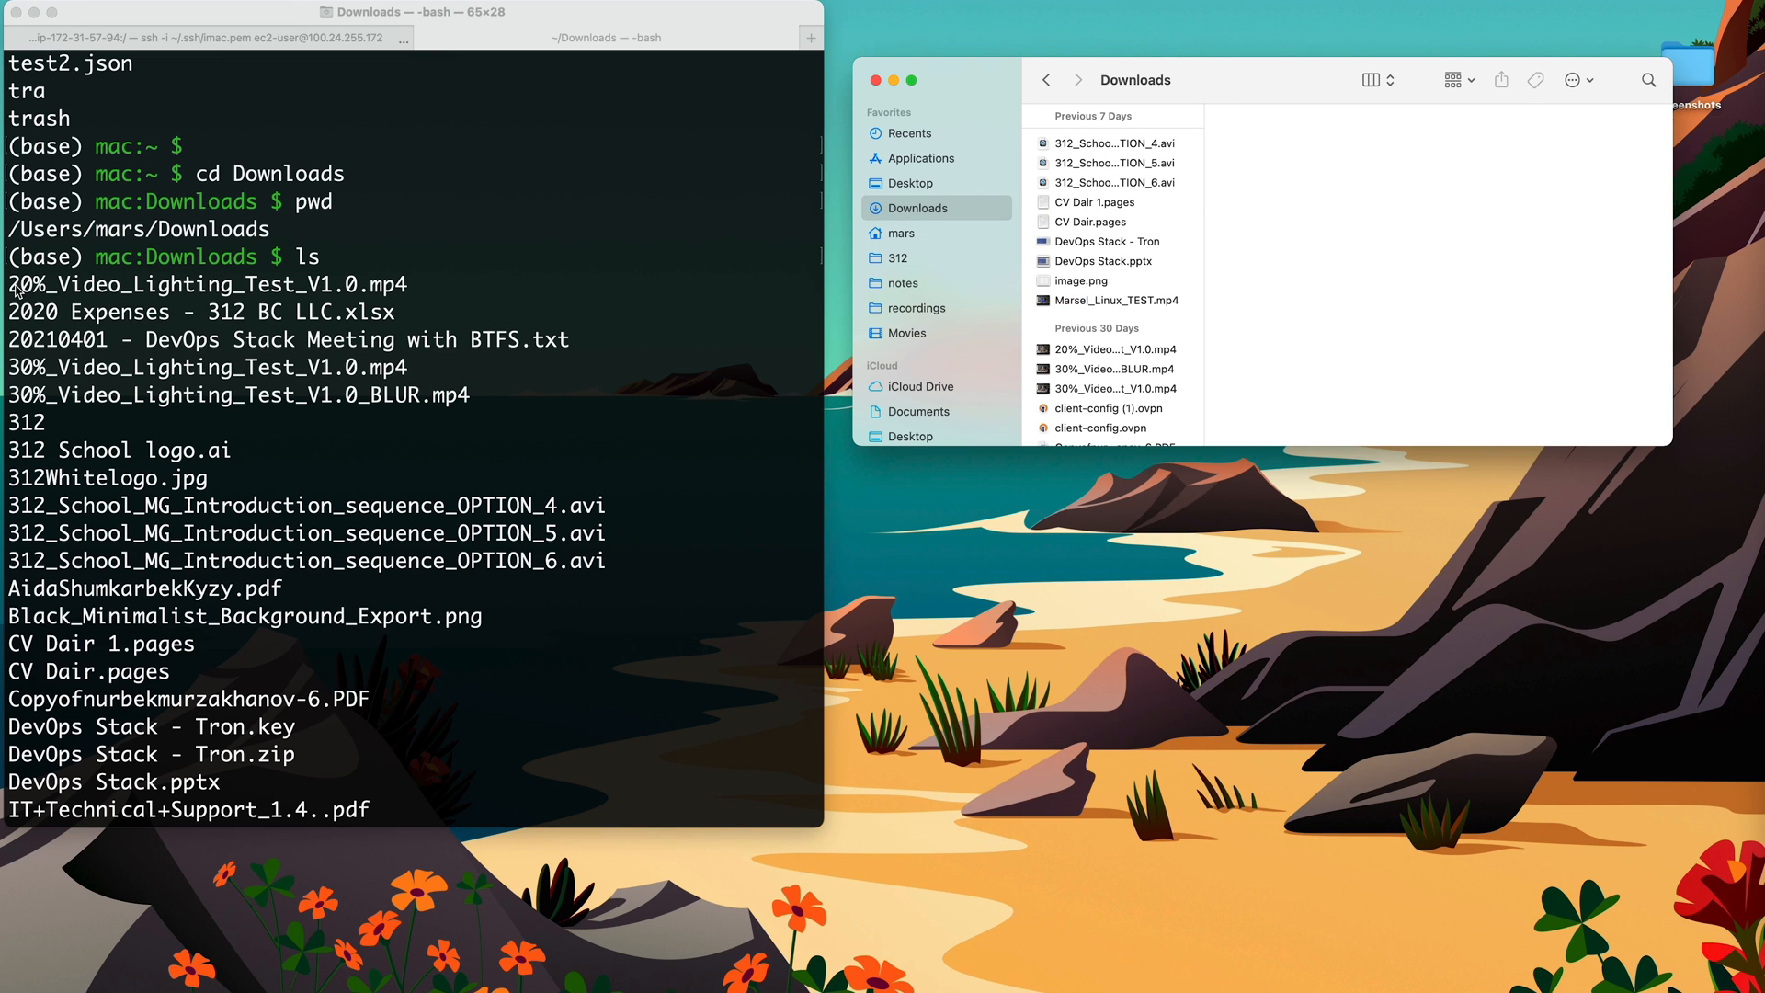
- Scroll Finder's Downloads to match the shell listing, including 20%_Video_Lighting_Test_V1.0.mp4
{"action": "scroll", "scroll_direction": "down", "scroll_amount": 3}
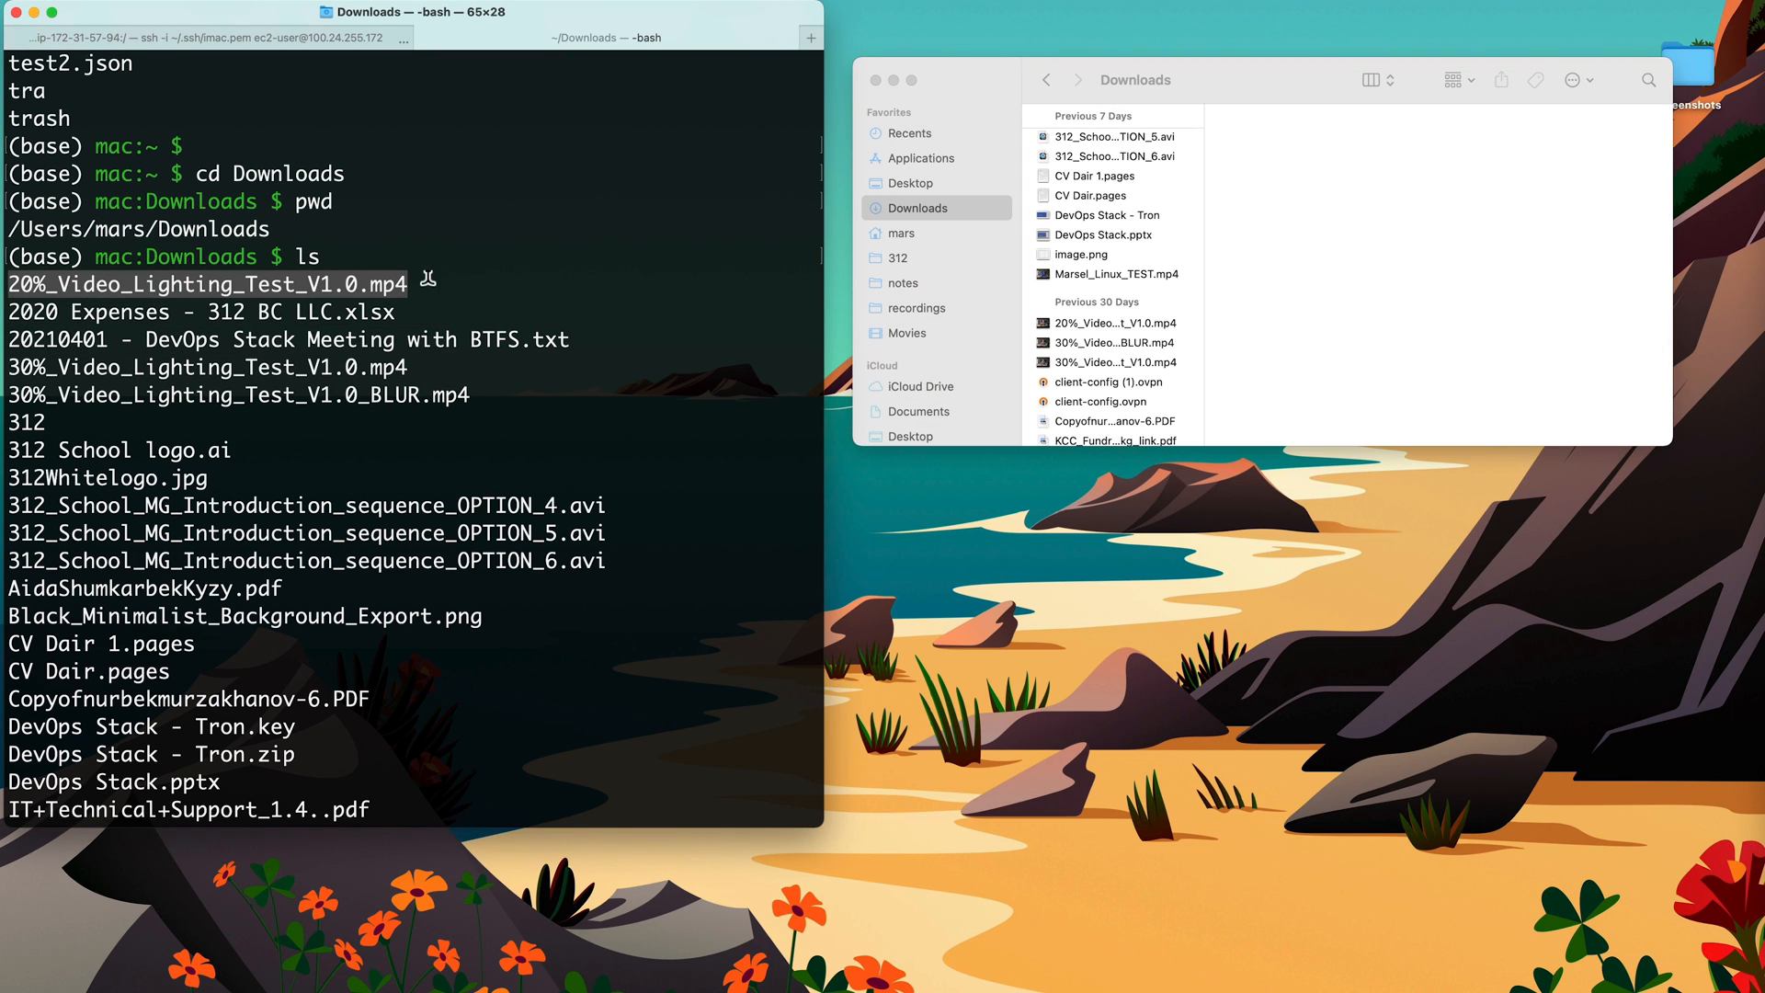
{"action": "mouse_move", "coordinate": [1176, 408]}
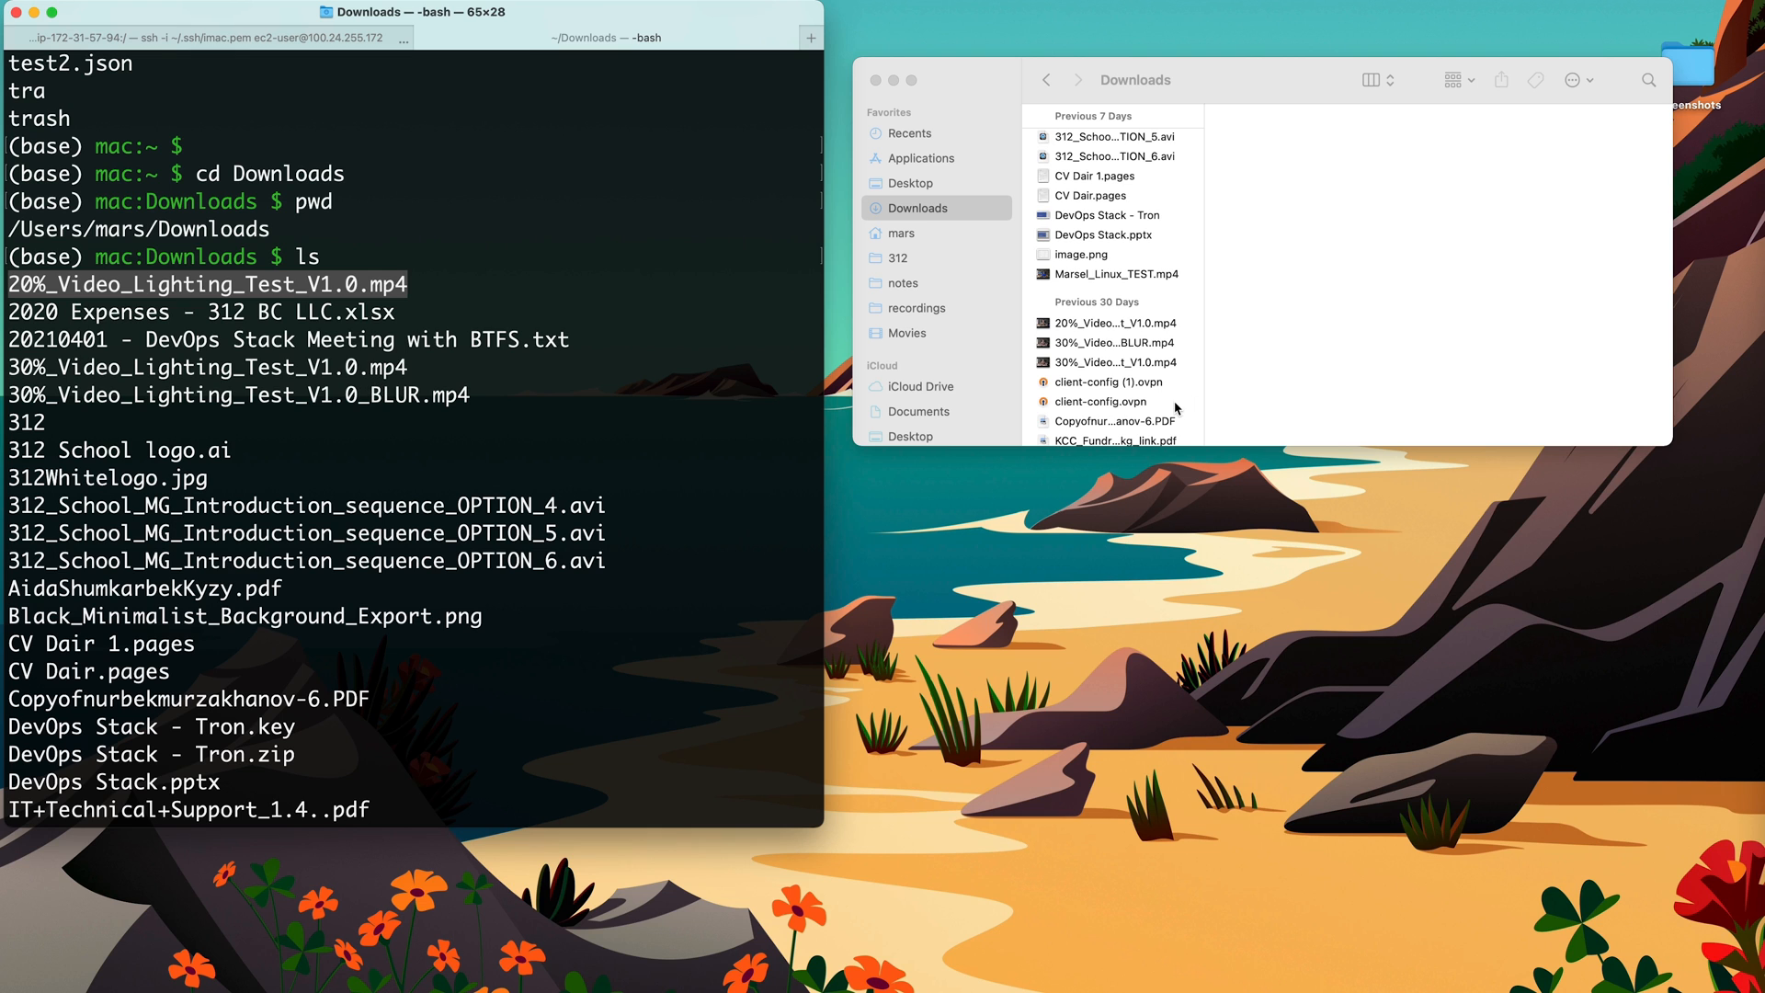